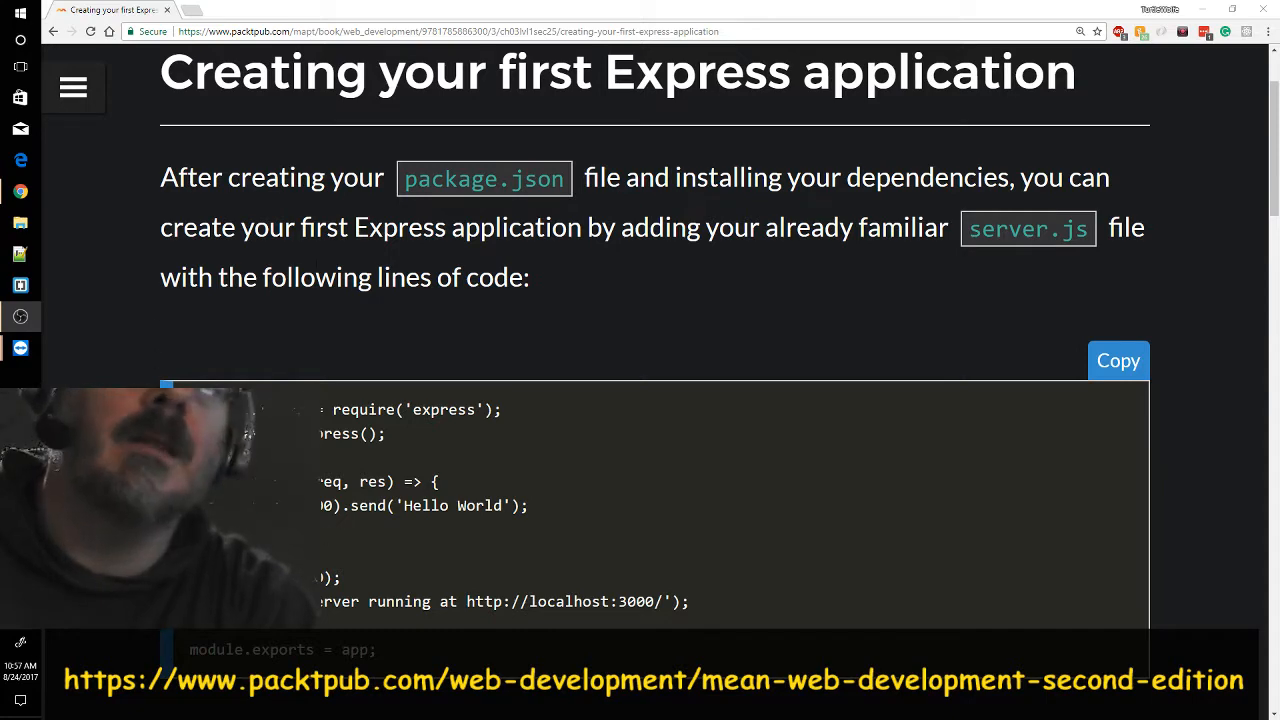
- Show Chrome's developer tools via More tools > Developer tools beside the localhost:3000 page
scroll(down, 3)
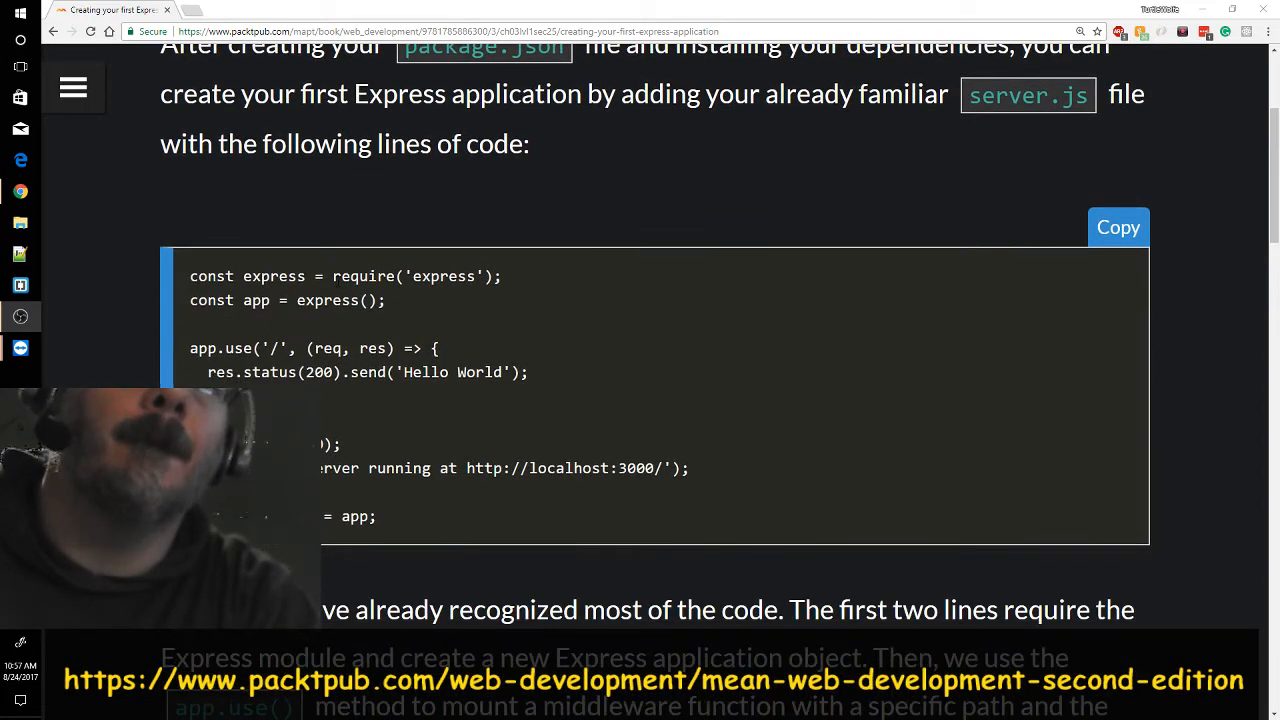
scroll(down, 3)
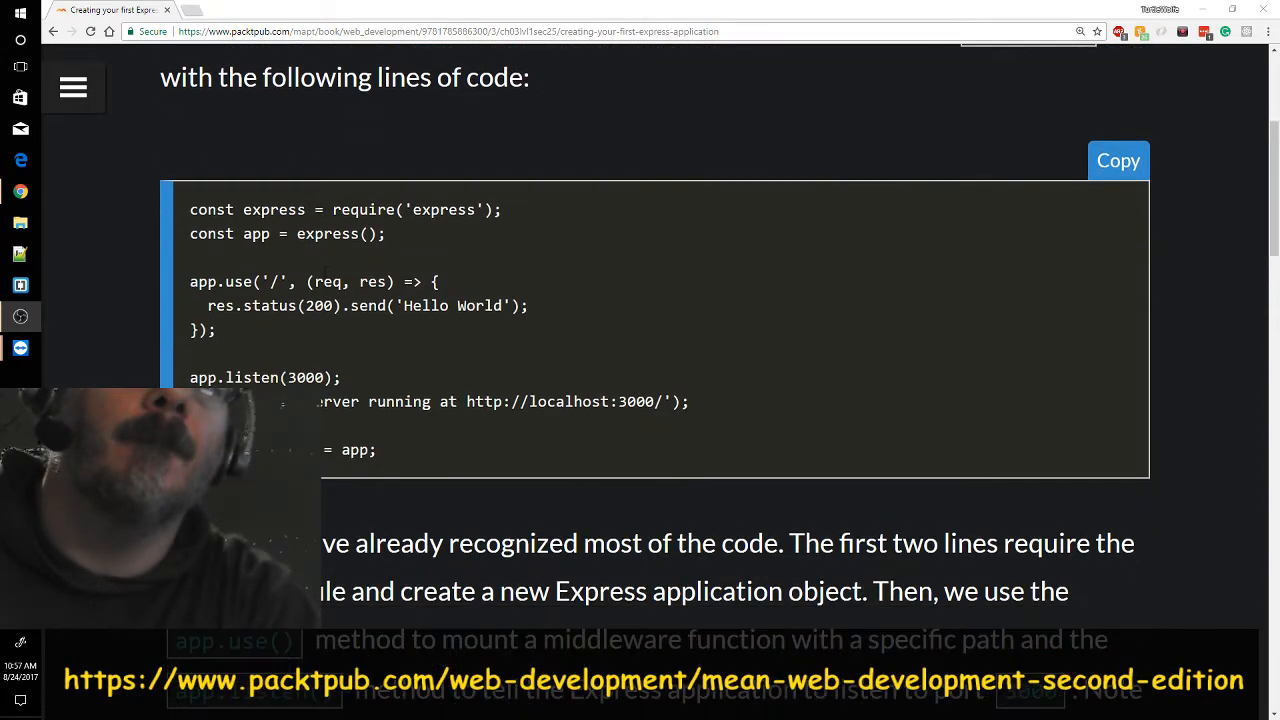
scroll(down, 3)
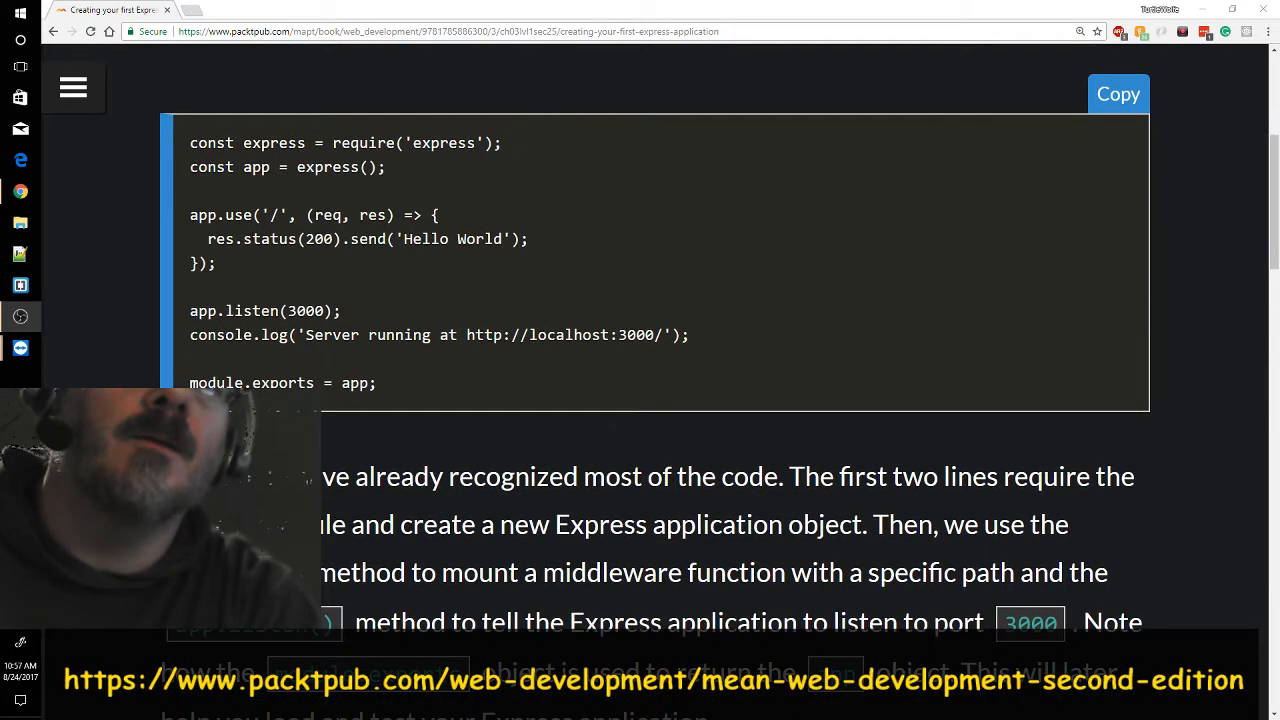
mouse_move(384, 334)
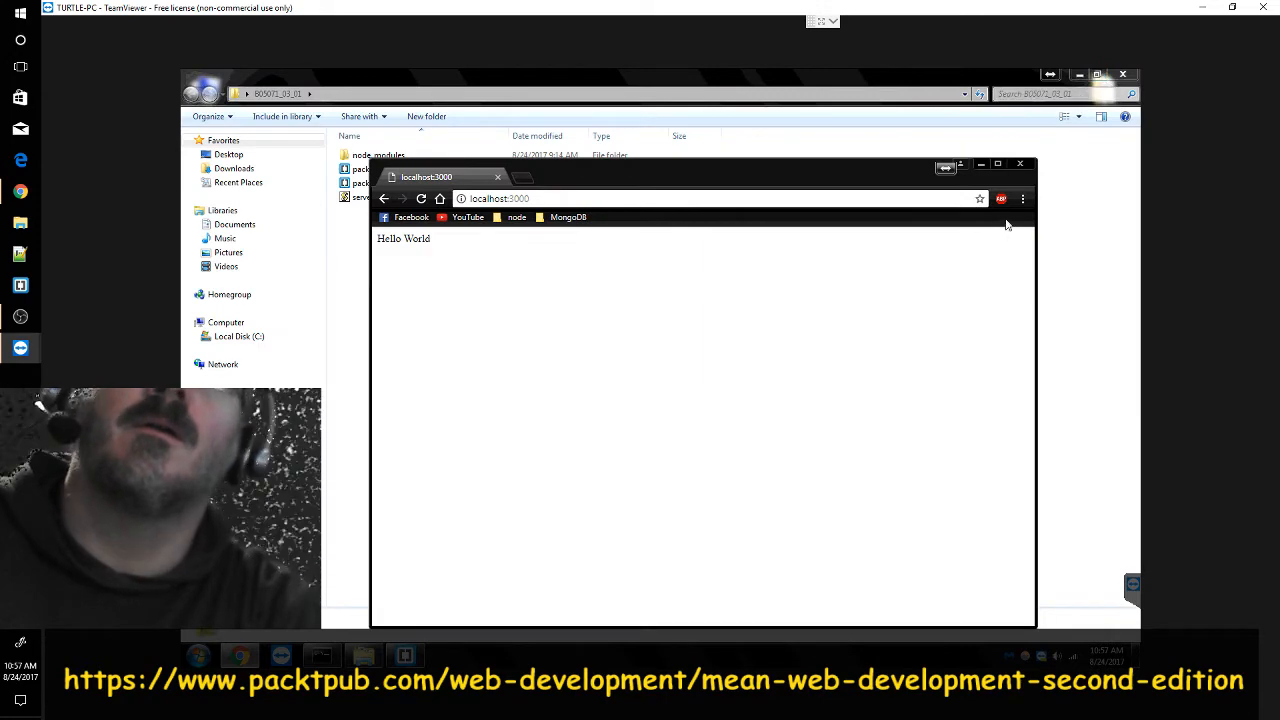
click(1022, 198)
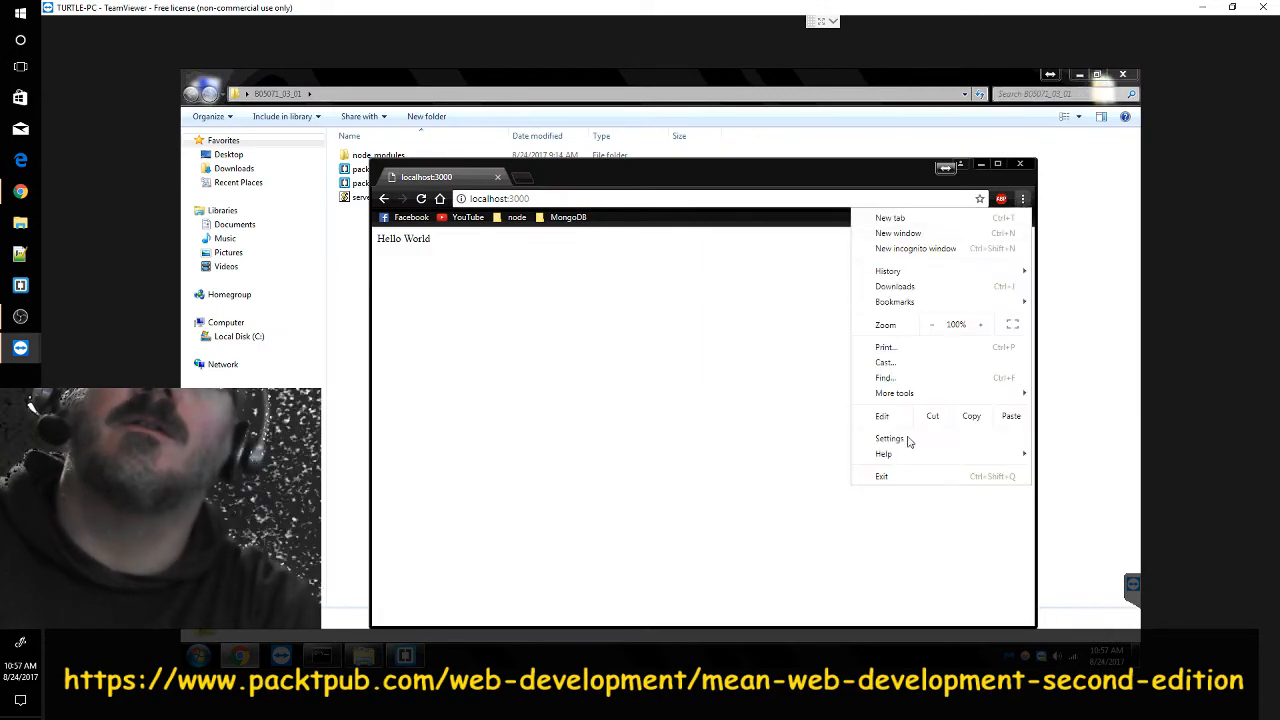
click(896, 392)
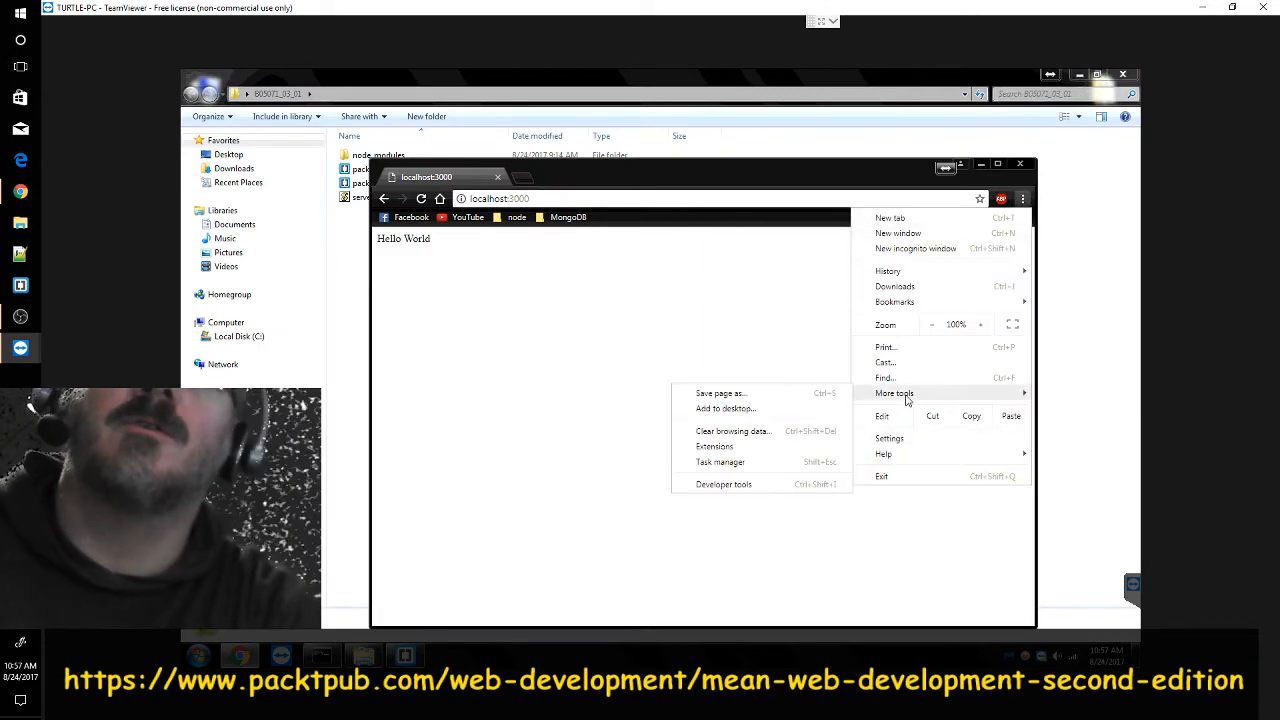
mouse_move(732, 458)
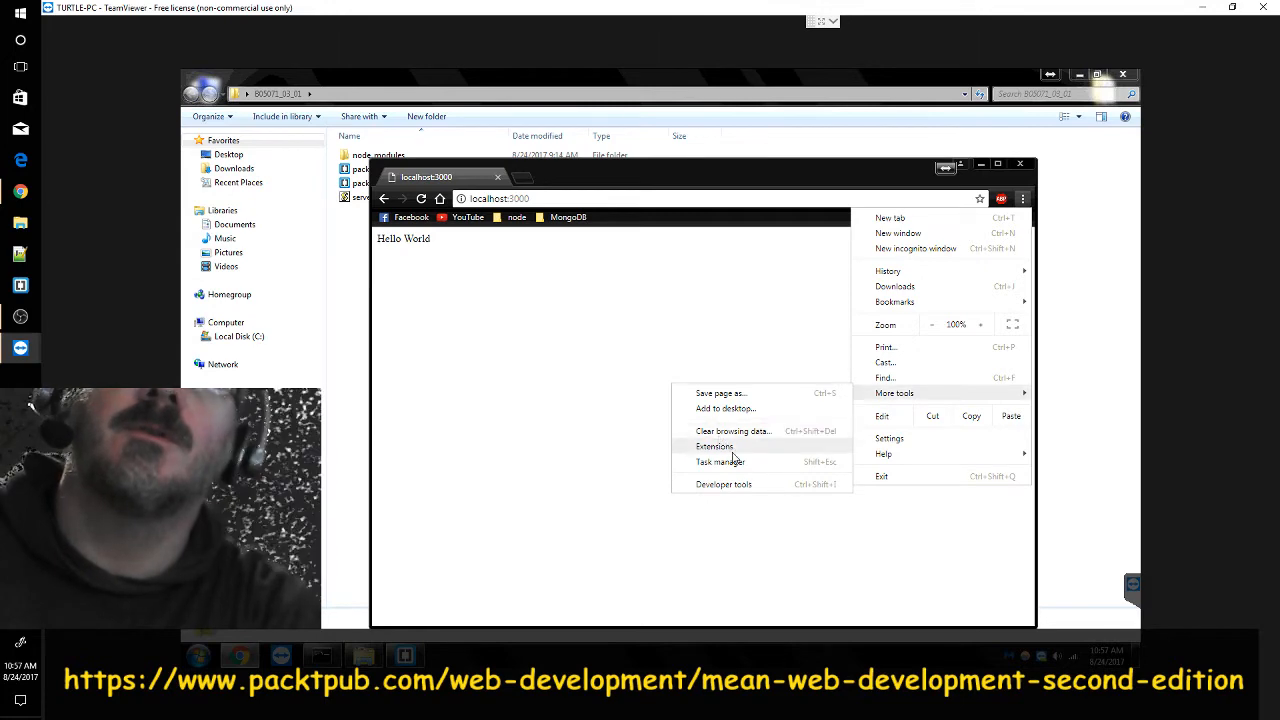
mouse_move(726, 492)
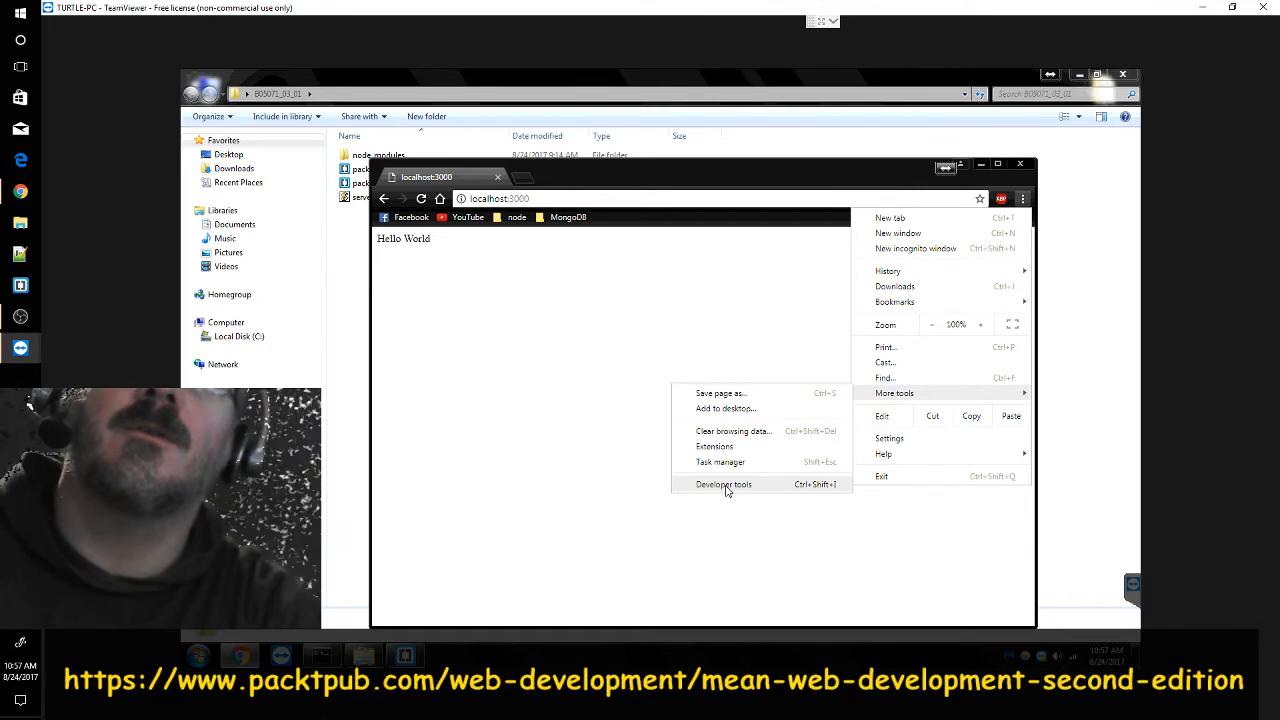
click(728, 492)
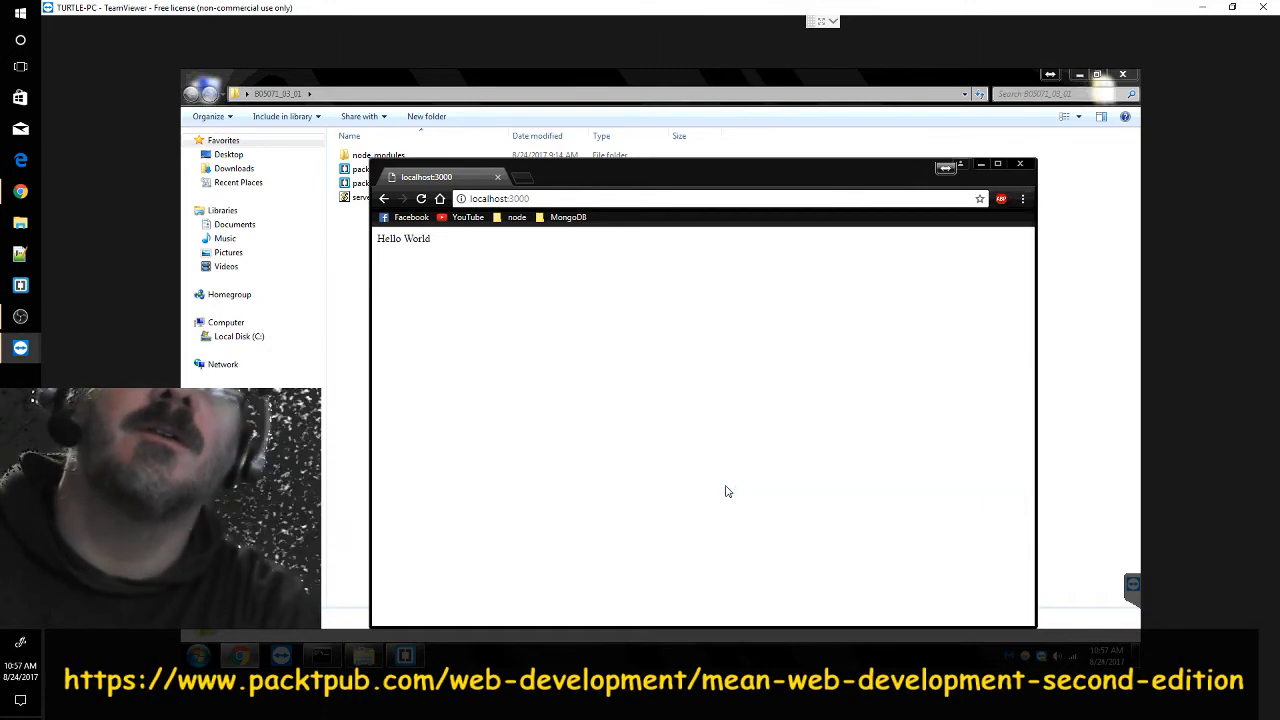
key(F12)
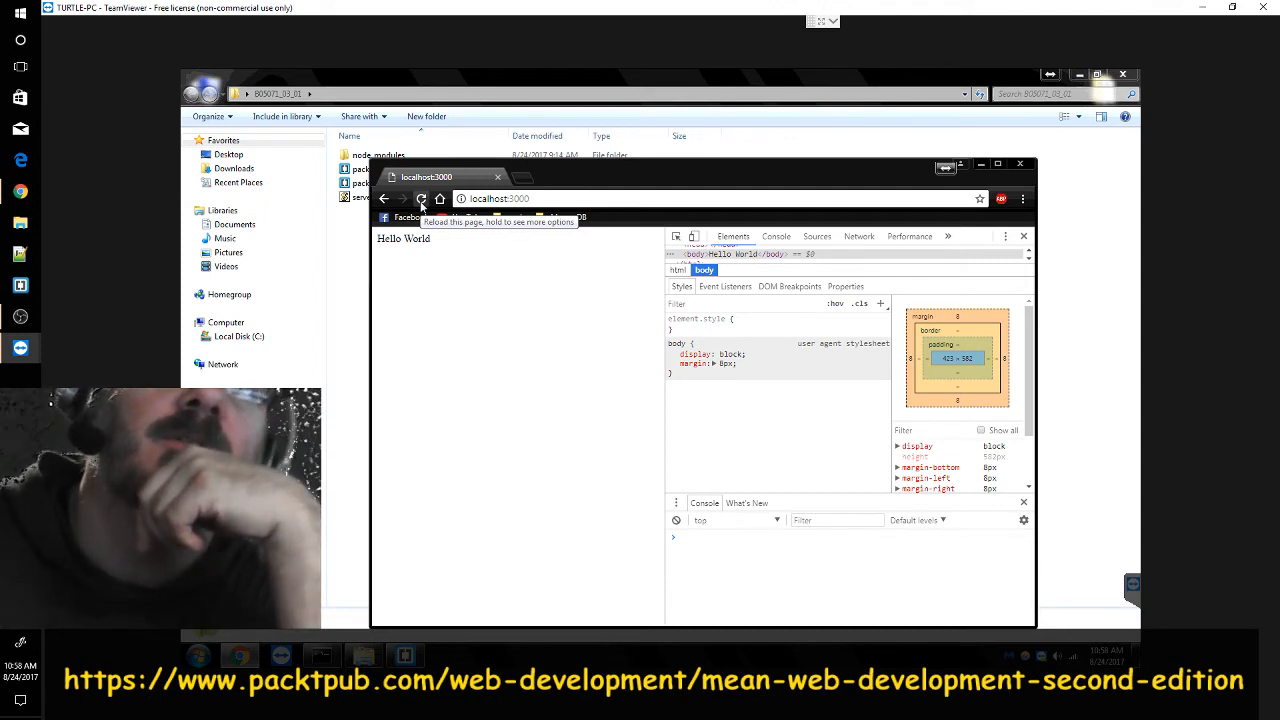
- Reload the Hello World page at localhost:3000 with devtools inspecting its body
click(420, 198)
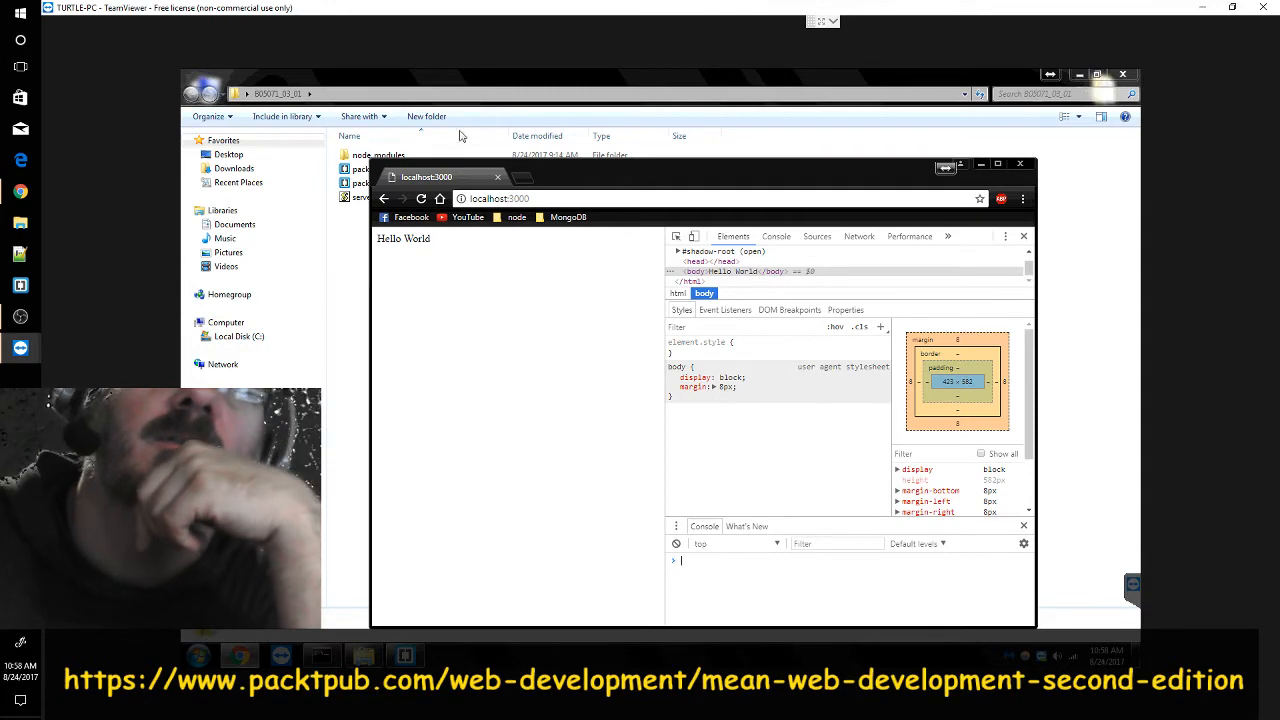
mouse_move(338, 598)
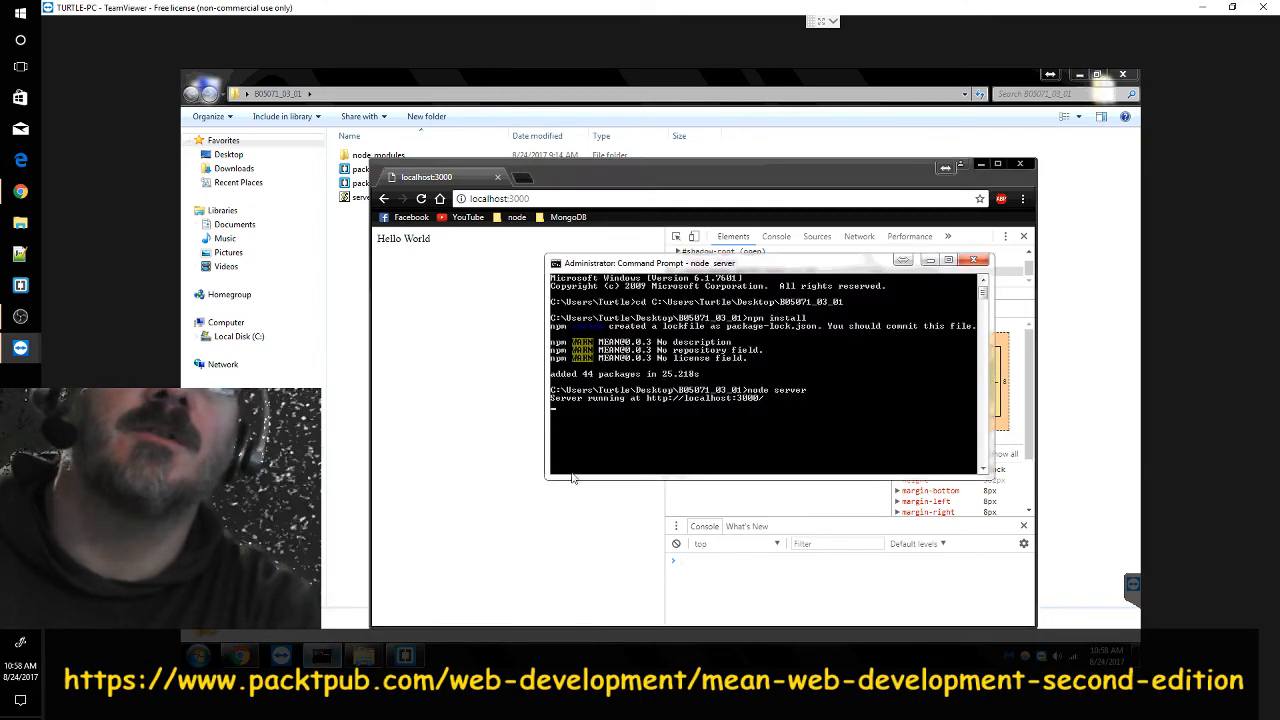
mouse_move(600, 412)
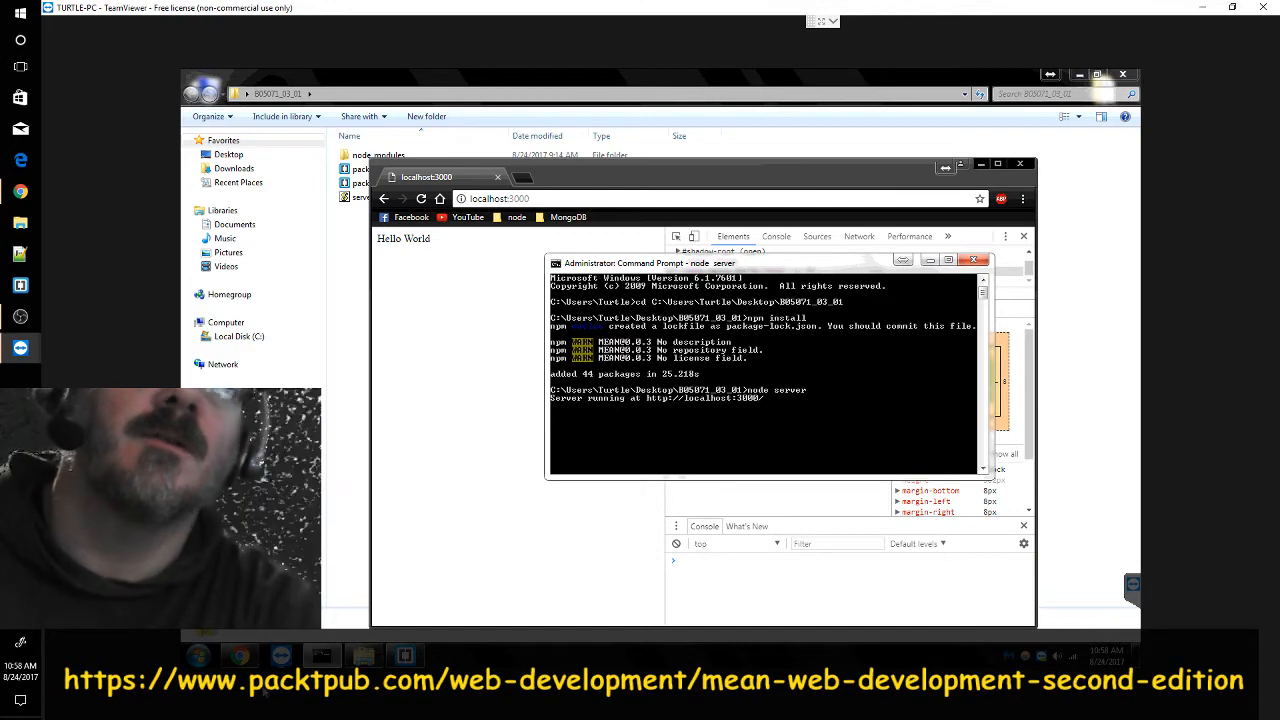
- Bring the Administrator Command Prompt forward showing npm install output and 'node server' running
click(972, 260)
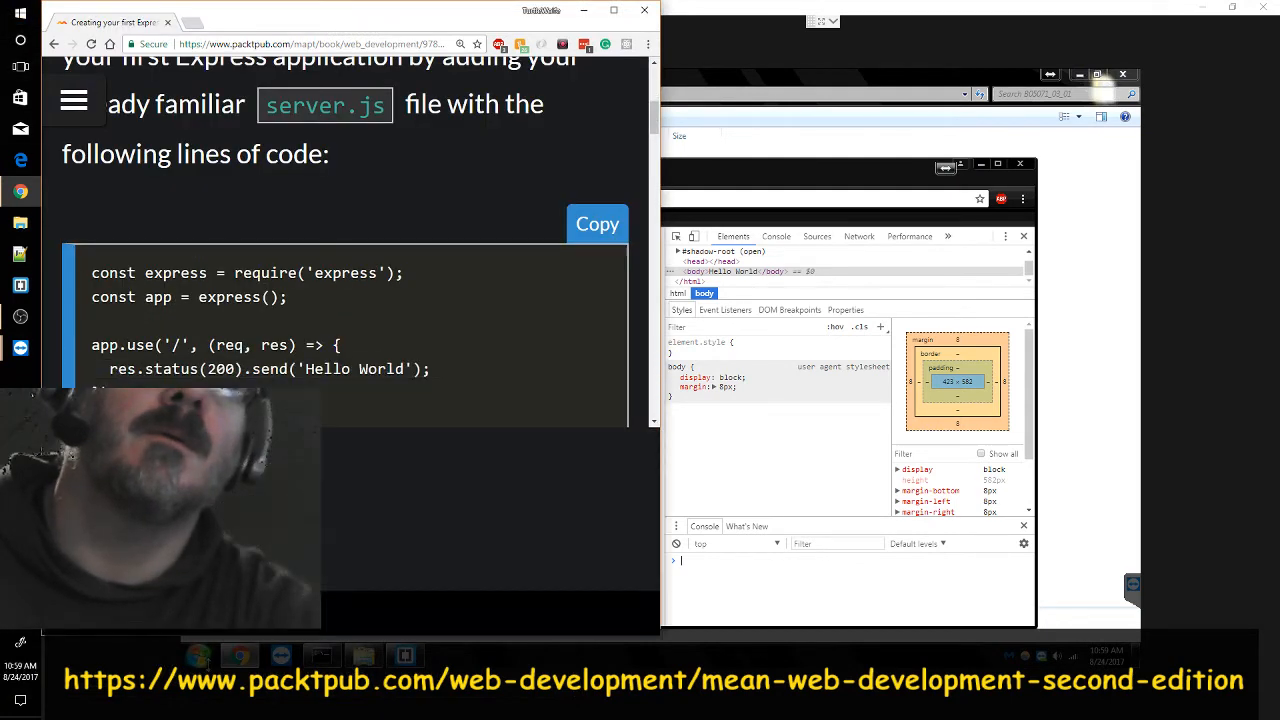
- Scroll the Packt book's server.js Express code showing the Hello World route
scroll(down, 3)
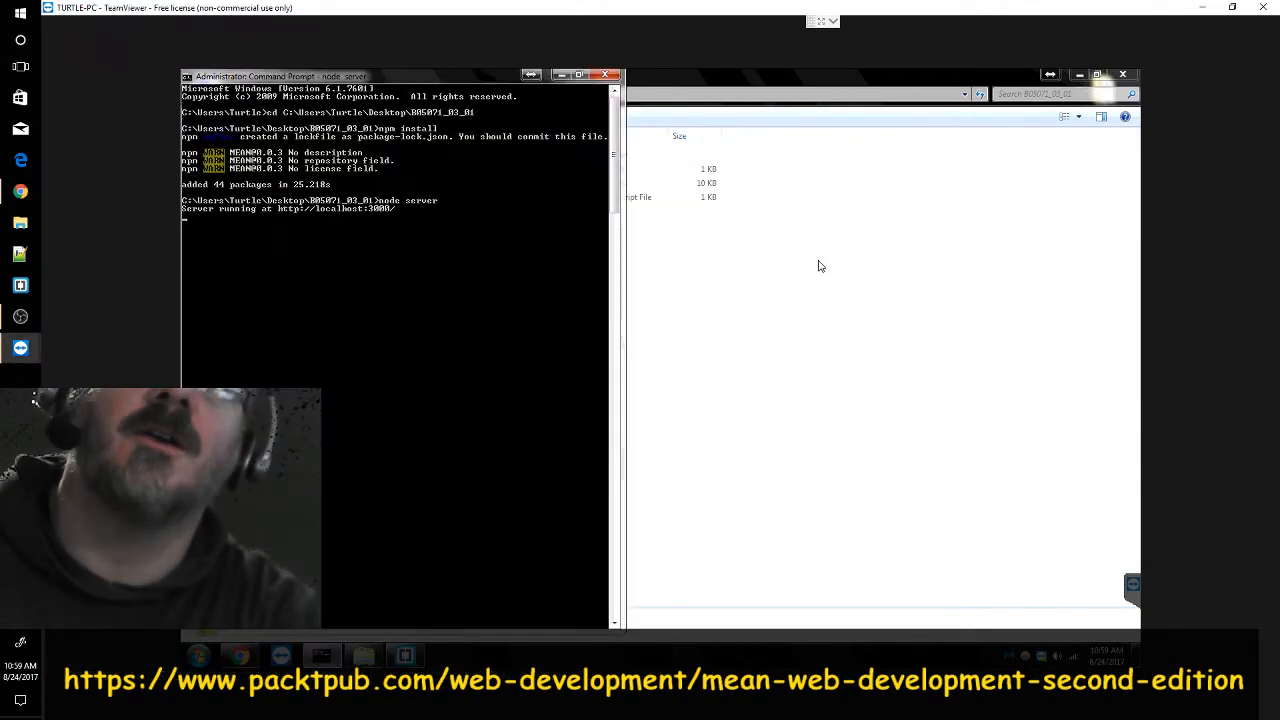
mouse_move(536, 84)
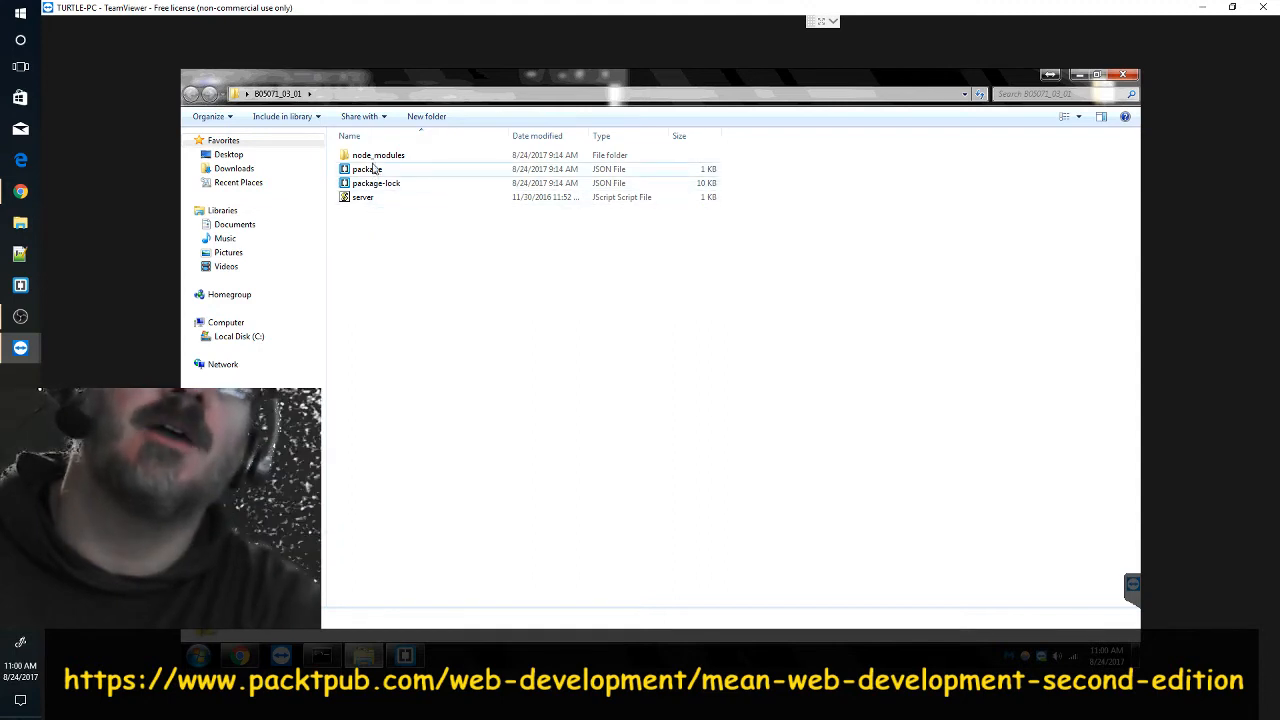
mouse_move(382, 158)
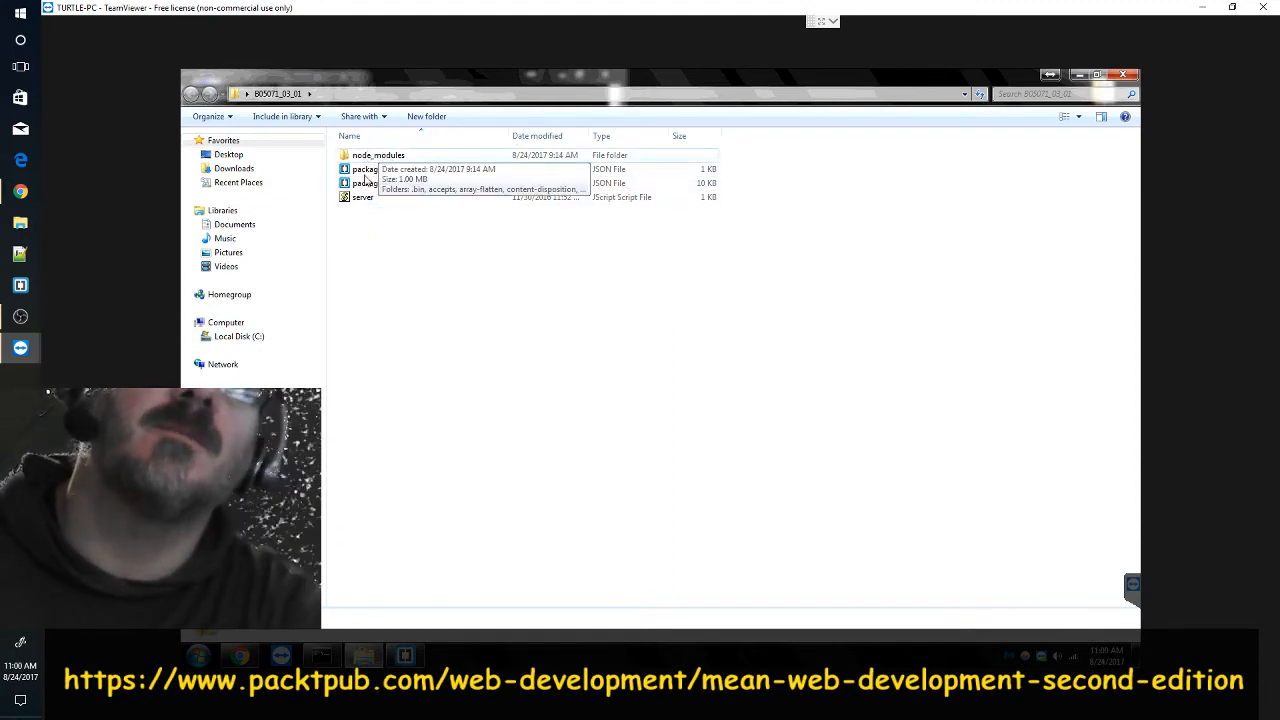
mouse_move(364, 202)
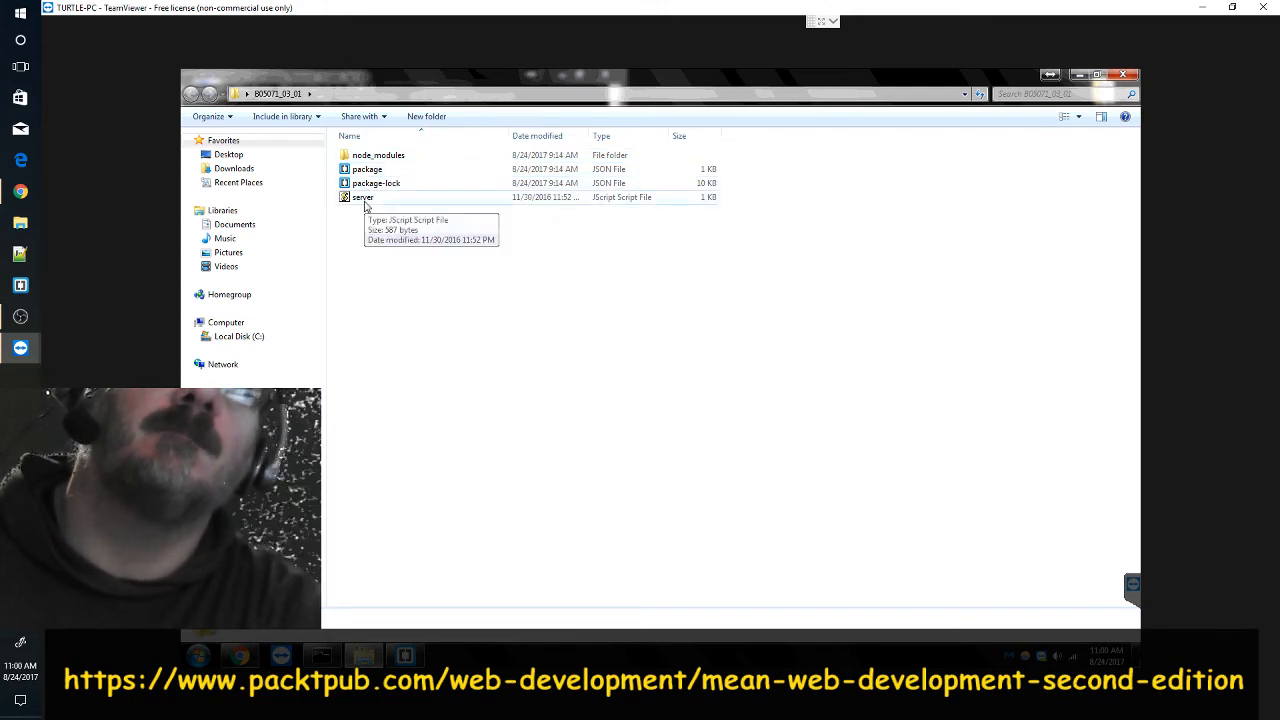
mouse_move(376, 156)
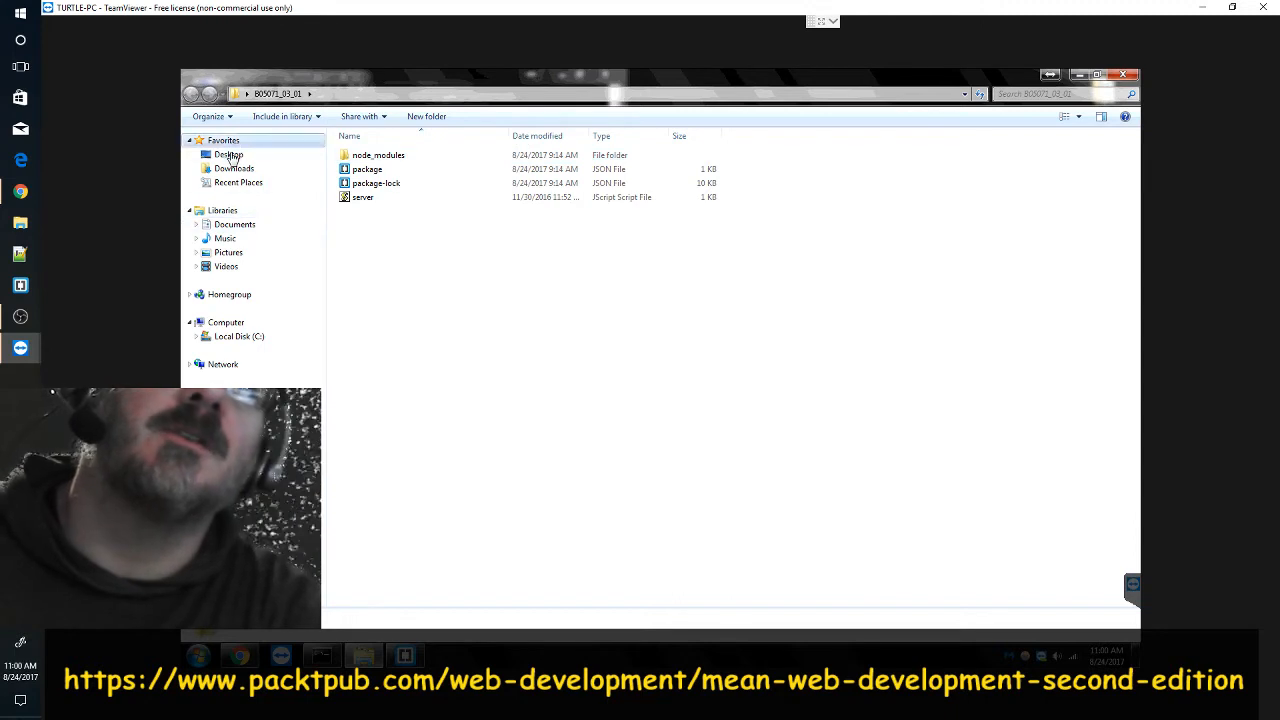
mouse_move(258, 288)
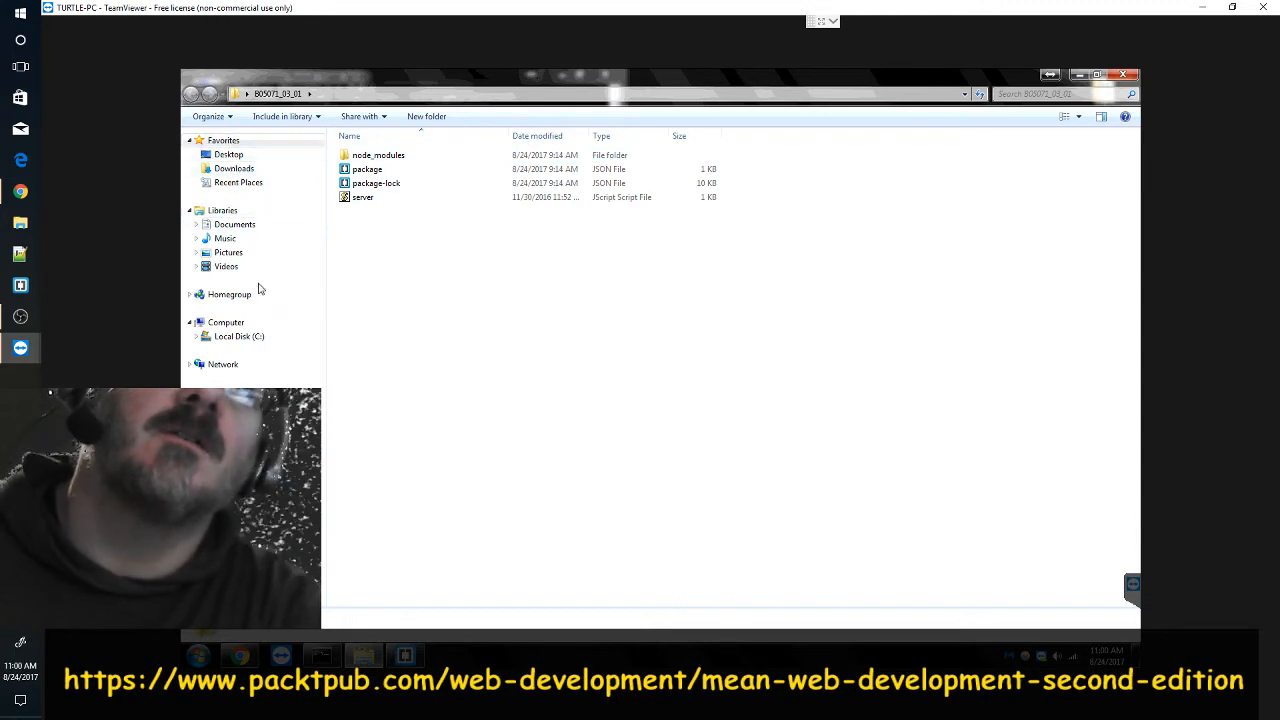
- Navigate from the Desktop into the book's code folder and the B05071_03_01 example folder
click(228, 154)
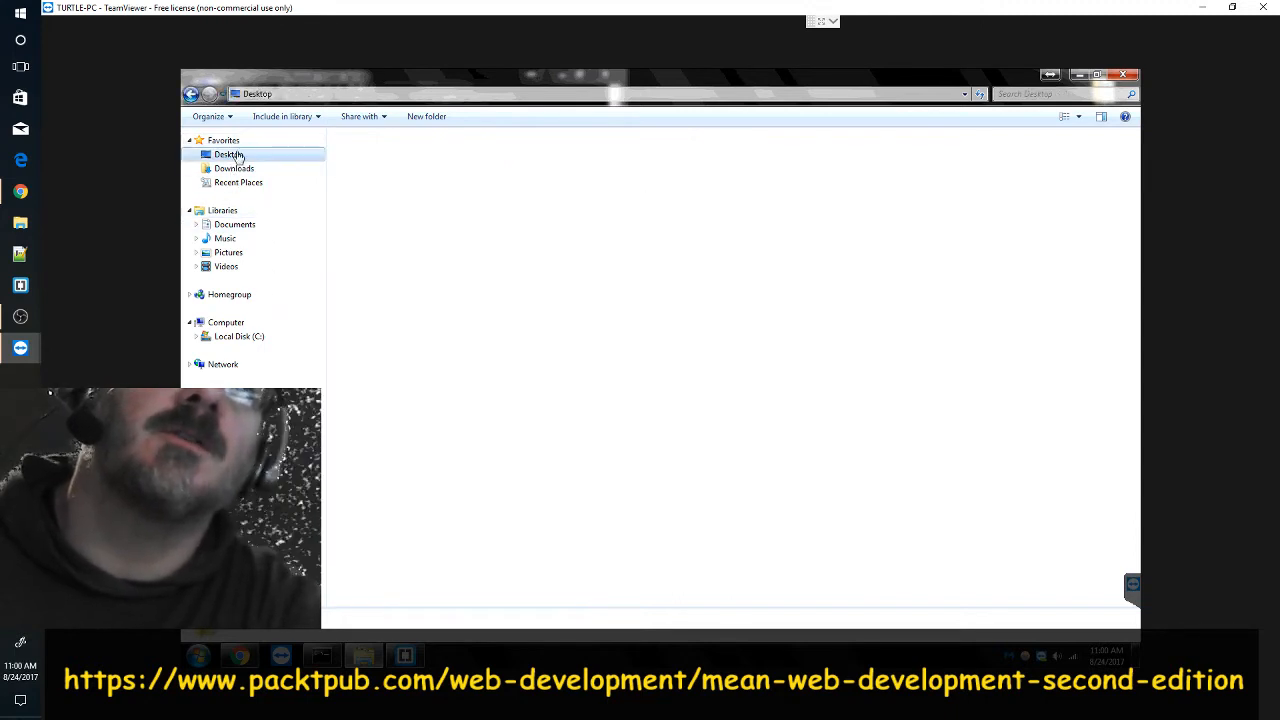
click(228, 154)
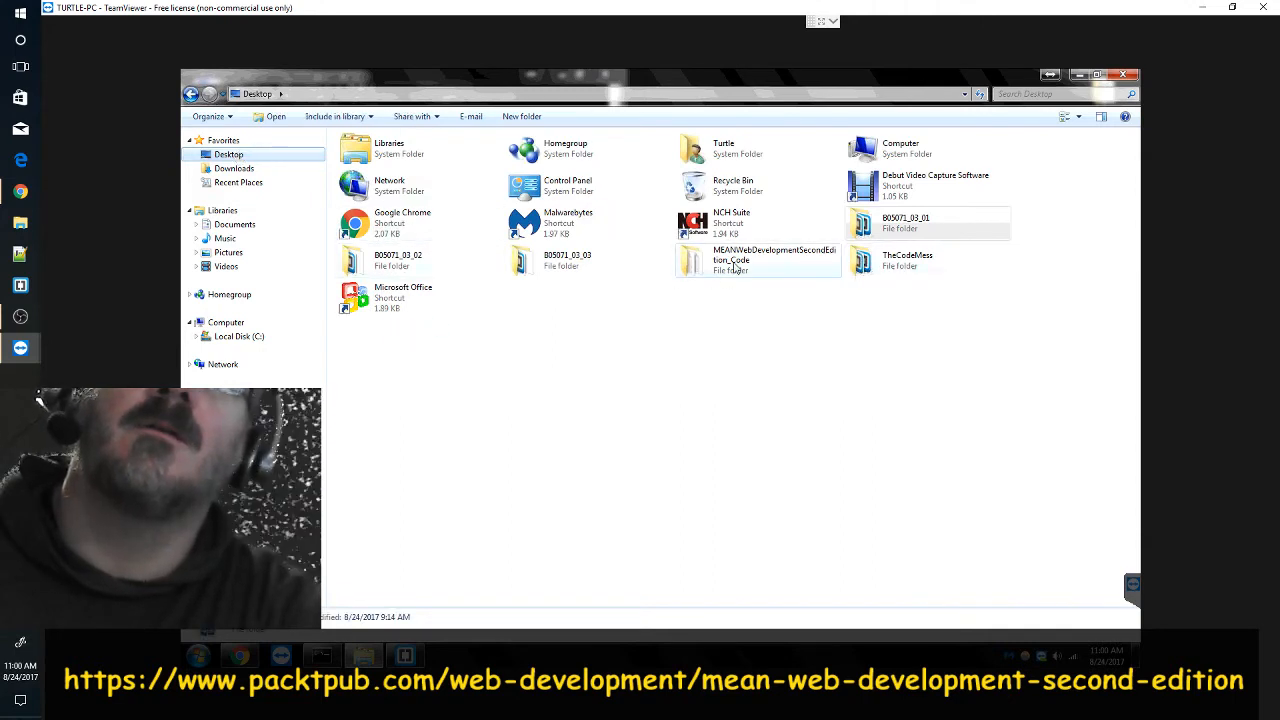
click(758, 260)
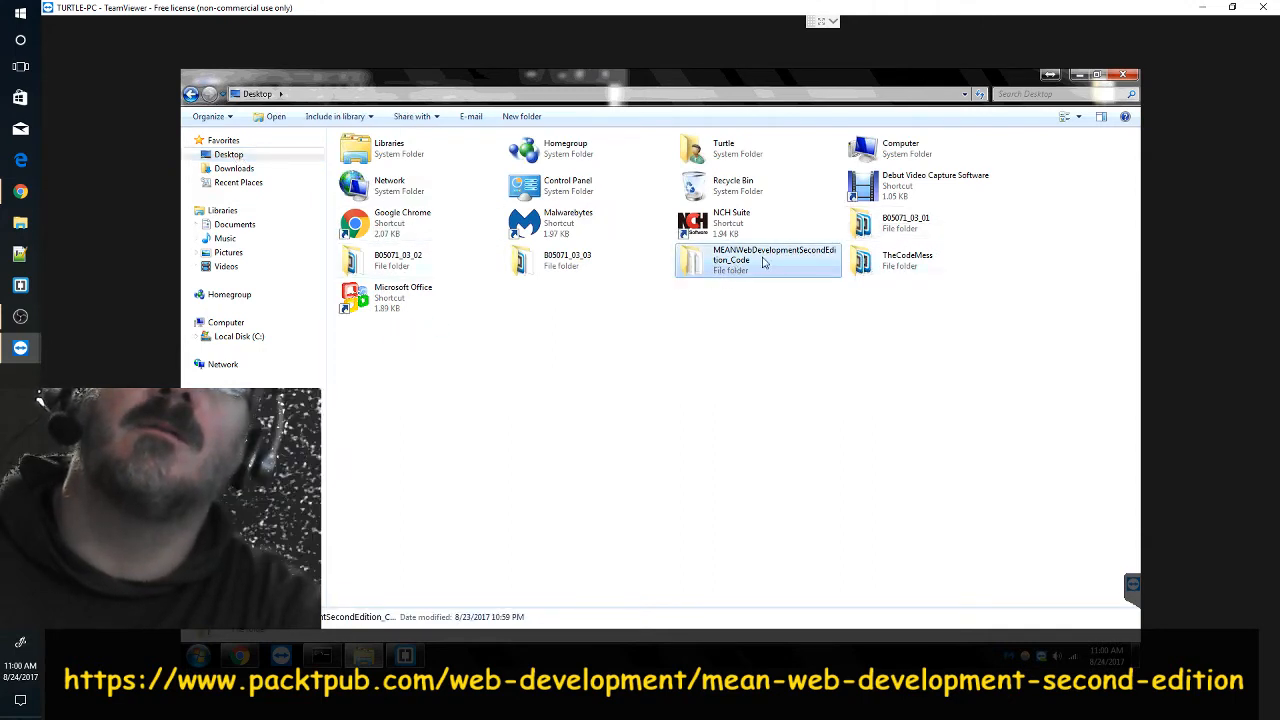
mouse_move(724, 262)
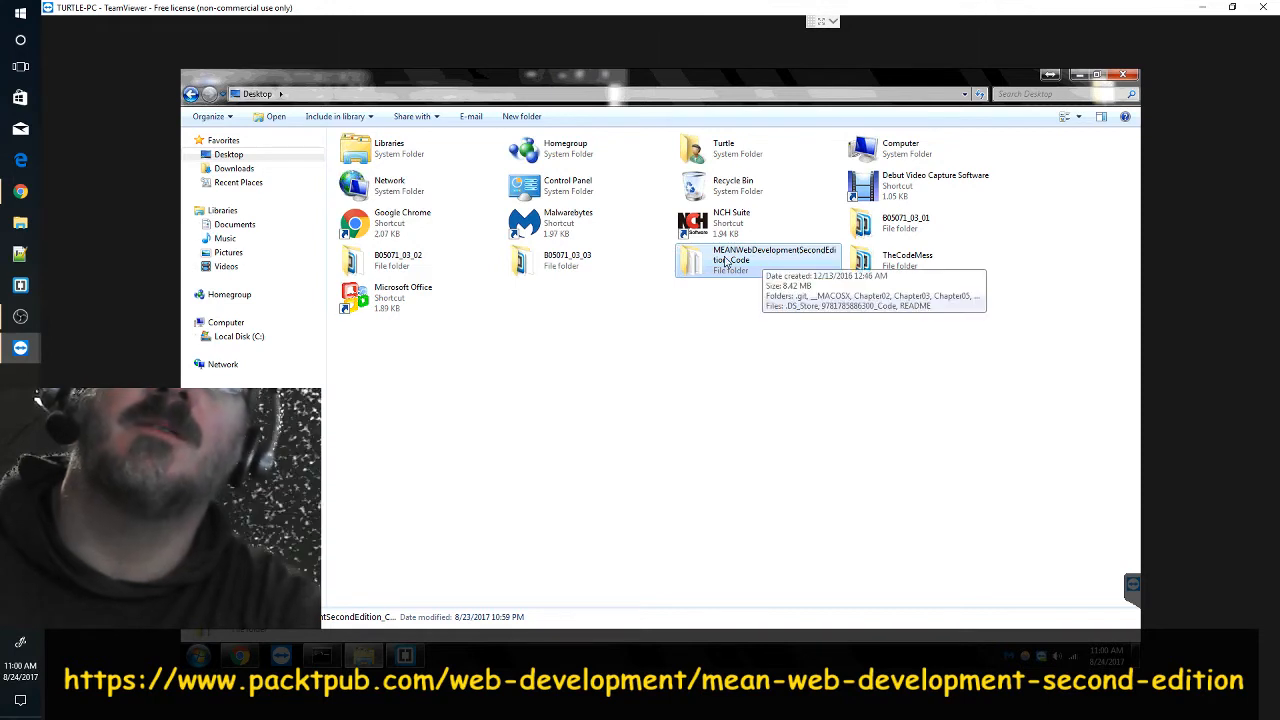
double_click(720, 256)
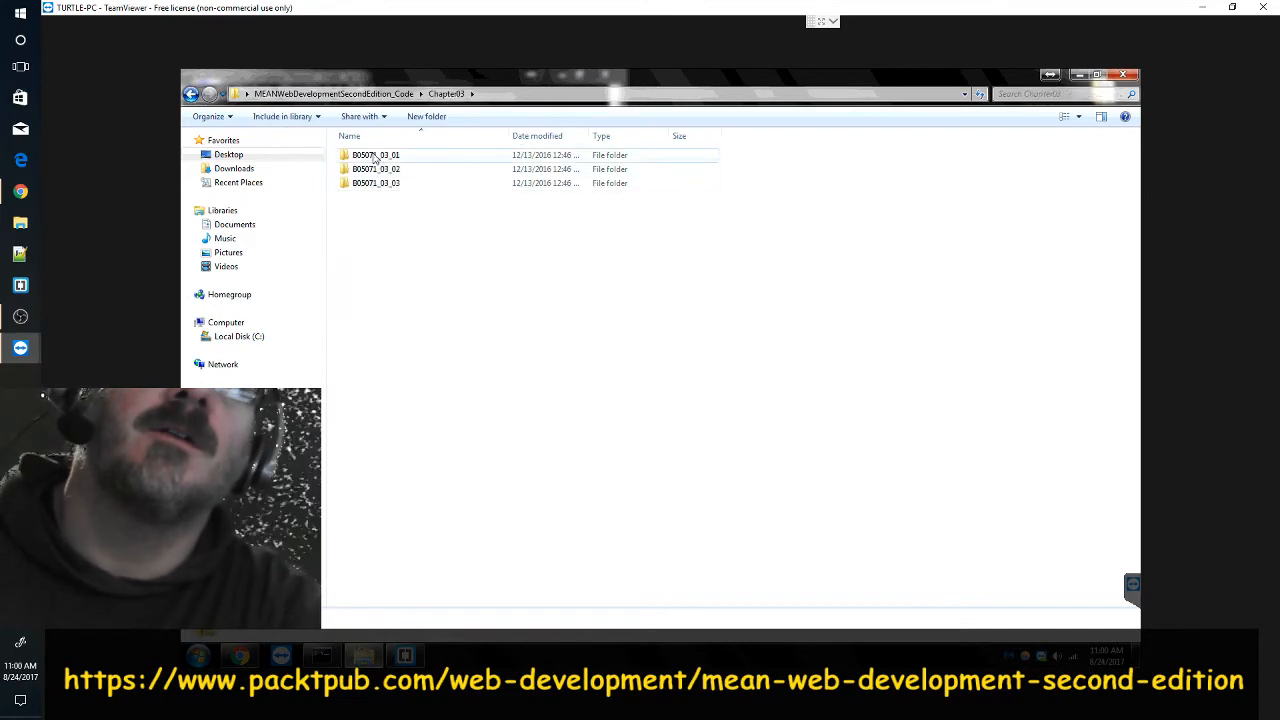
double_click(374, 156)
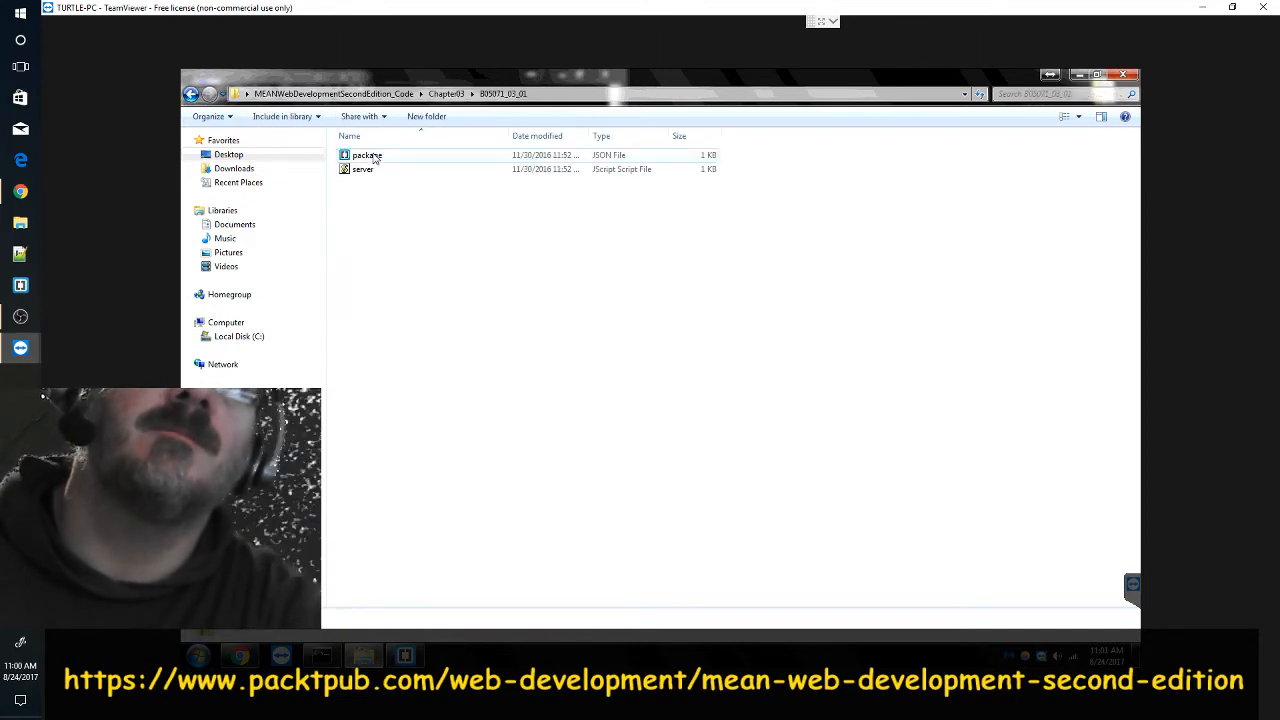
- Double-click server.js, triggering the Open File – Security Warning dialog
click(362, 198)
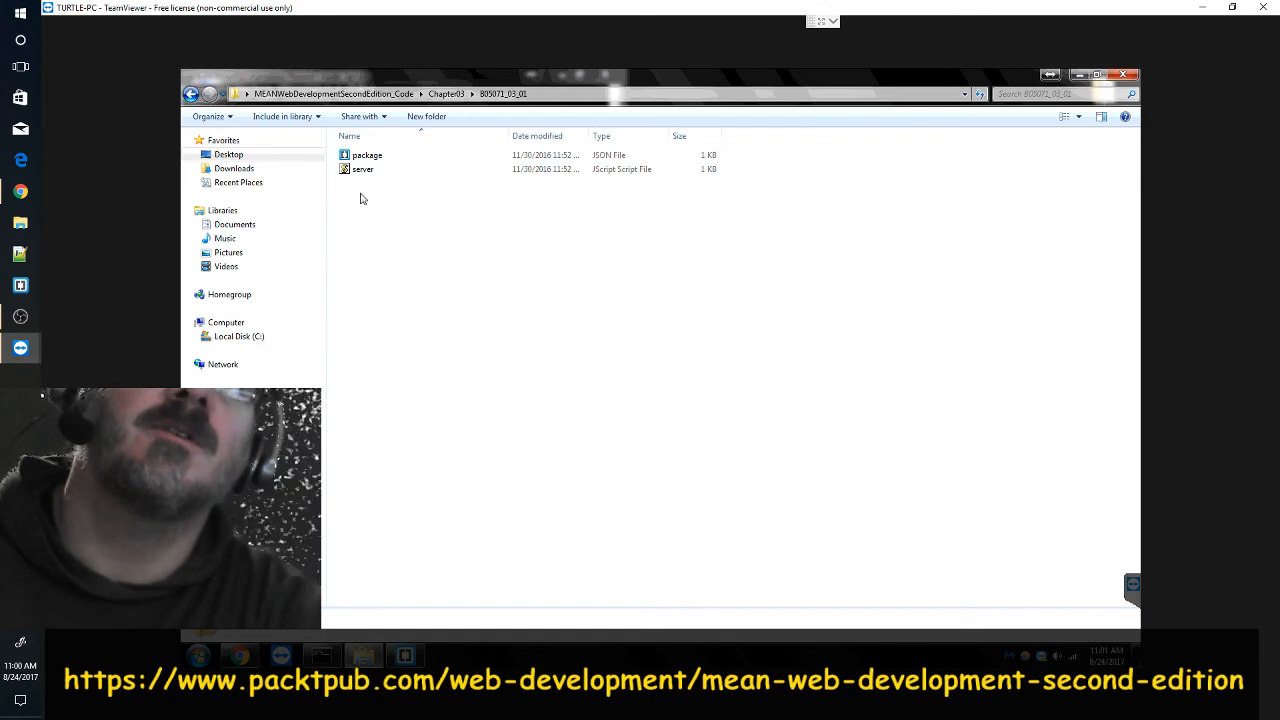
click(368, 156)
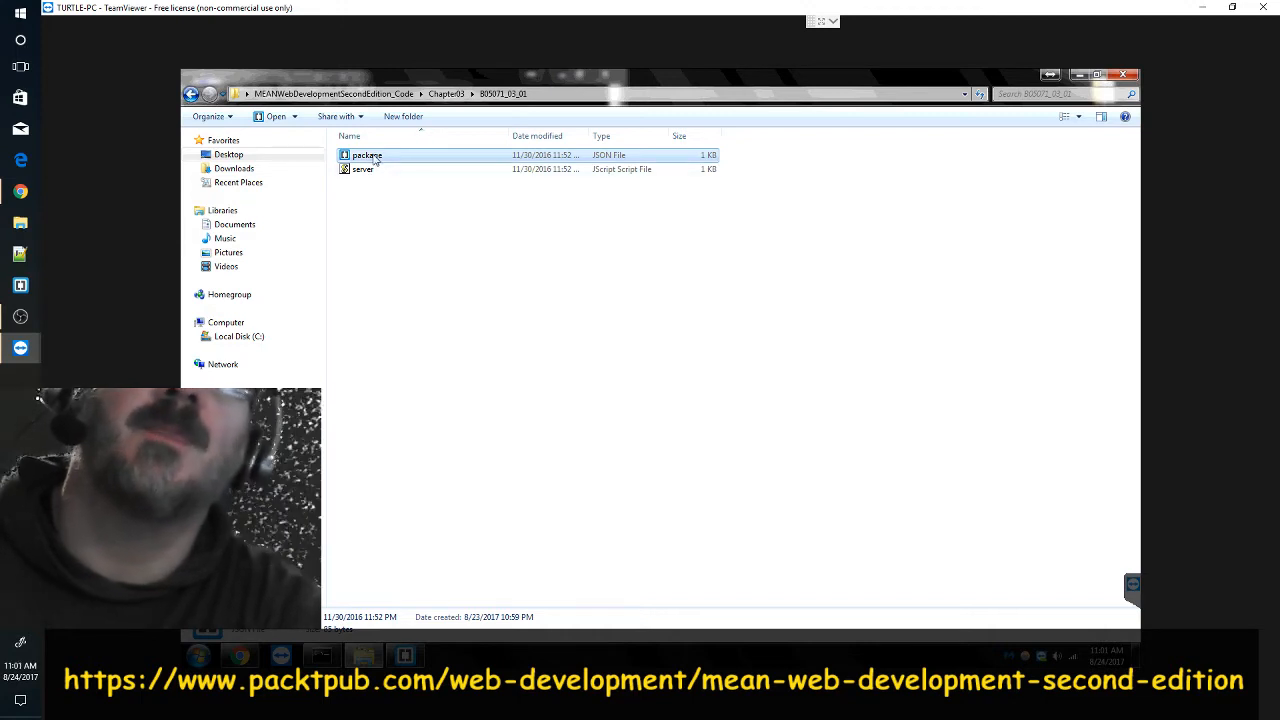
click(364, 168)
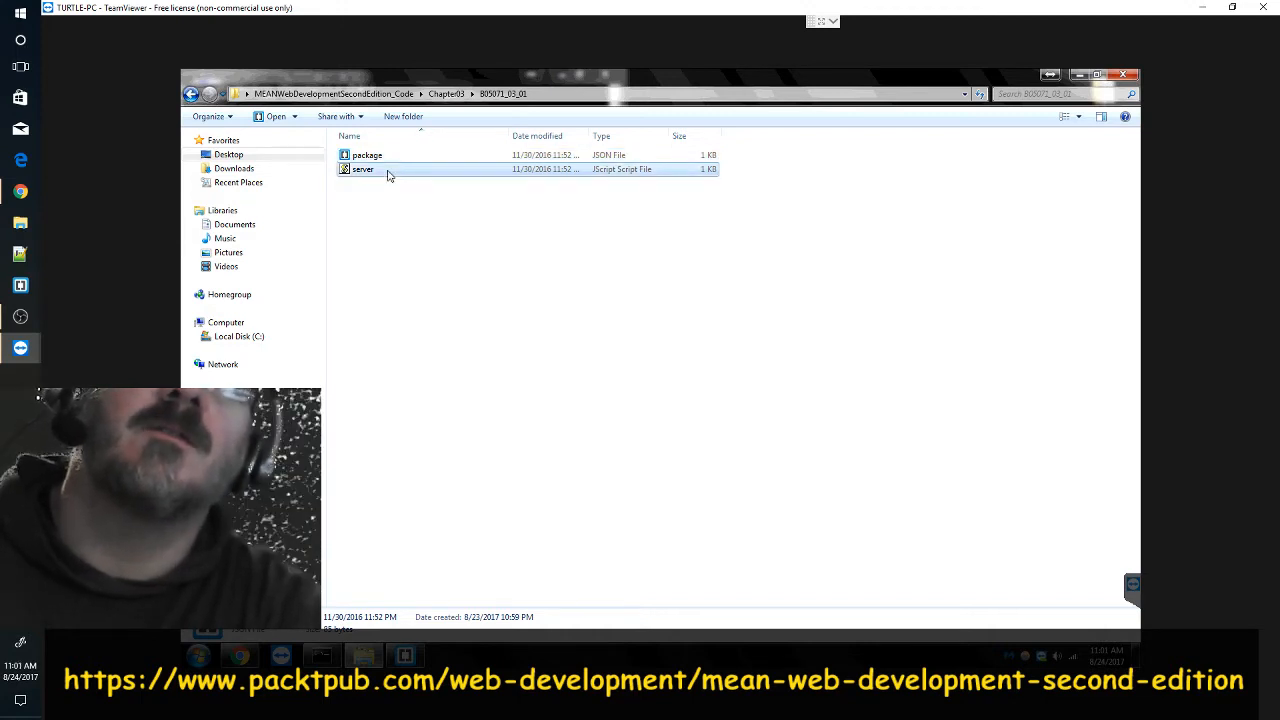
double_click(360, 168)
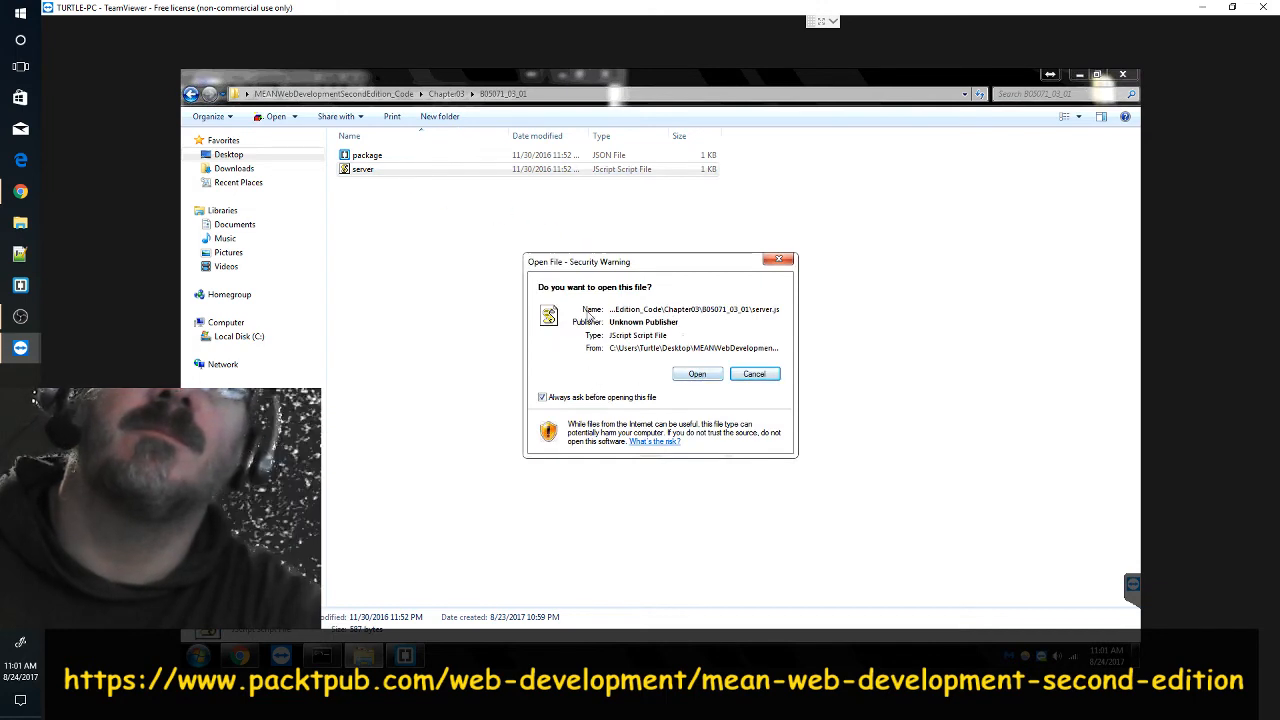
mouse_move(636, 304)
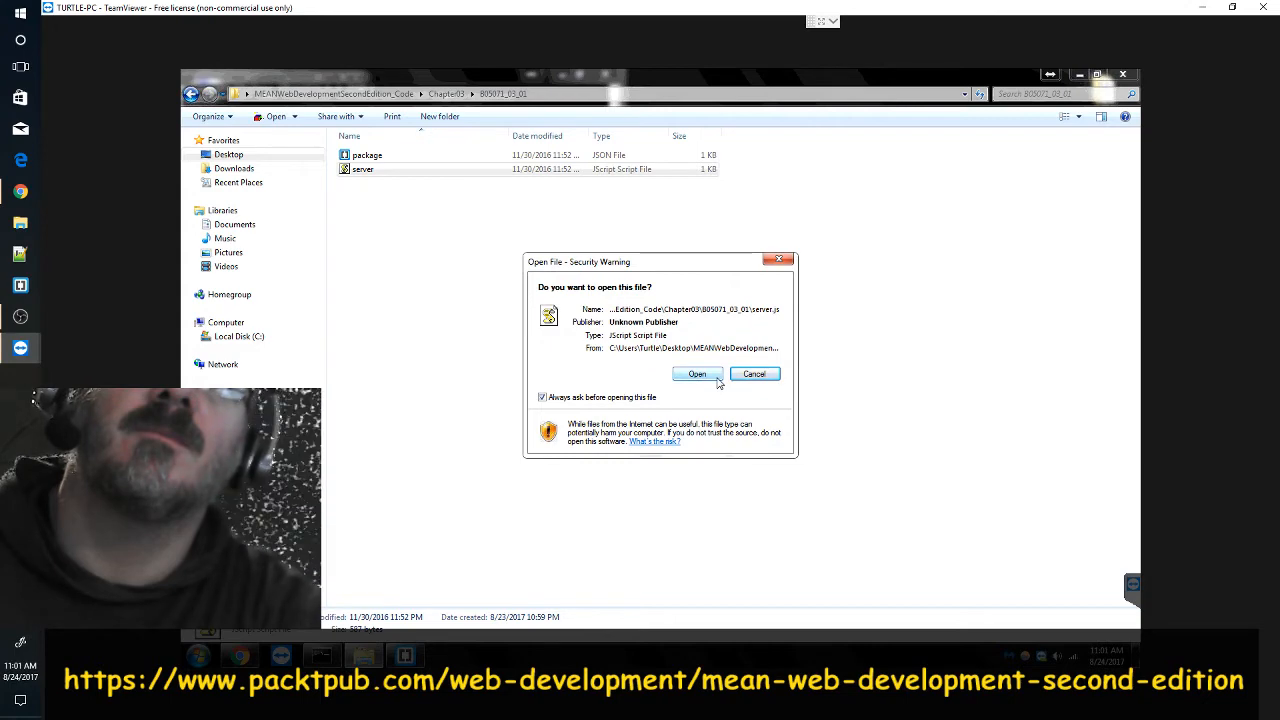
- Confirm the warning and view server.js and package.json in Brackets' Working Files
click(696, 374)
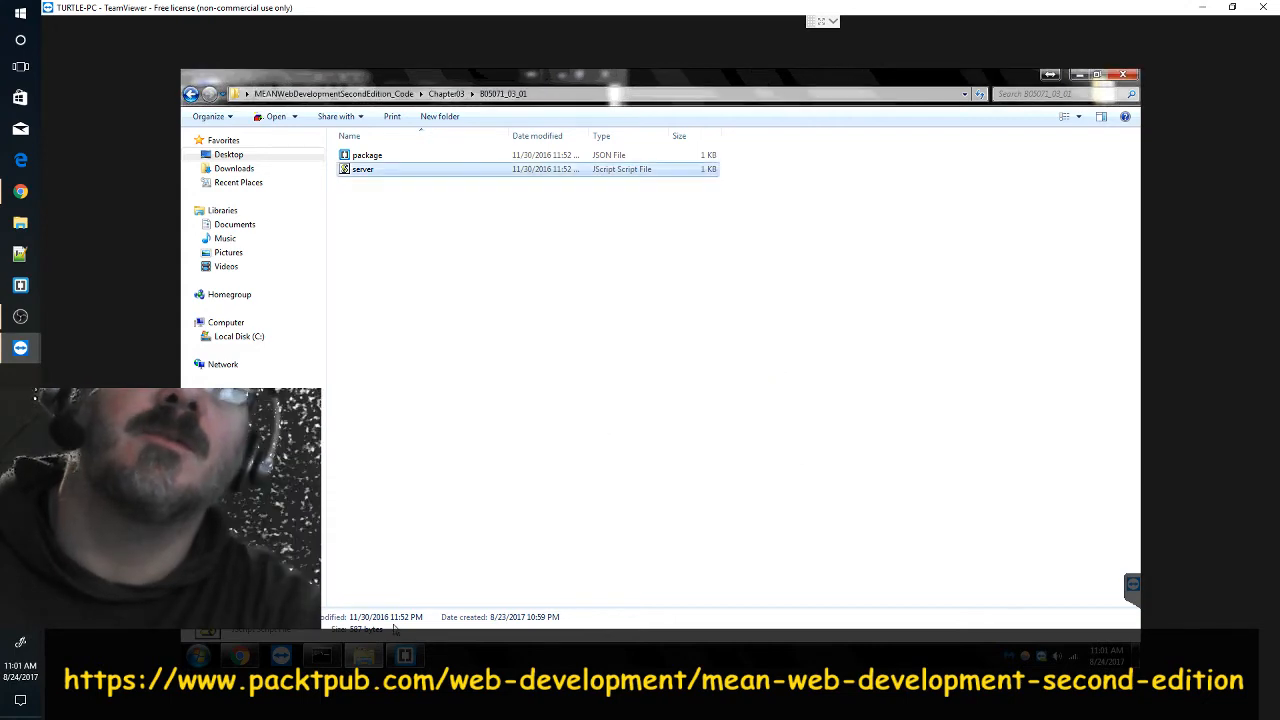
double_click(364, 168)
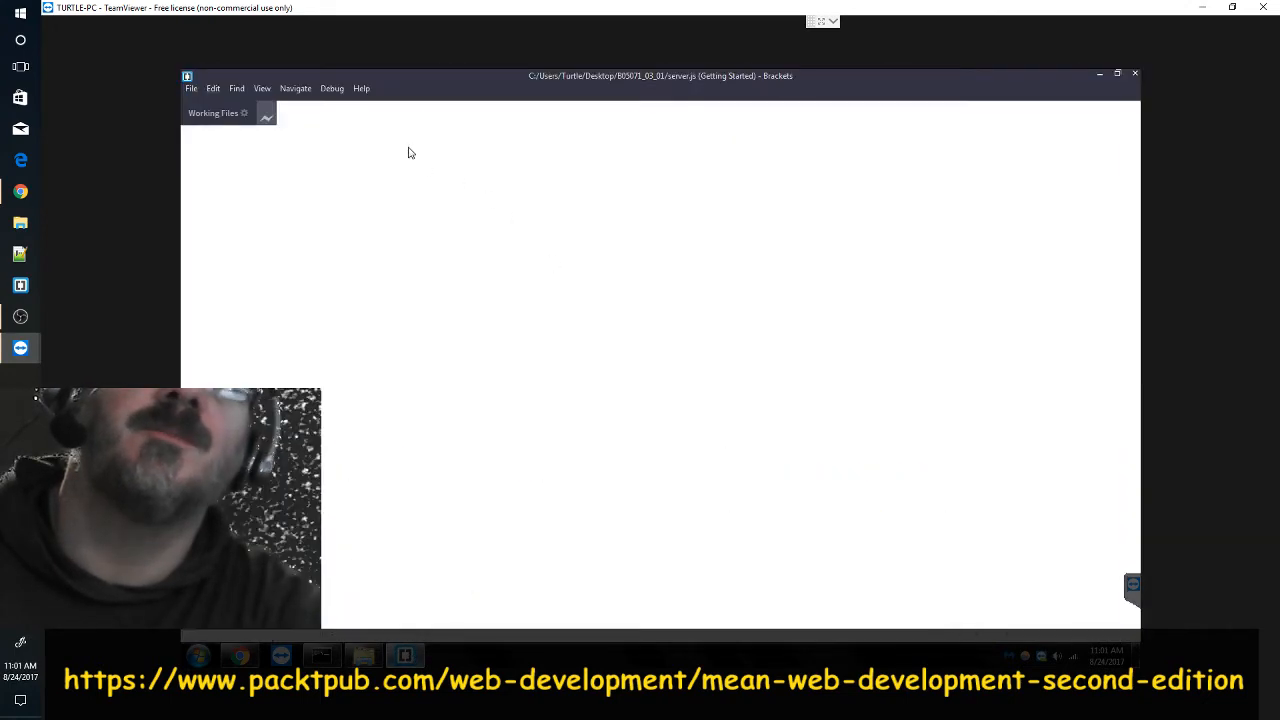
click(212, 148)
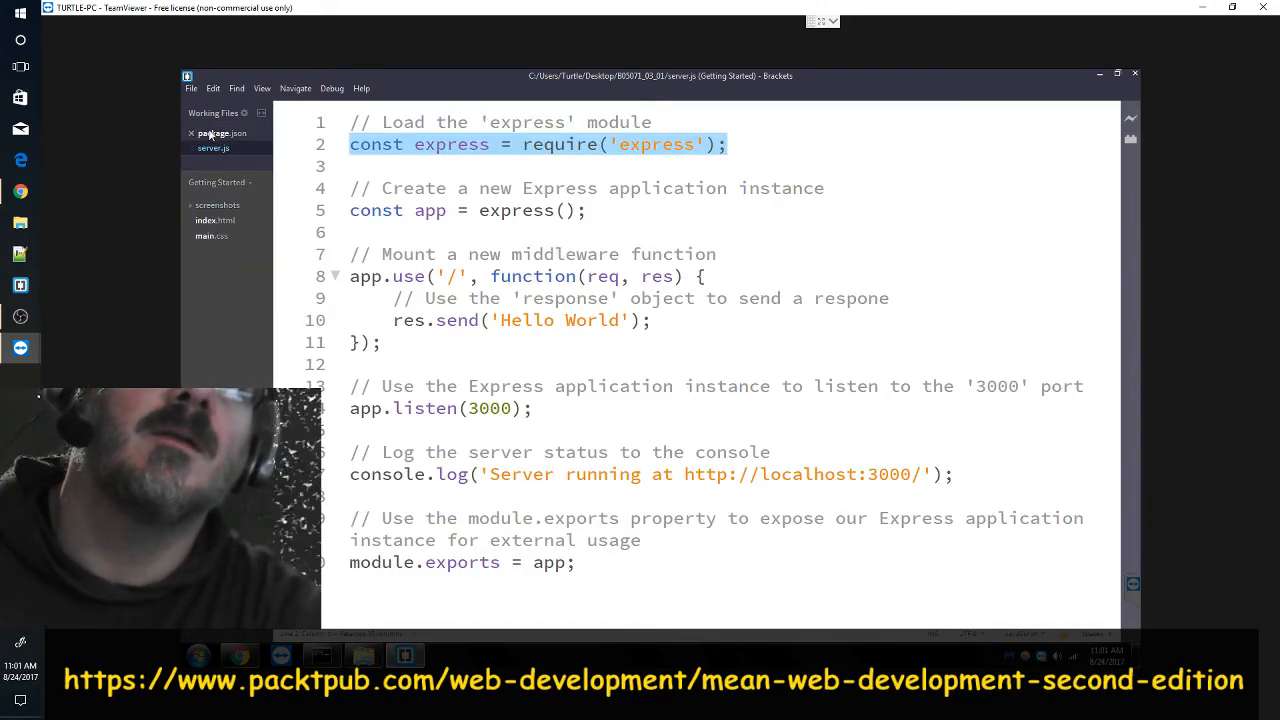
mouse_move(184, 100)
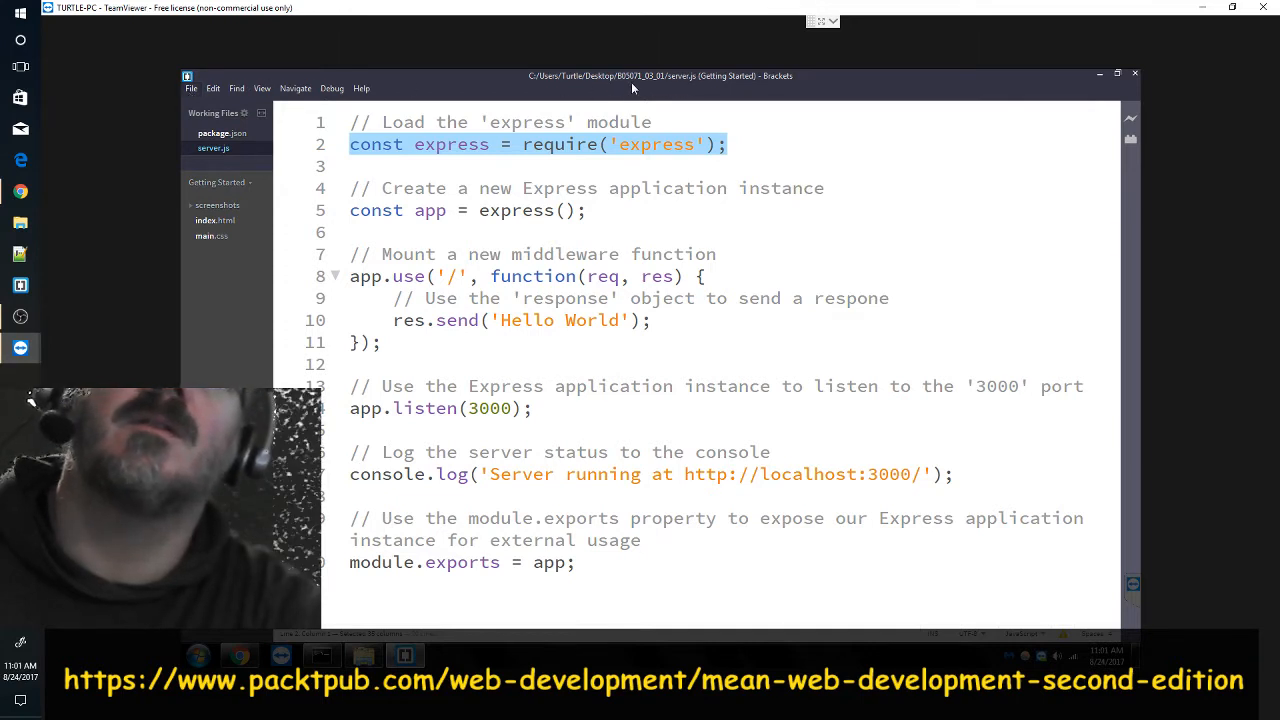
mouse_move(690, 88)
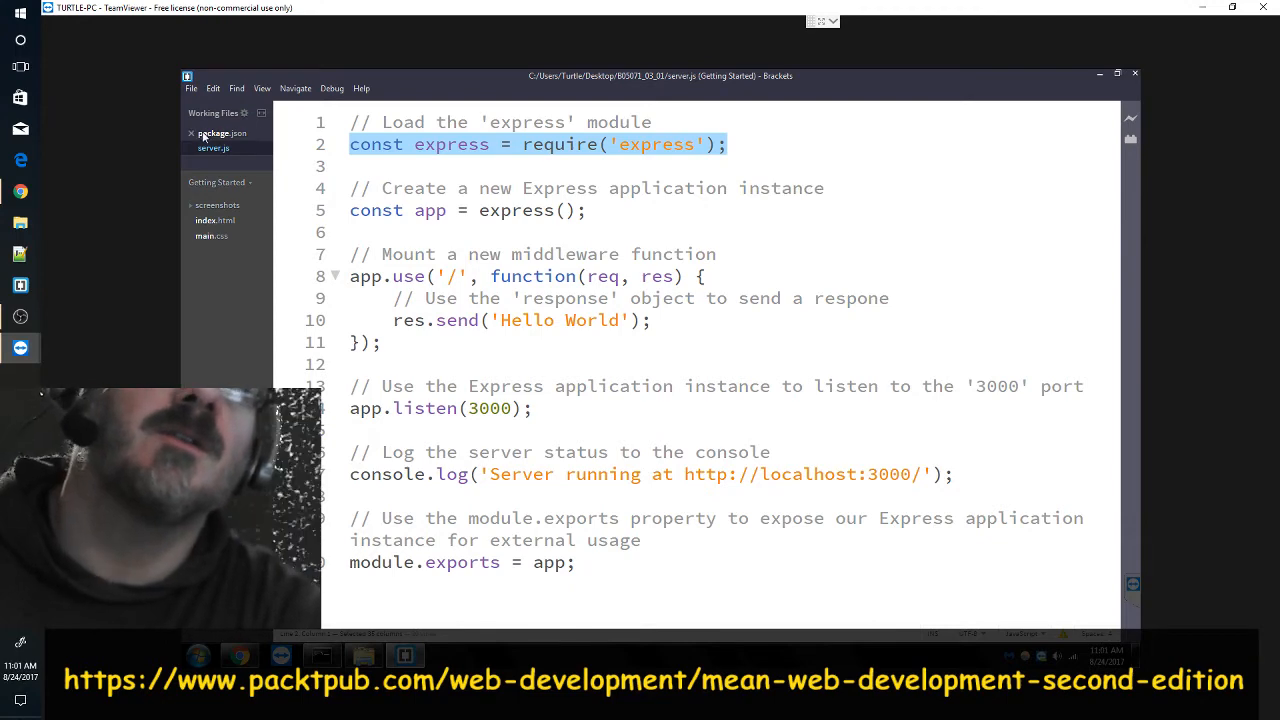
click(220, 132)
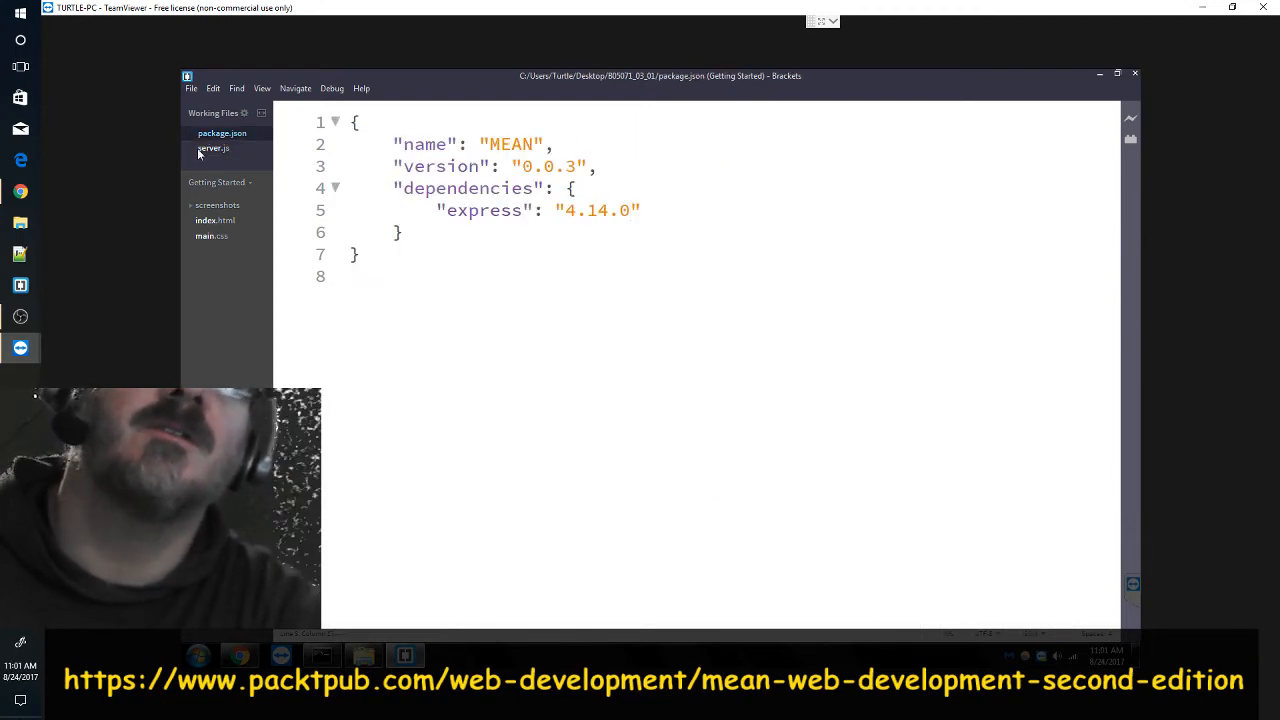
click(212, 148)
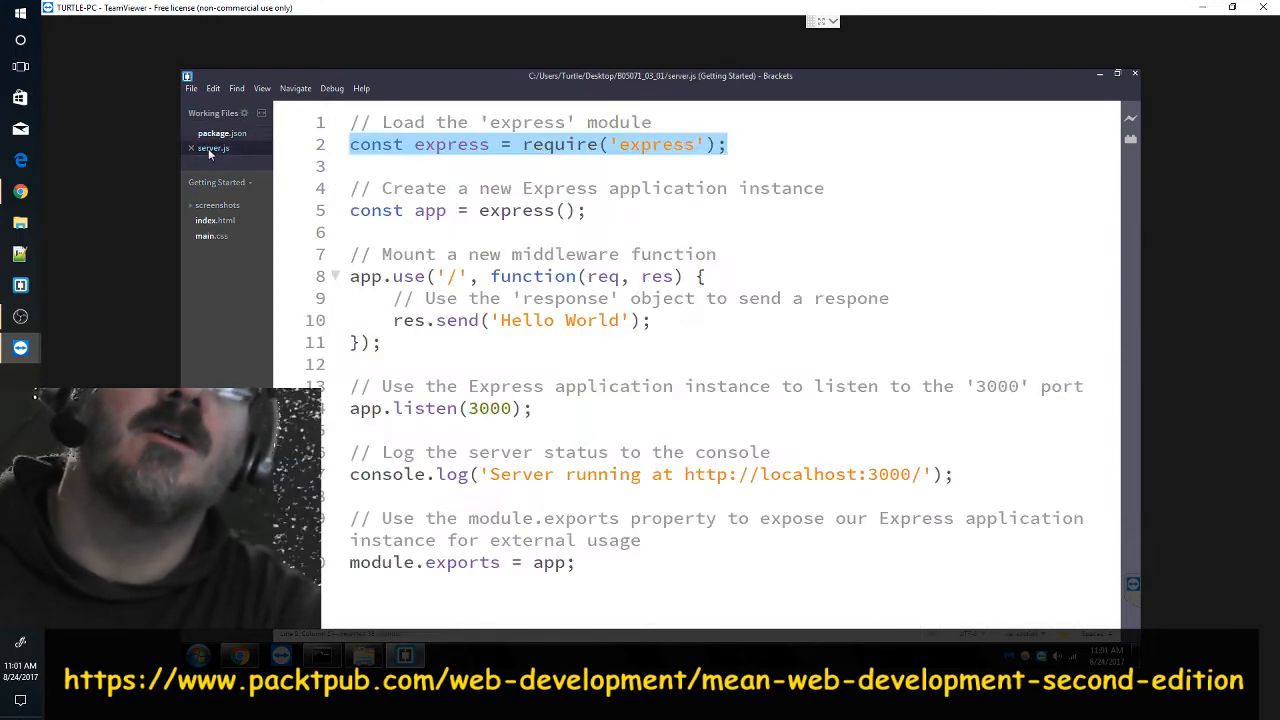
- Select the console.log server status lines in server.js, then clear the selection
click(532, 188)
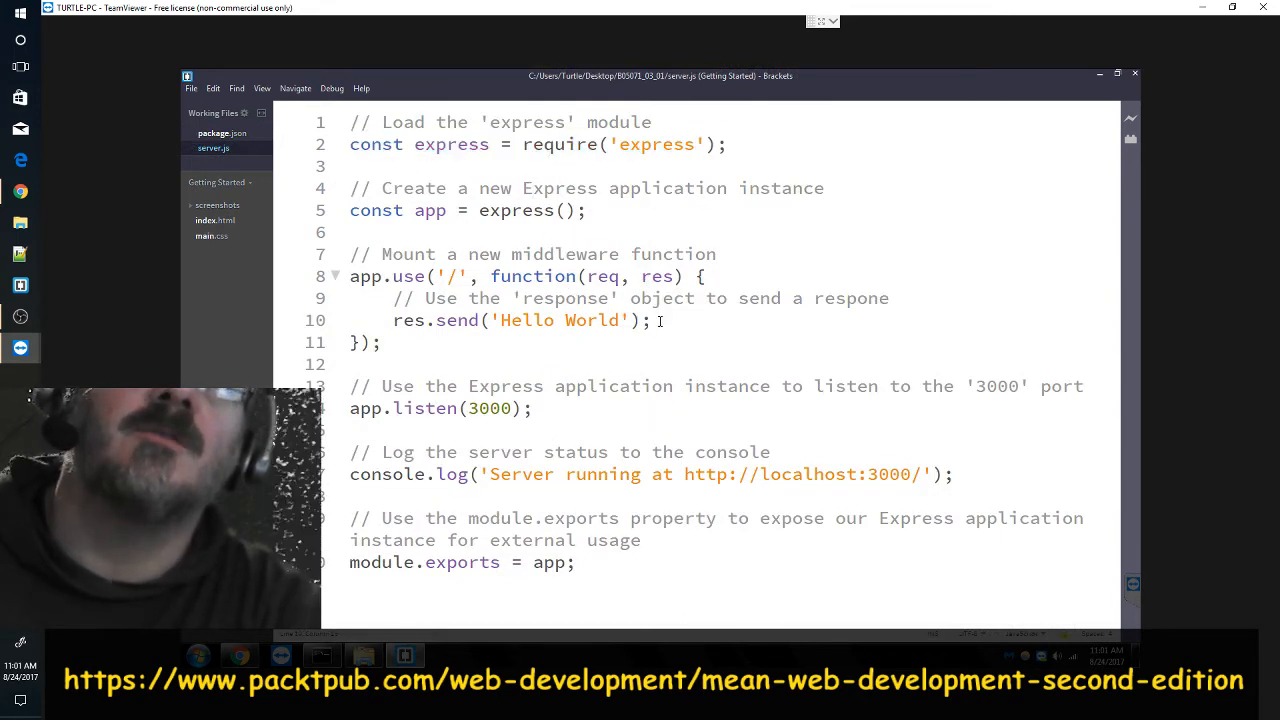
drag(392, 298, 650, 320)
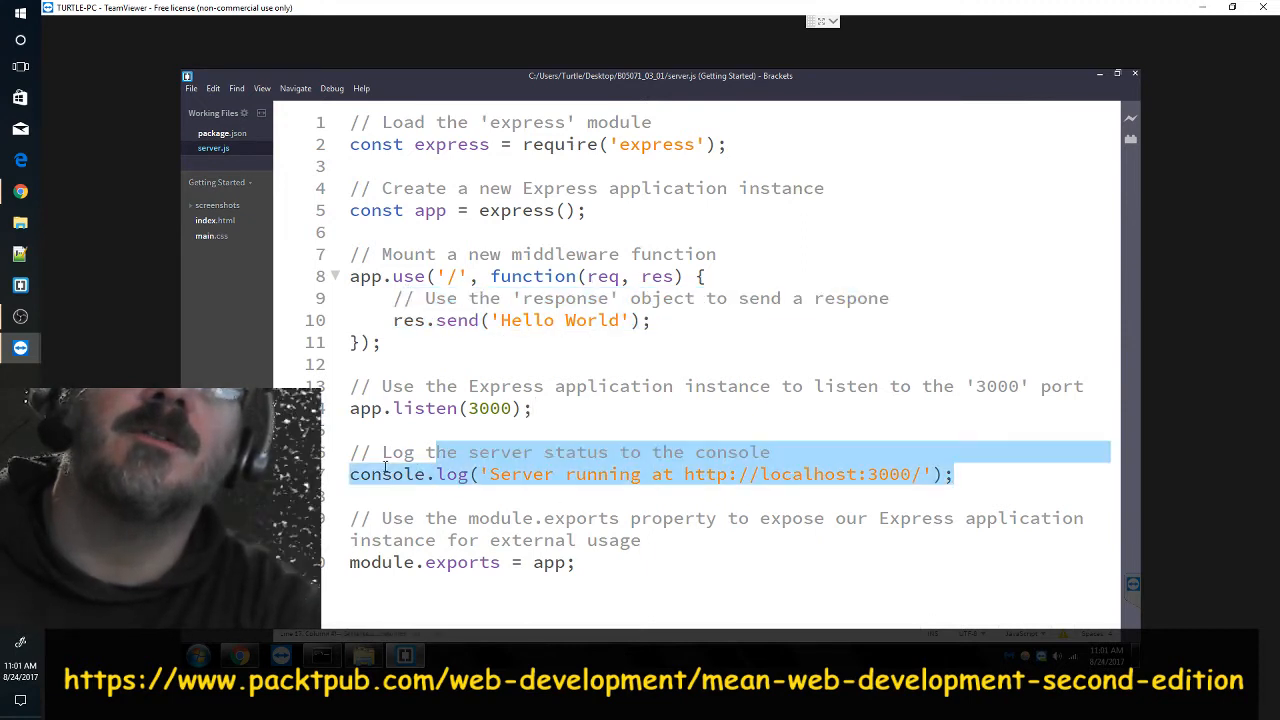
click(576, 562)
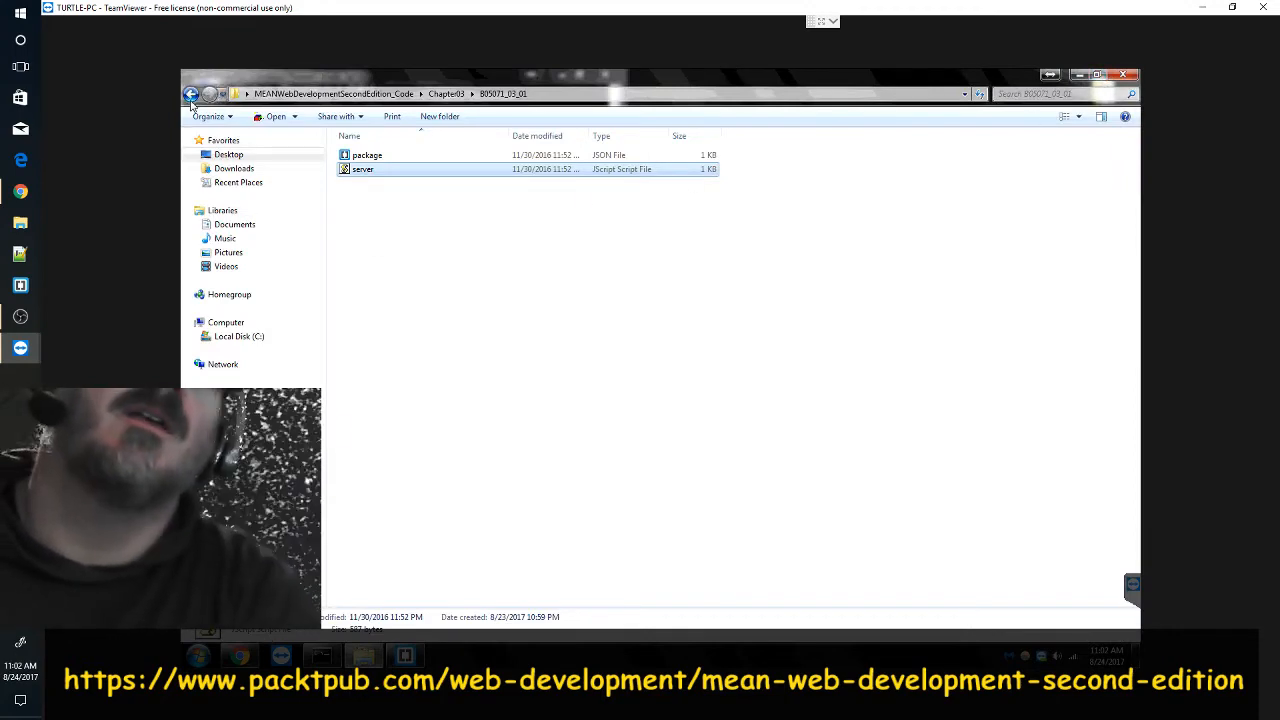
- Go back to Chapter03, enter B05071_03_02 and open its package.json in Brackets
click(192, 94)
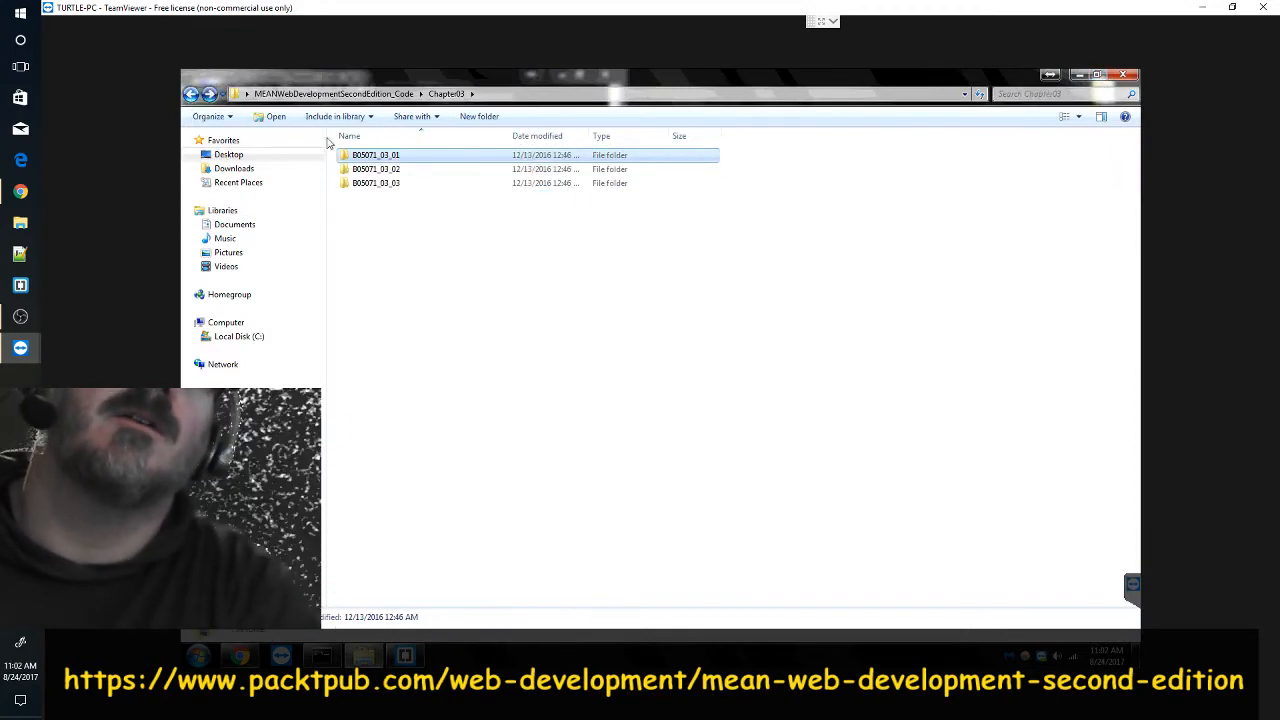
click(374, 168)
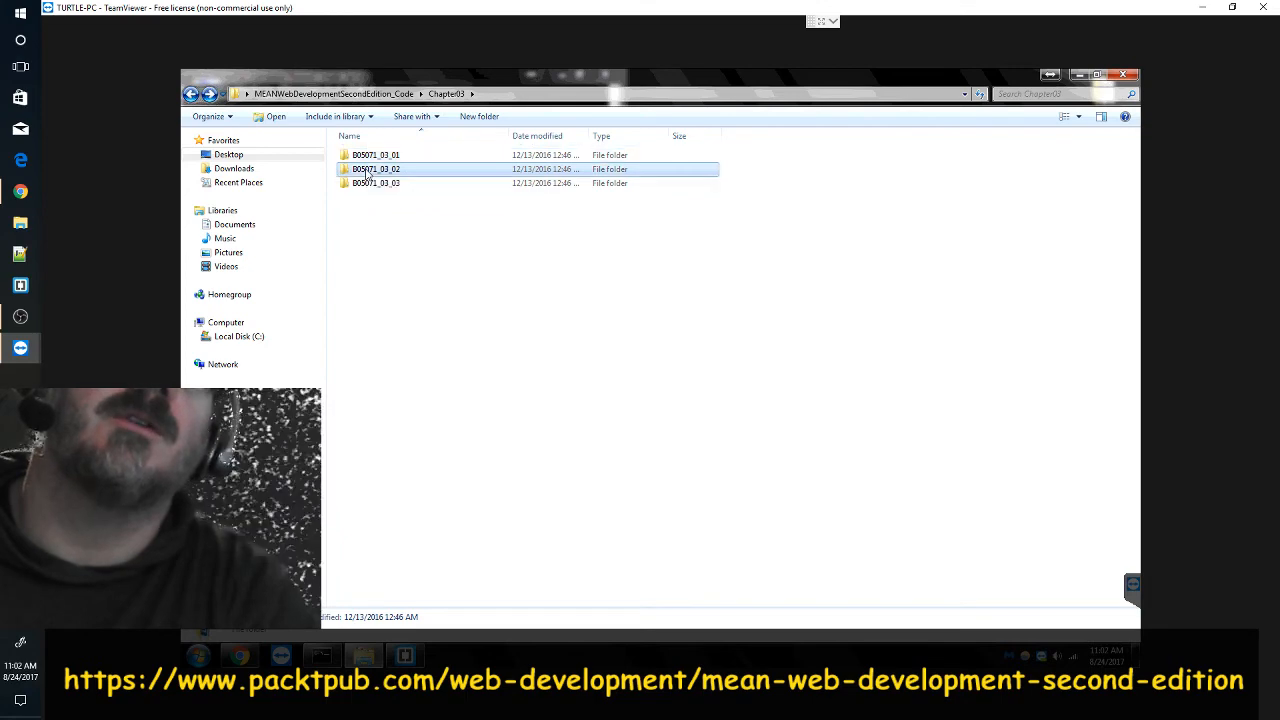
double_click(376, 168)
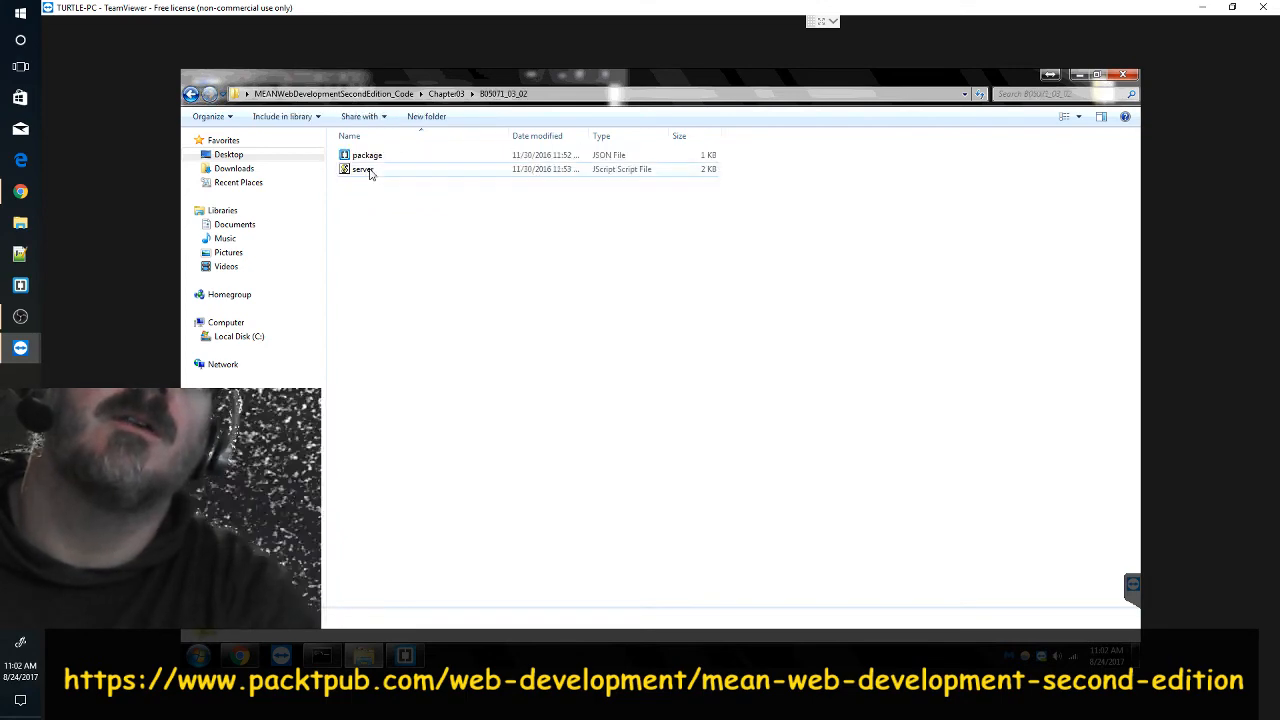
click(368, 156)
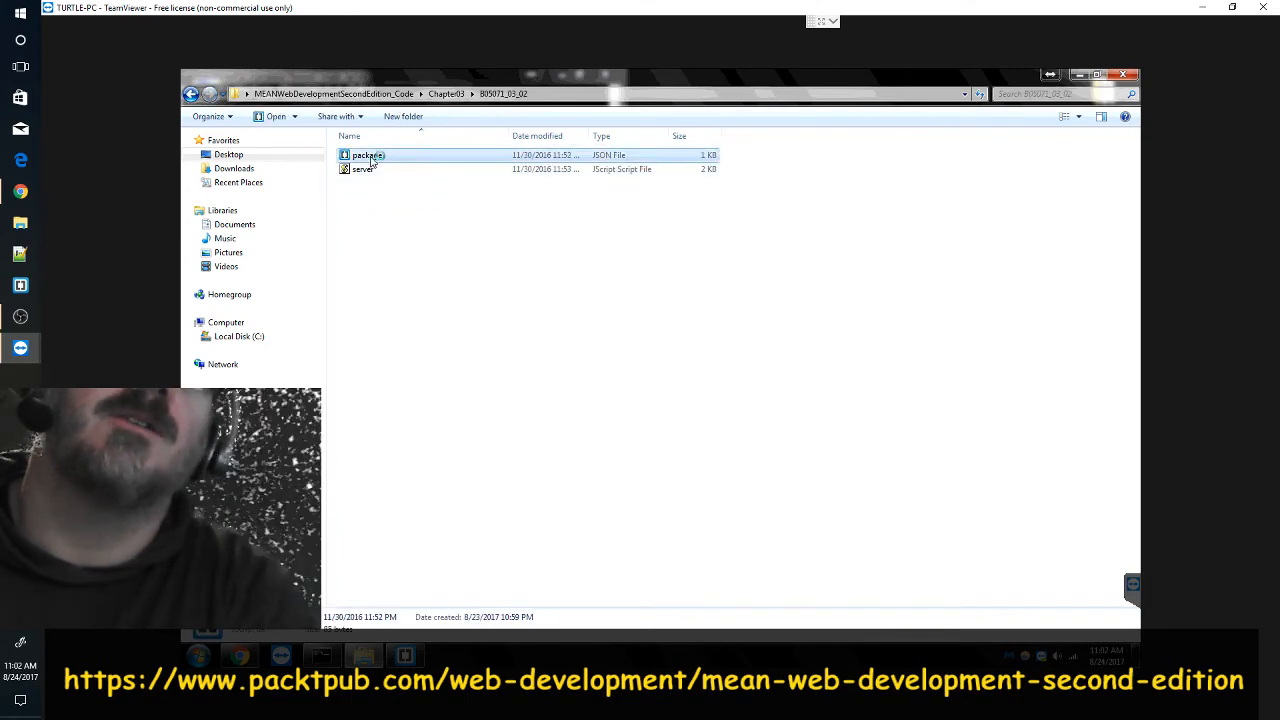
double_click(364, 156)
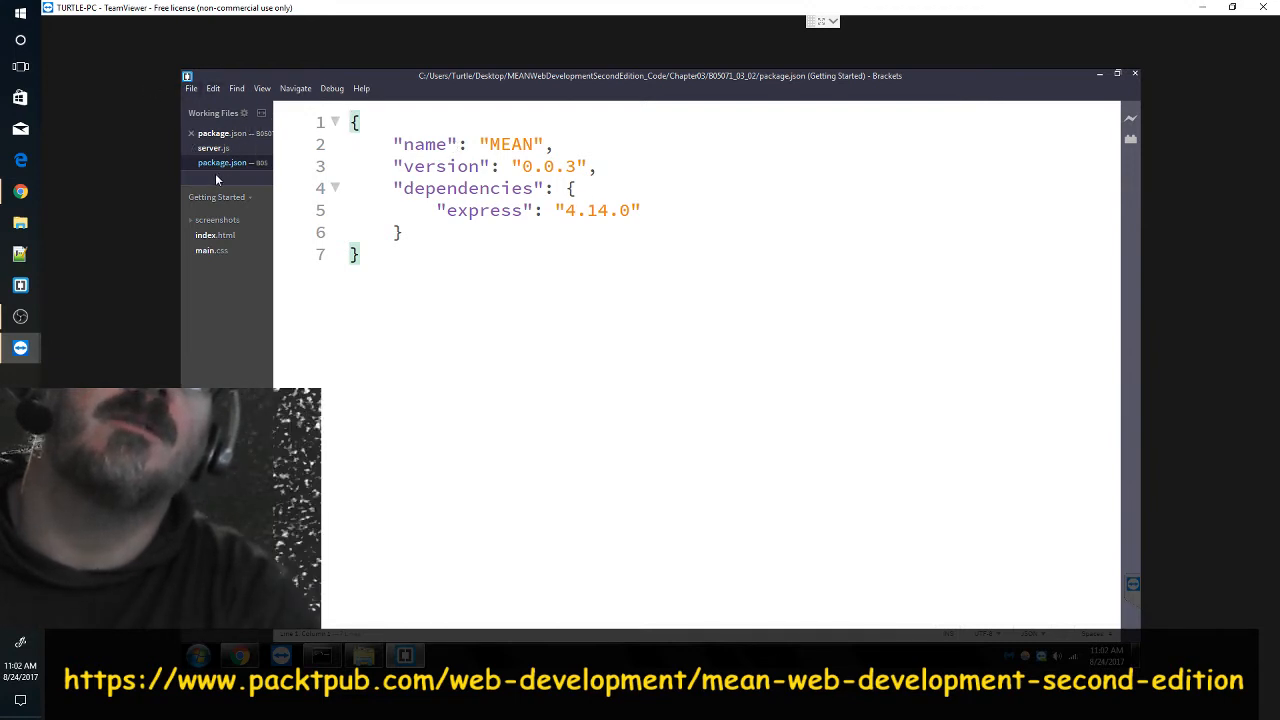
- Bring up Brackets' Open File dialog, inspect the folder path dropdown, then cancel it
click(190, 88)
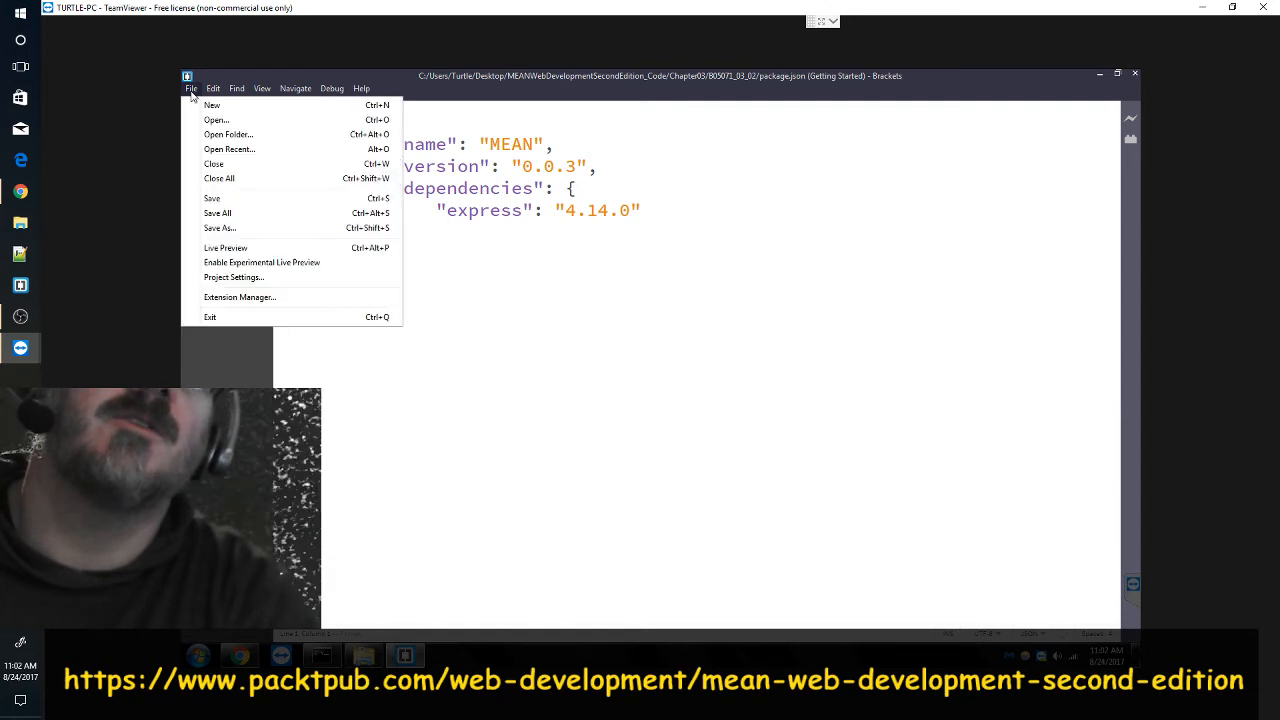
click(212, 88)
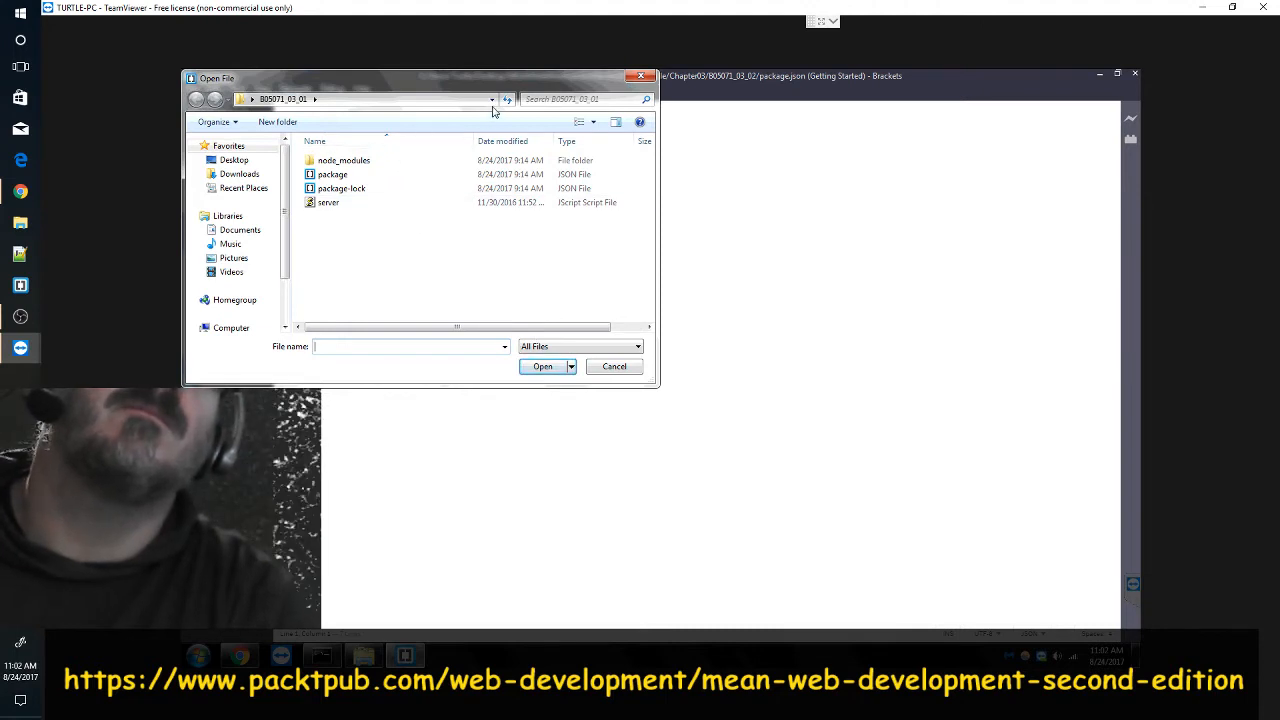
click(492, 100)
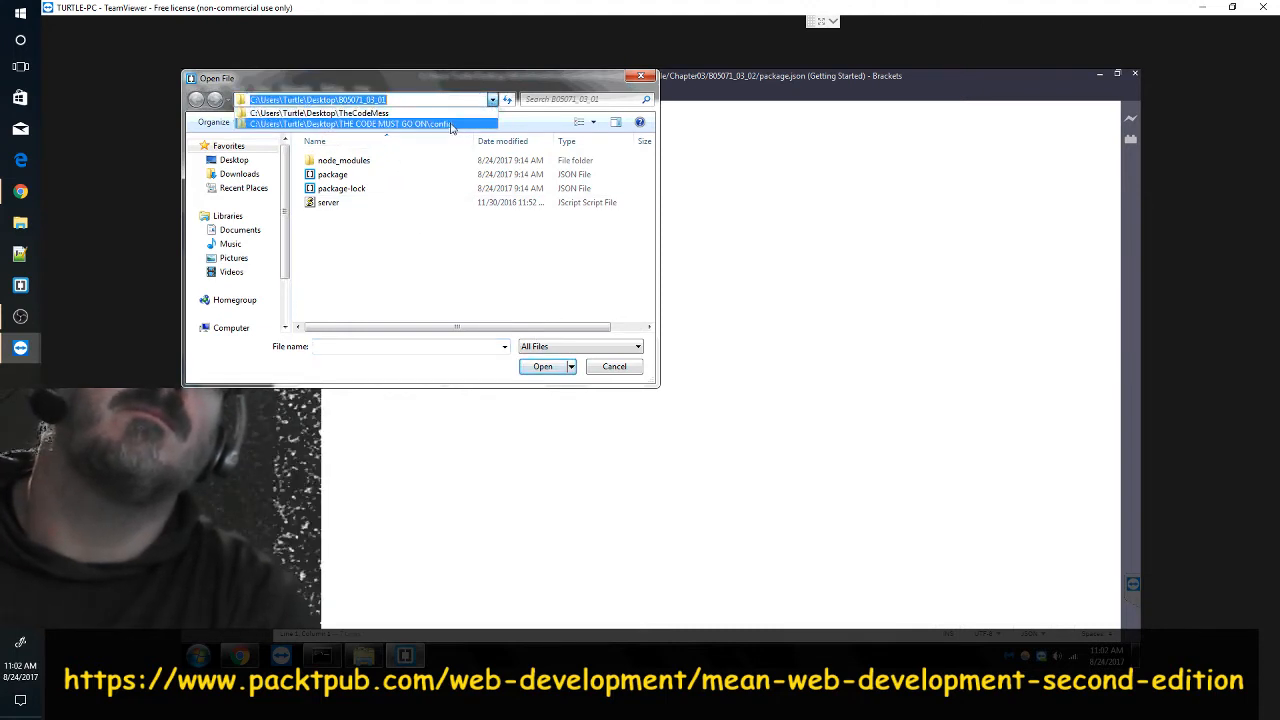
click(350, 124)
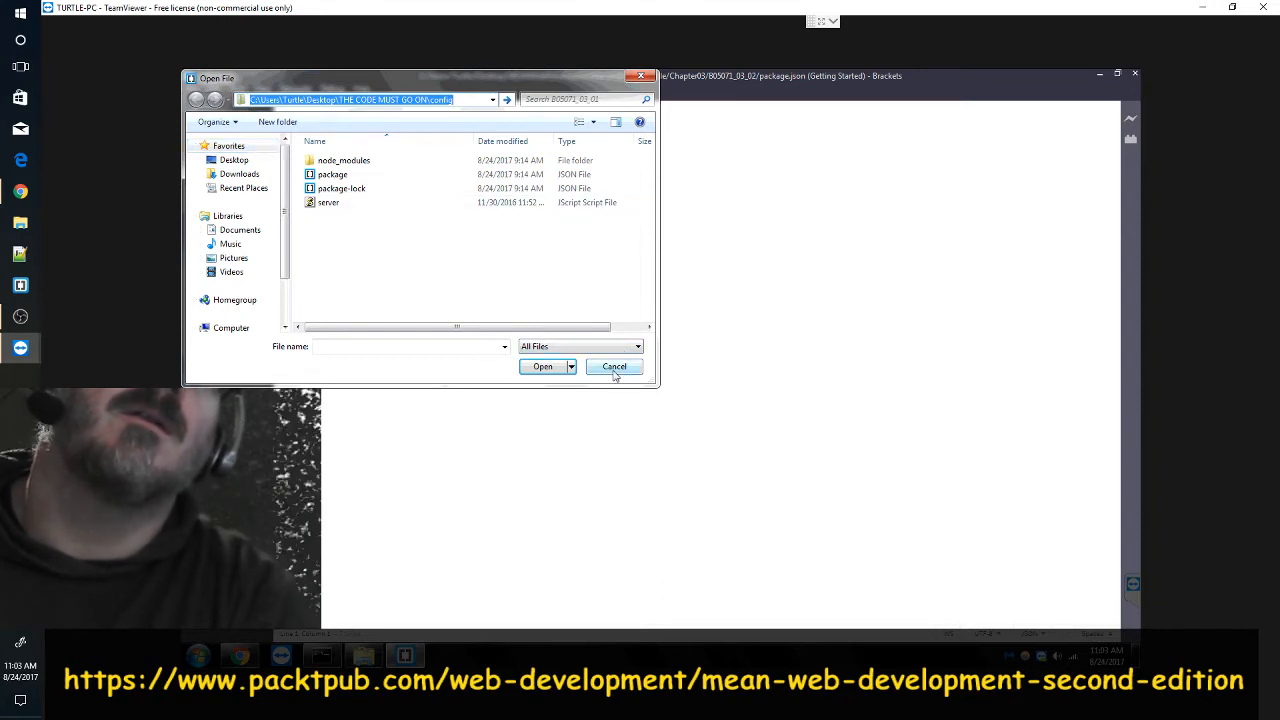
click(612, 366)
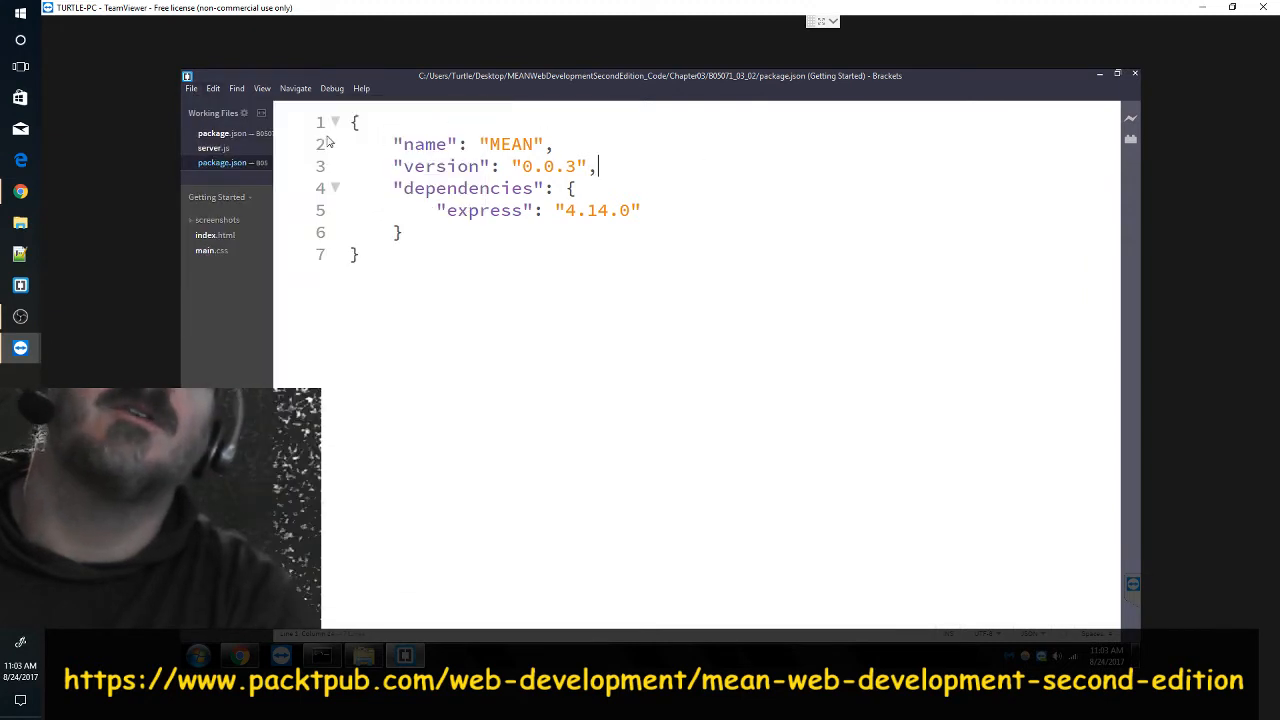
- Close all open files via File > Close All, leaving an empty editor
click(190, 88)
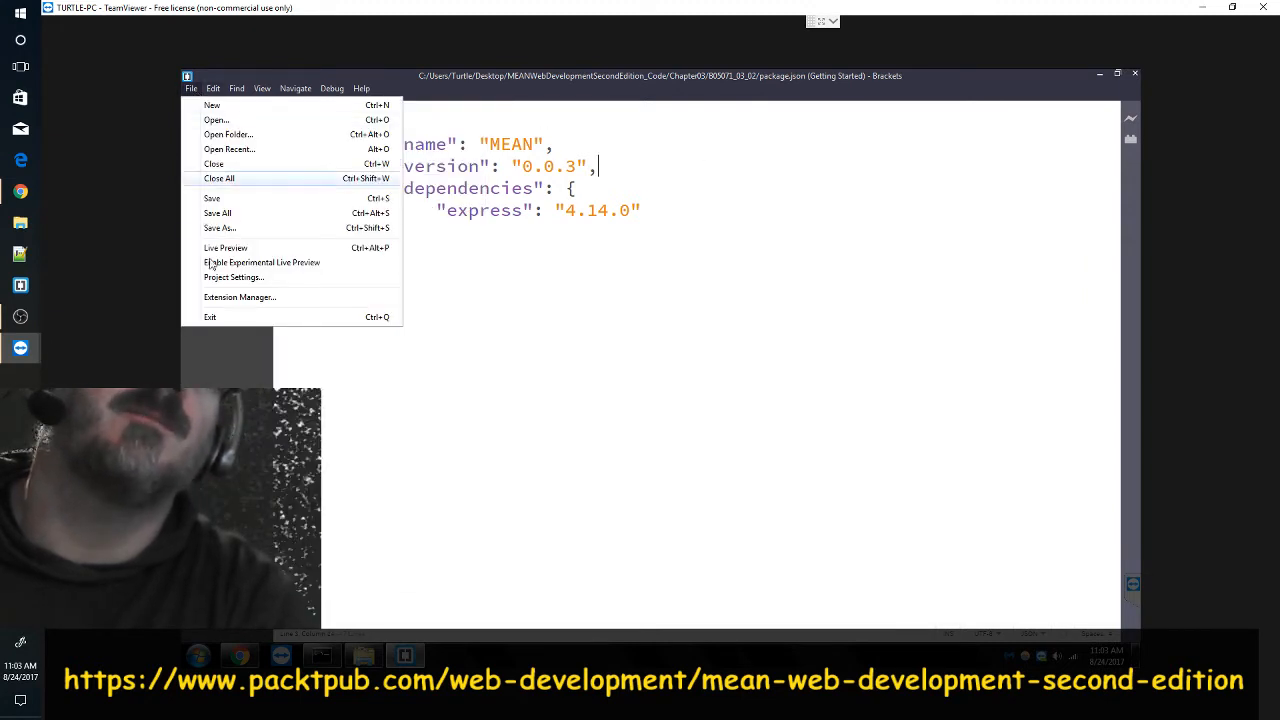
mouse_move(212, 164)
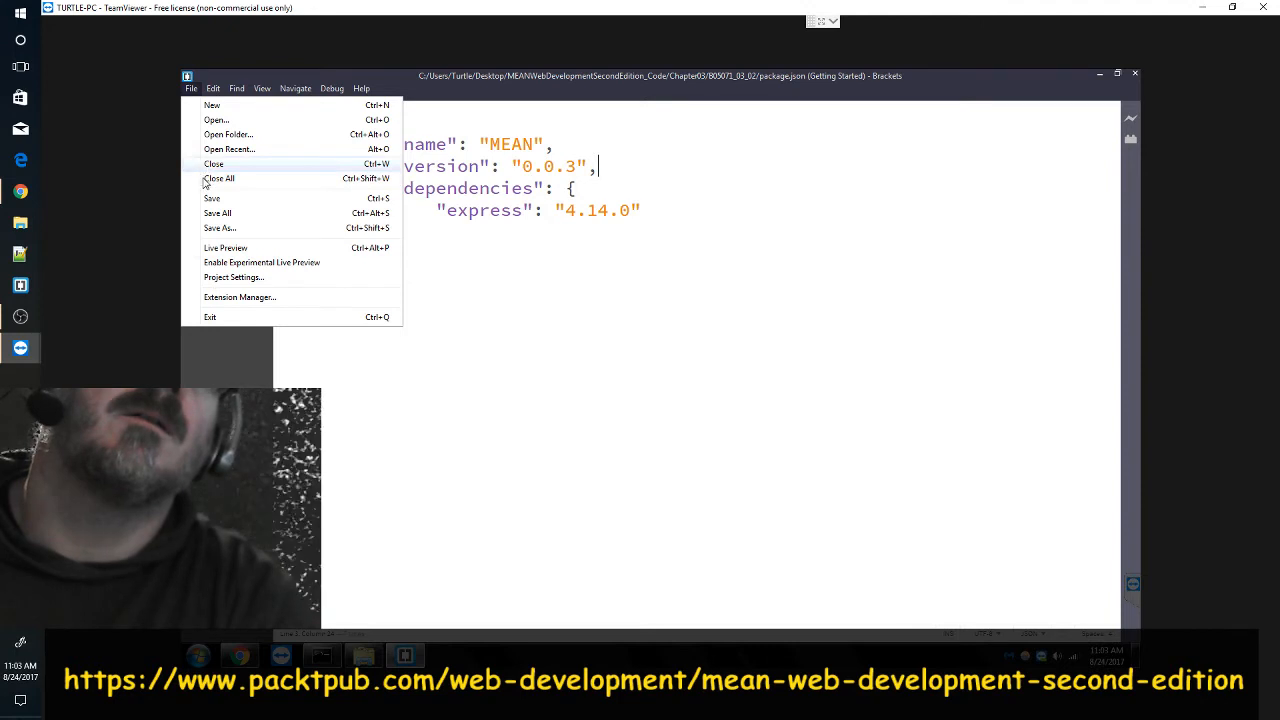
click(212, 164)
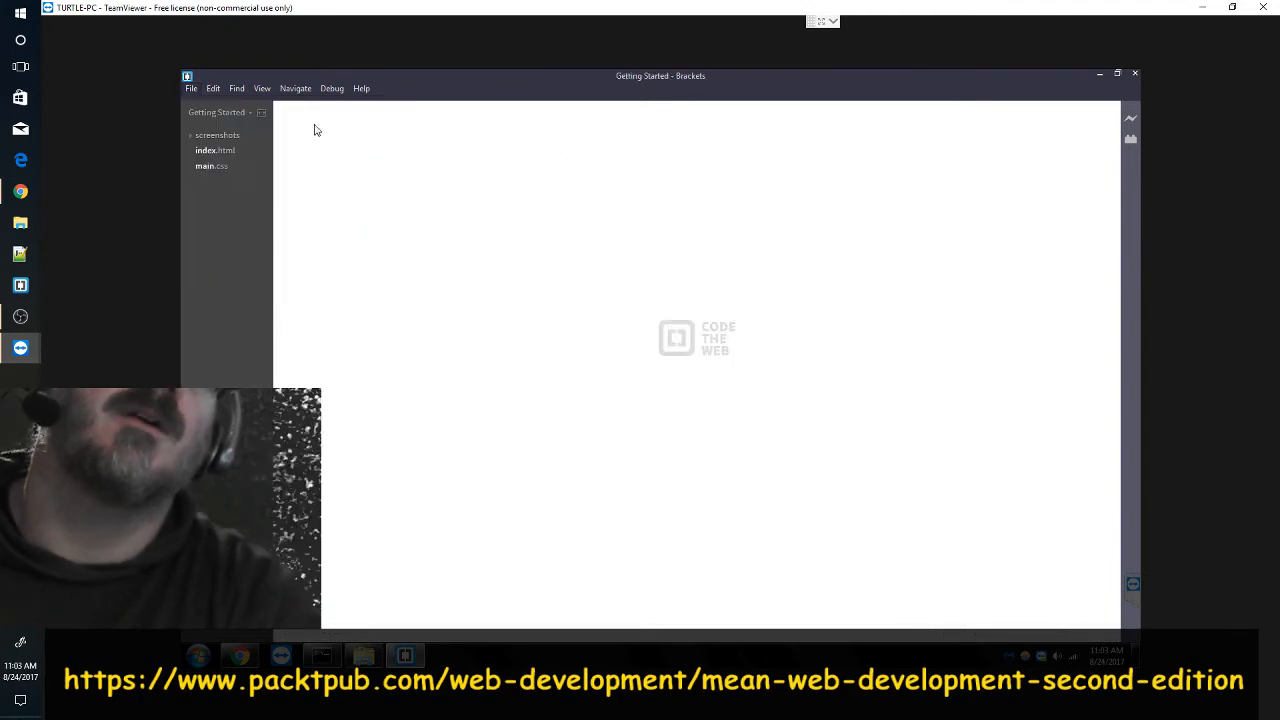
- In the Open File dialog, look at server, package and package-lock files, then enter node_modules
click(190, 88)
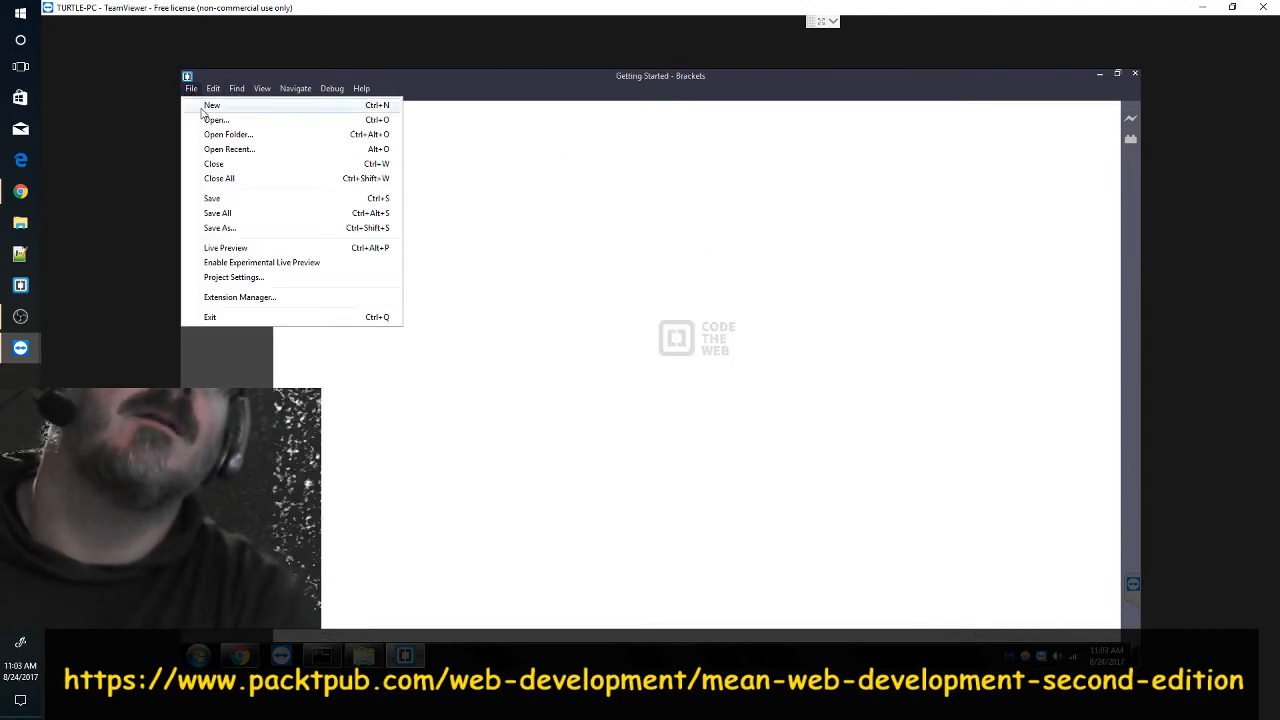
click(216, 120)
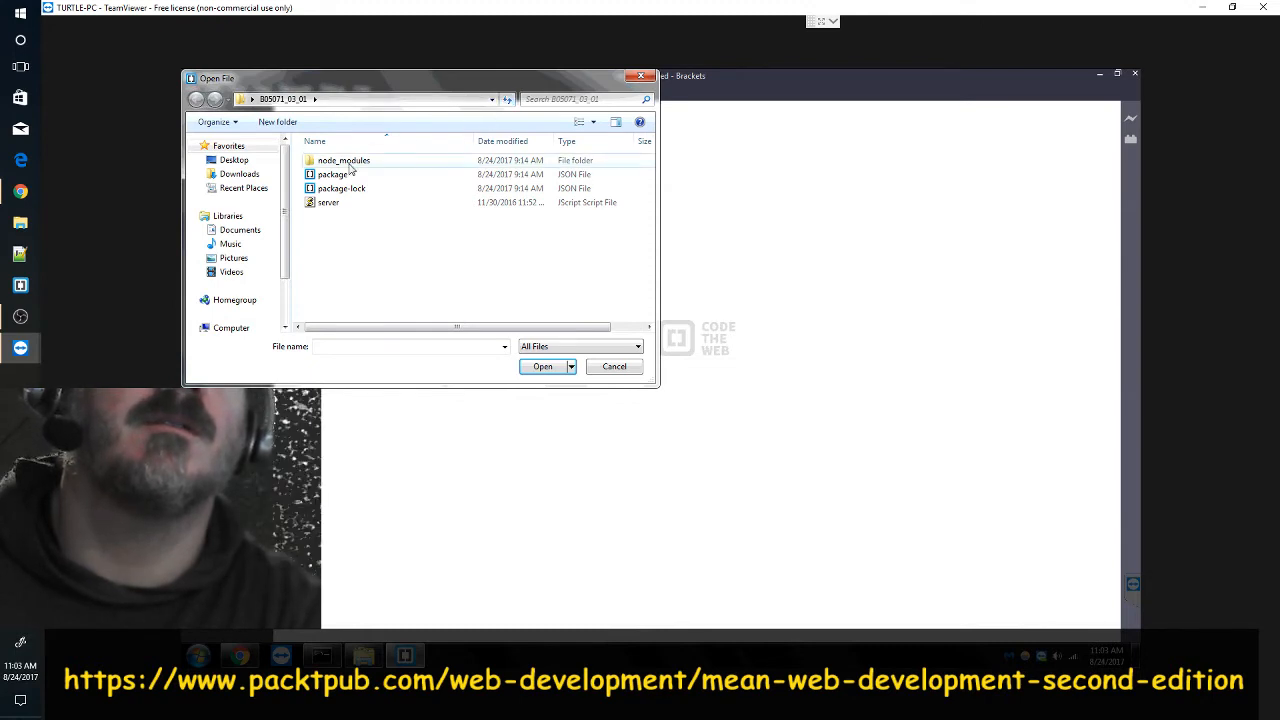
click(328, 202)
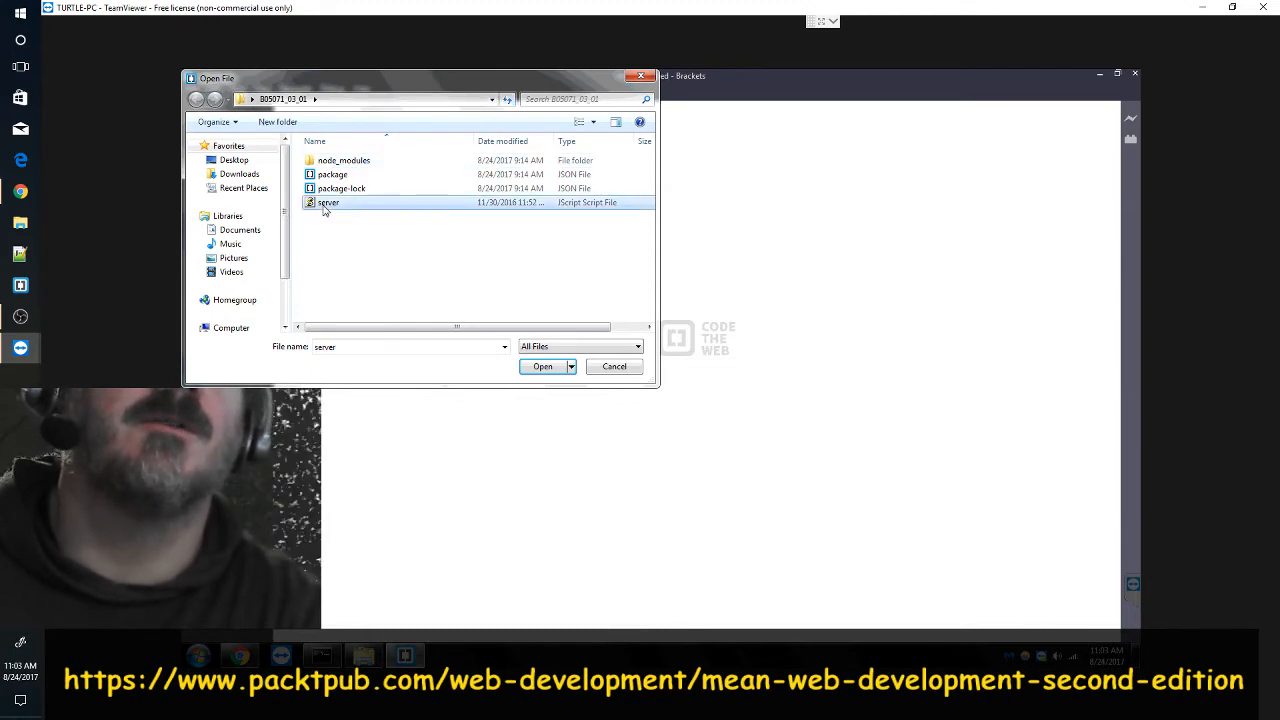
click(332, 174)
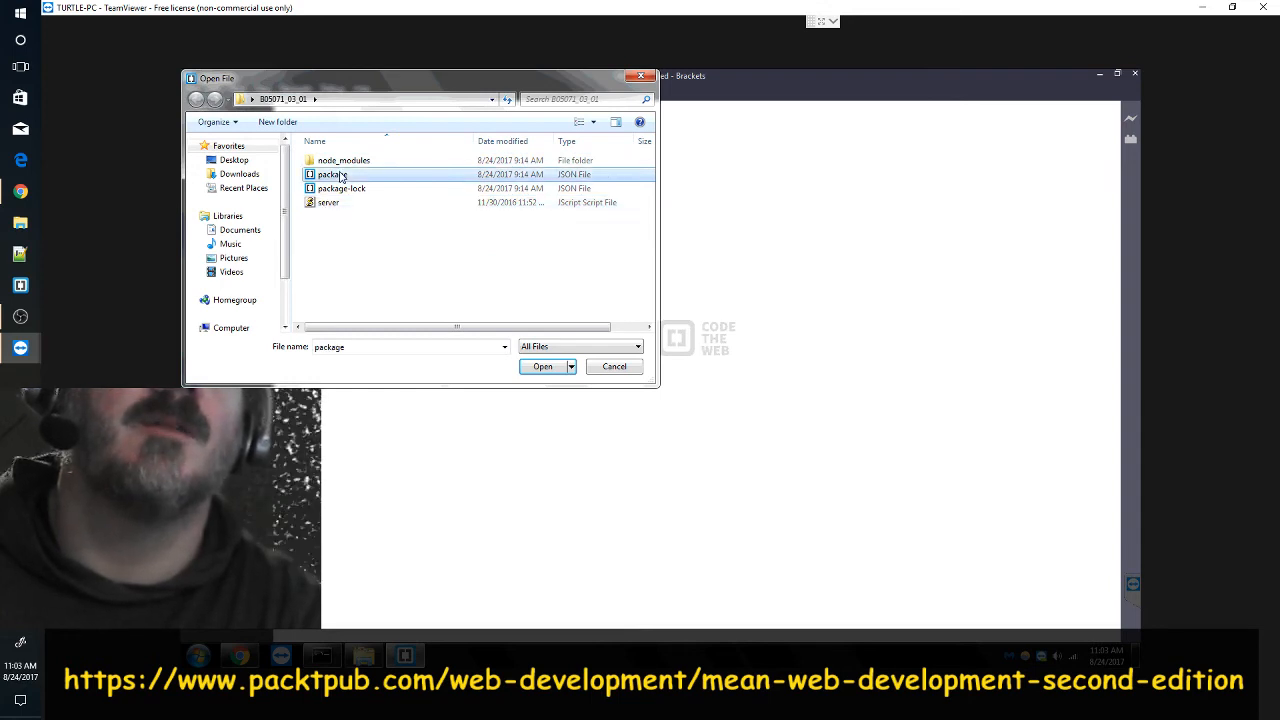
click(342, 188)
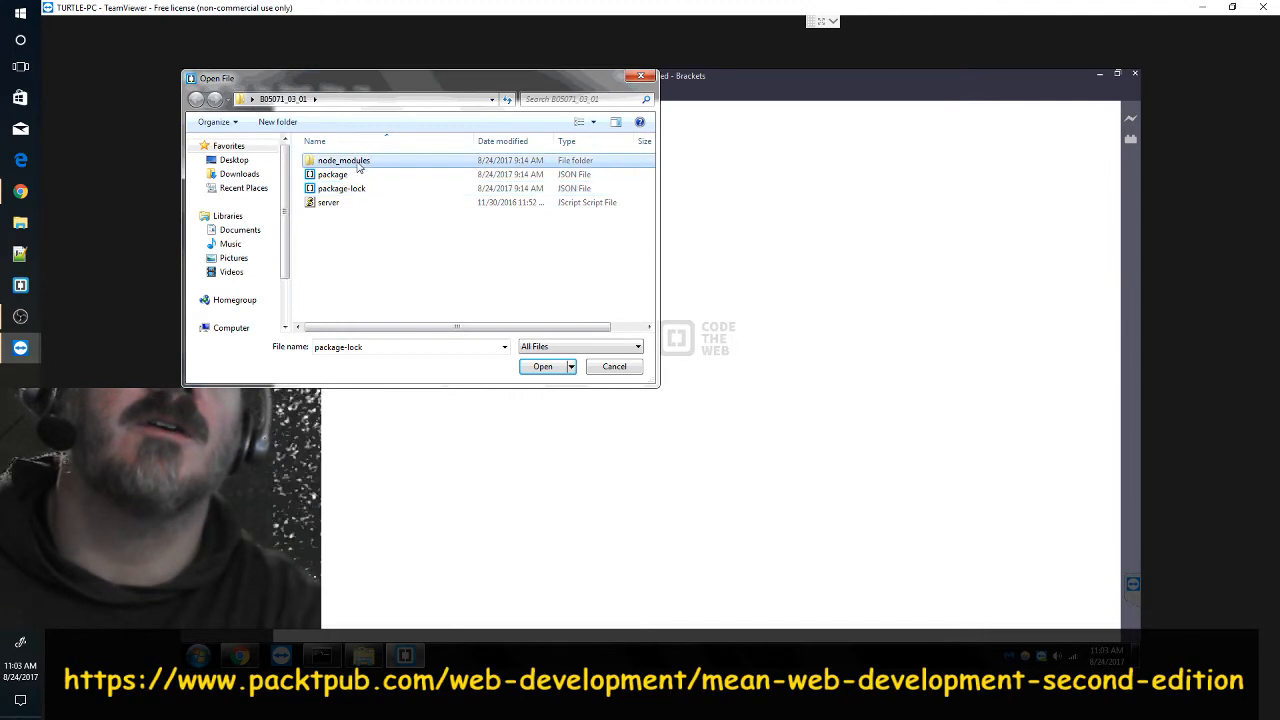
double_click(340, 160)
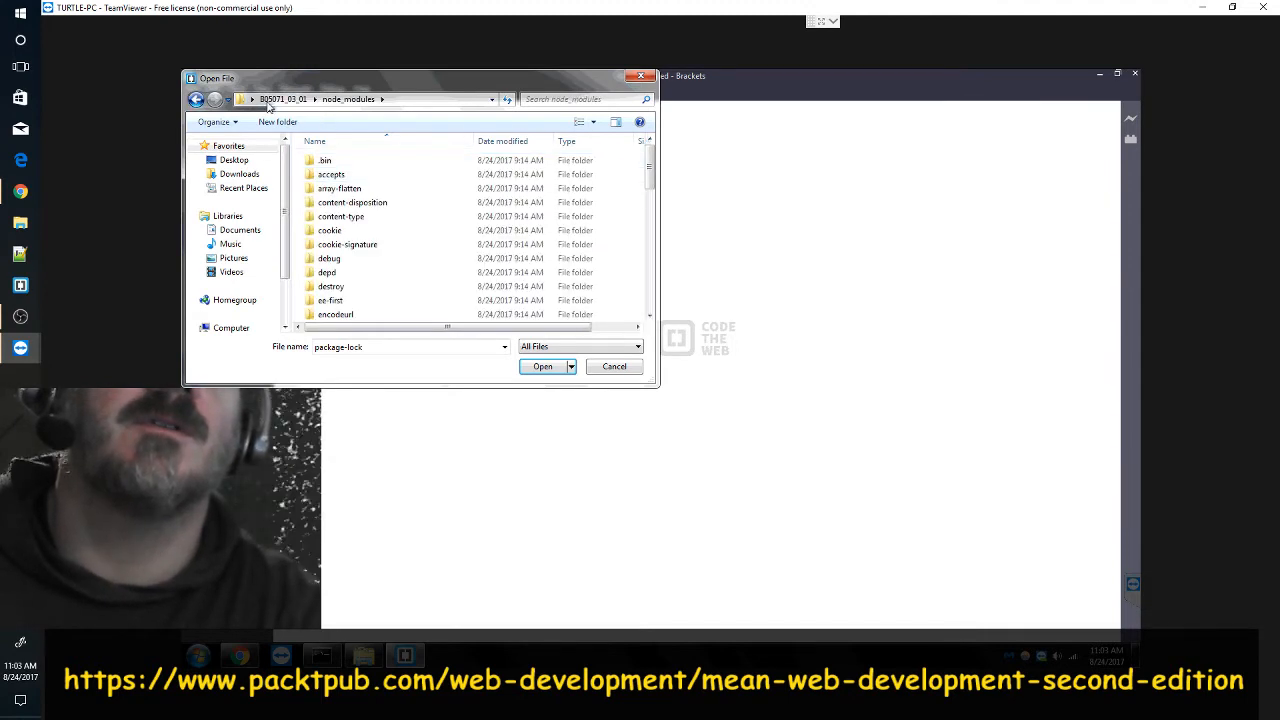
- Go up to the Chapter 3 project folder and show its recent folder paths in the address bar
click(284, 100)
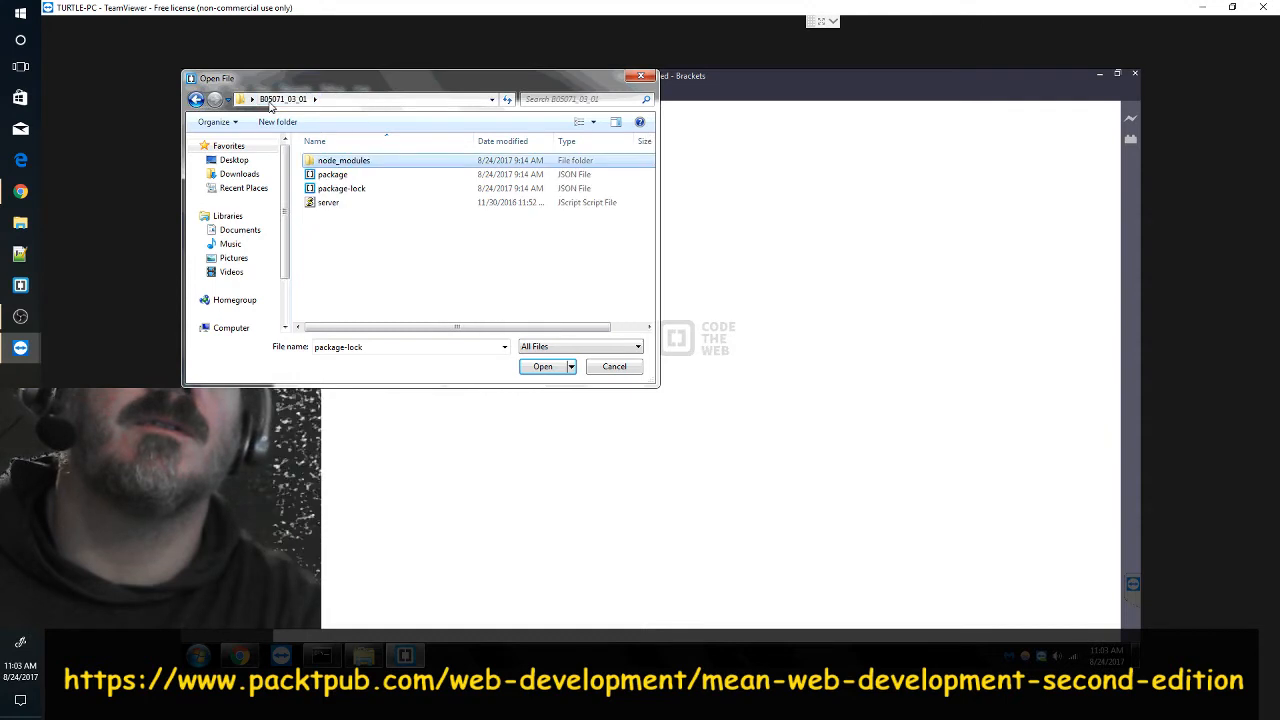
click(492, 100)
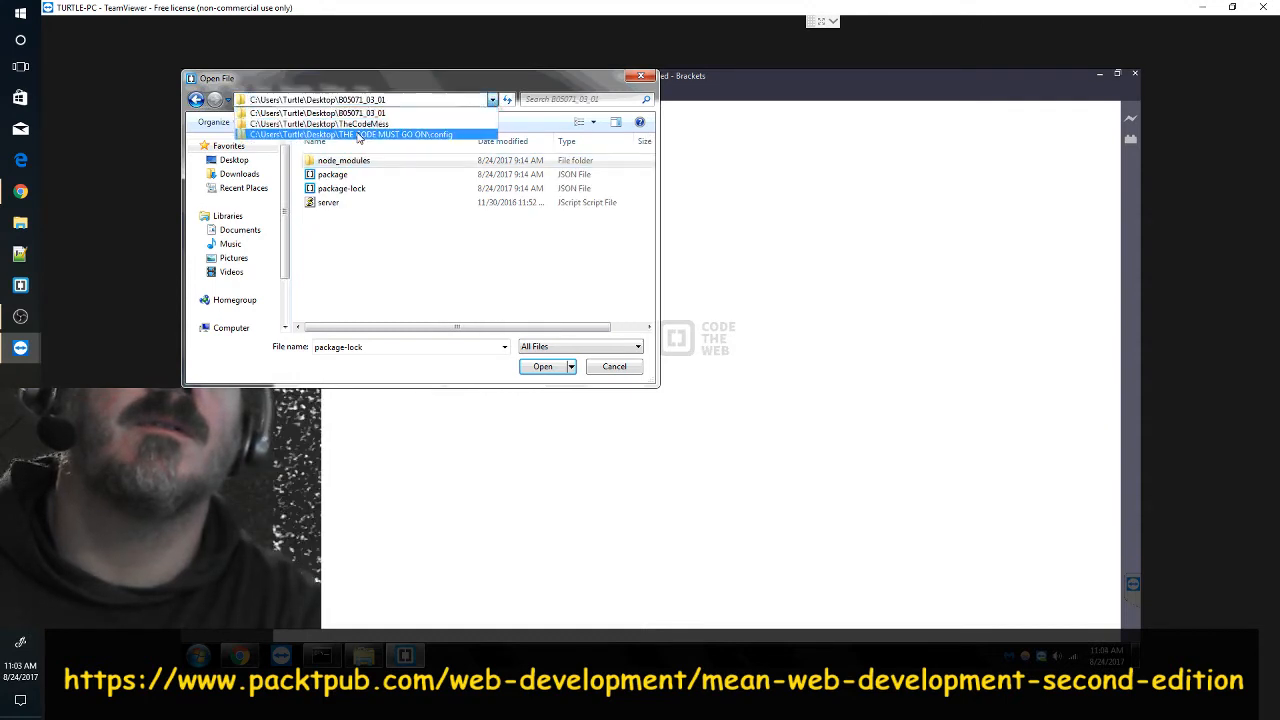
click(356, 134)
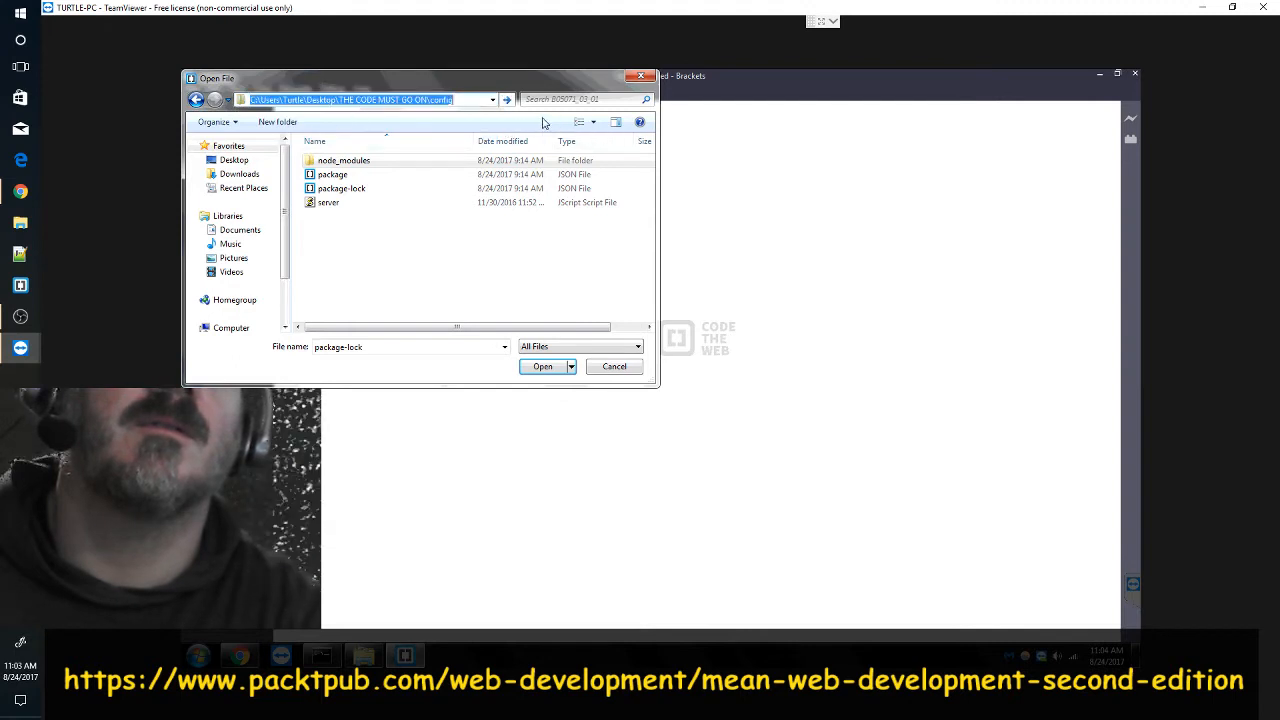
mouse_move(212, 122)
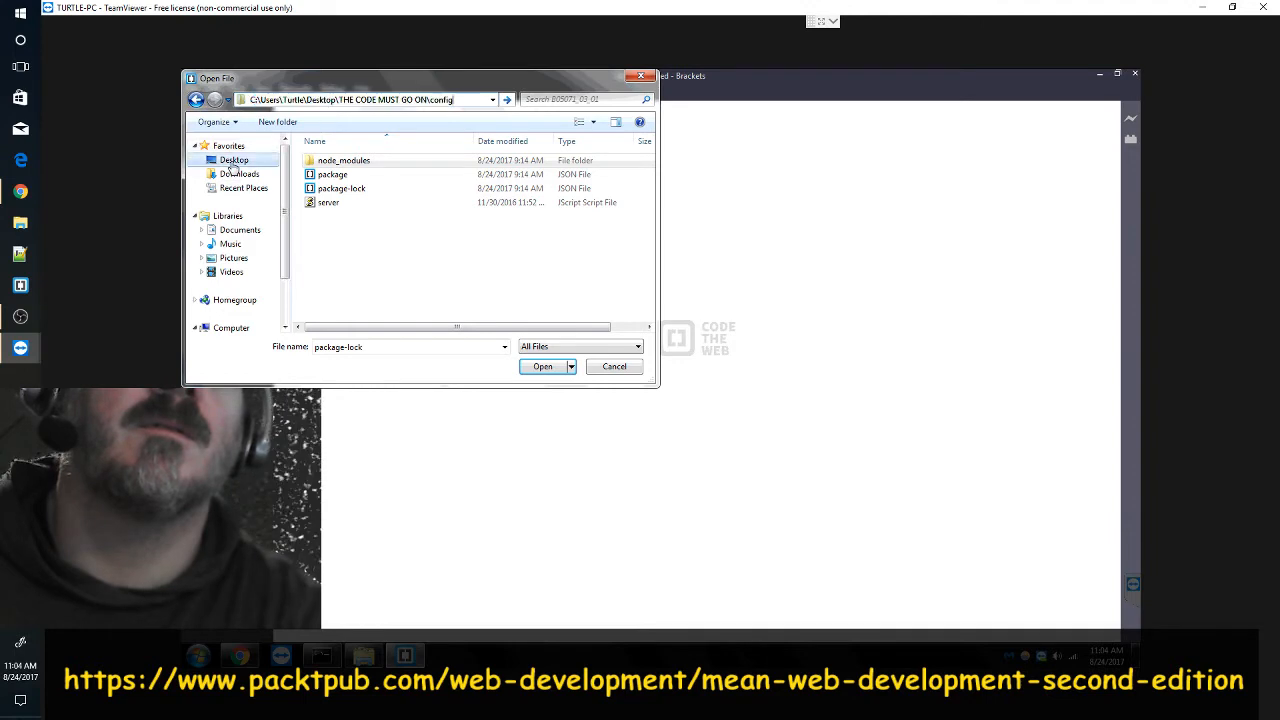
- From the Desktop, browse into the first Chapter 3 project folder (03_01)
click(232, 160)
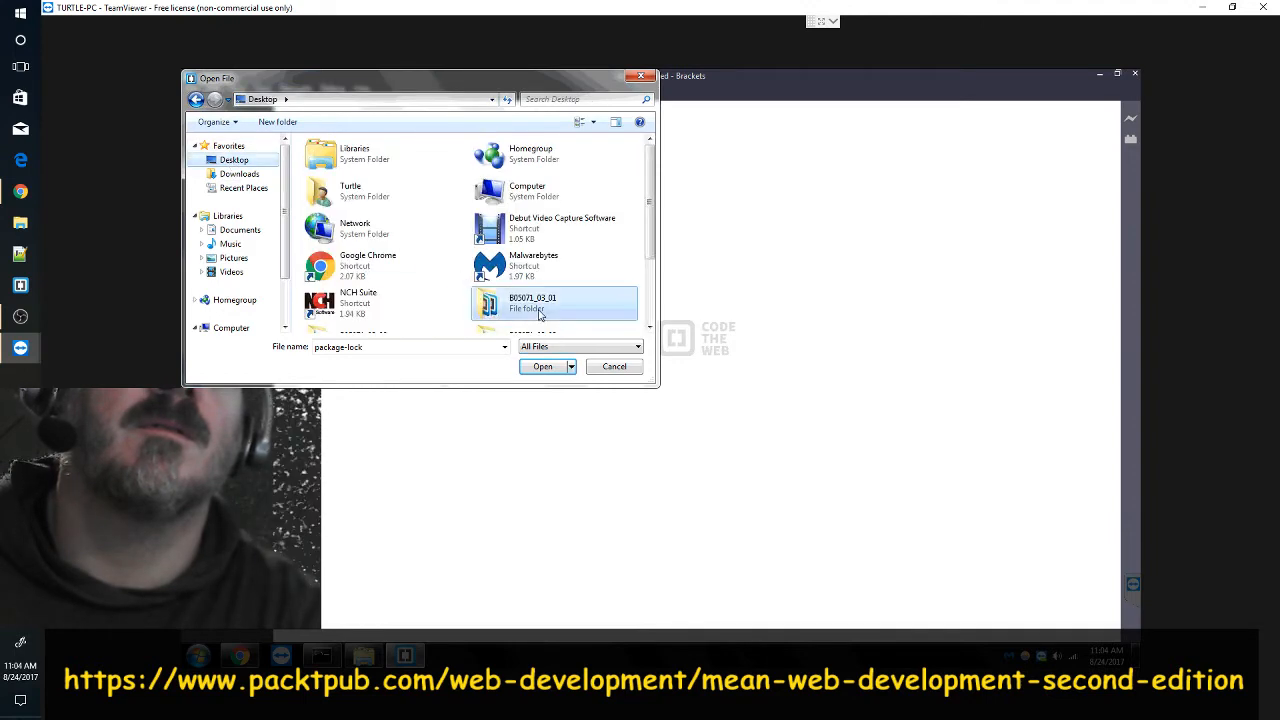
double_click(532, 302)
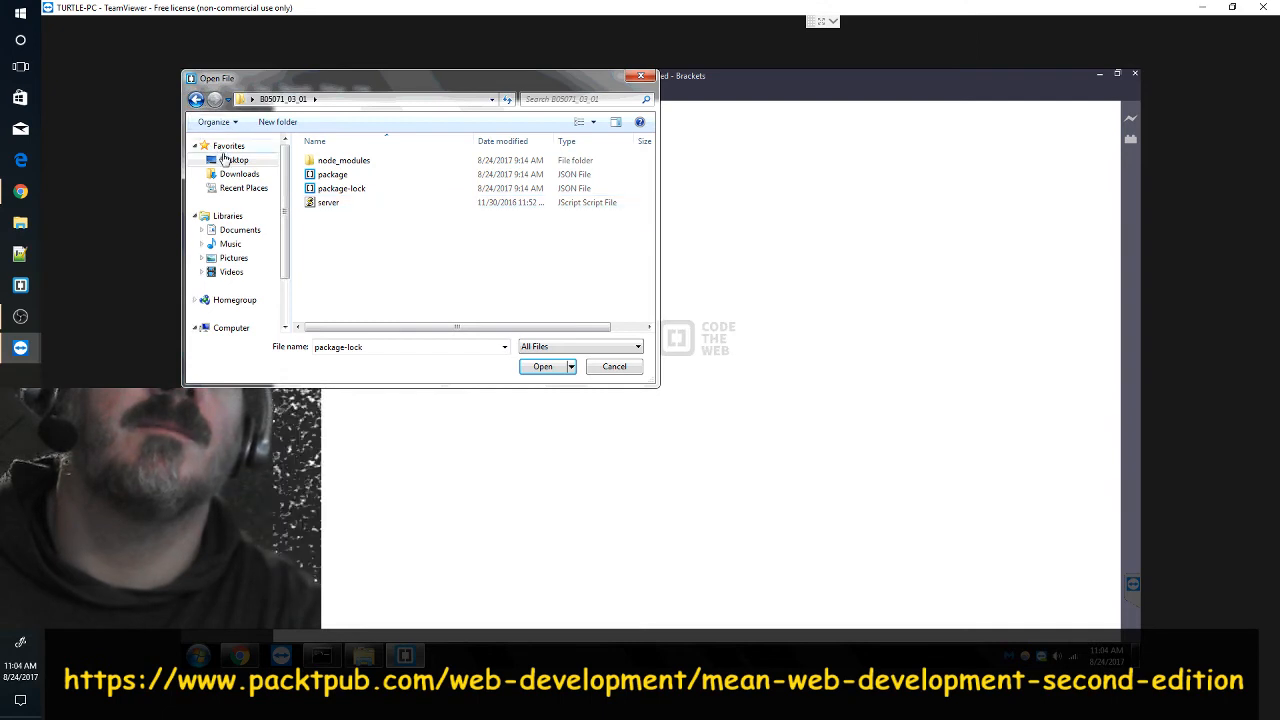
click(232, 160)
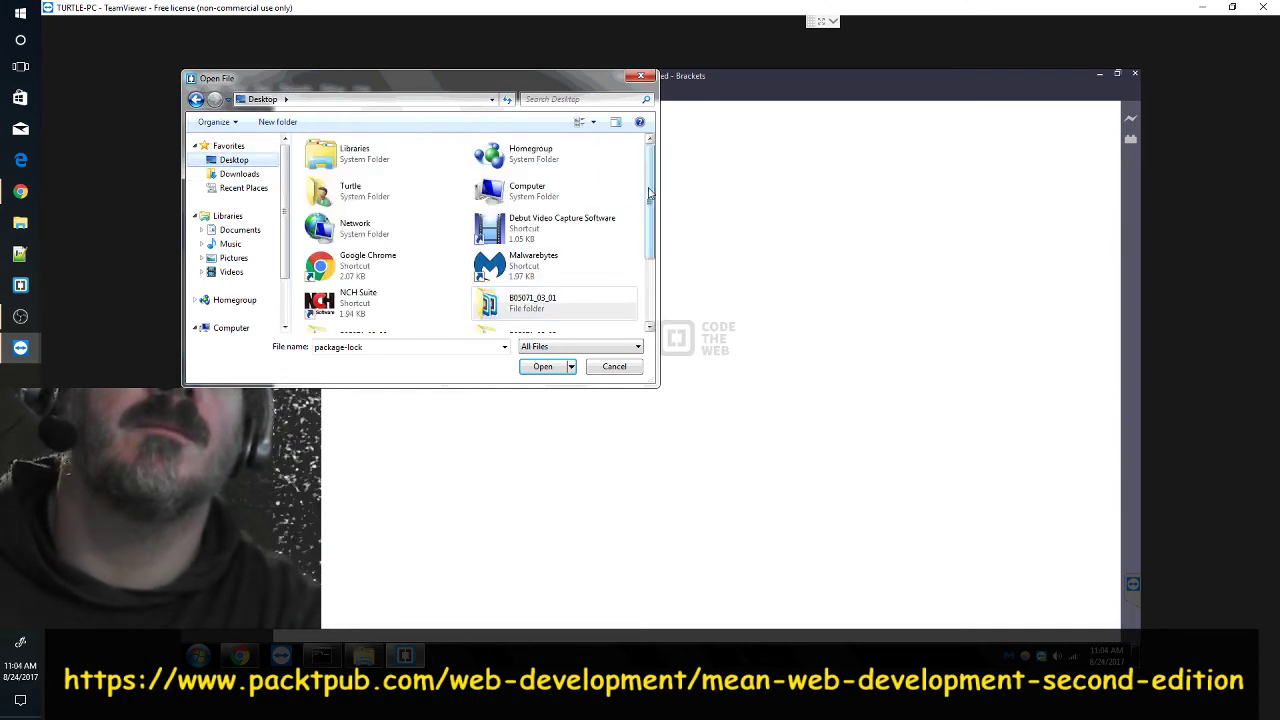
scroll(down, 3)
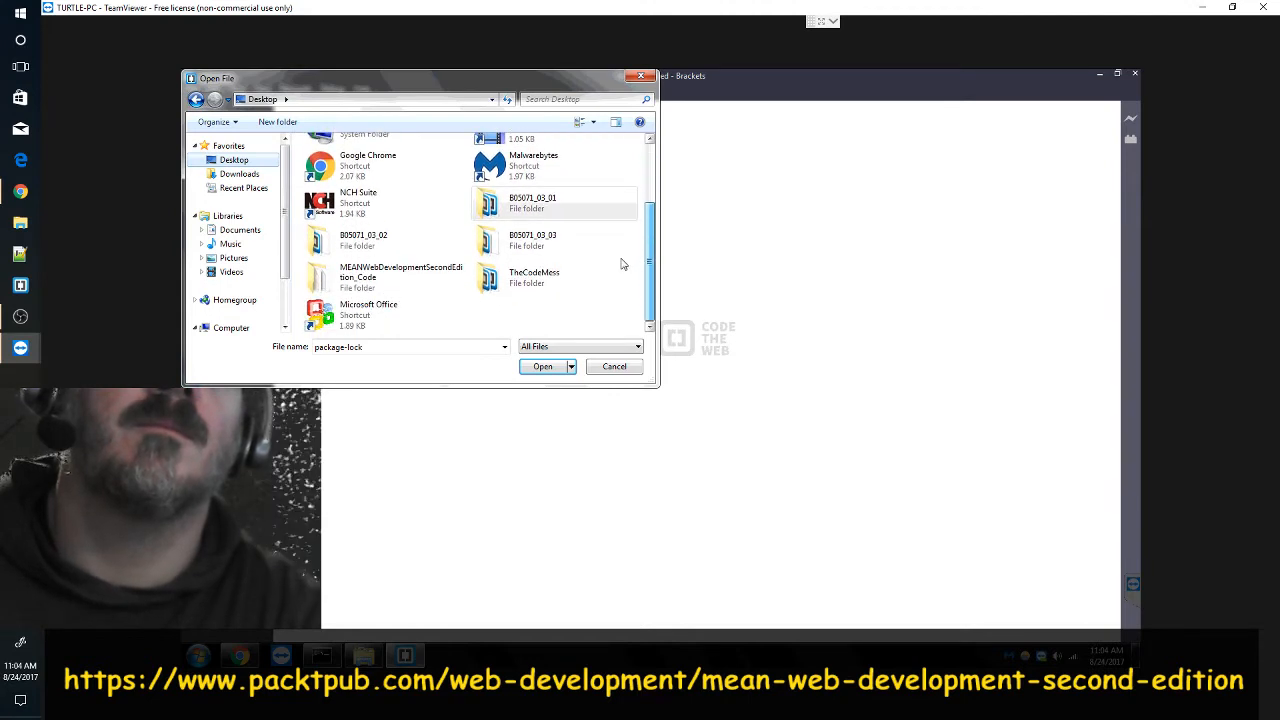
click(532, 202)
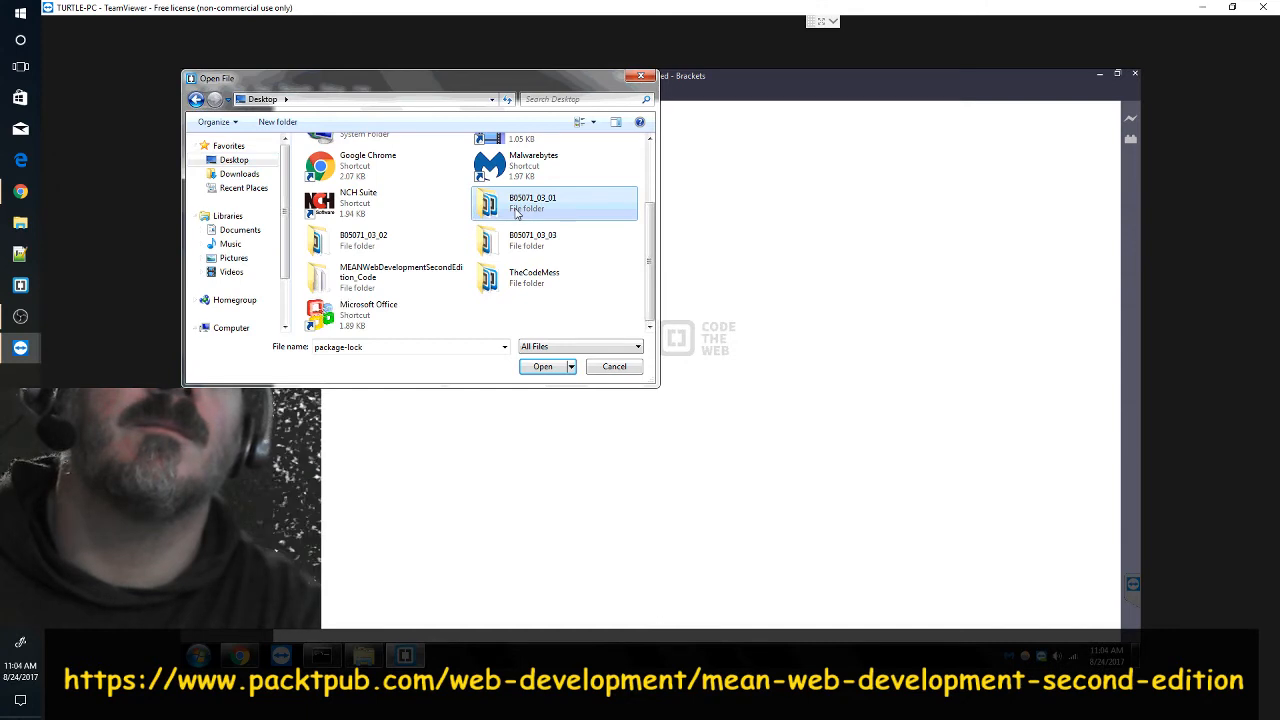
double_click(524, 200)
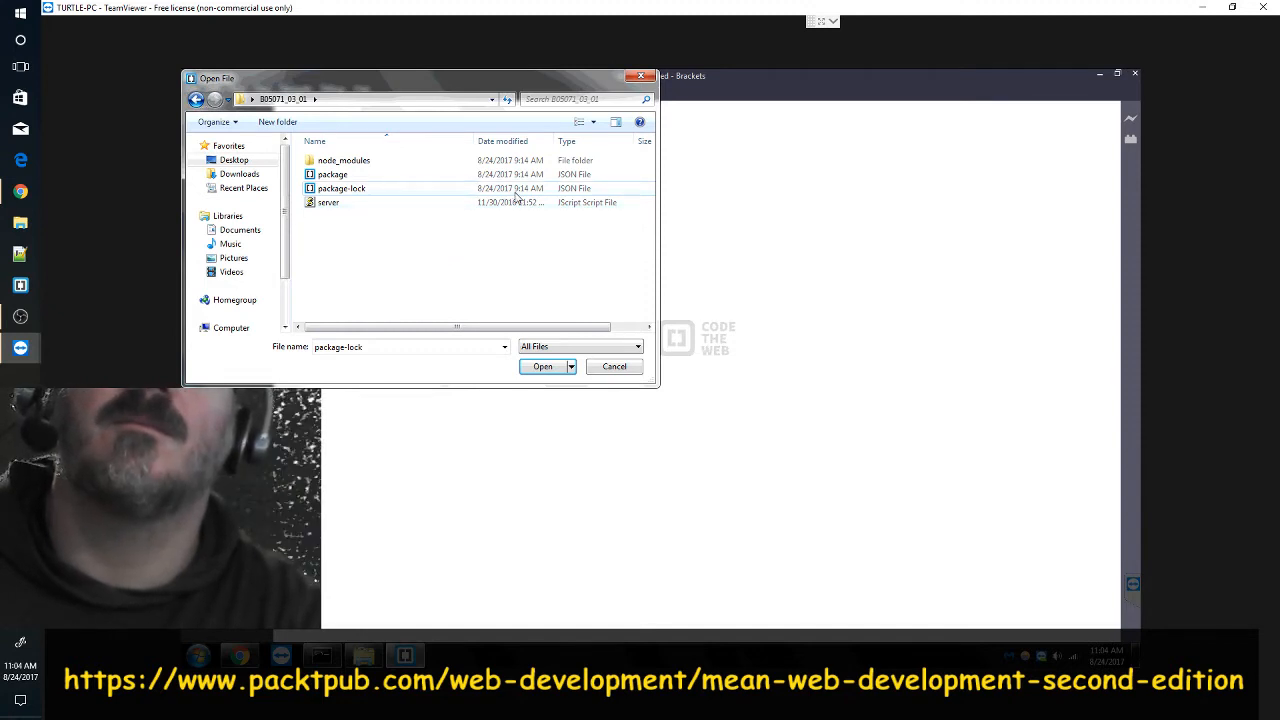
- Look through the project's node_modules listing, then cancel the Open File dialog
click(332, 174)
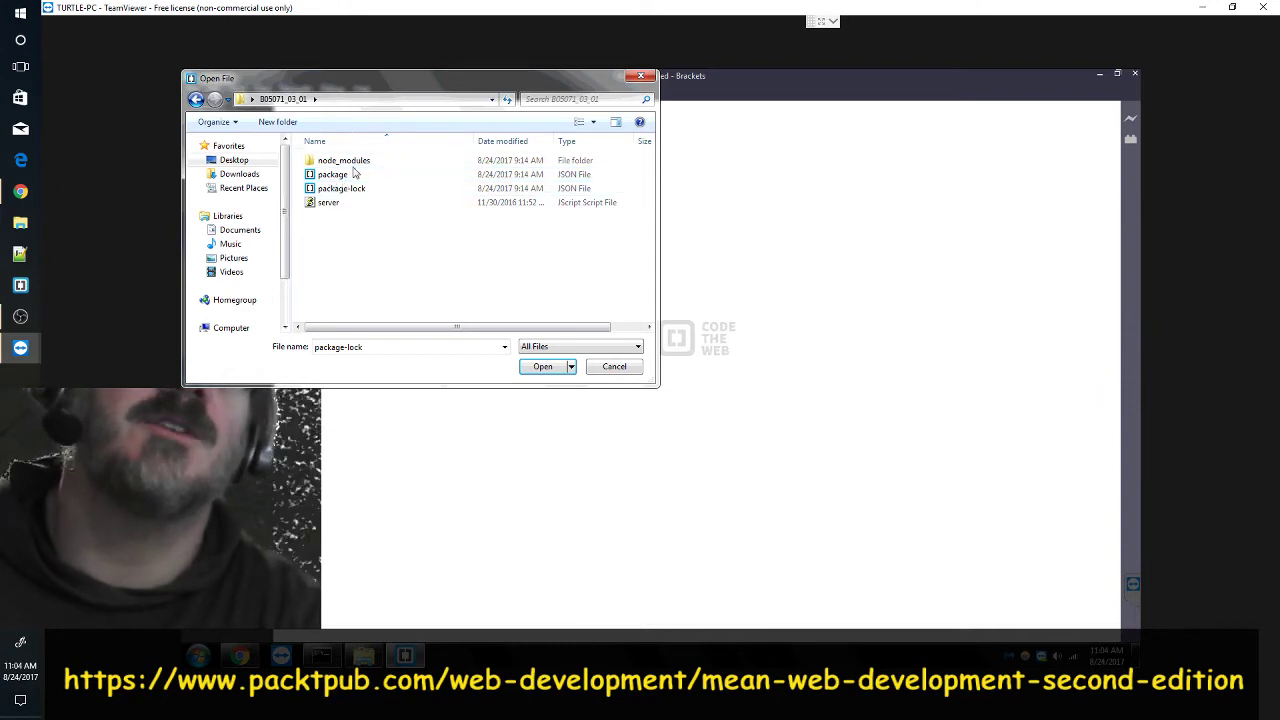
double_click(344, 160)
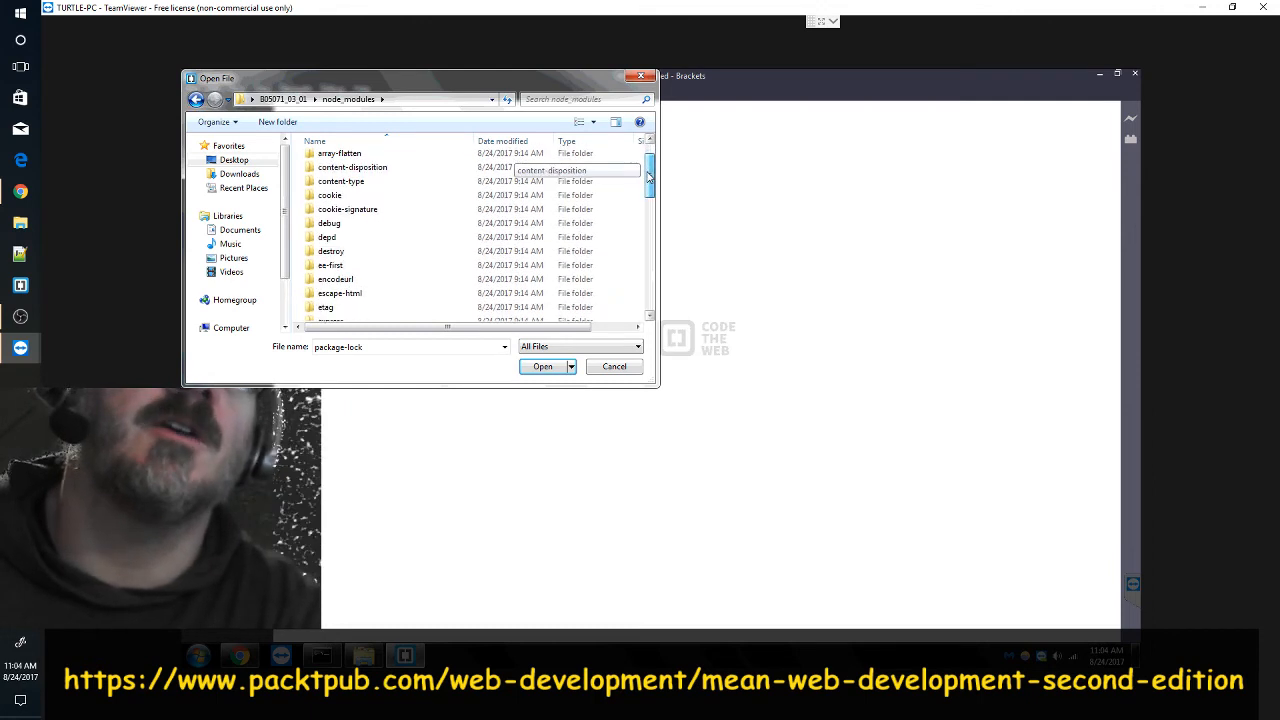
scroll(down, 3)
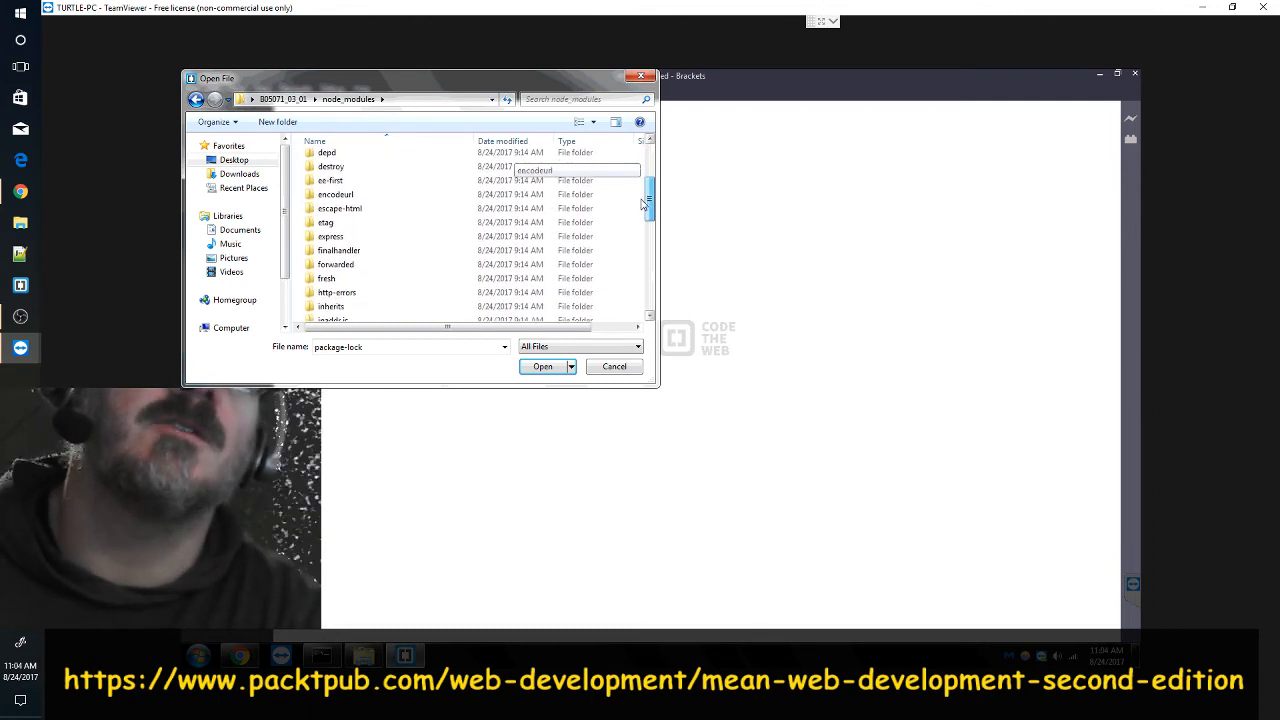
scroll(down, 3)
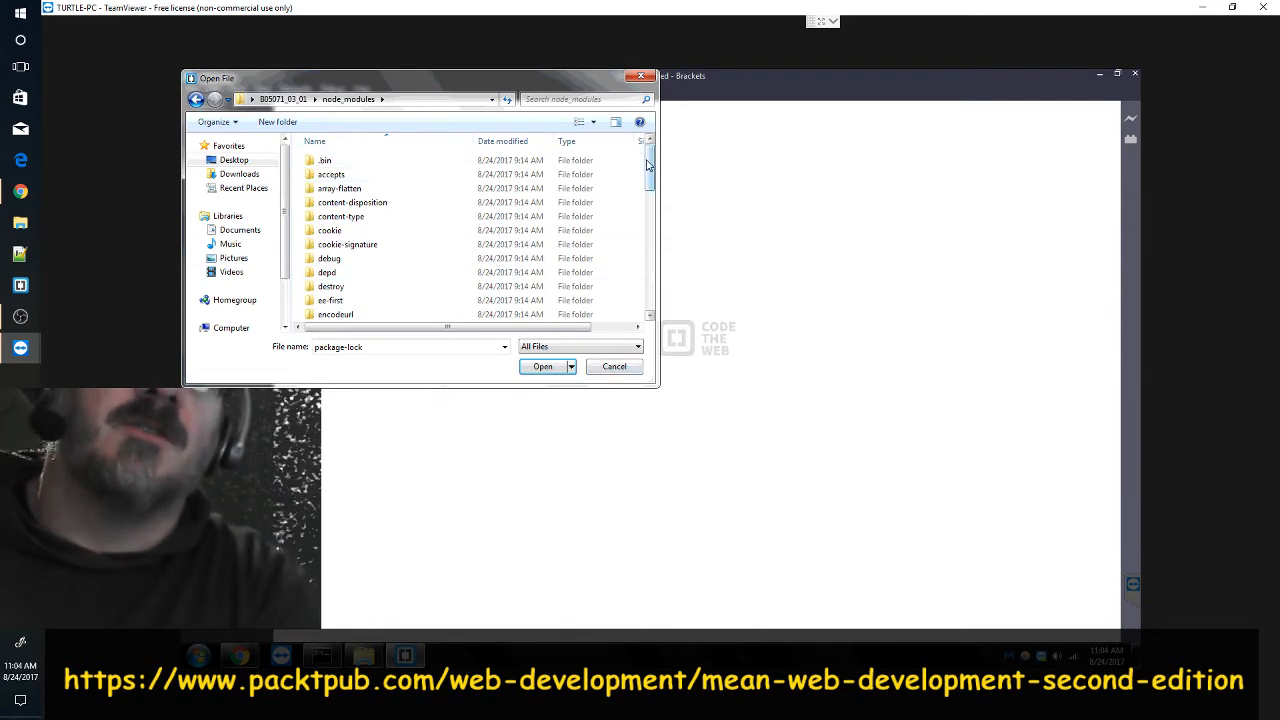
scroll(down, 3)
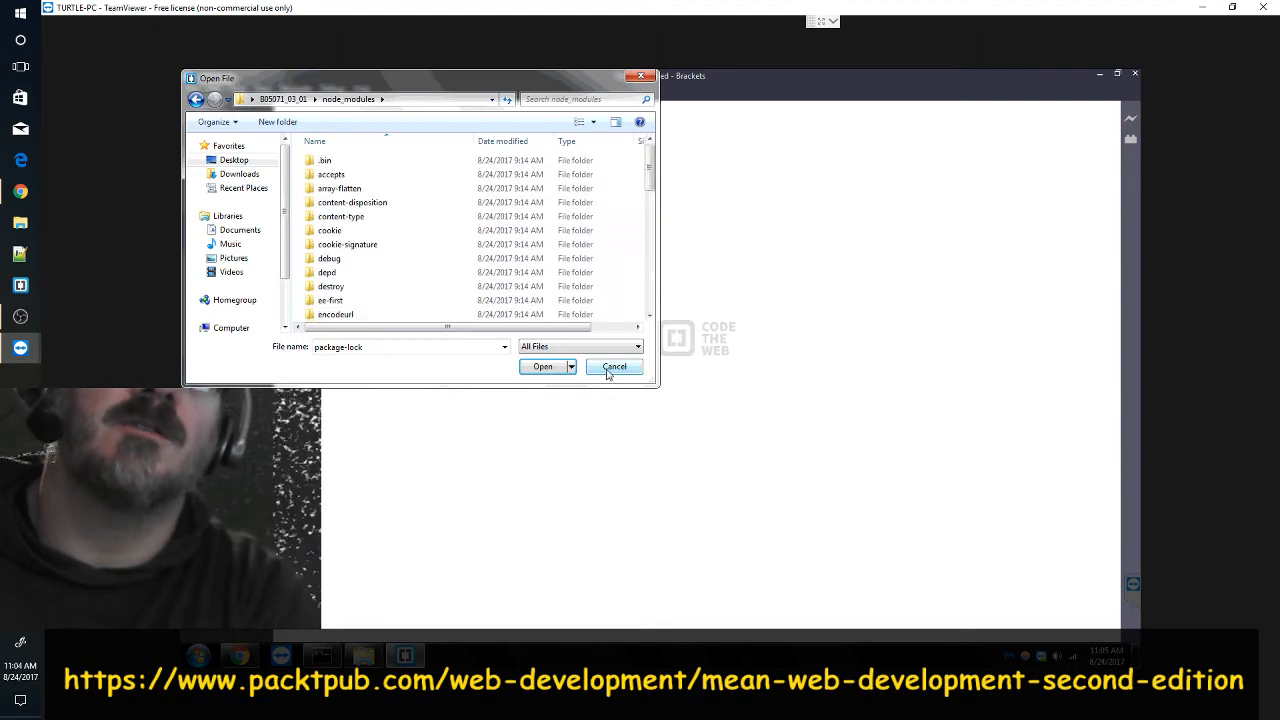
click(612, 368)
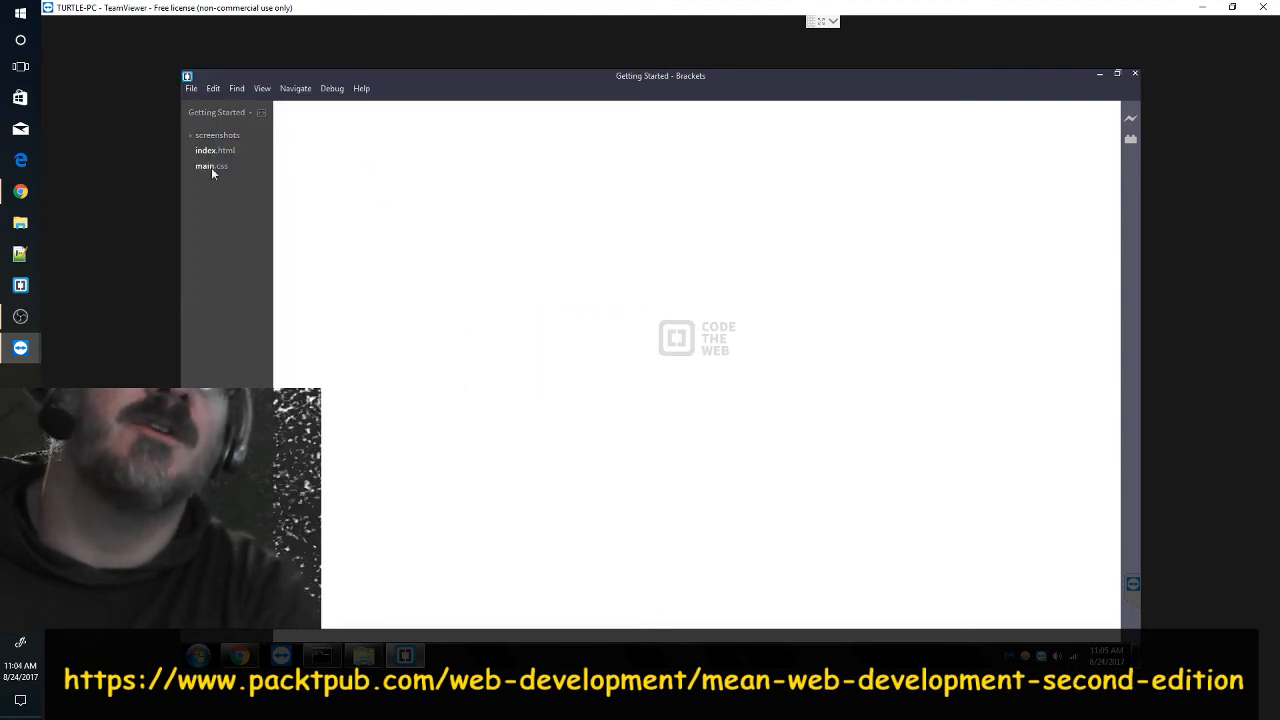
- Reopen the Open File dialog and enter a later Chapter 3 project folder from the Desktop
click(188, 88)
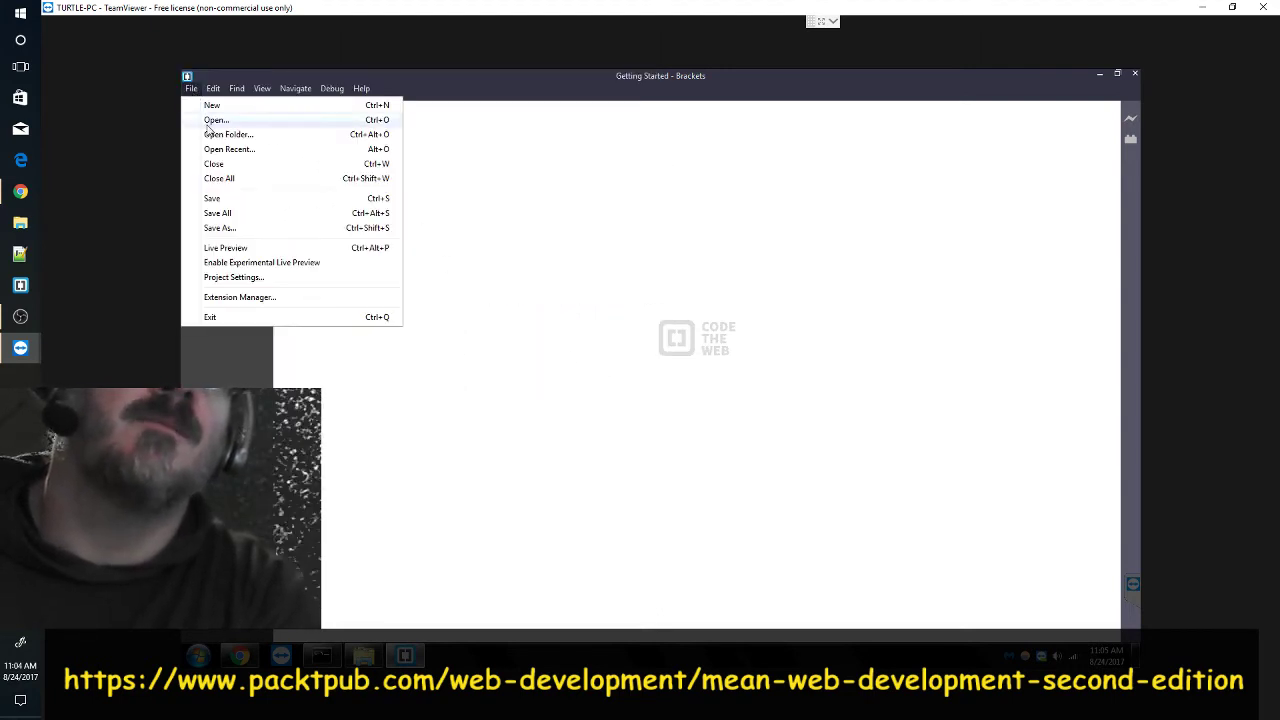
click(216, 120)
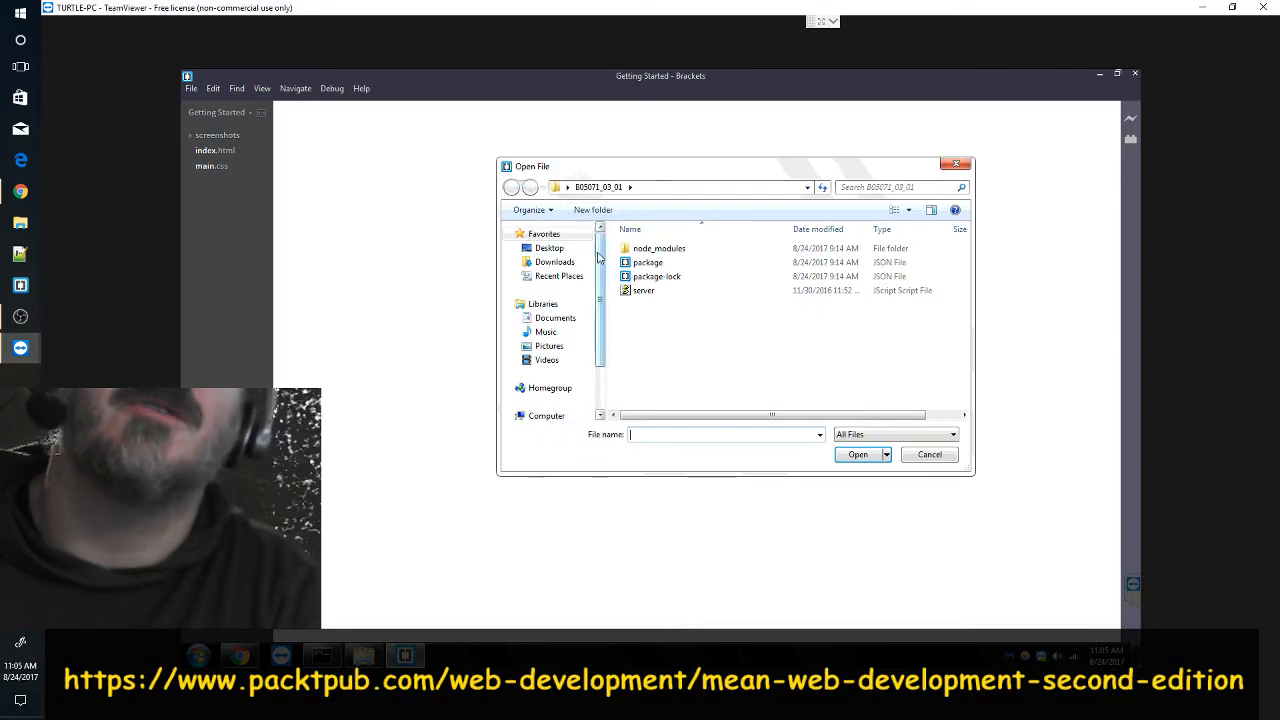
scroll(down, 3)
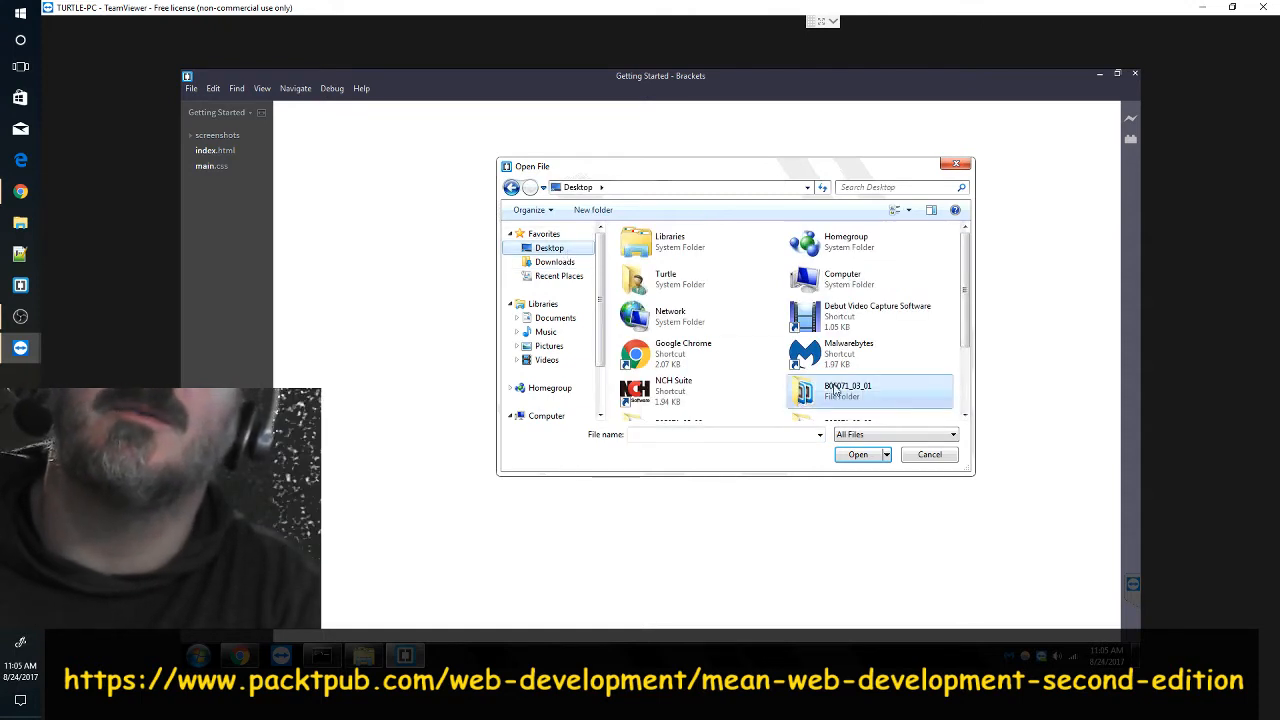
scroll(down, 3)
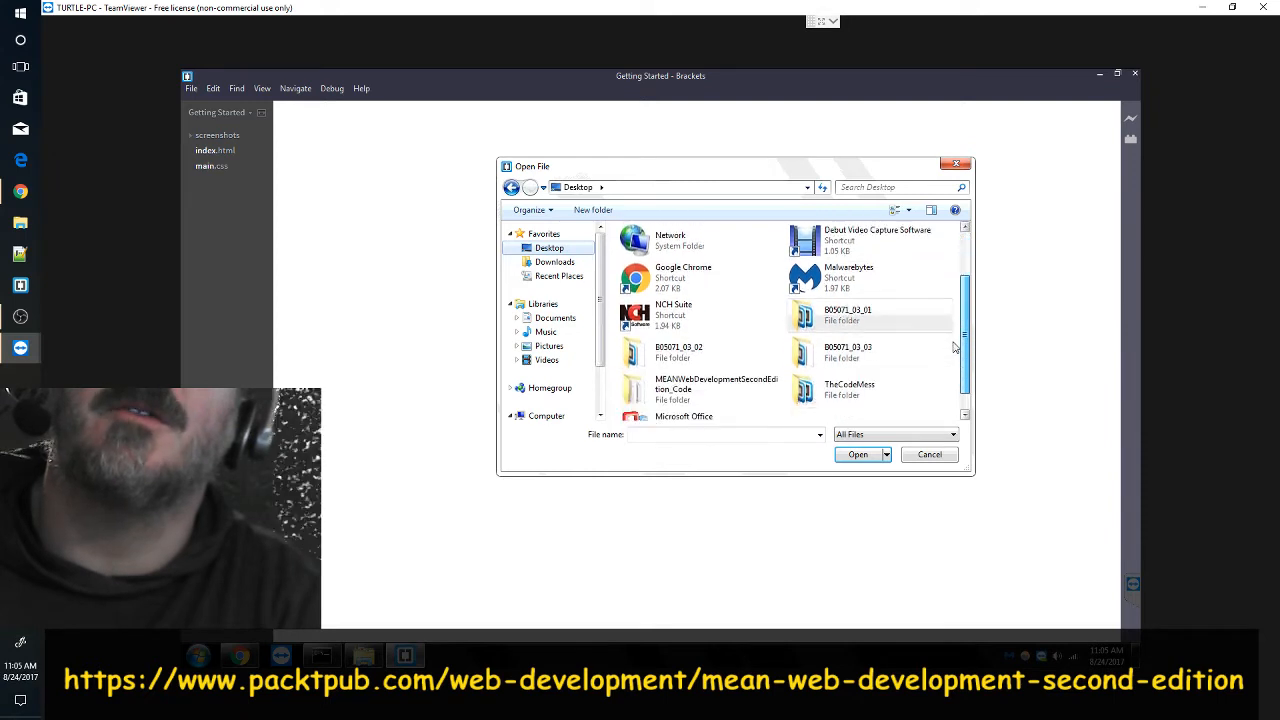
double_click(680, 352)
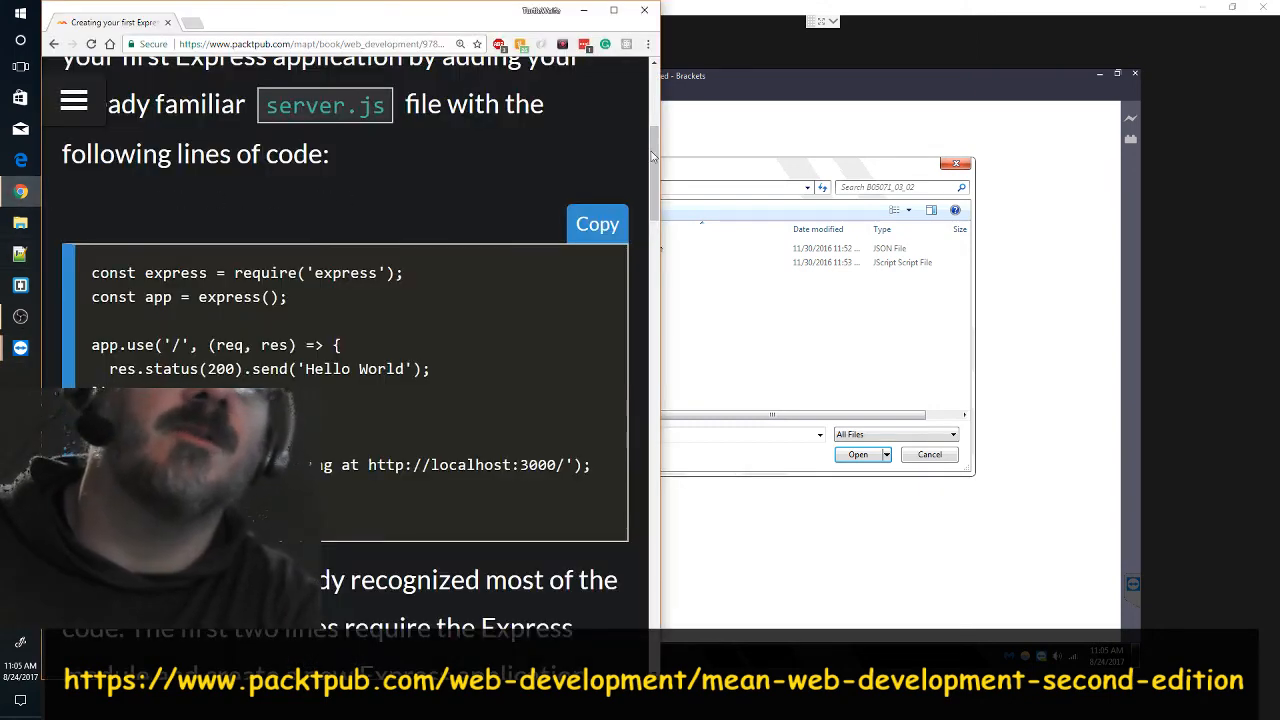
- Scroll the Packt book past the server.js code and Note to the 'node server' run command
scroll(down, 3)
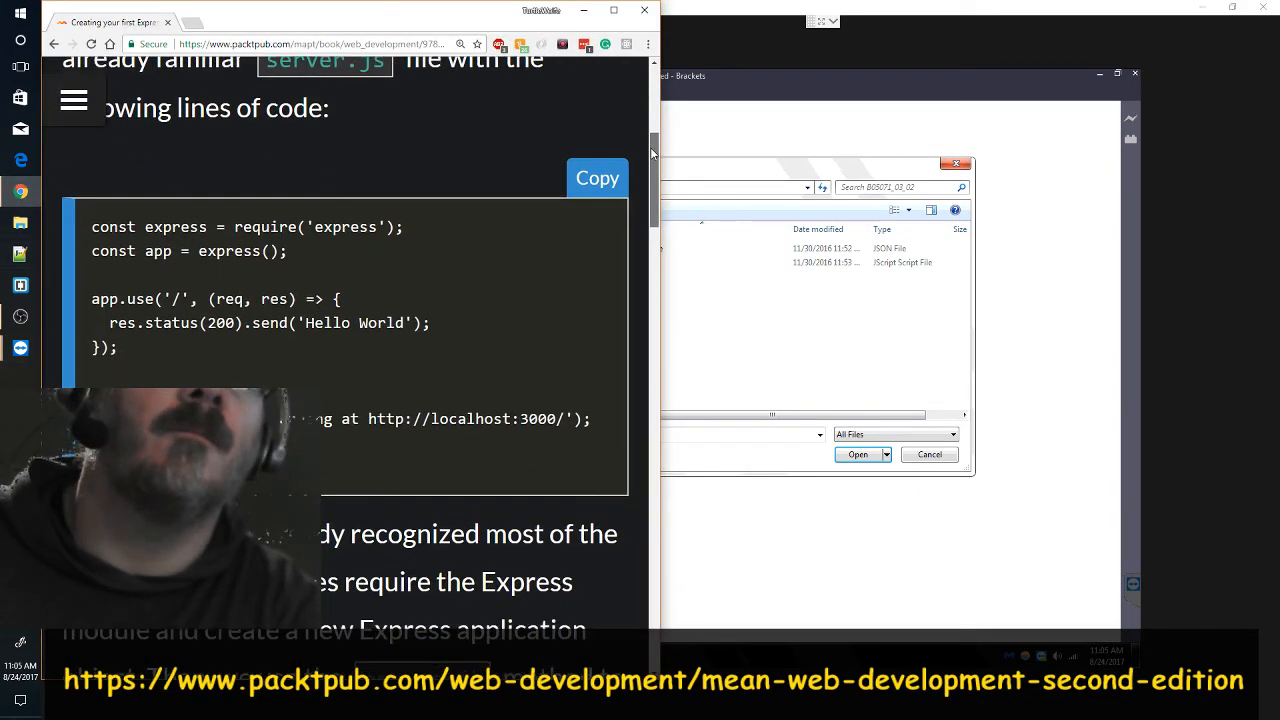
scroll(down, 3)
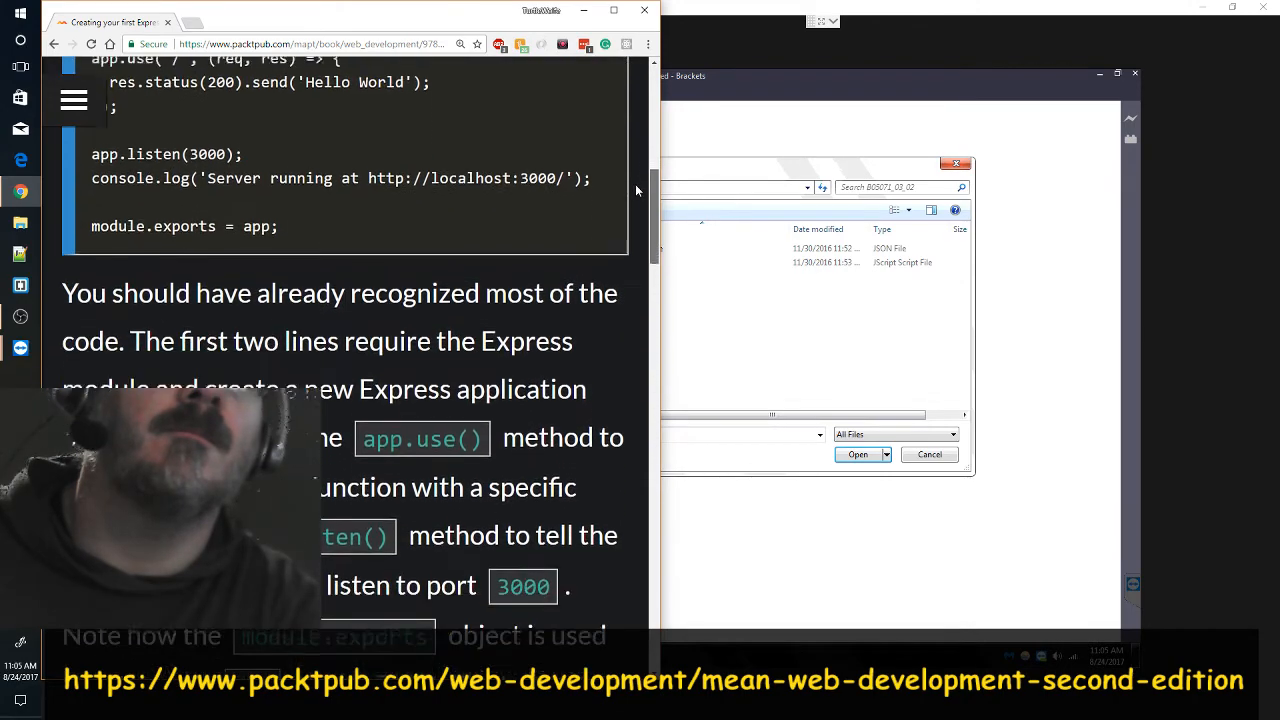
scroll(down, 3)
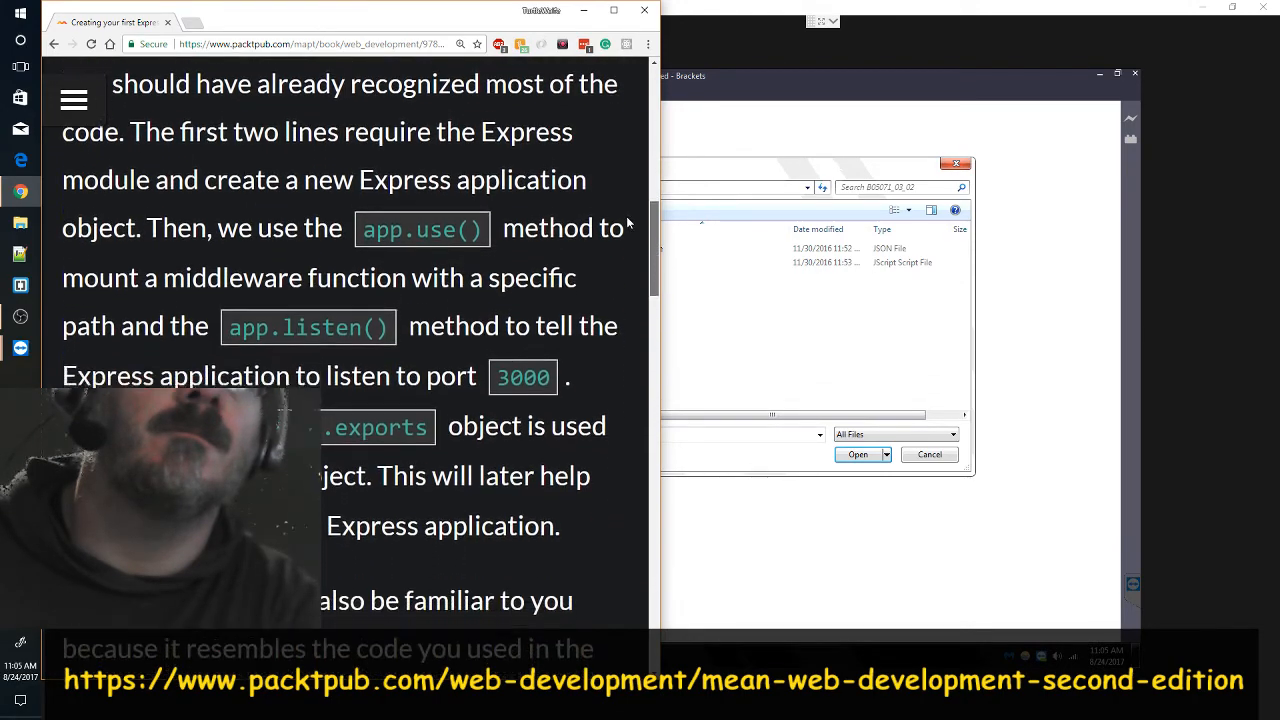
scroll(down, 3)
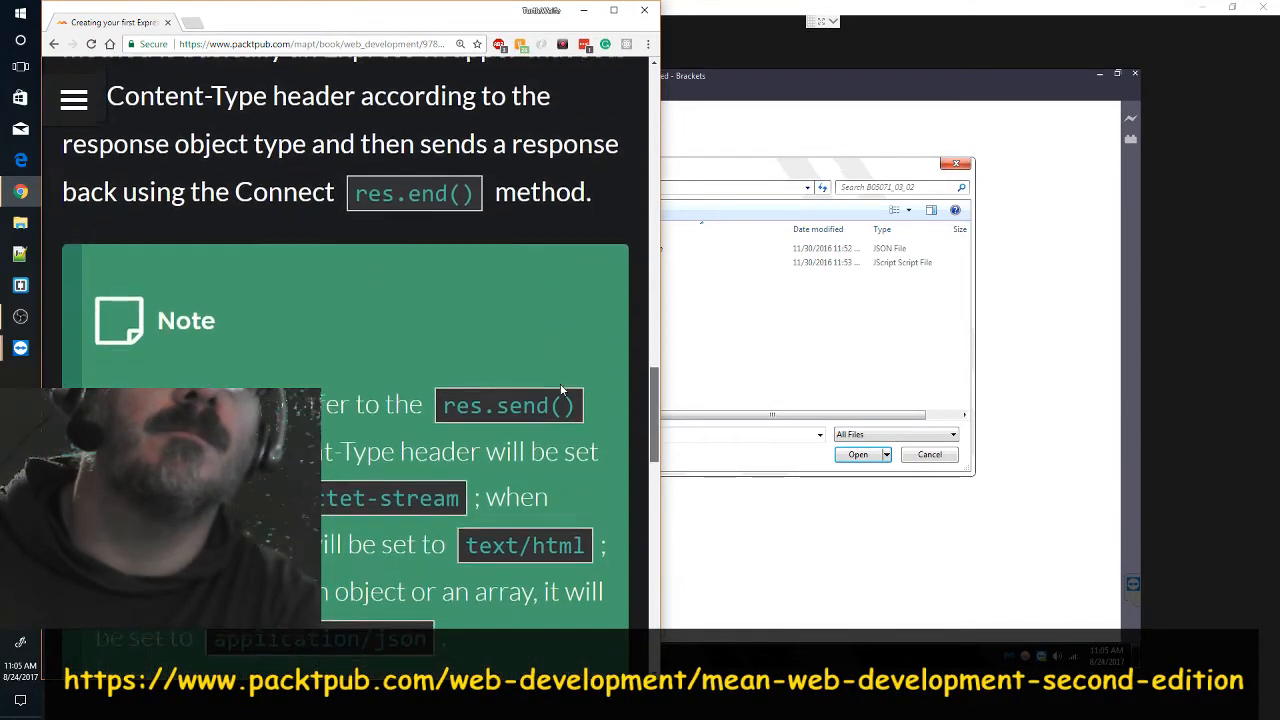
scroll(down, 3)
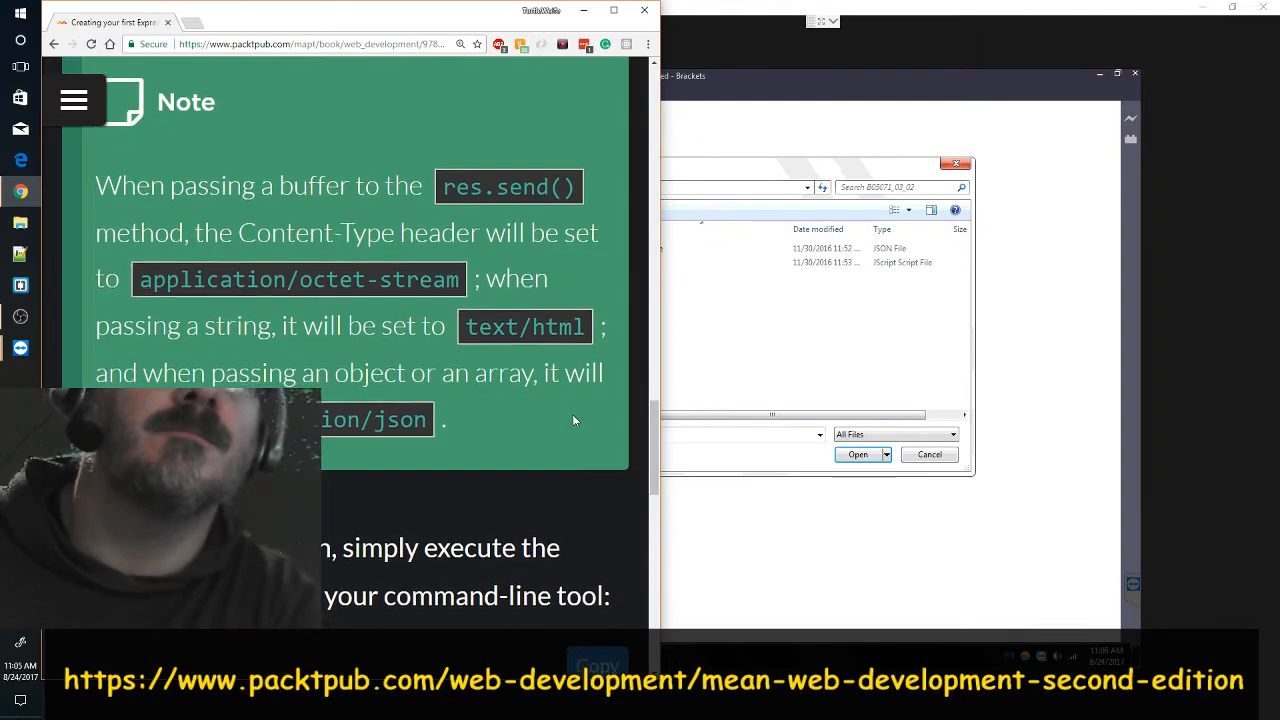
scroll(down, 3)
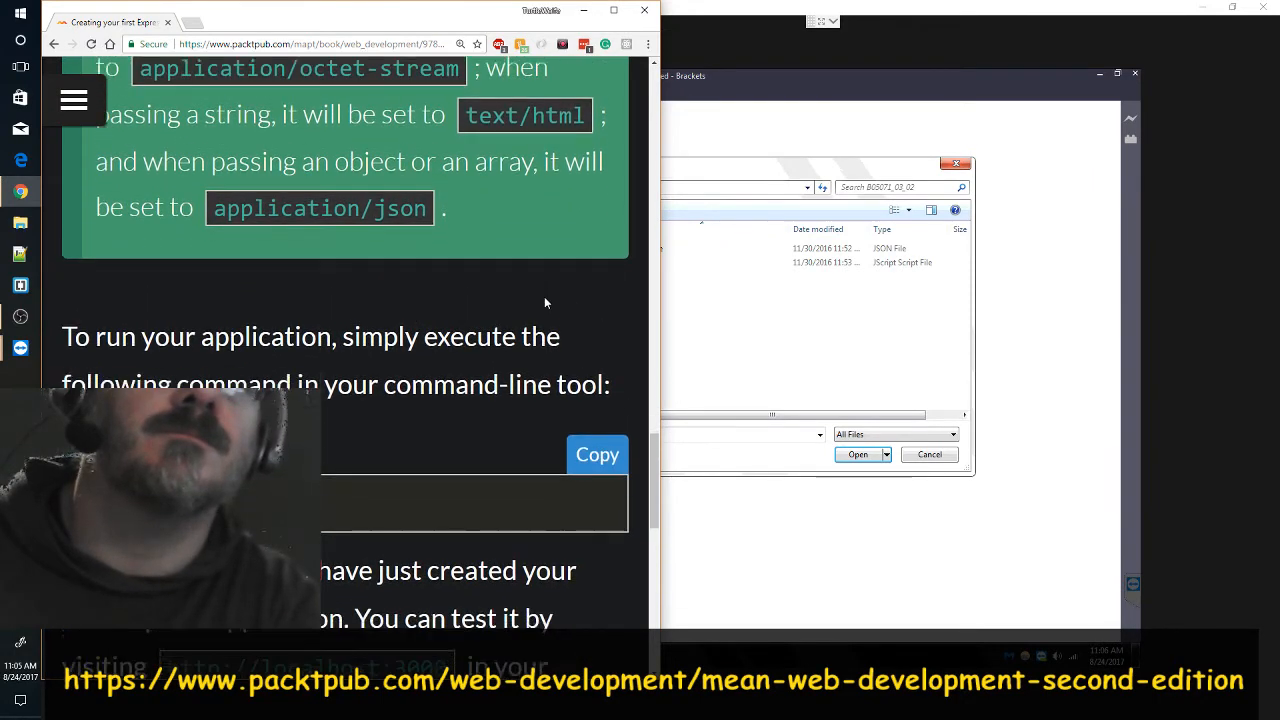
scroll(down, 3)
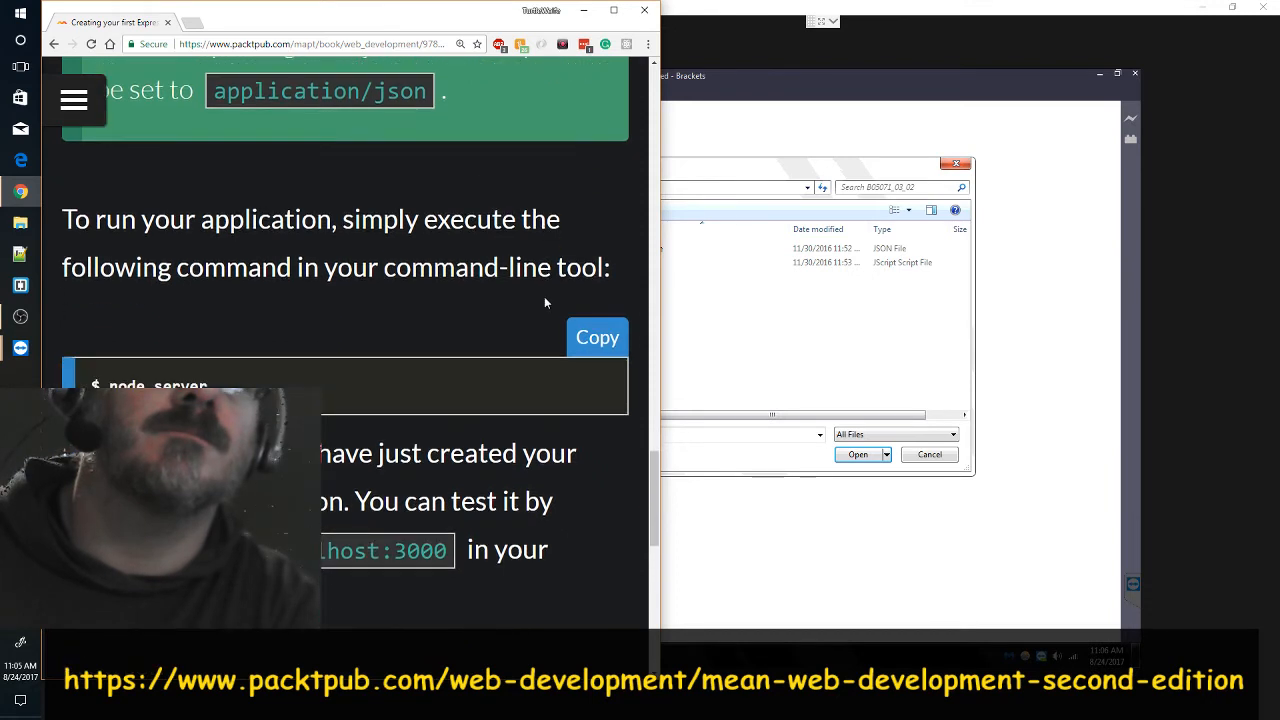
scroll(down, 3)
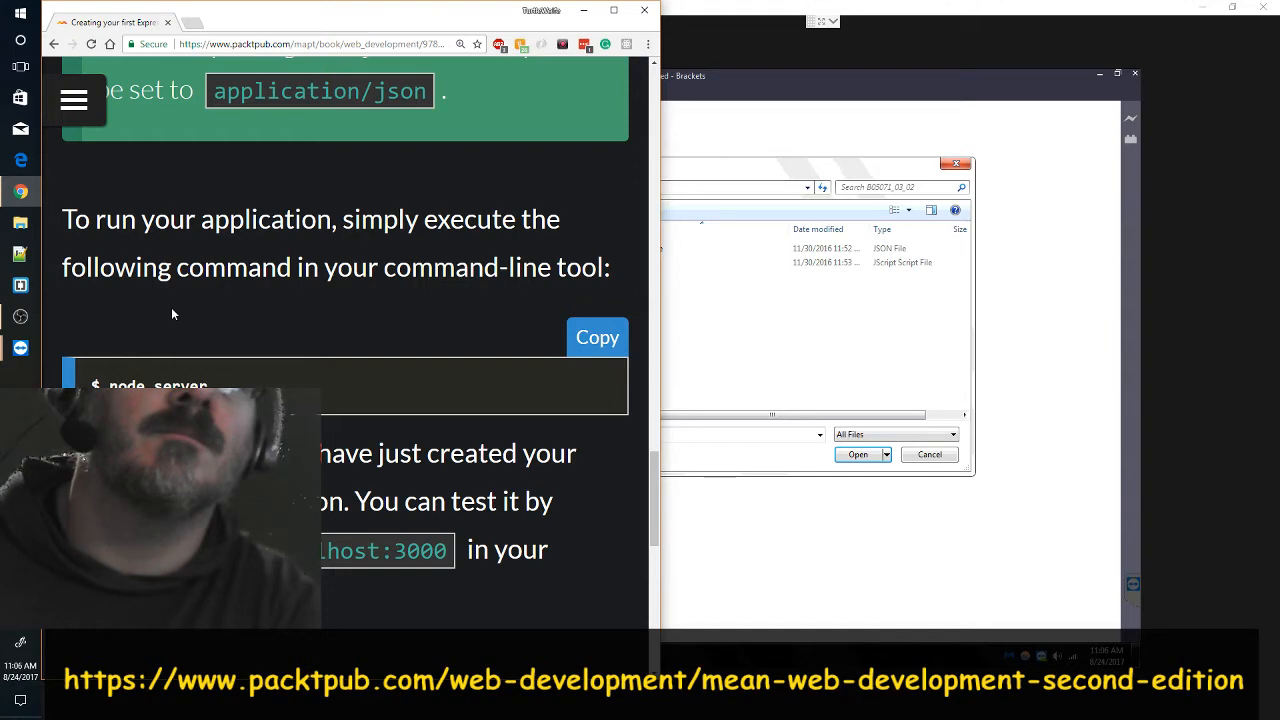
scroll(down, 3)
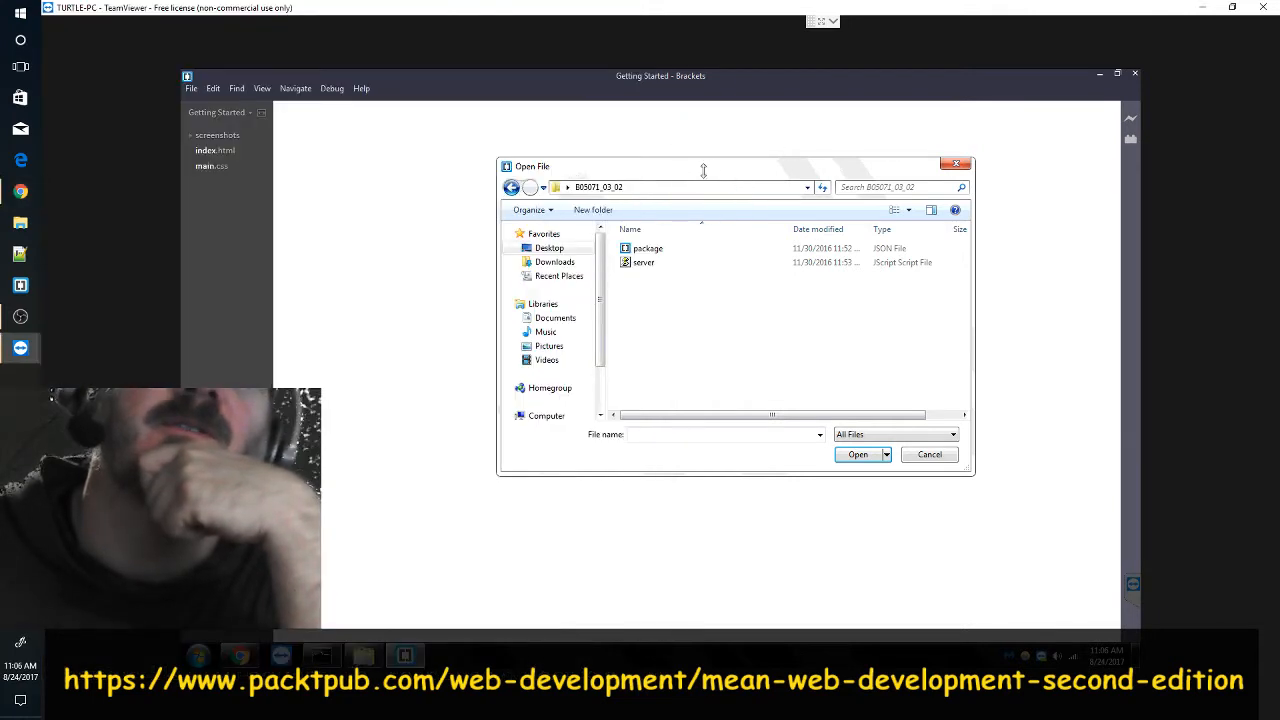
mouse_move(644, 264)
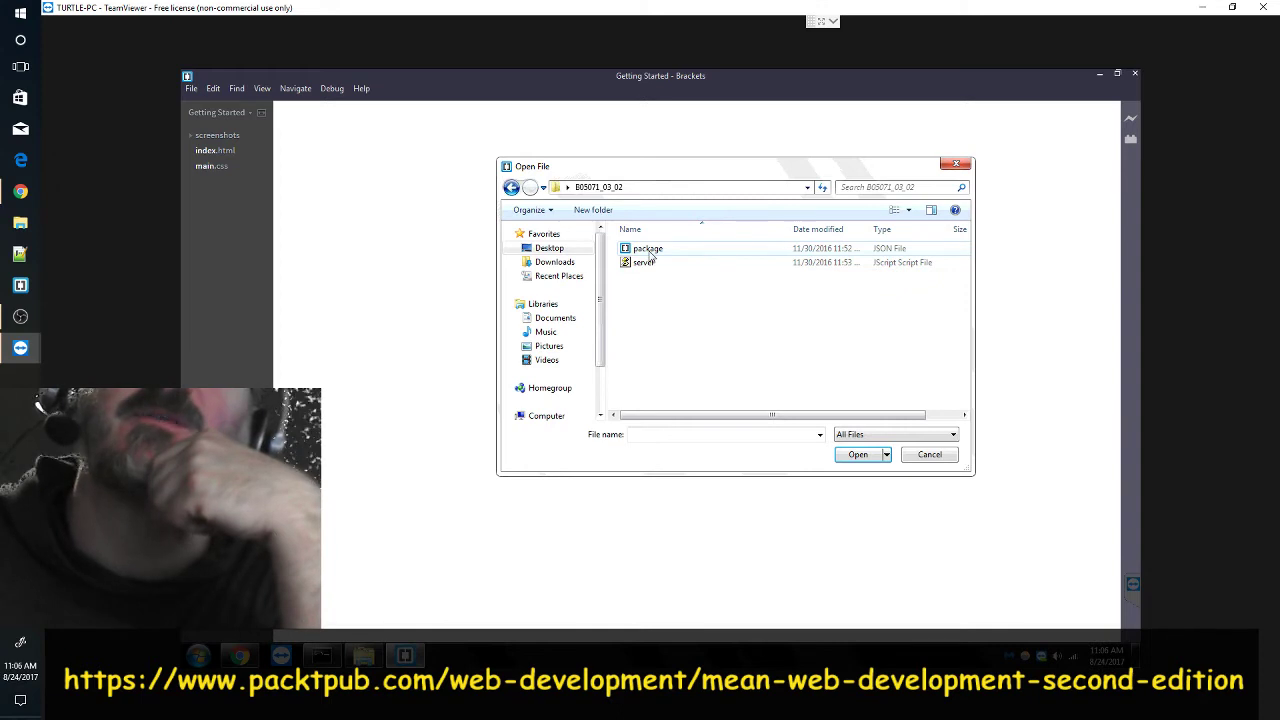
mouse_move(648, 264)
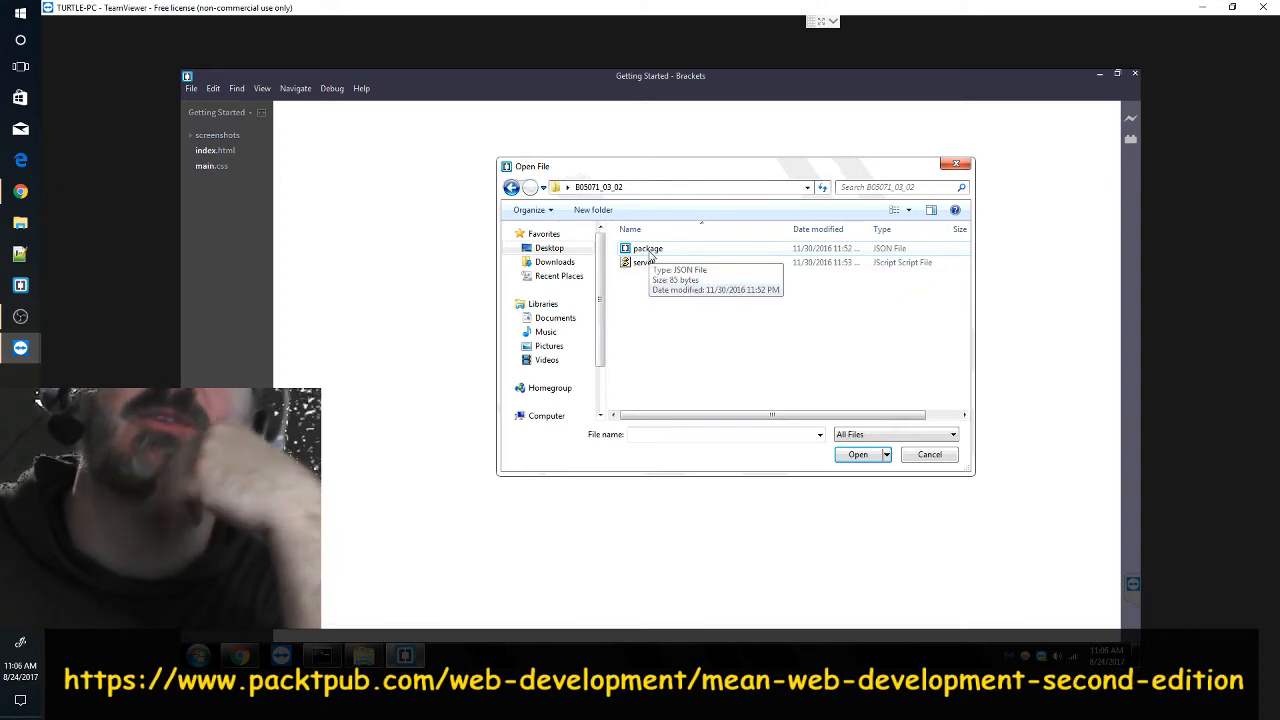
mouse_move(558, 262)
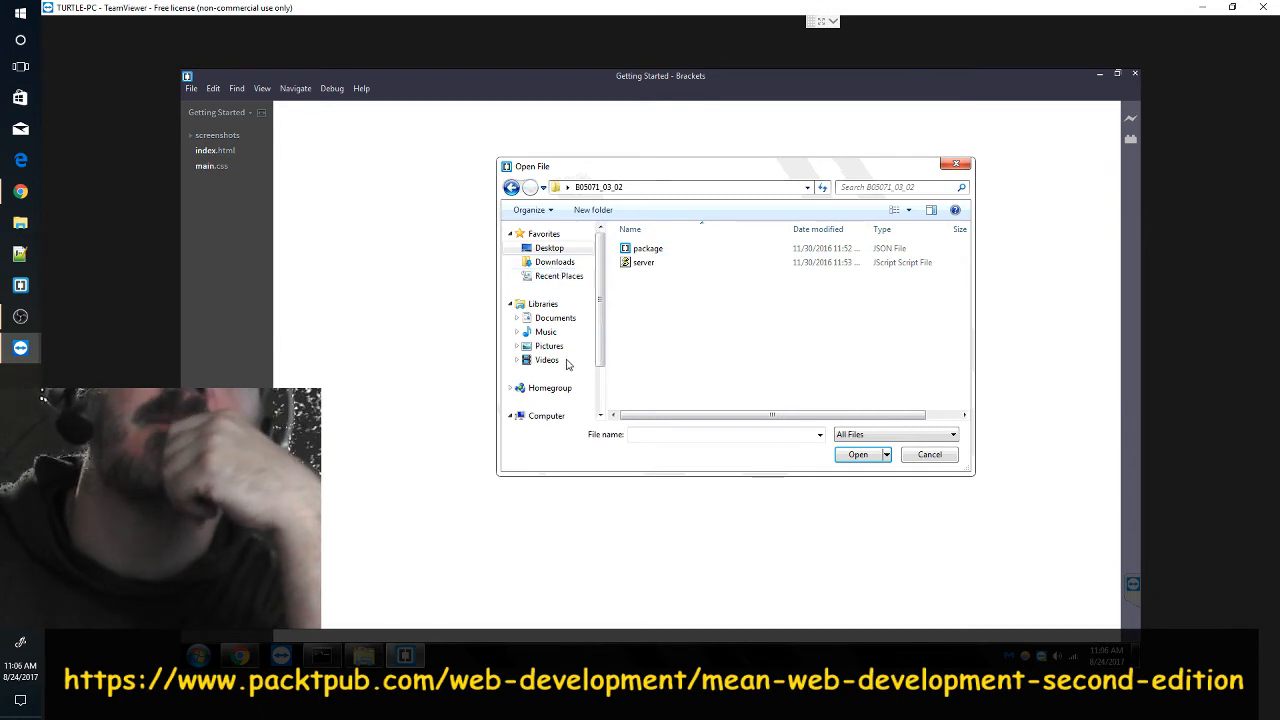
mouse_move(558, 276)
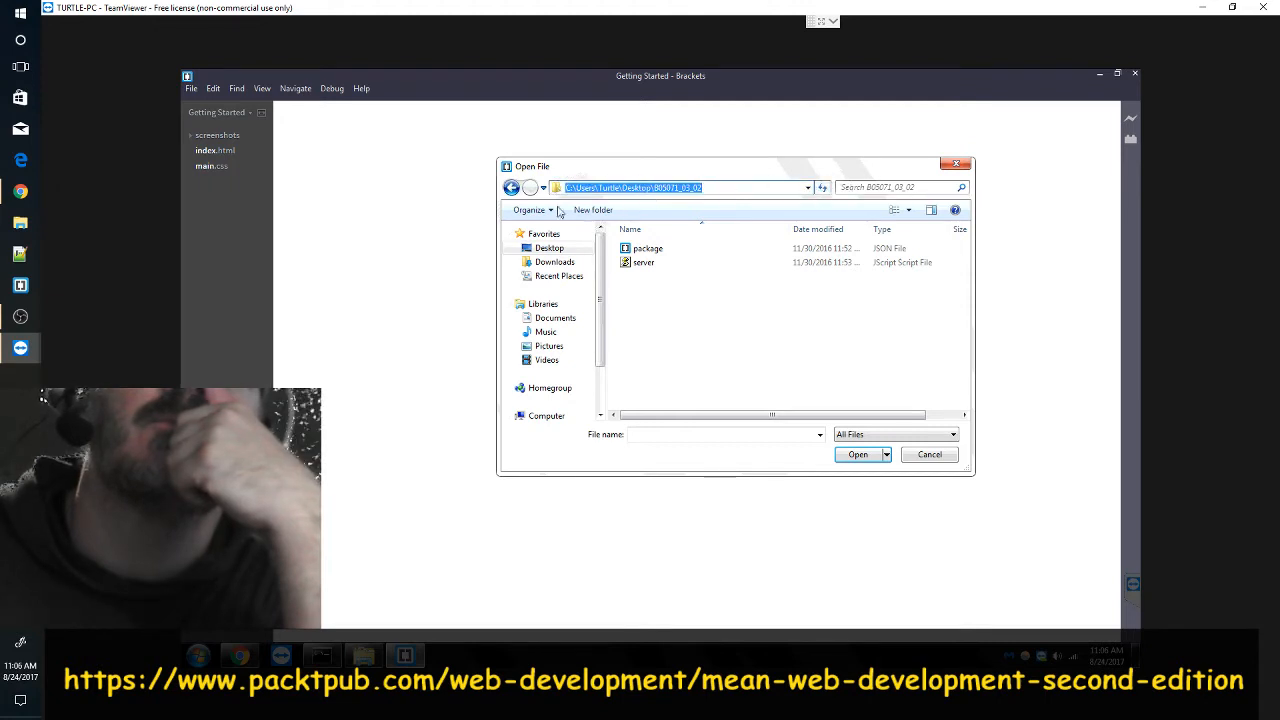
- Open package.json from the installed 03_01 example folder on the Desktop
click(512, 188)
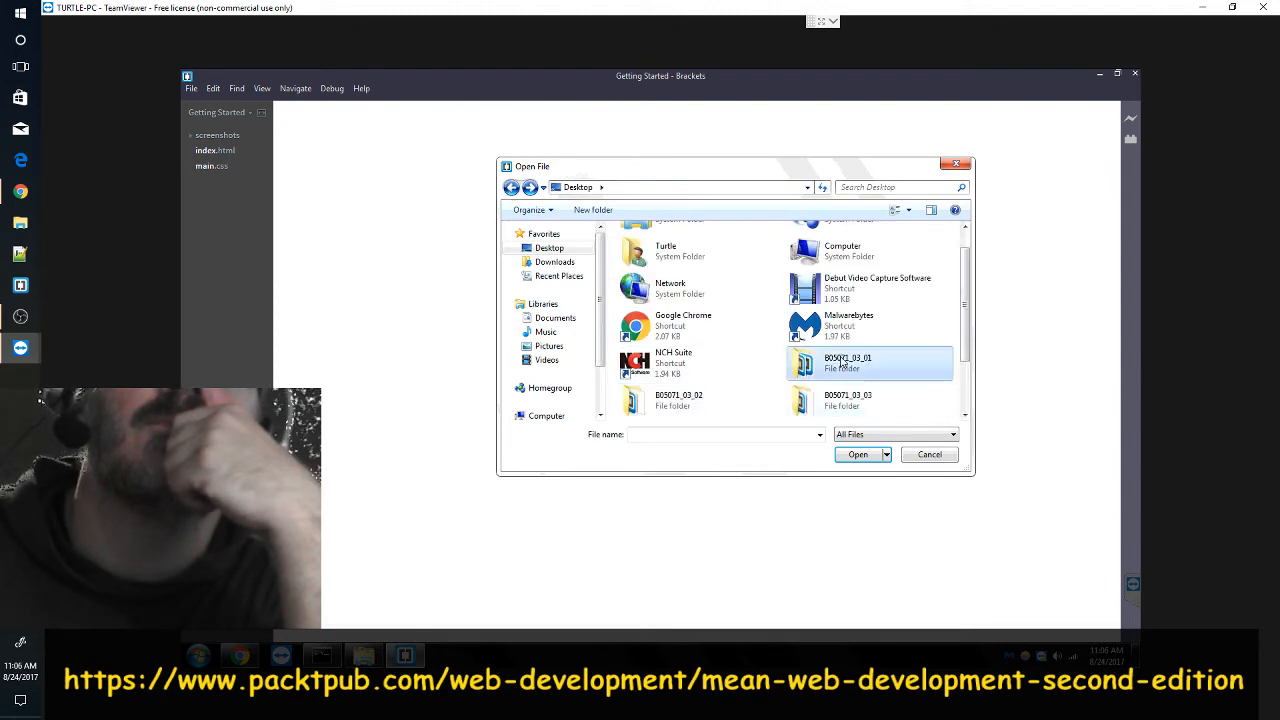
double_click(846, 362)
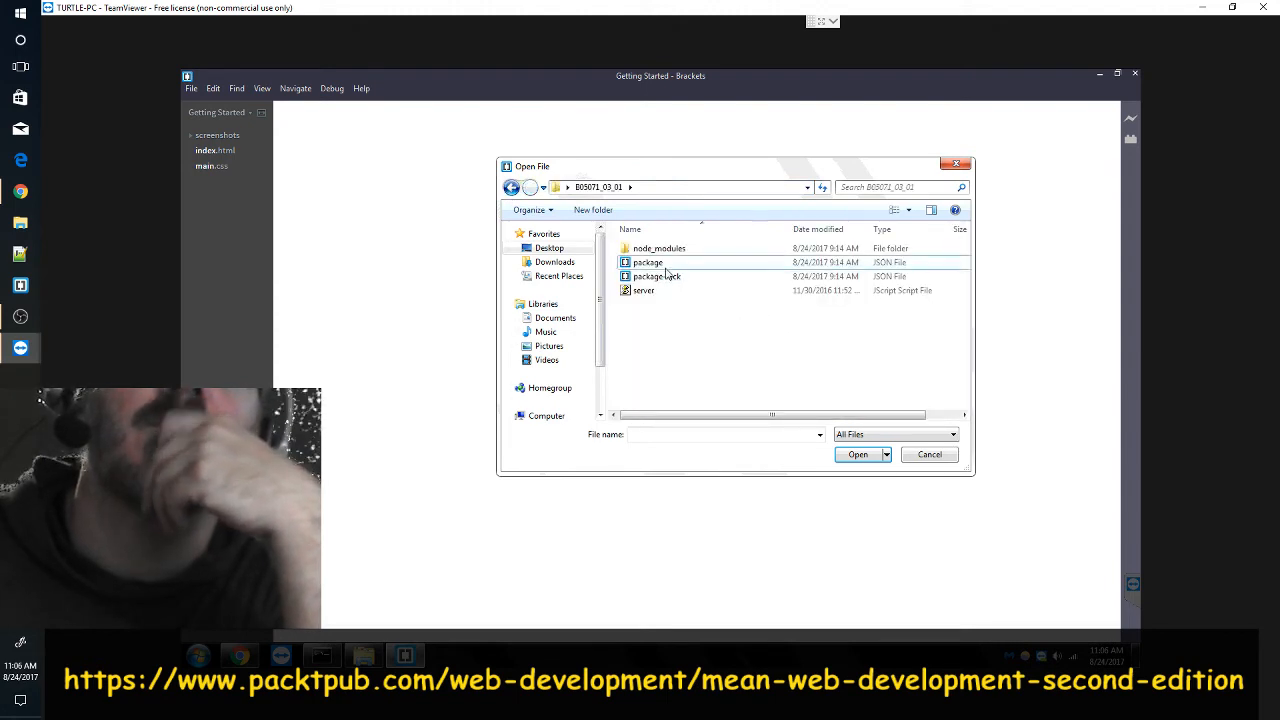
click(856, 454)
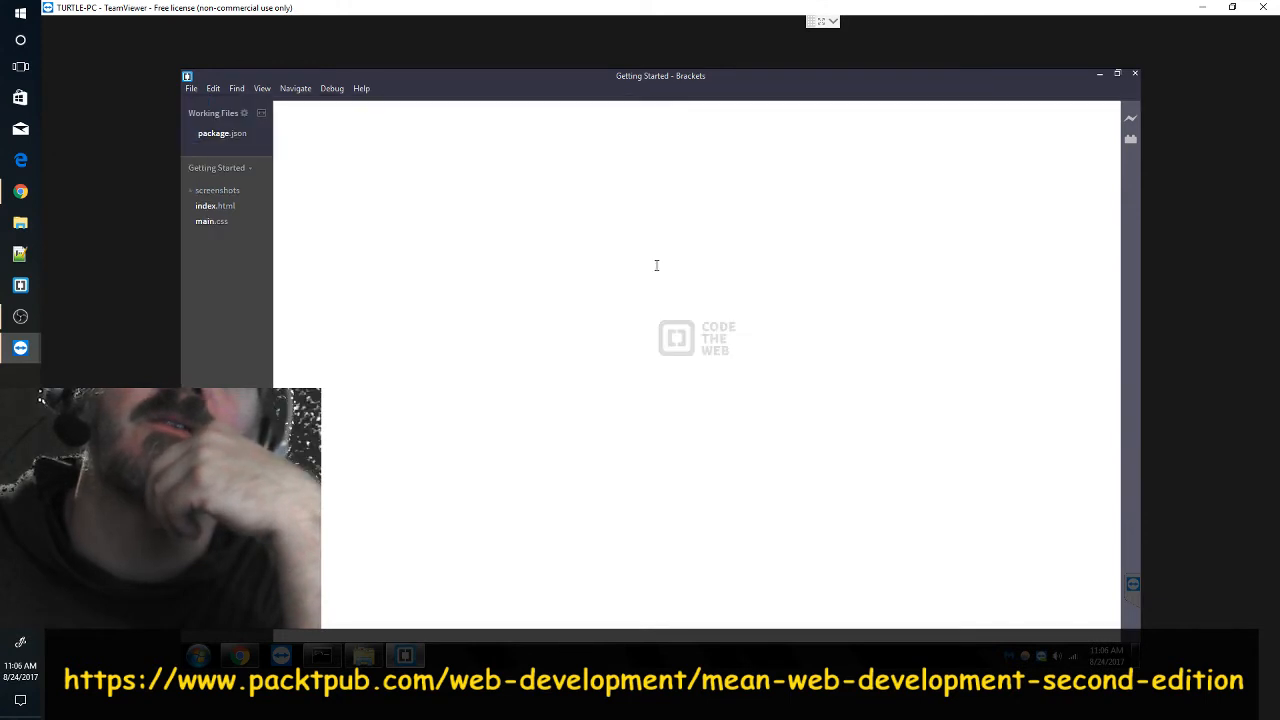
- Show the first example's package.json in the editor and start opening another file
click(220, 132)
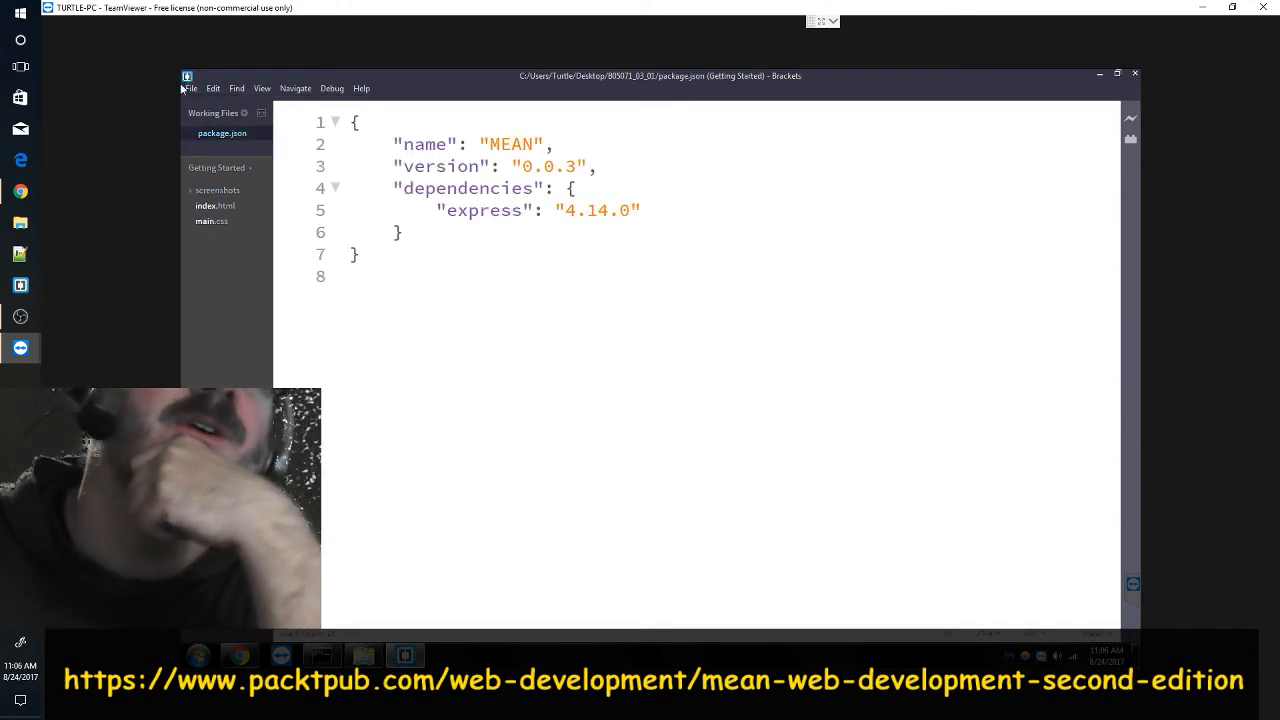
click(188, 88)
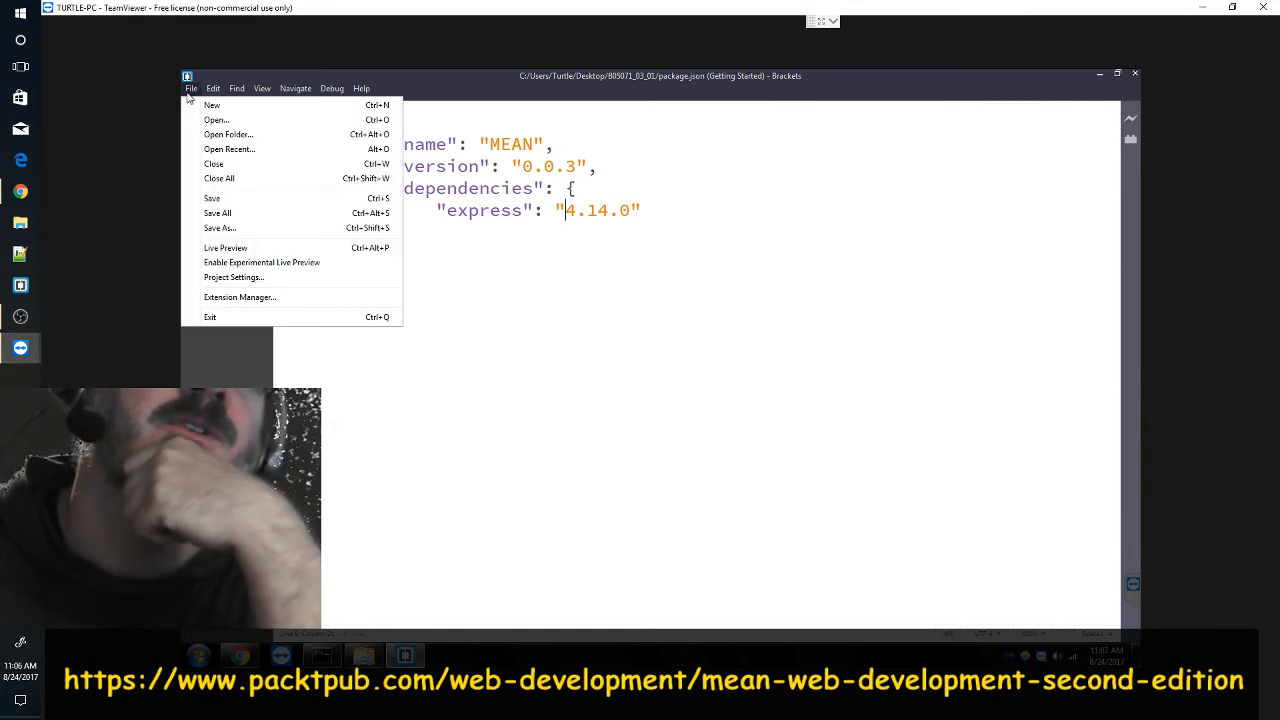
click(220, 120)
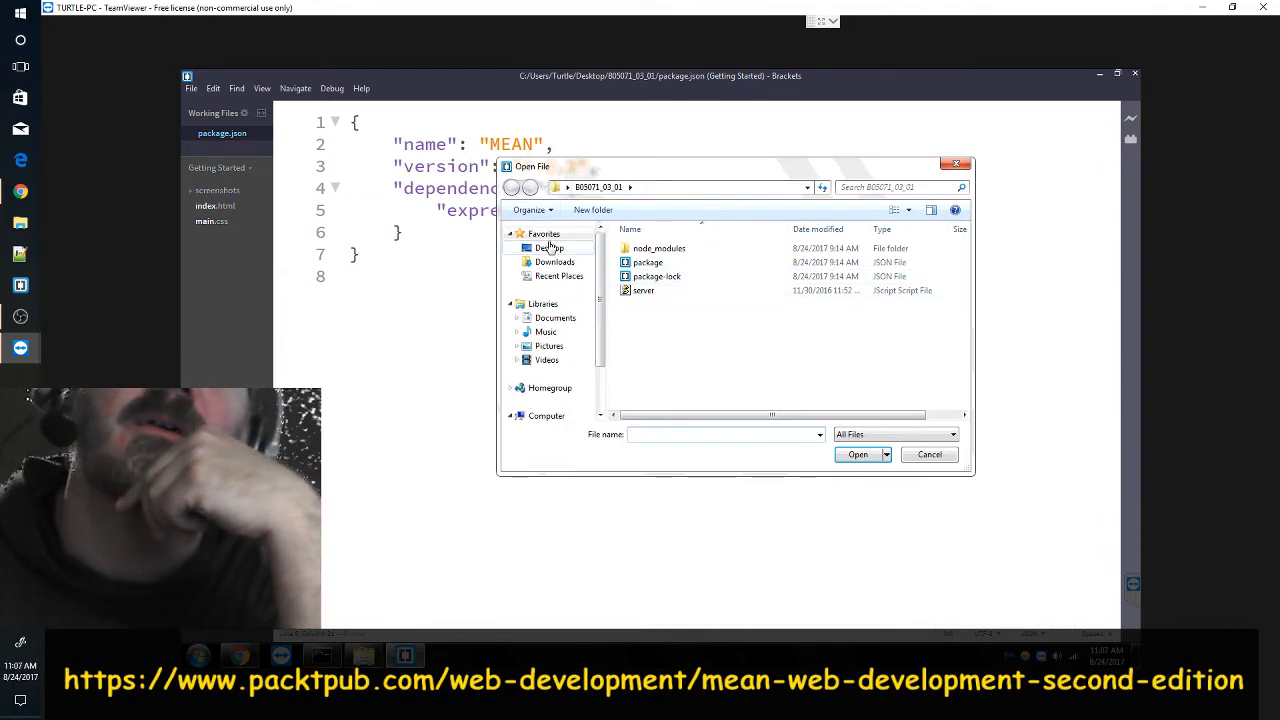
- Open package.json from the 03_02 example folder on the Desktop, listing express 4.14.0
click(544, 248)
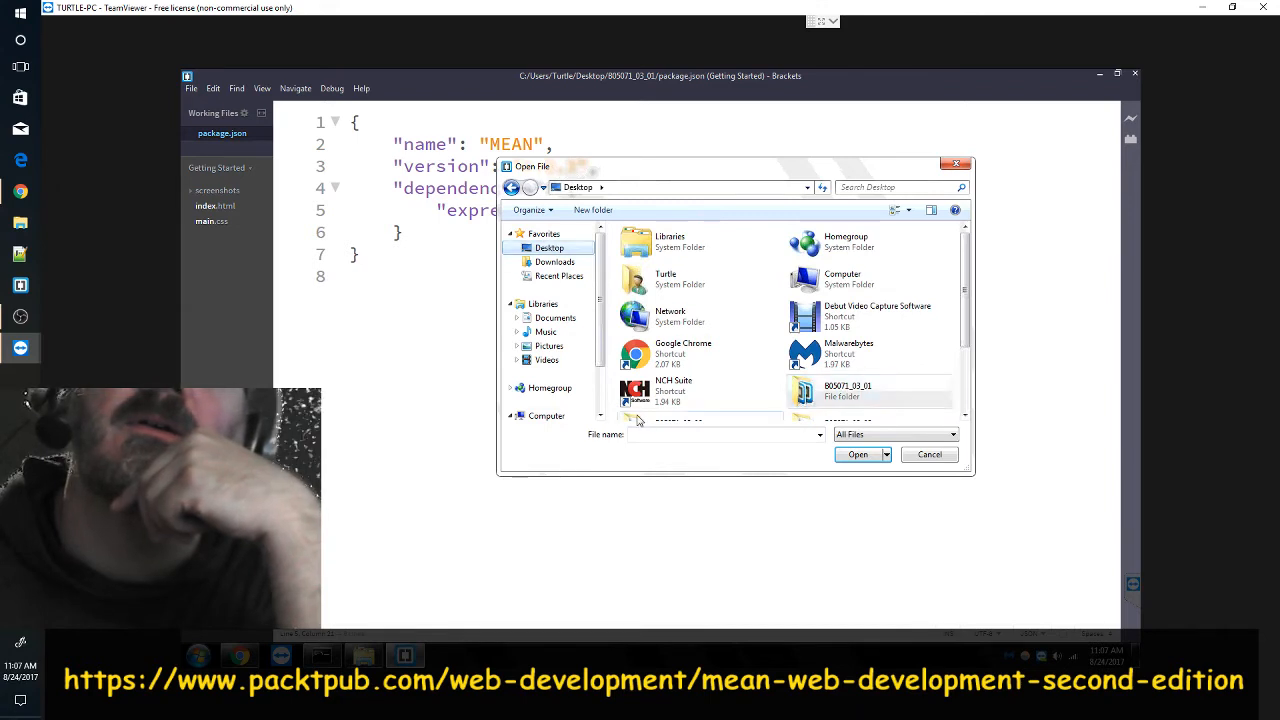
scroll(down, 3)
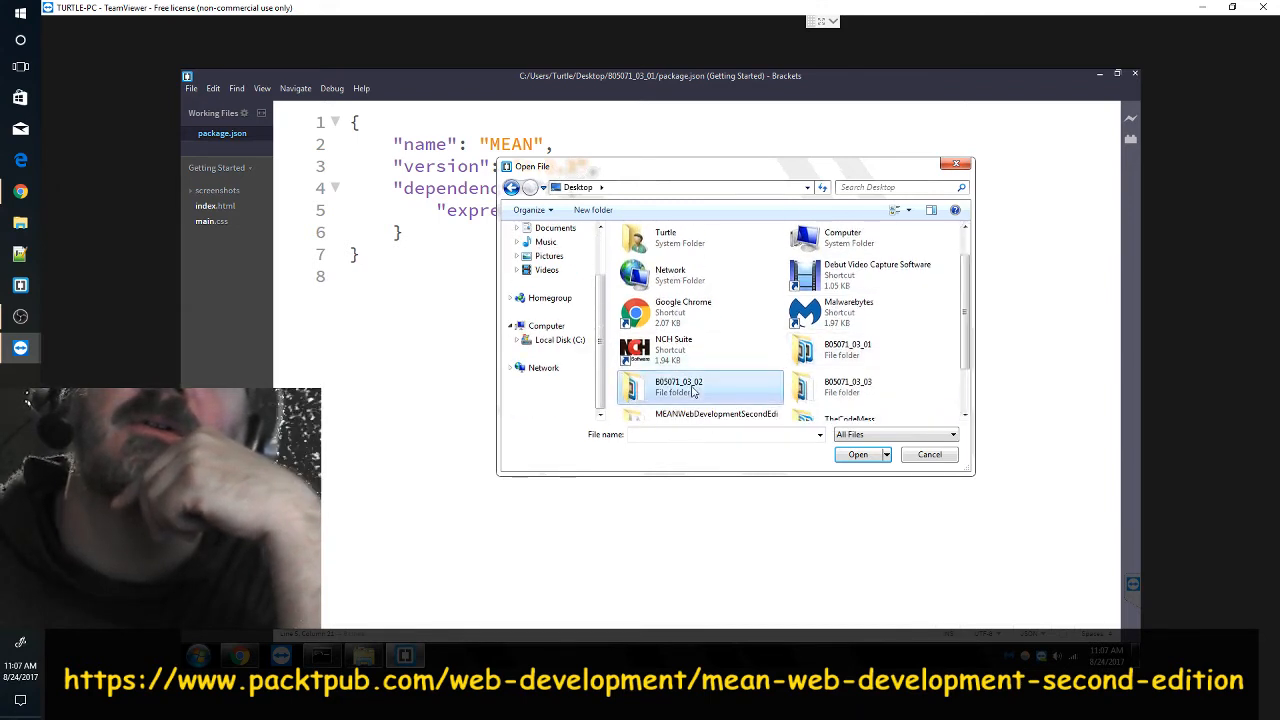
double_click(678, 386)
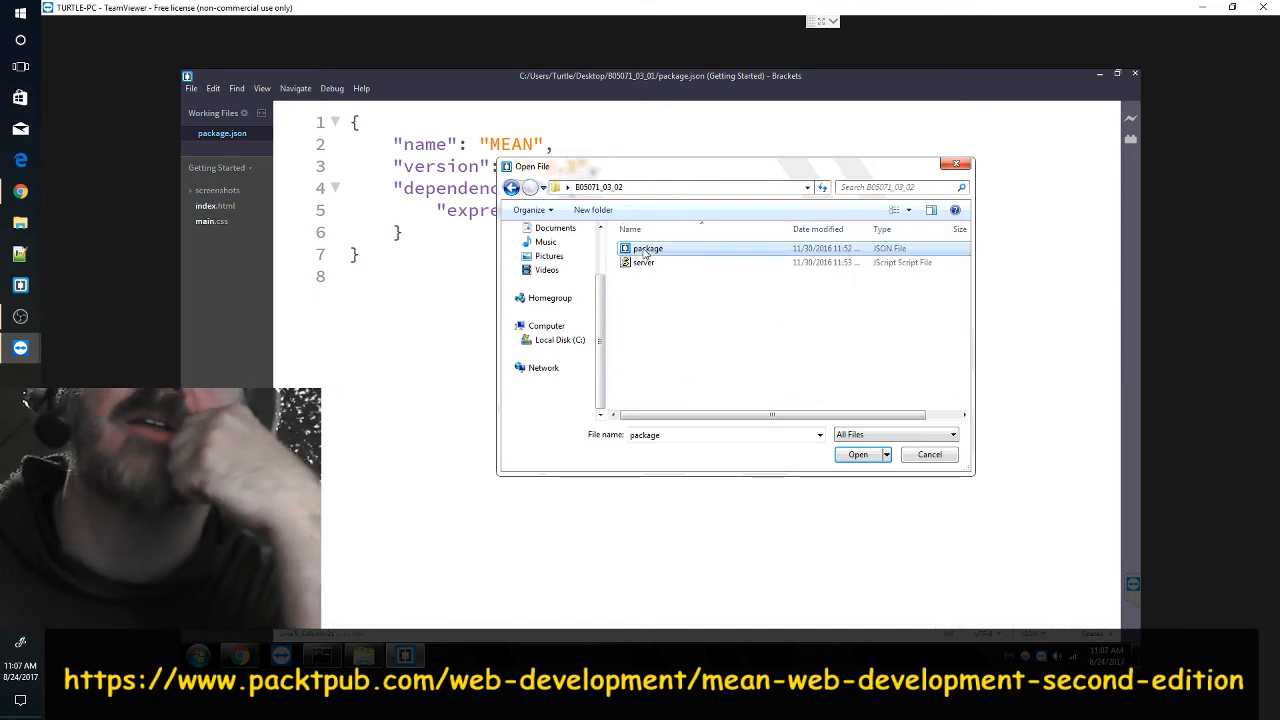
click(856, 454)
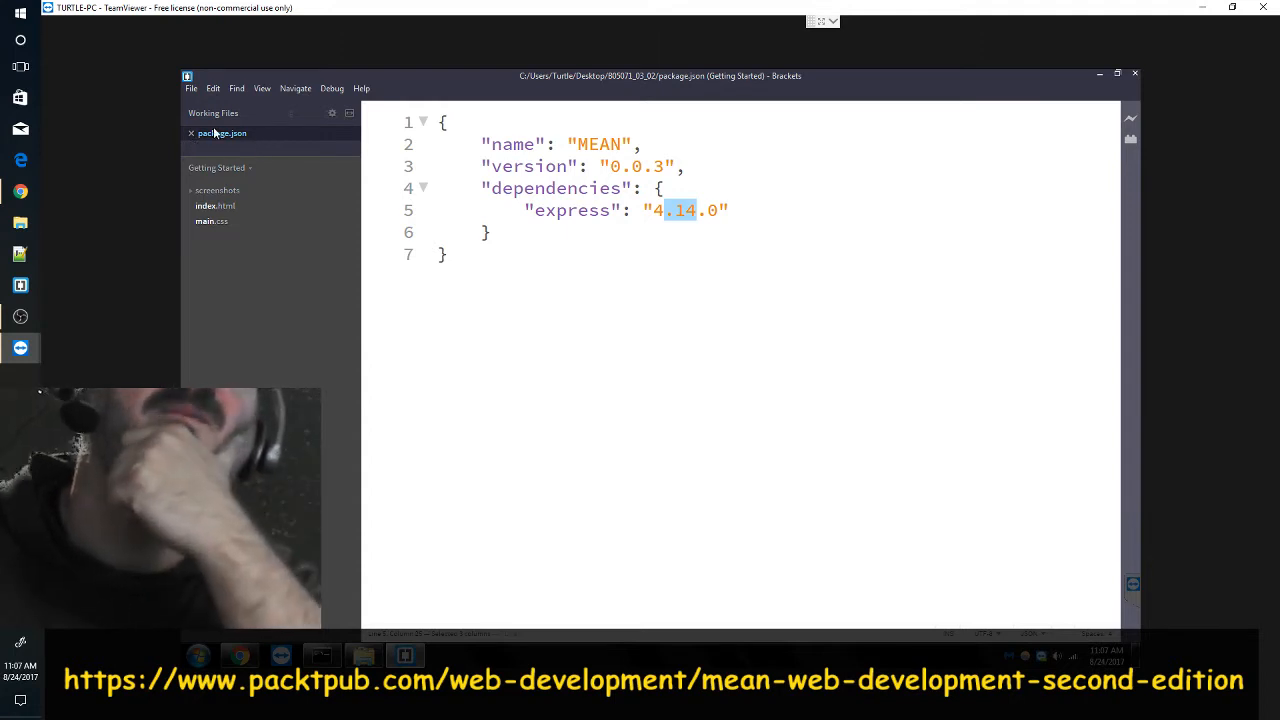
- Open server.js from the same 03_02 example folder
click(190, 88)
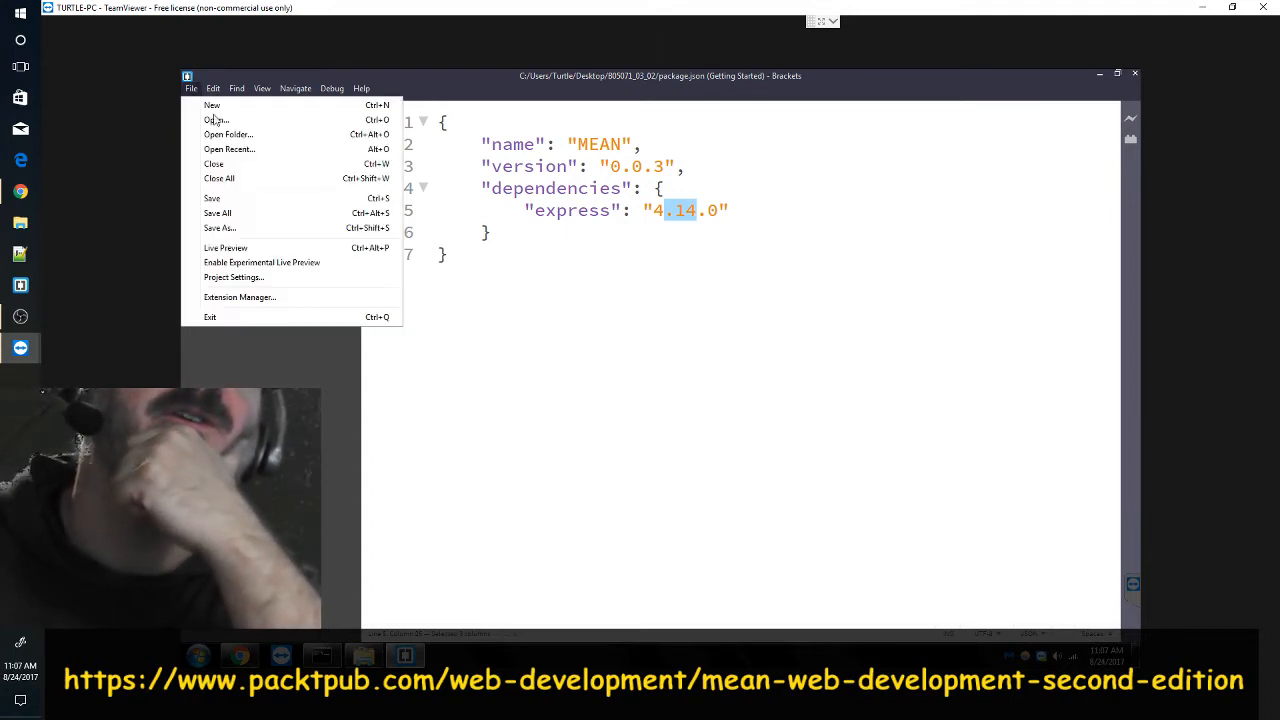
click(214, 120)
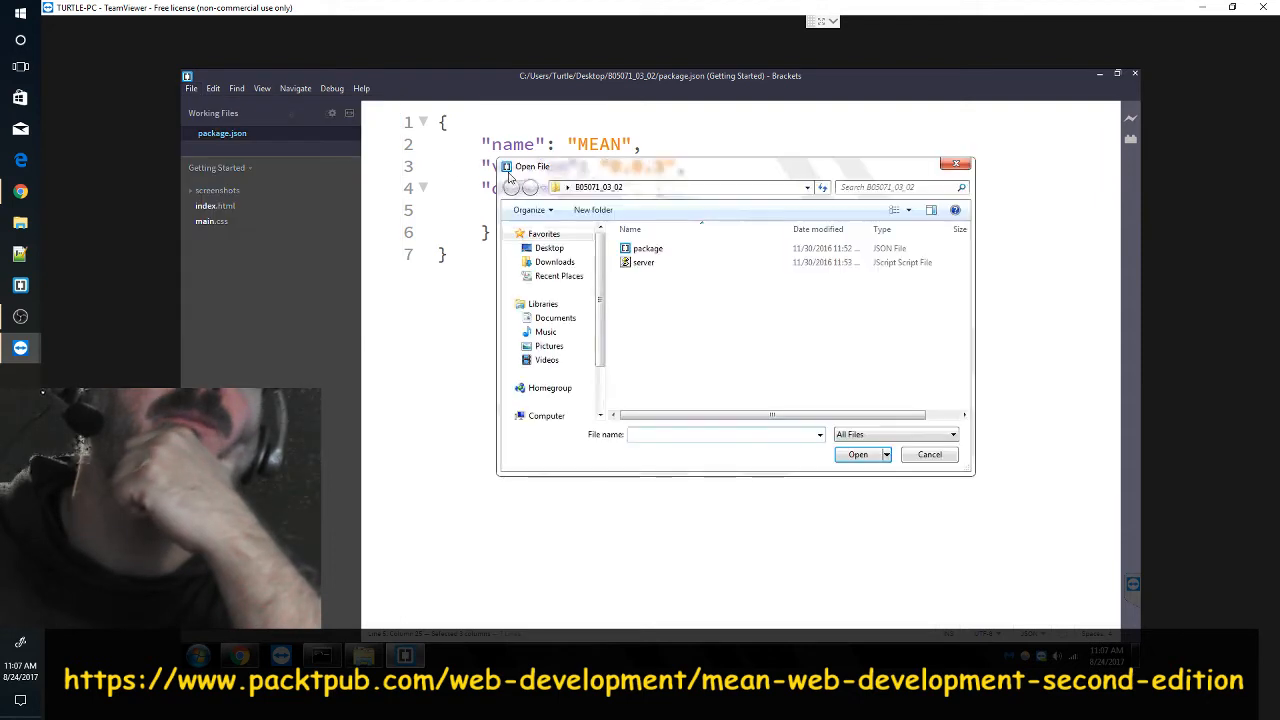
click(642, 262)
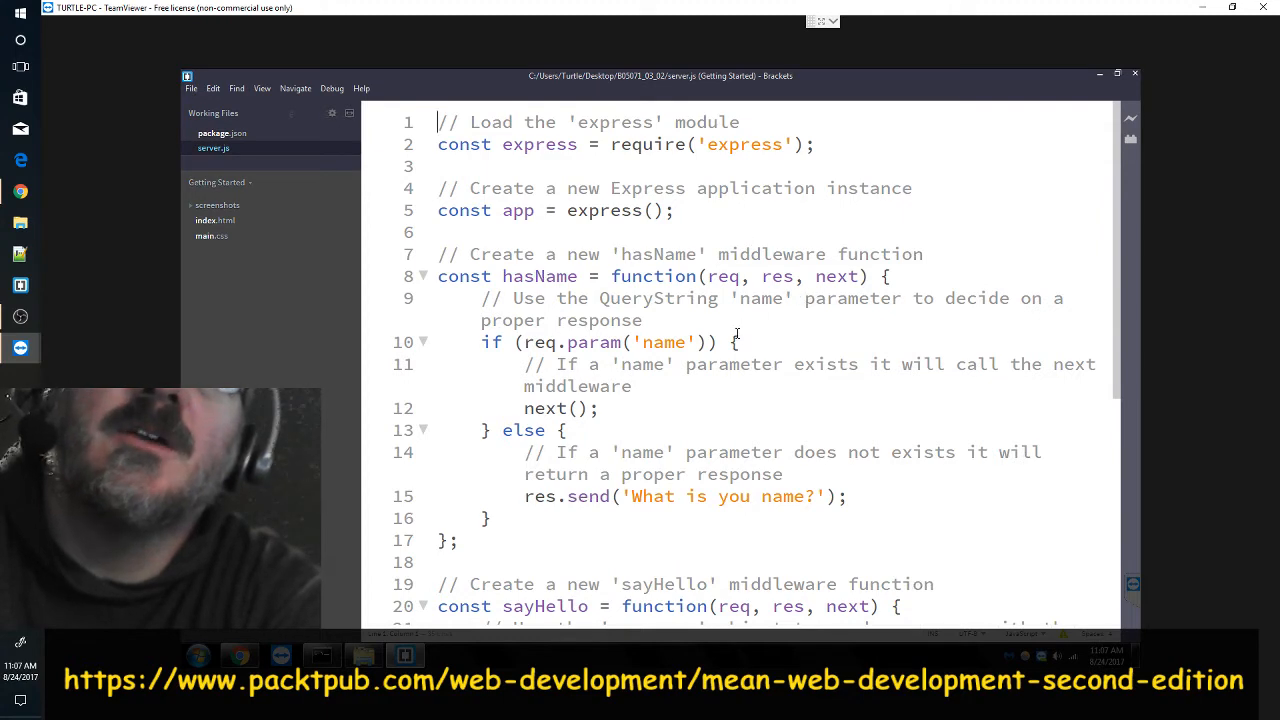
- Read through the hasName and sayHello middleware code in server.js
scroll(down, 3)
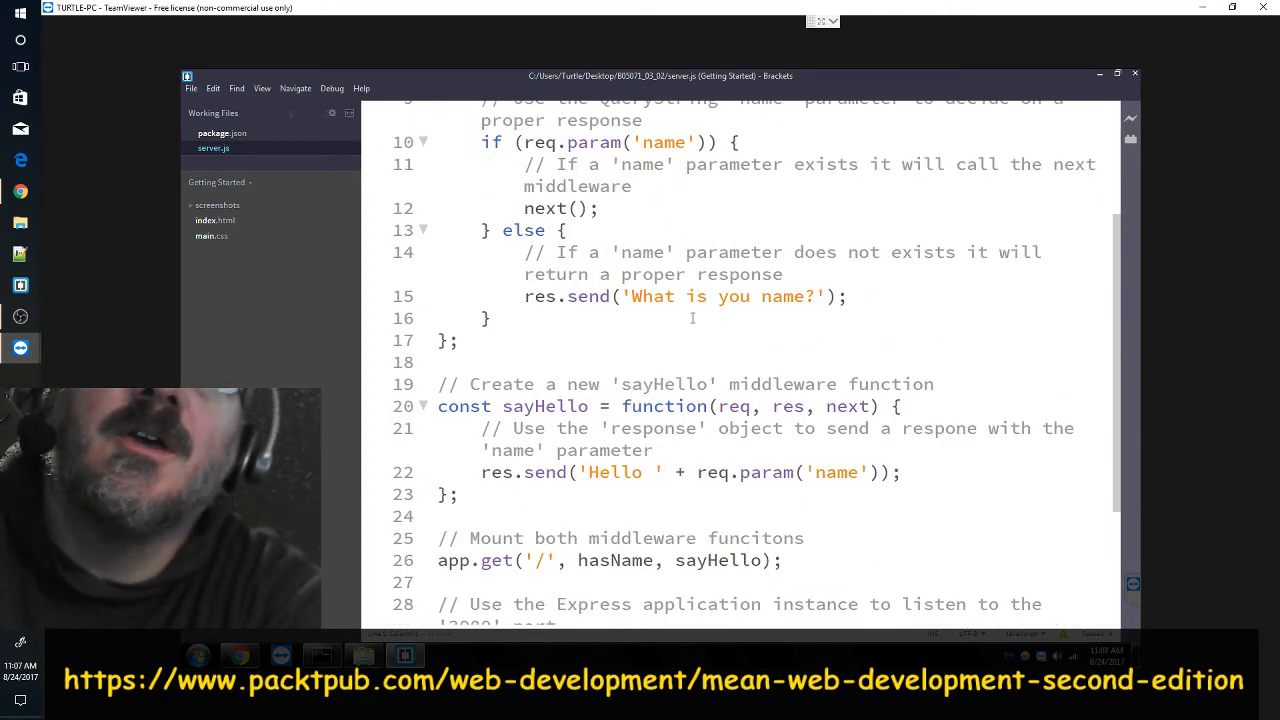
scroll(down, 3)
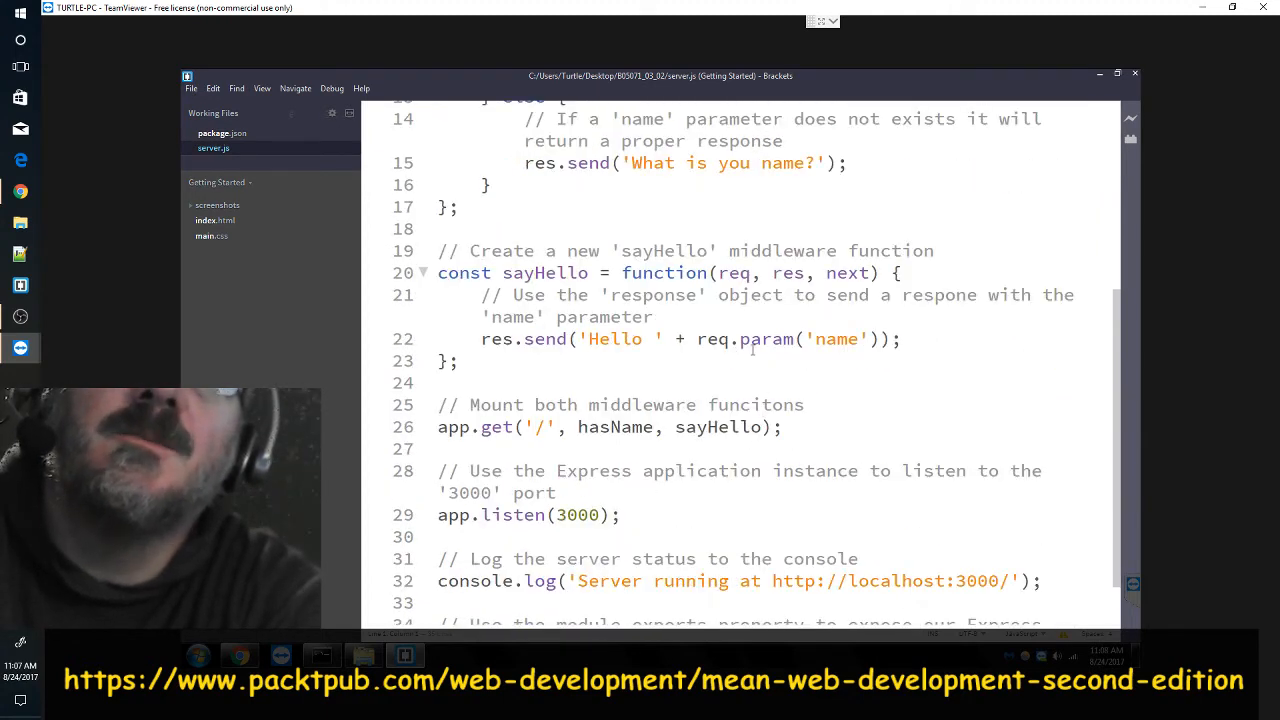
scroll(down, 3)
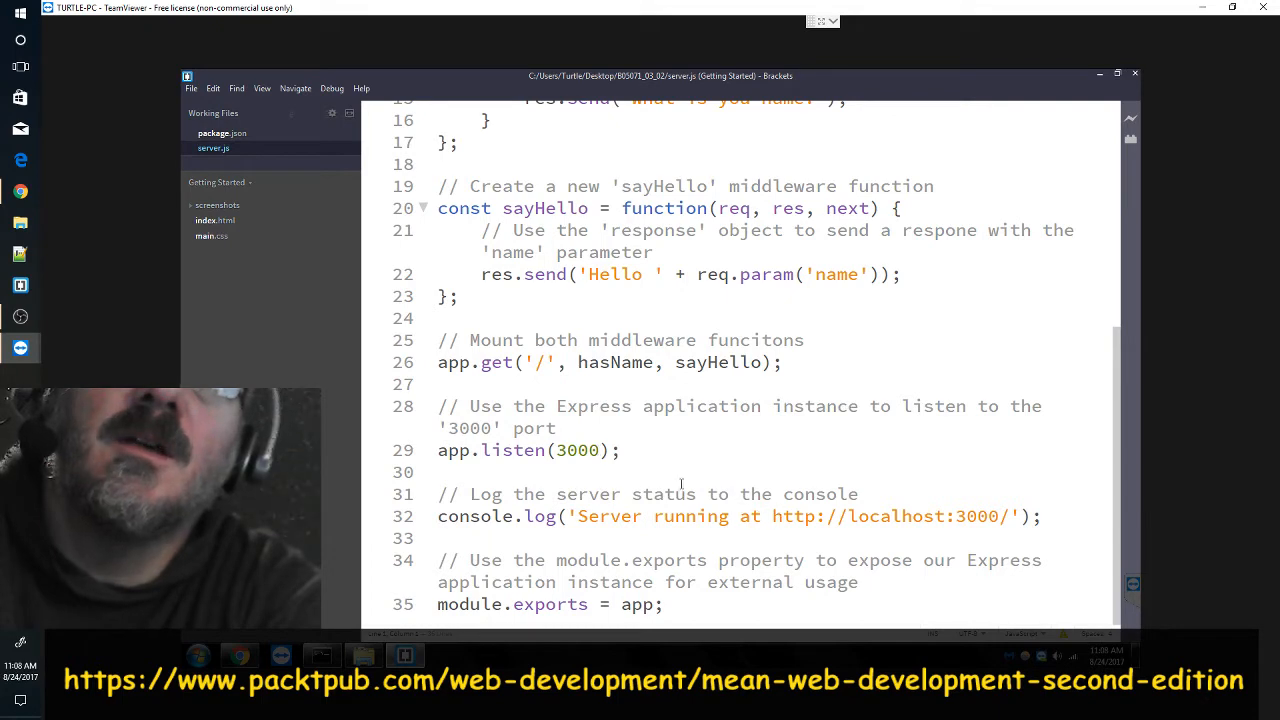
scroll(up, 3)
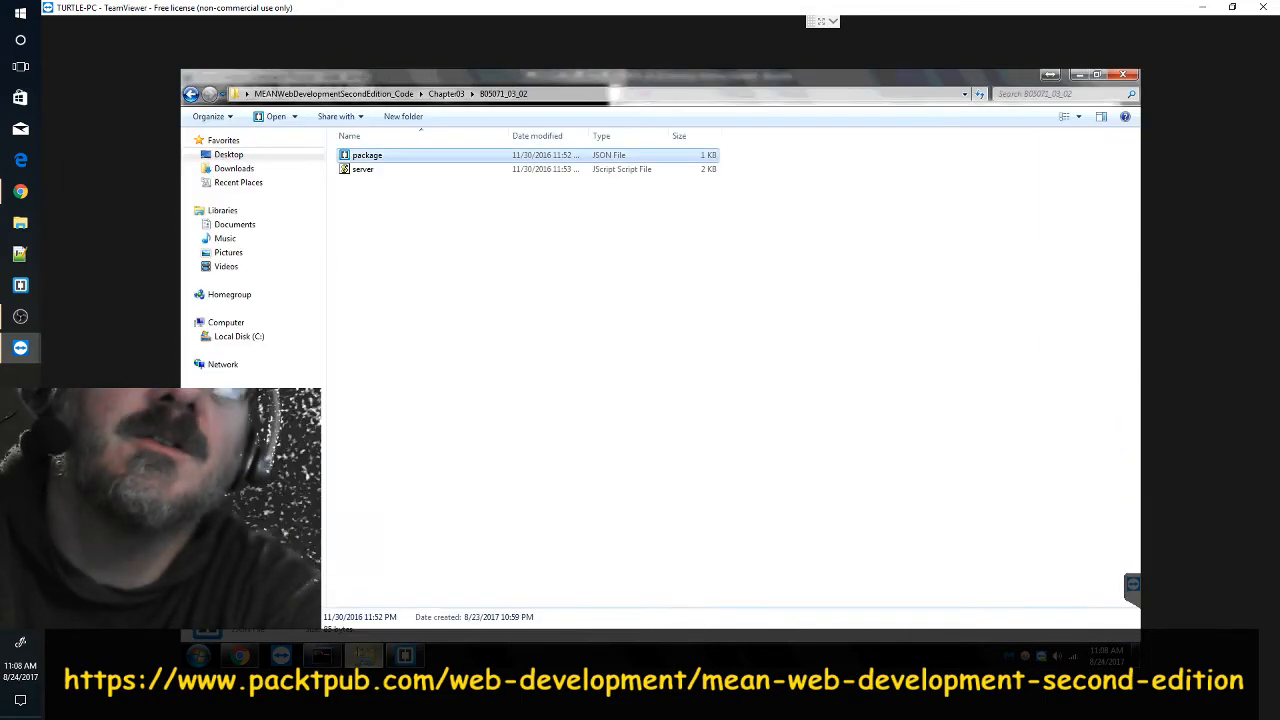
- Select the Explorer address bar to grab the 03_02 example folder's full path
click(516, 94)
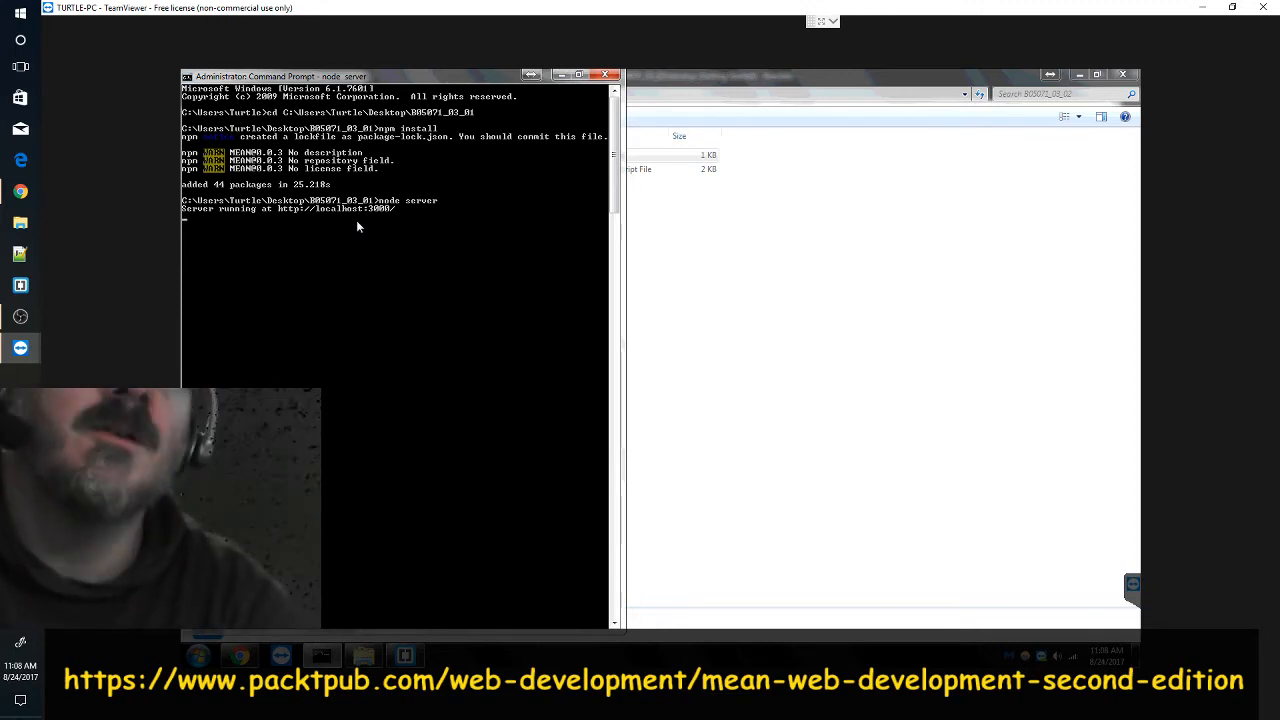
- Stop the node server with Ctrl+C, cd into the pasted 03_02 folder path and begin npm install
key(ctrl+c)
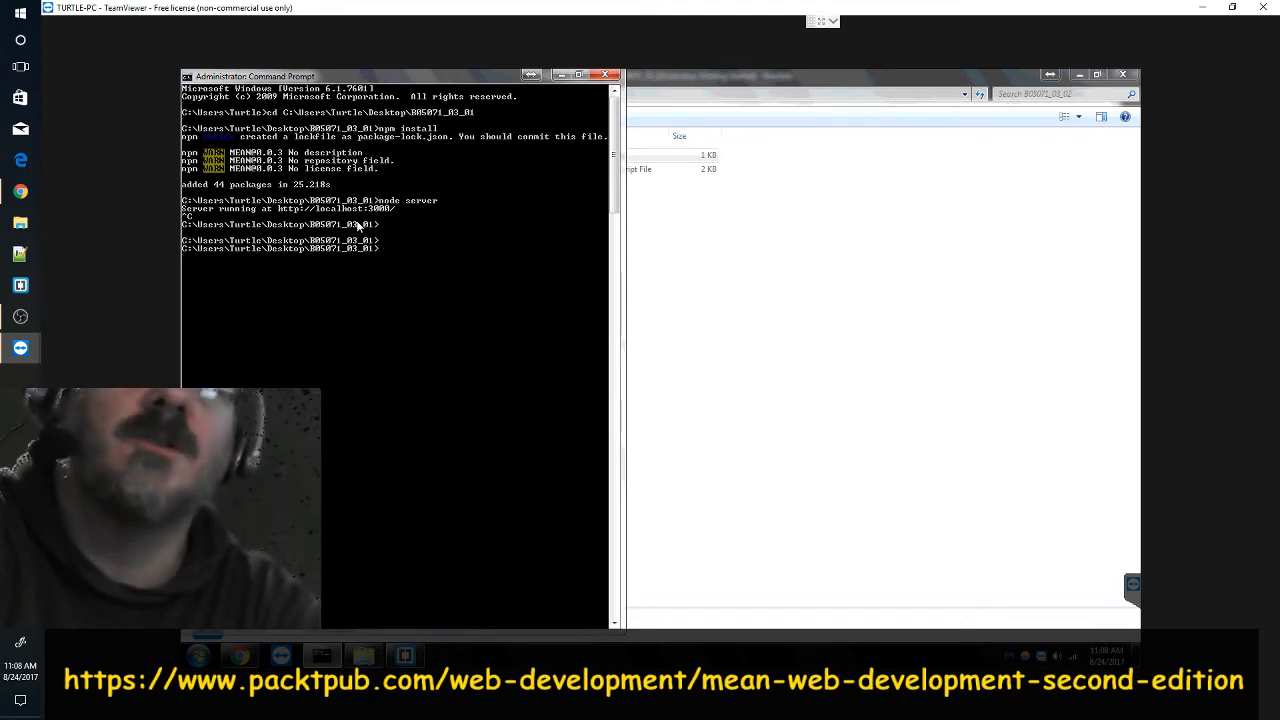
text(cd)
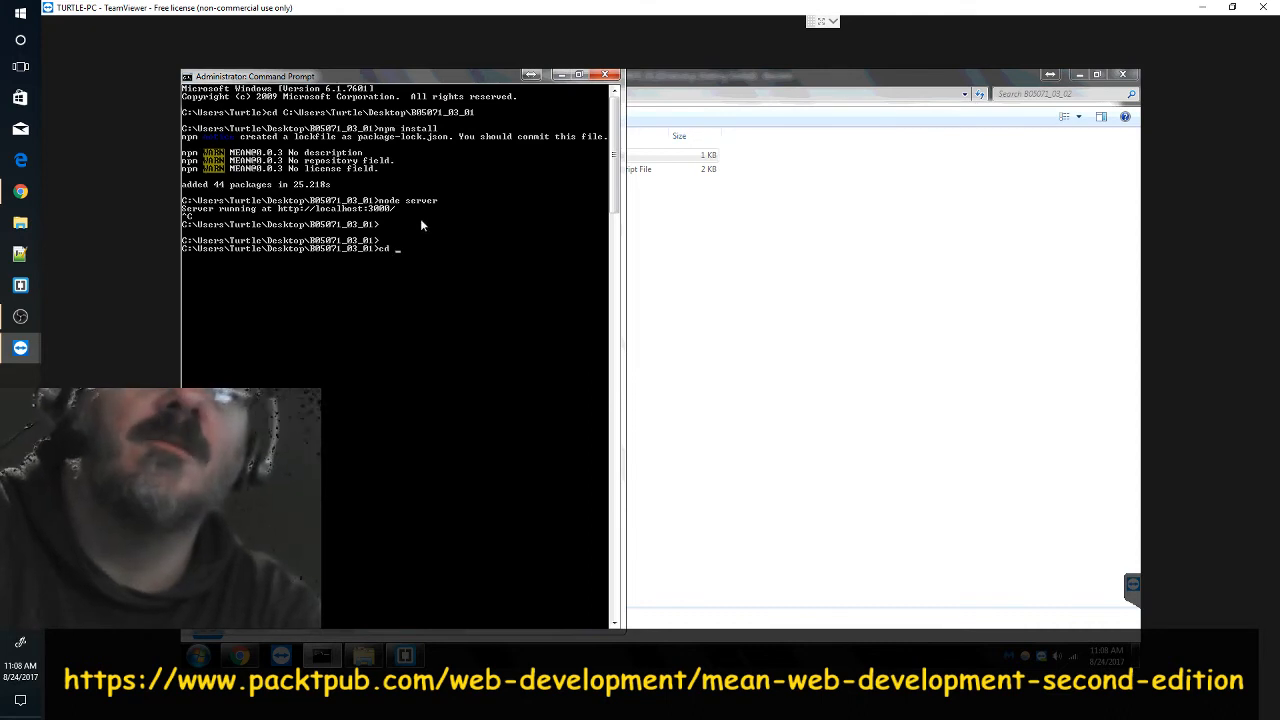
right_click(420, 250)
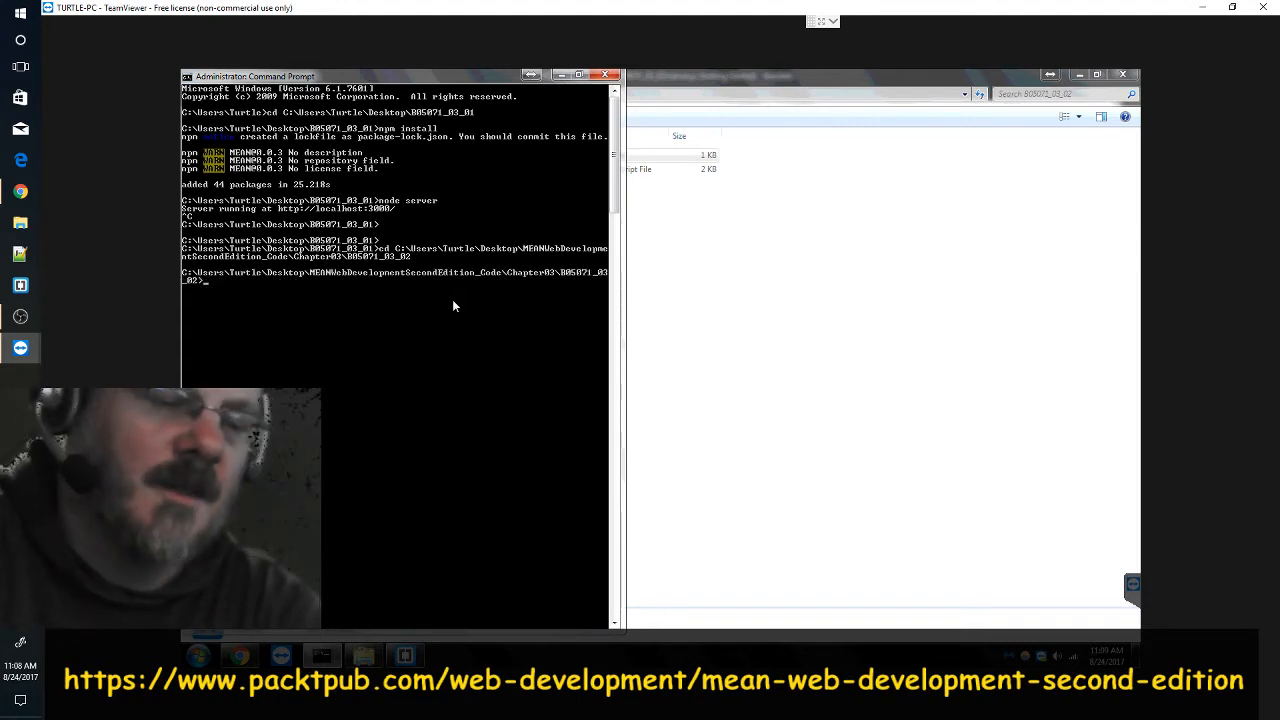
text(npm install)
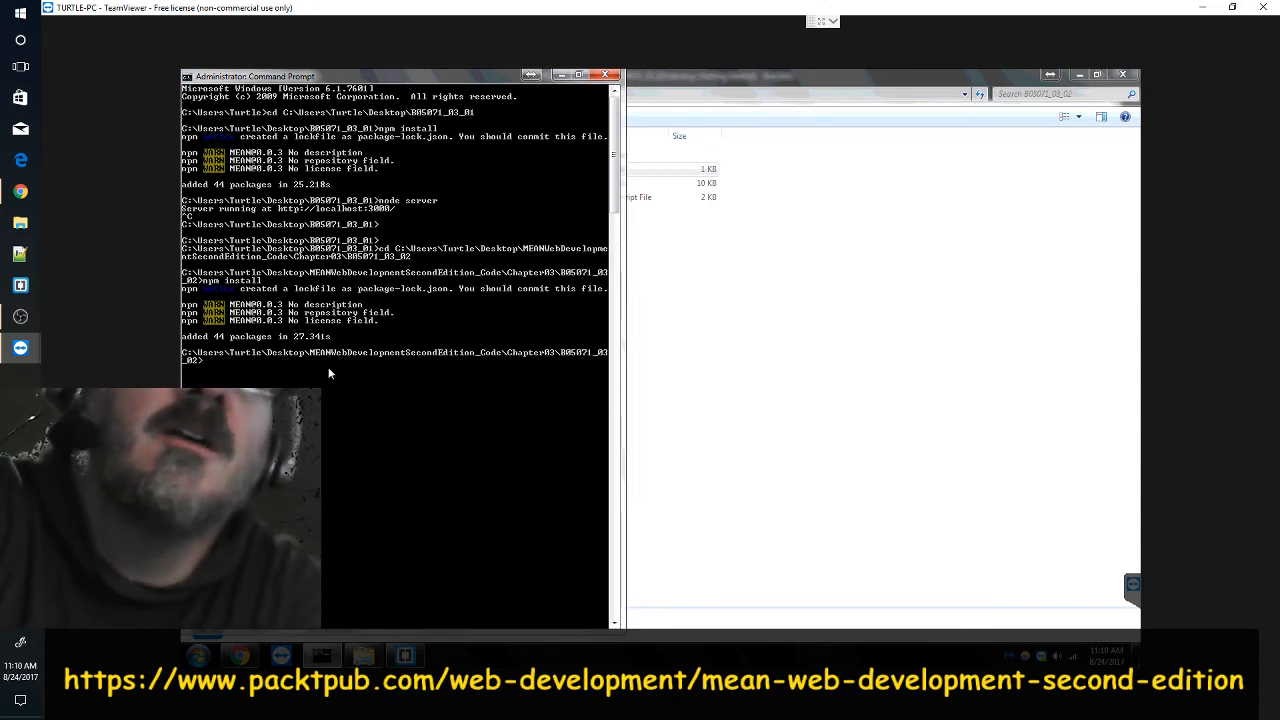
mouse_move(220, 372)
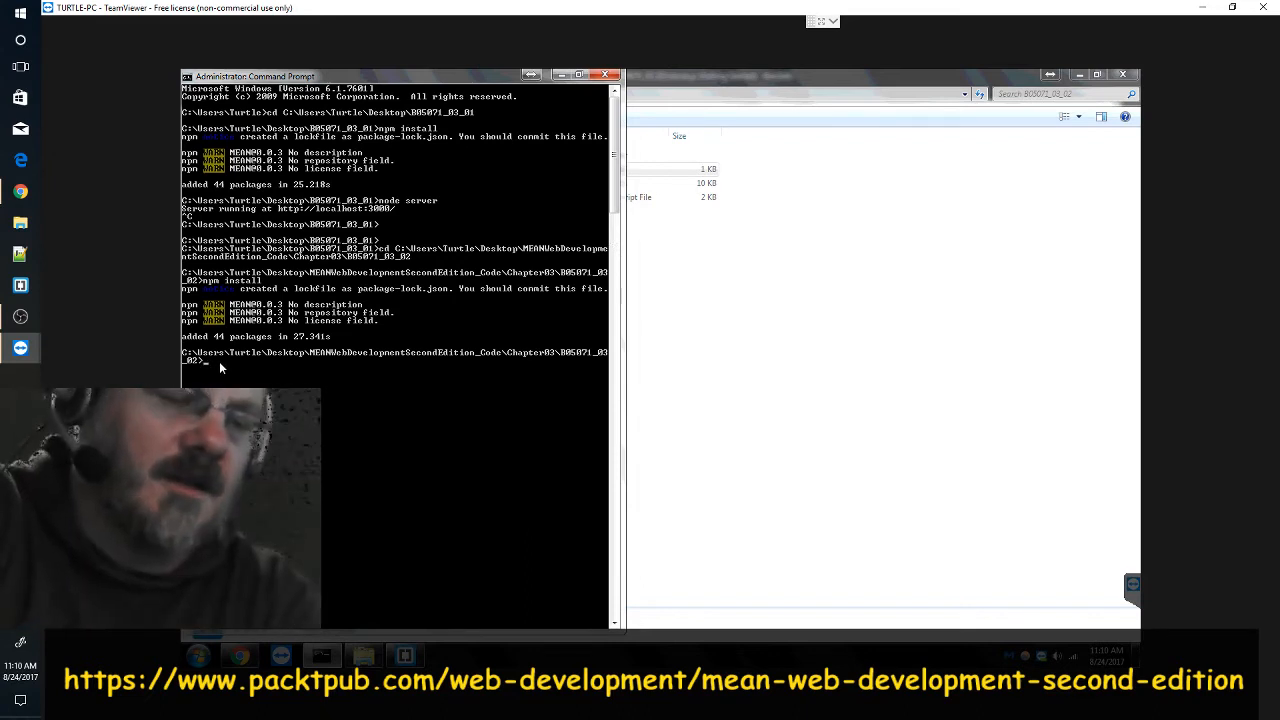
- Run 'node server' to start the example server at localhost:3000
text(node)
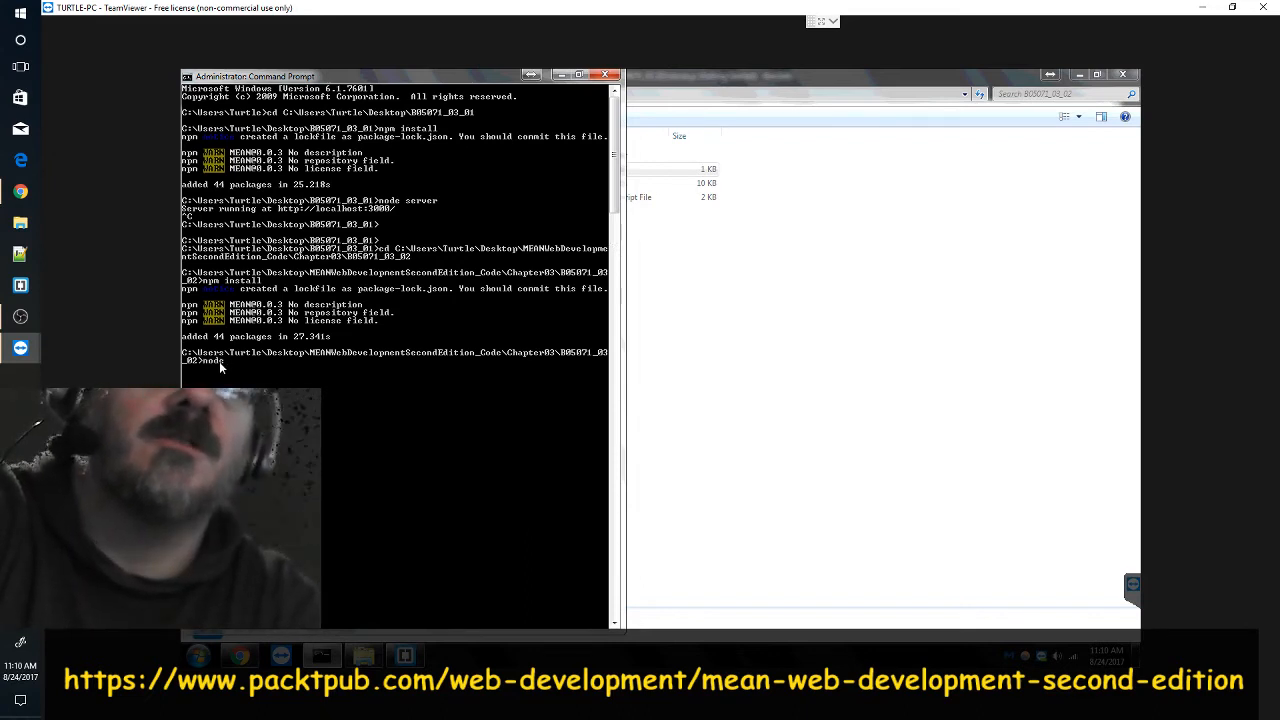
text(node server)
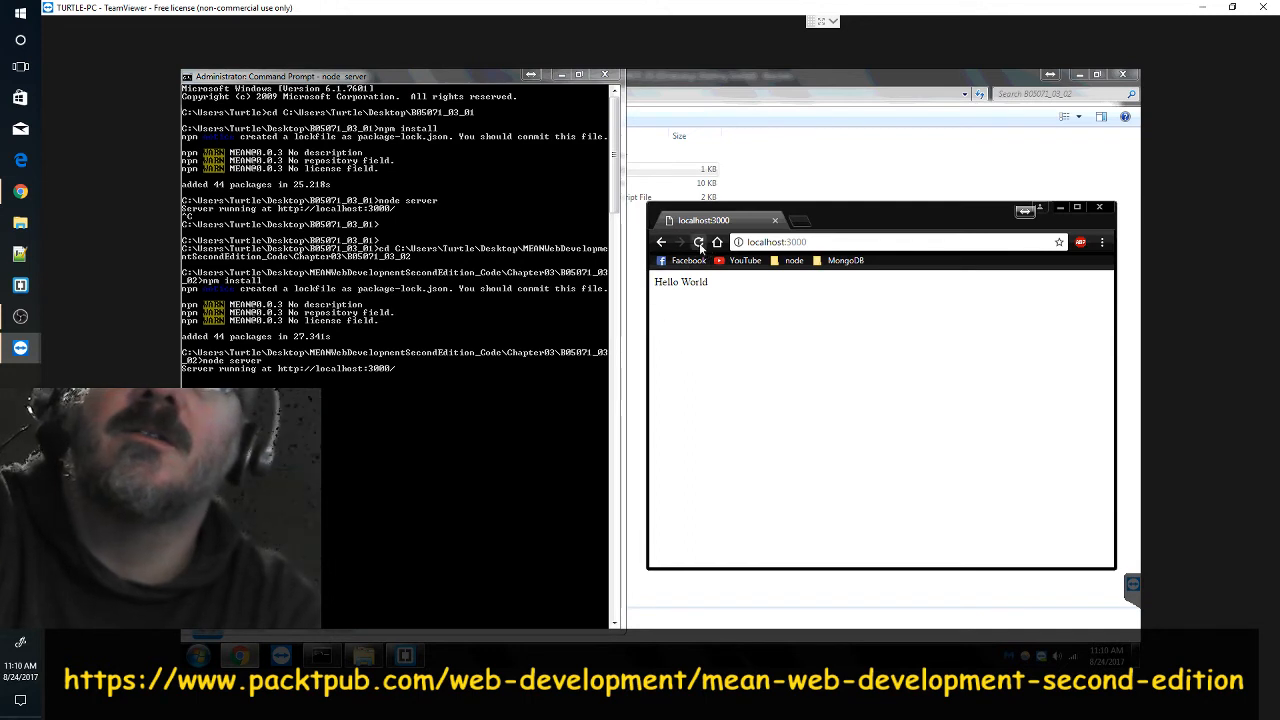
click(700, 242)
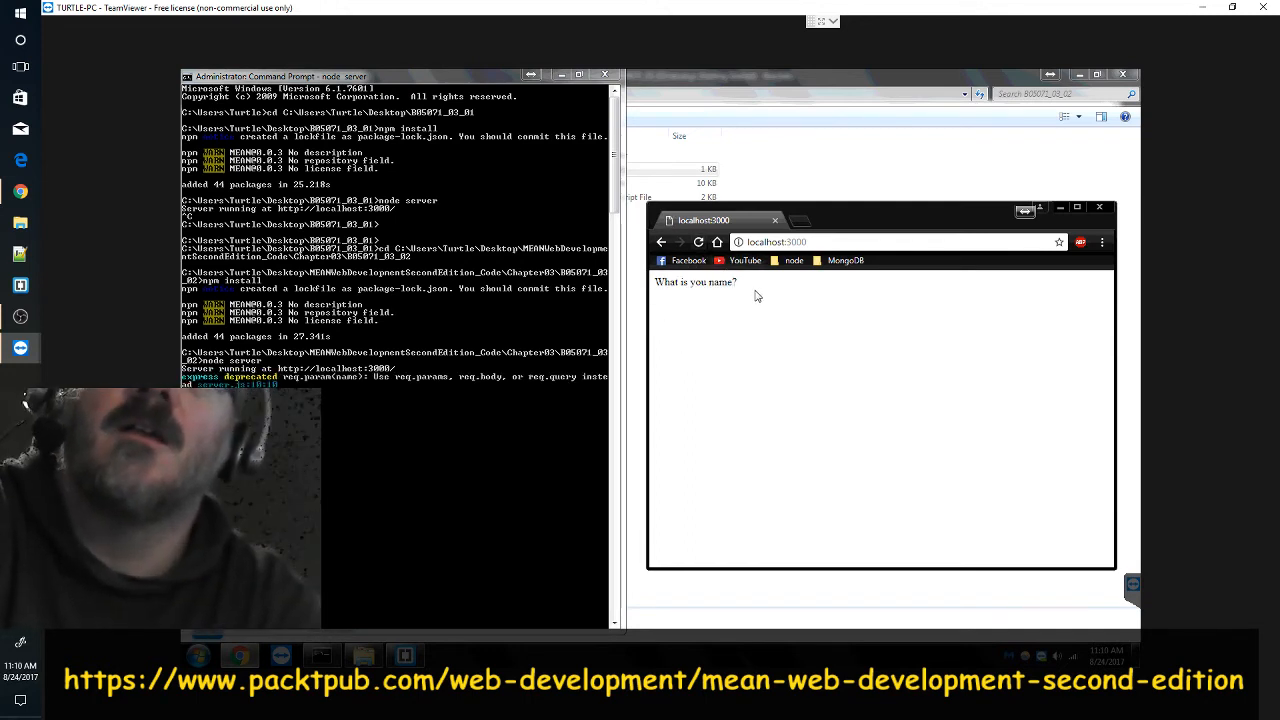
mouse_move(770, 288)
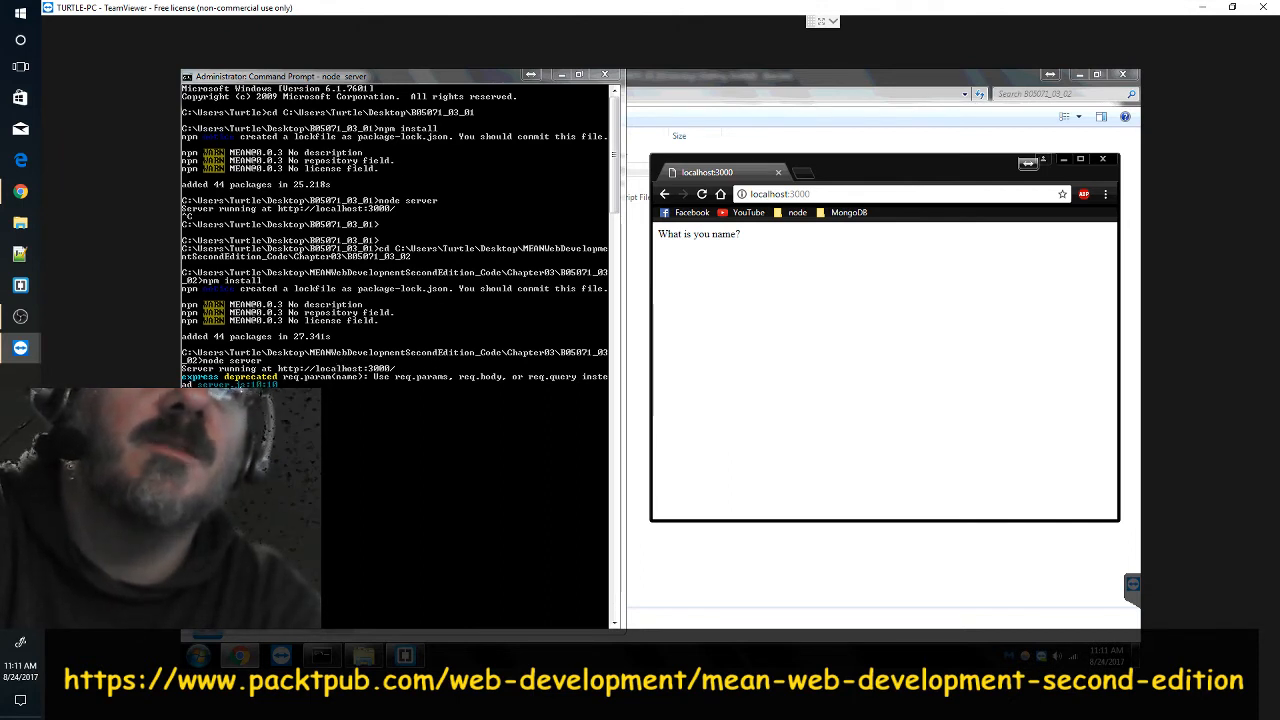
mouse_move(460, 390)
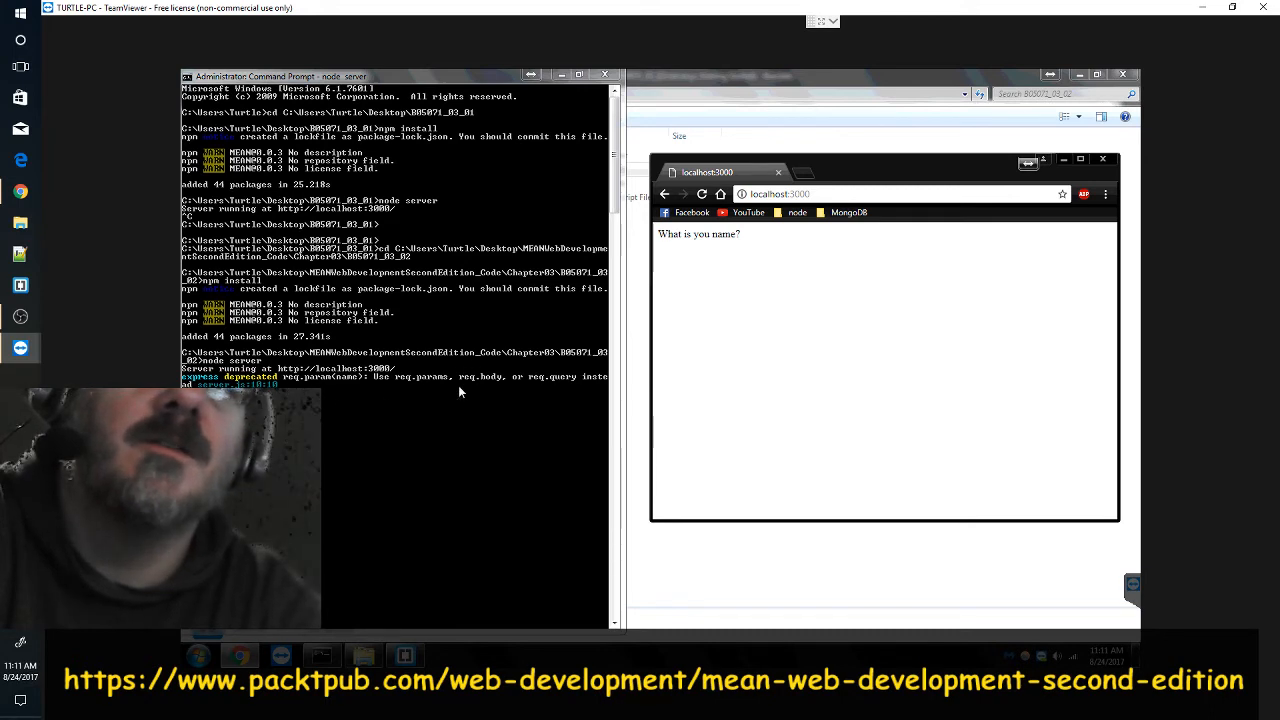
mouse_move(400, 388)
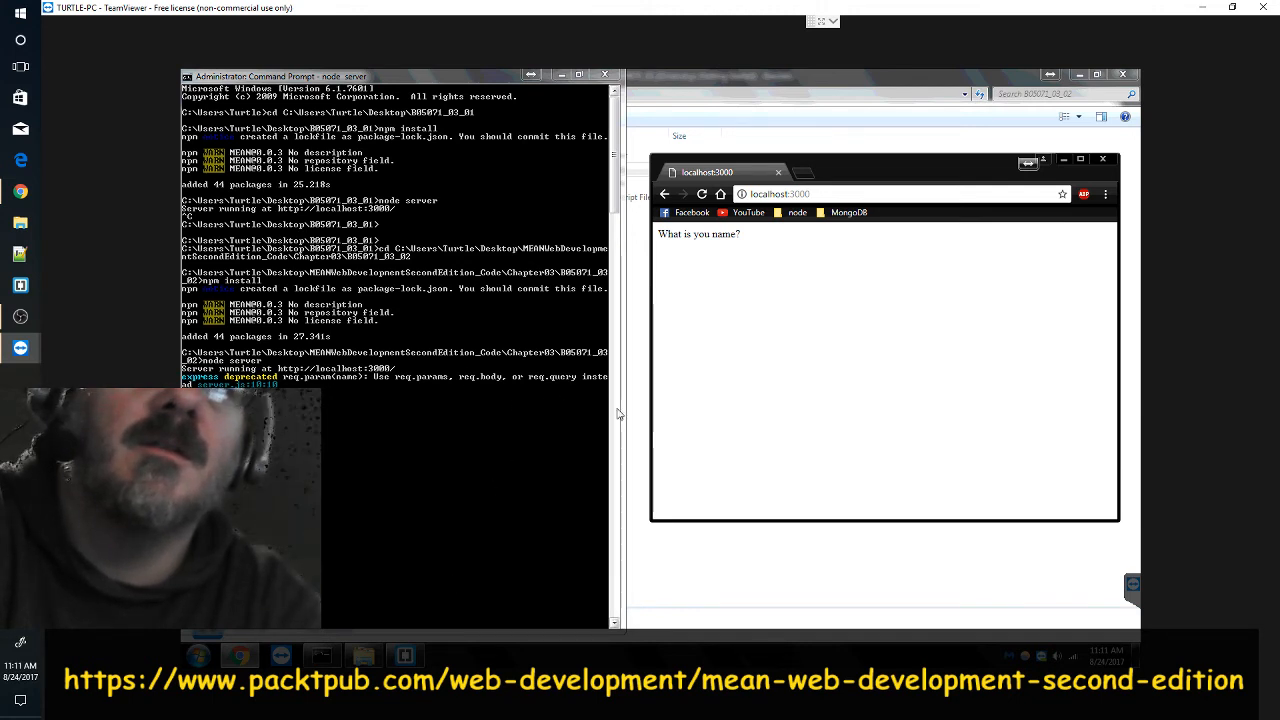
mouse_move(634, 284)
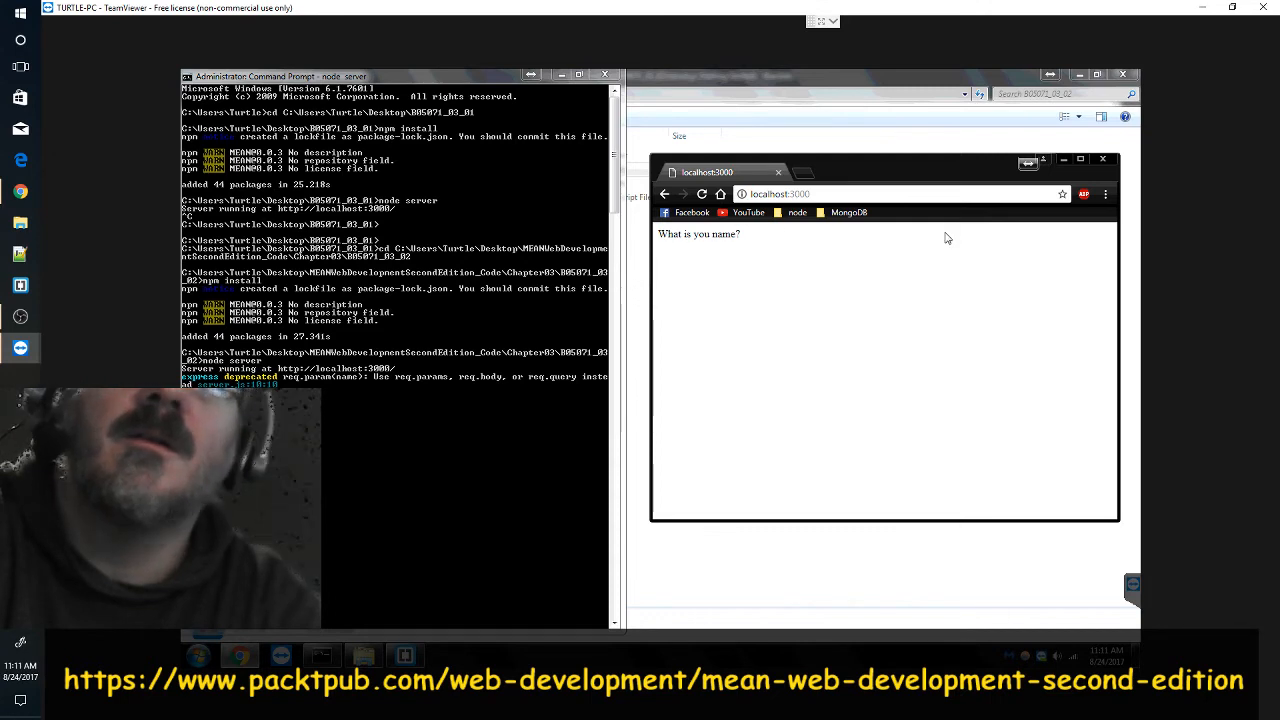
mouse_move(368, 404)
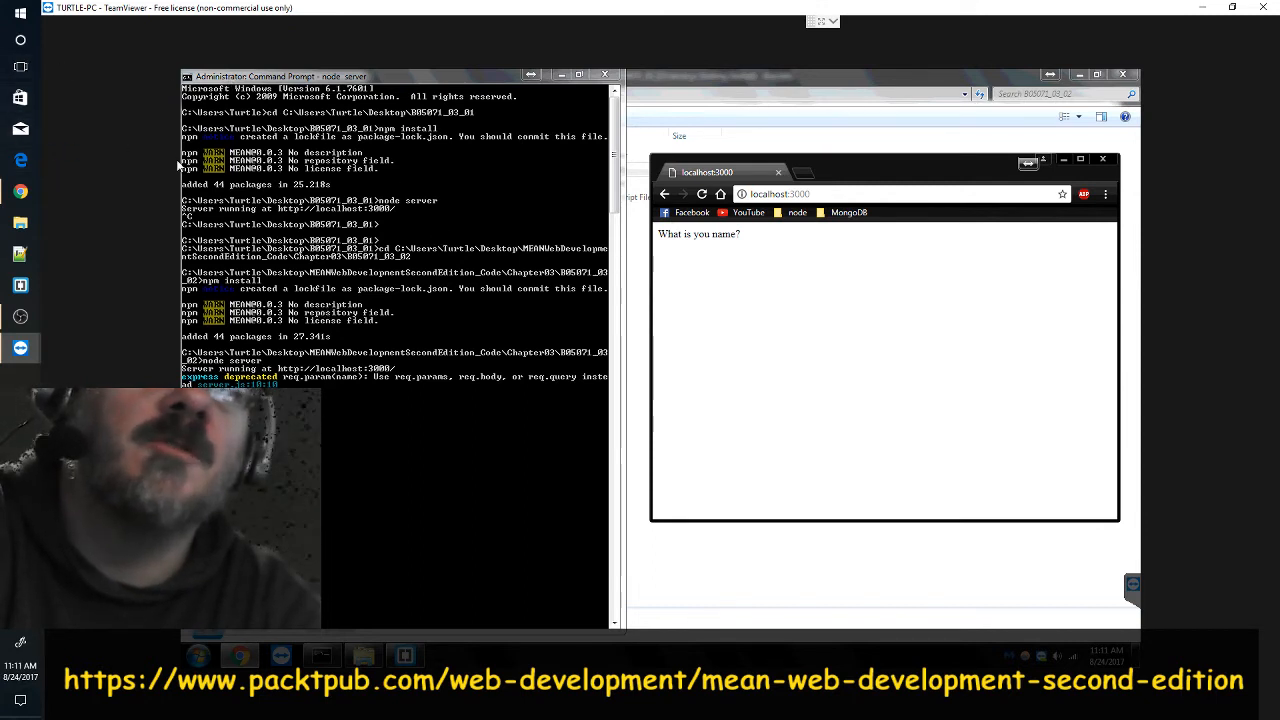
mouse_move(516, 300)
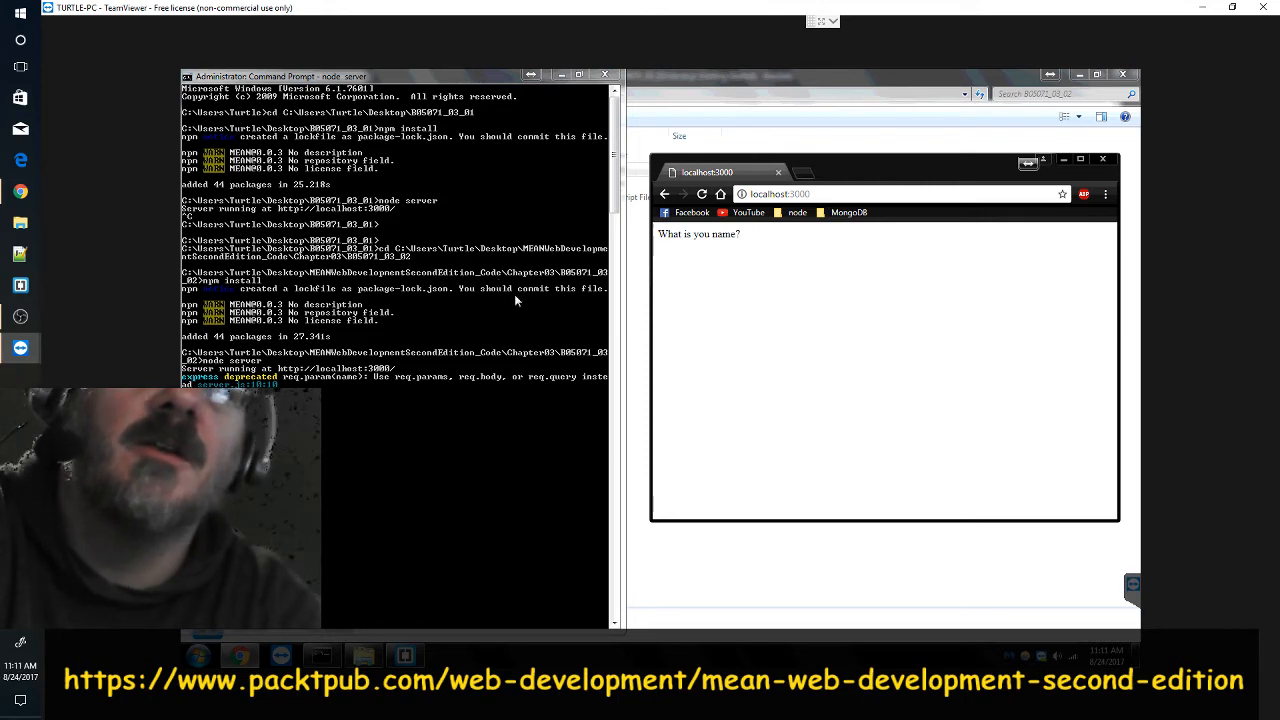
mouse_move(706, 272)
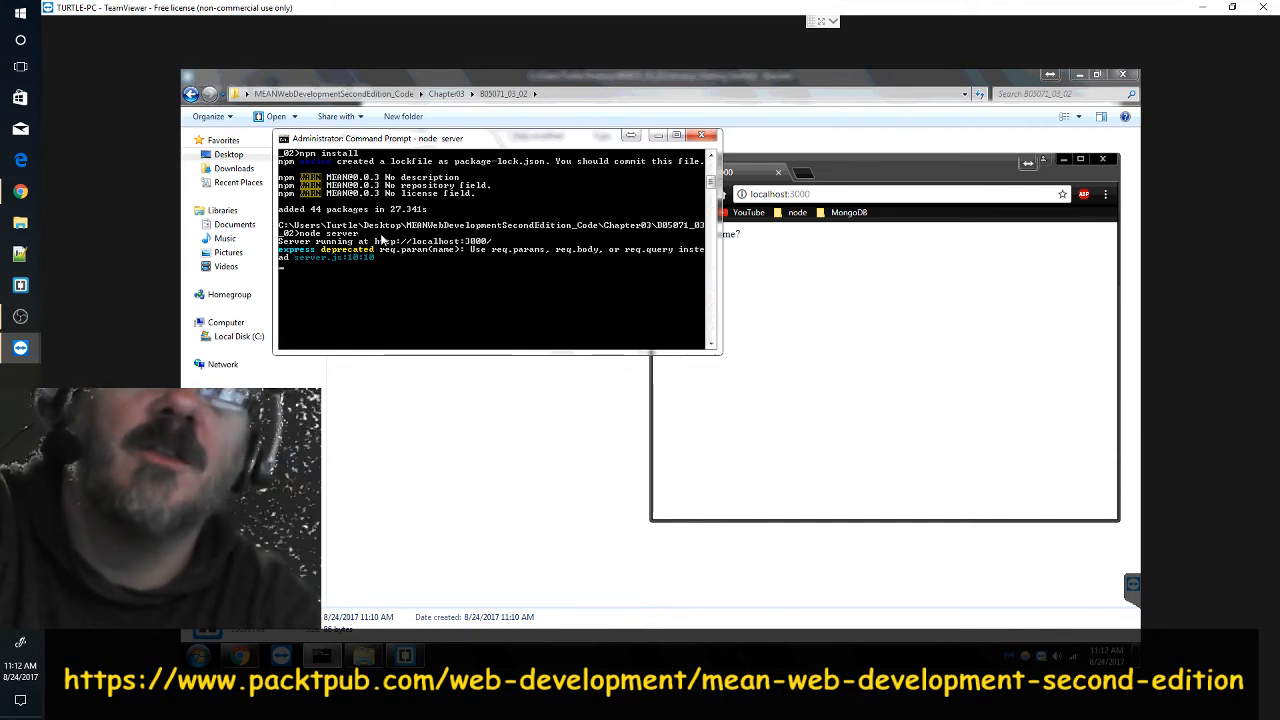
right_click(356, 268)
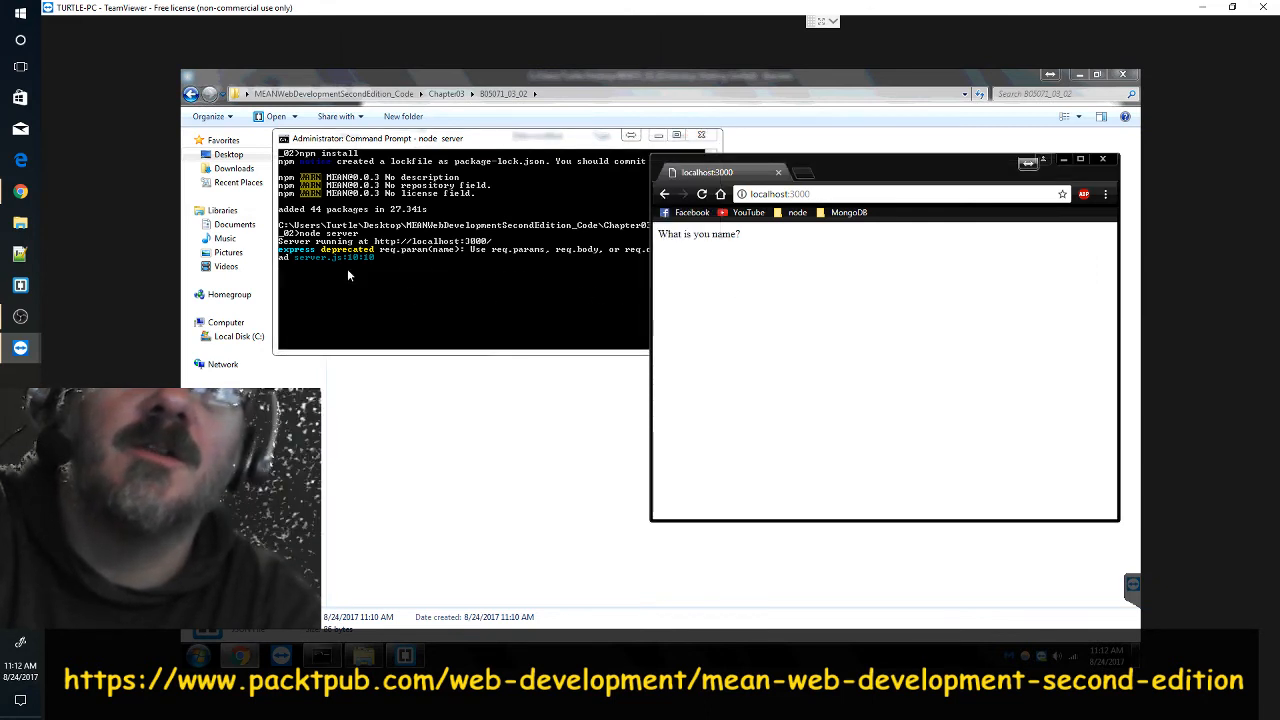
mouse_move(708, 224)
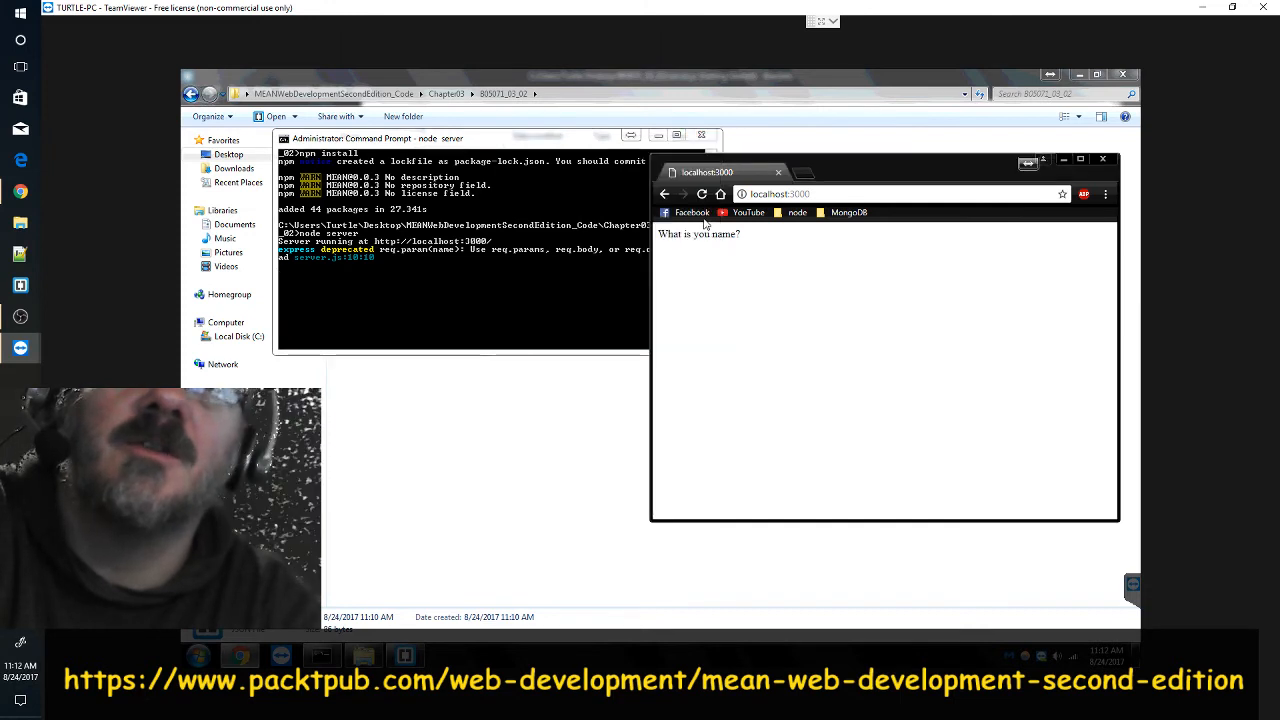
mouse_move(774, 324)
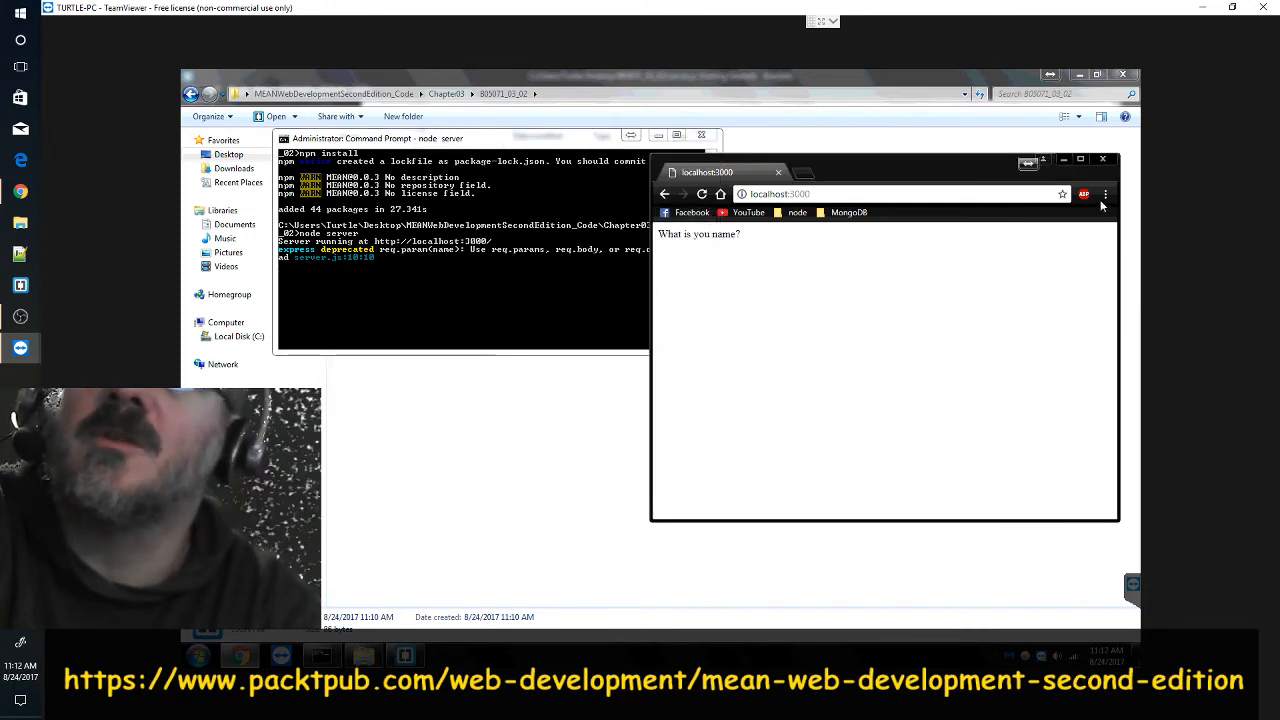
- Show Chrome's developer tools for the localhost:3000 page, revealing the favicon 404 error
click(1106, 194)
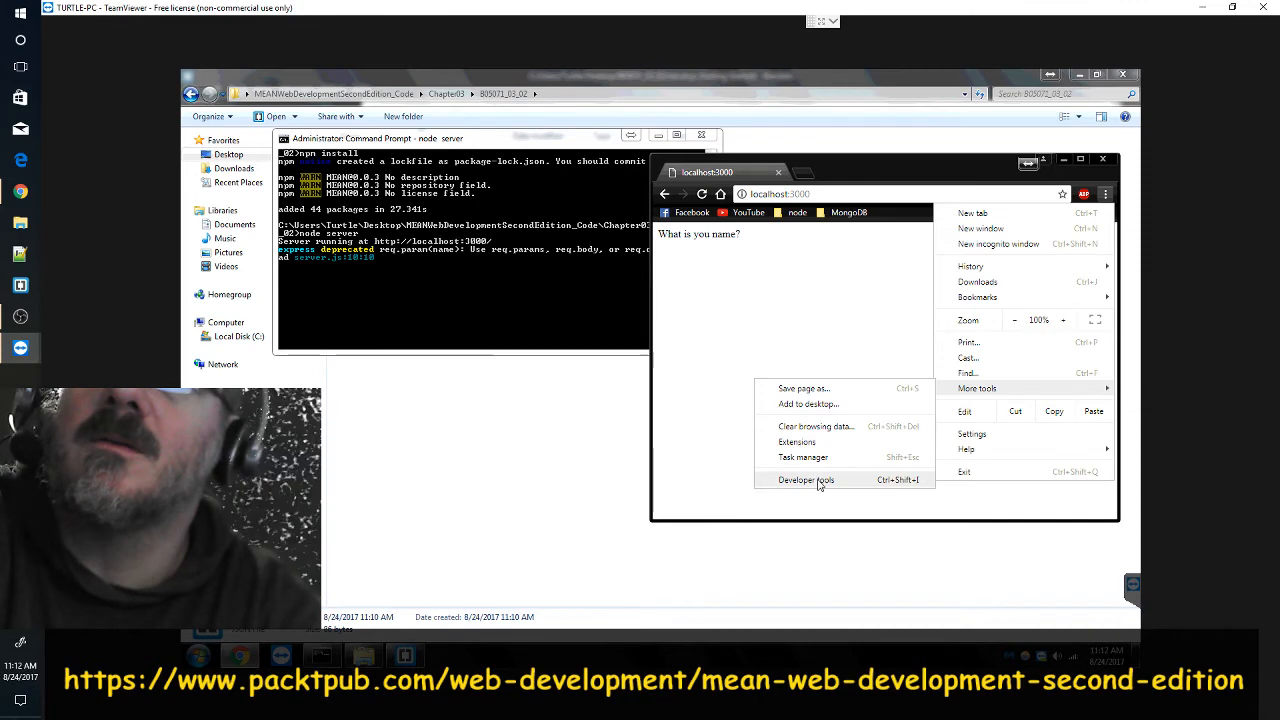
click(804, 480)
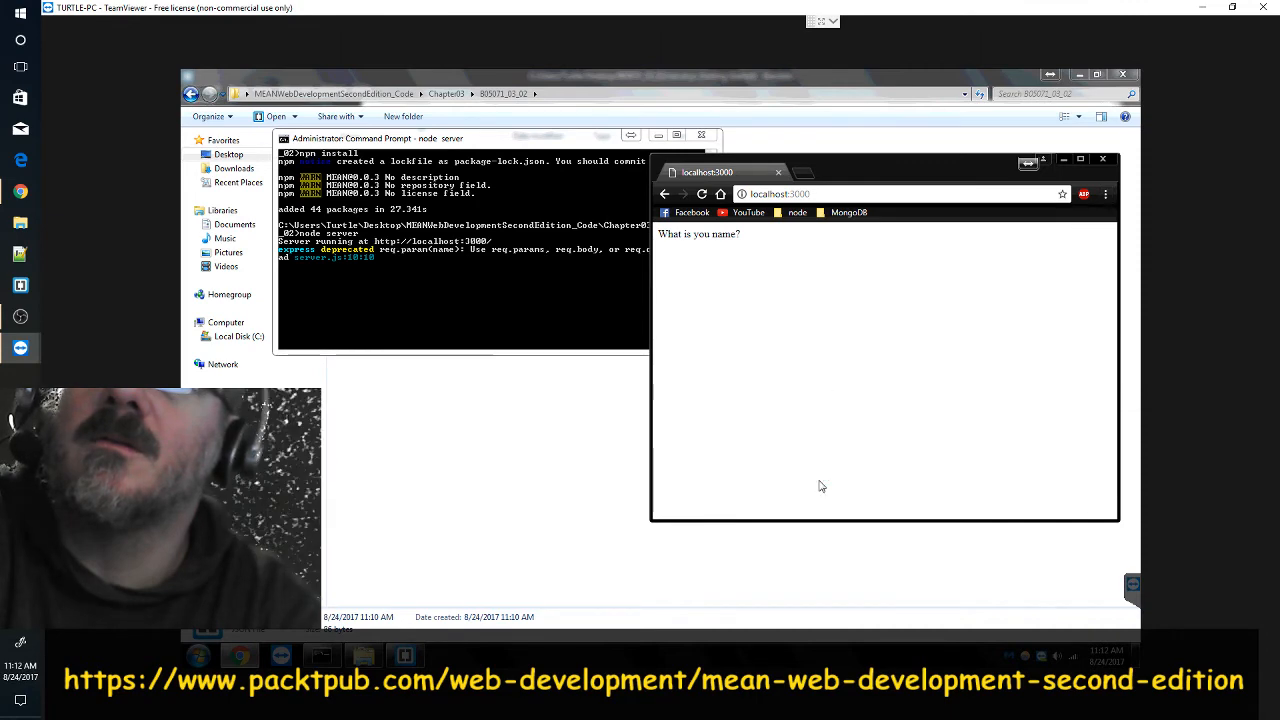
key(F12)
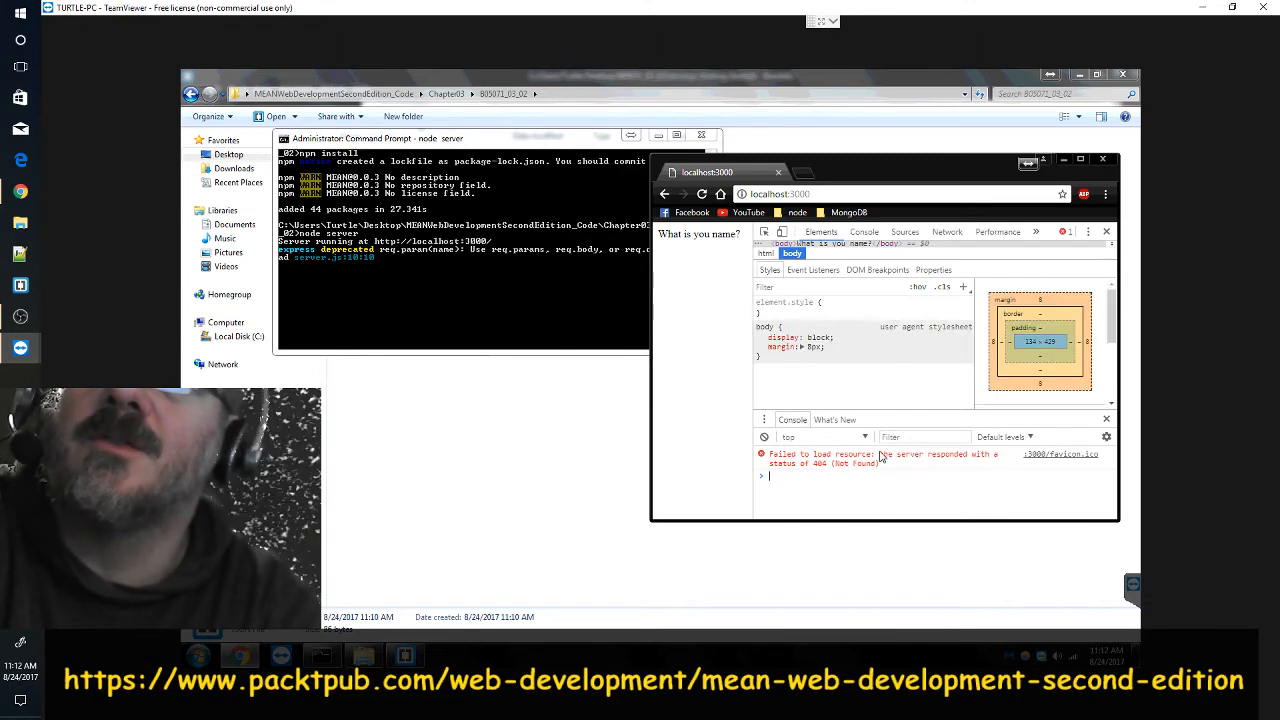
mouse_move(968, 464)
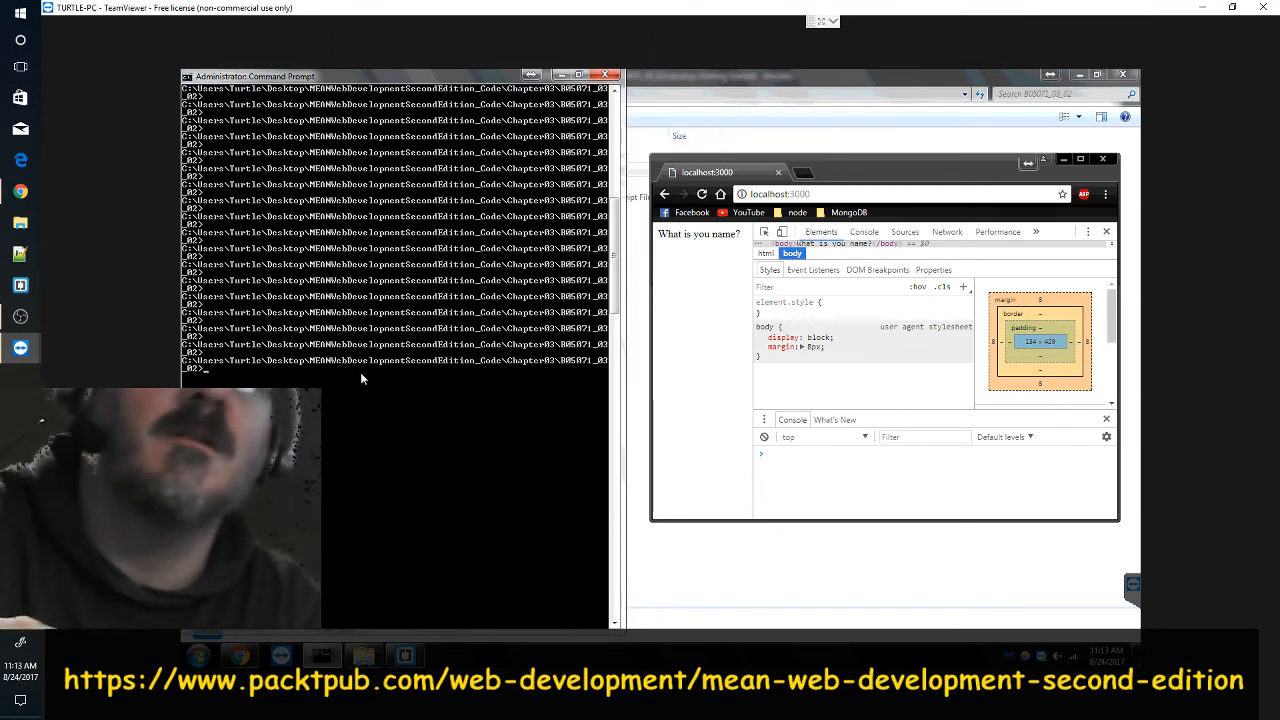
- cd into C:\Users\Turtle\Desktop\B05071_03_01 and run 'node server' there
text(cd C:\Users\Turtle\Desktop\B05071_03_01)
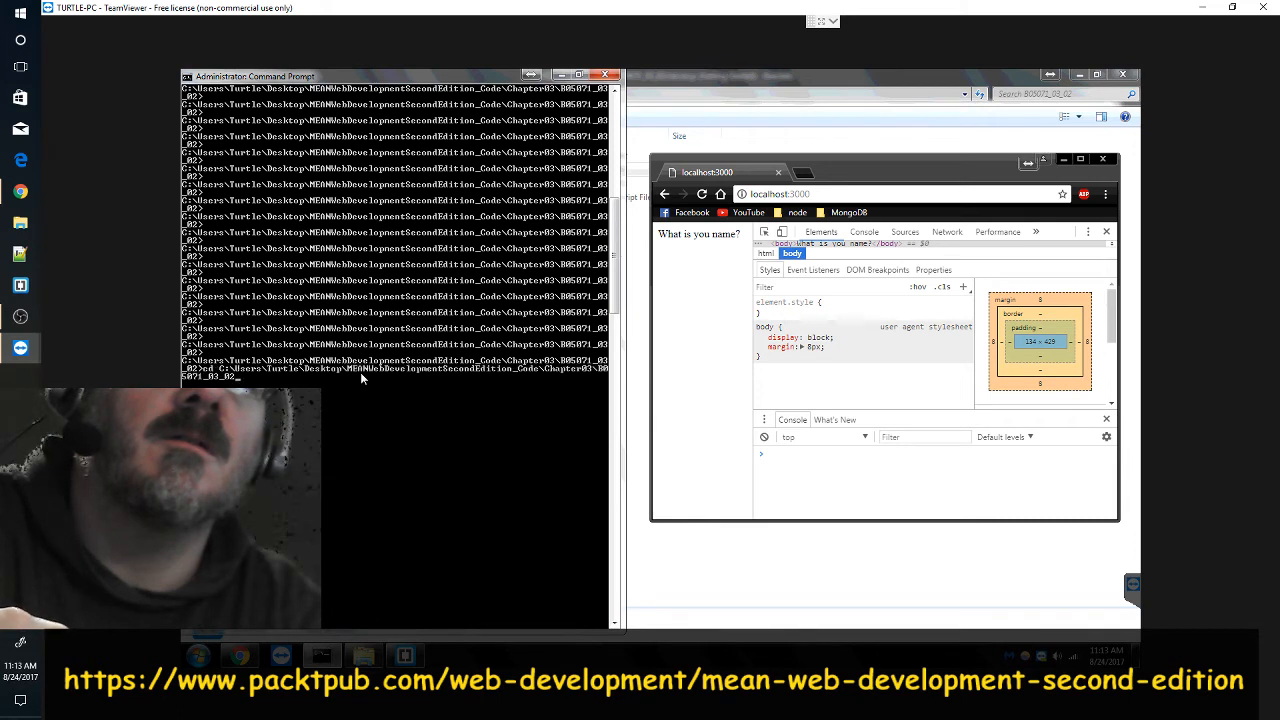
text(node server)
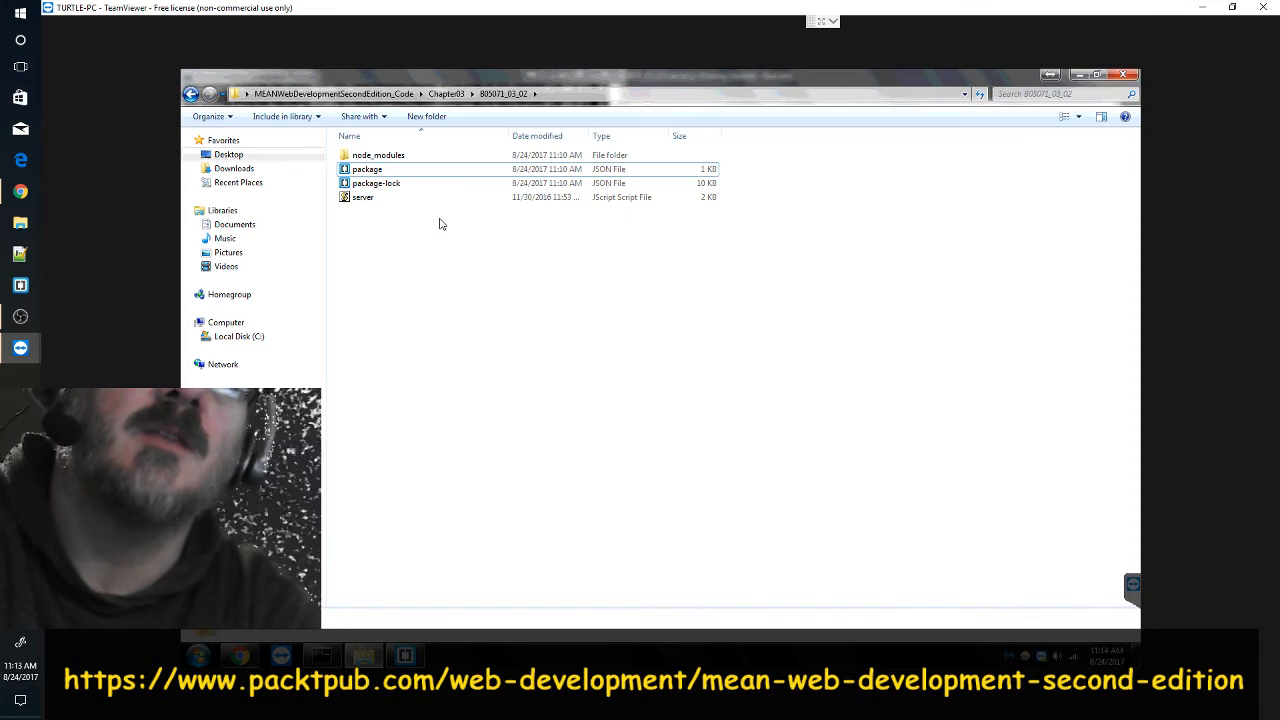
click(362, 198)
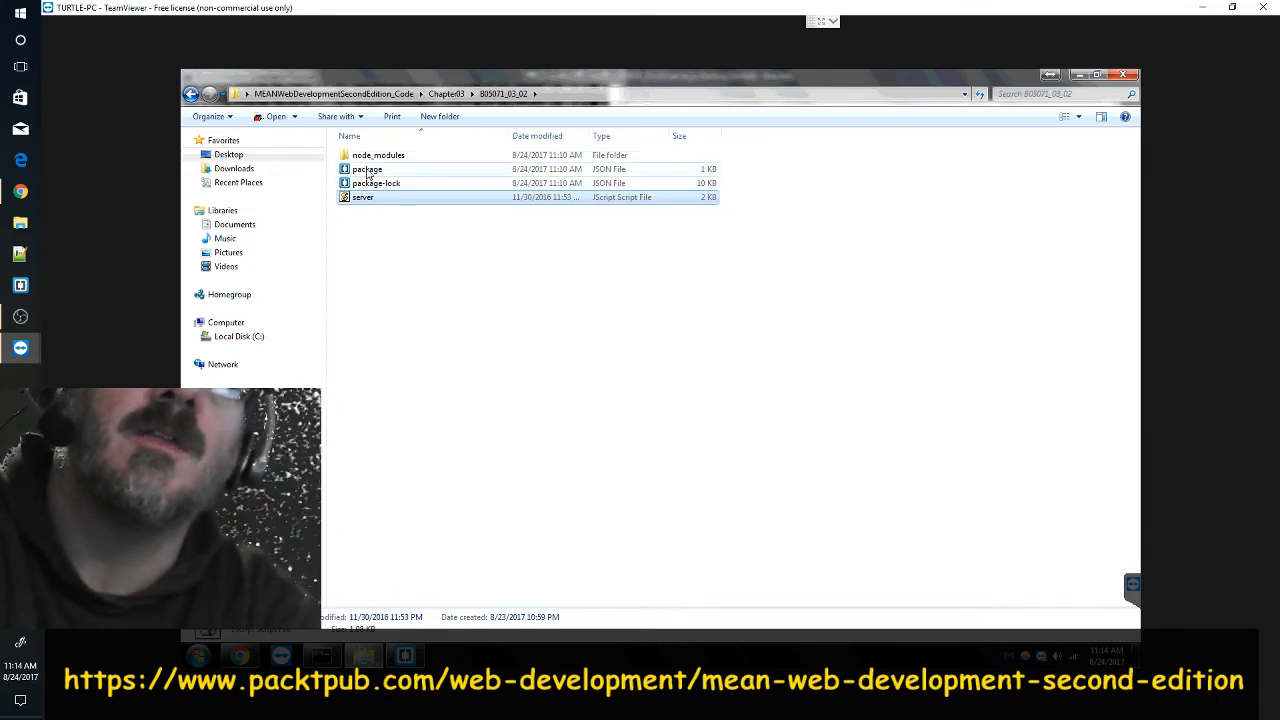
click(376, 184)
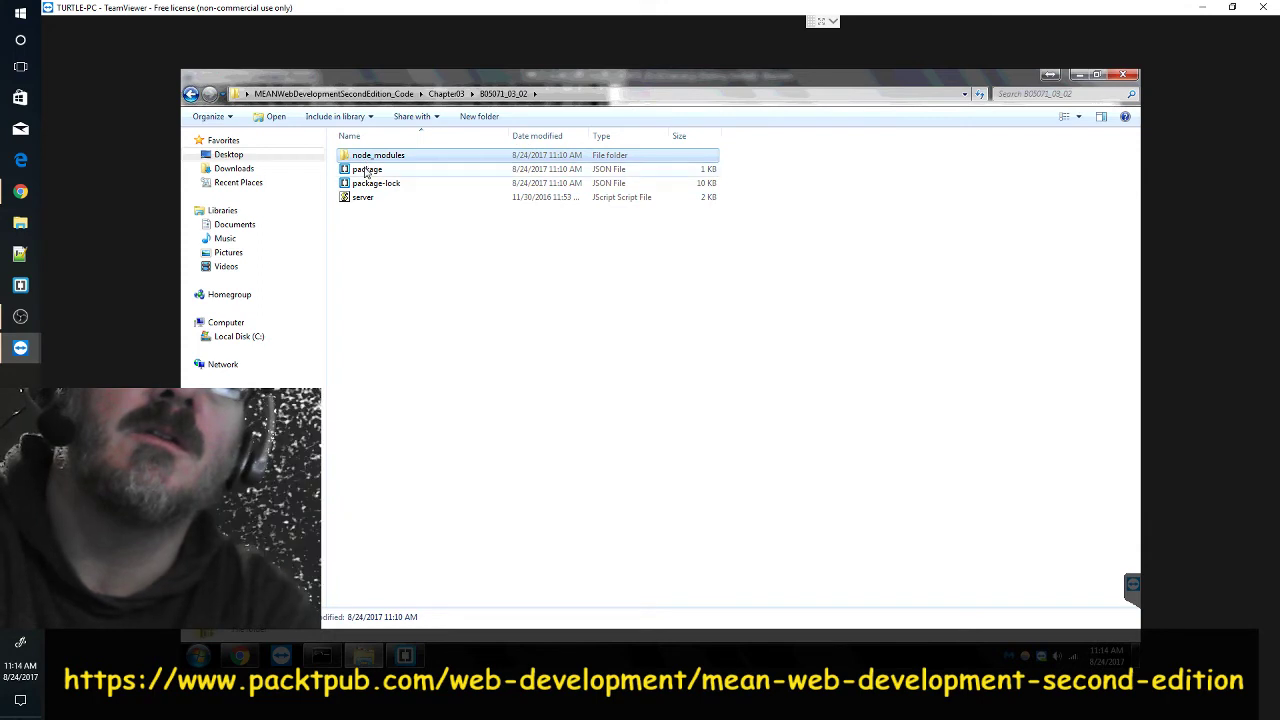
click(368, 168)
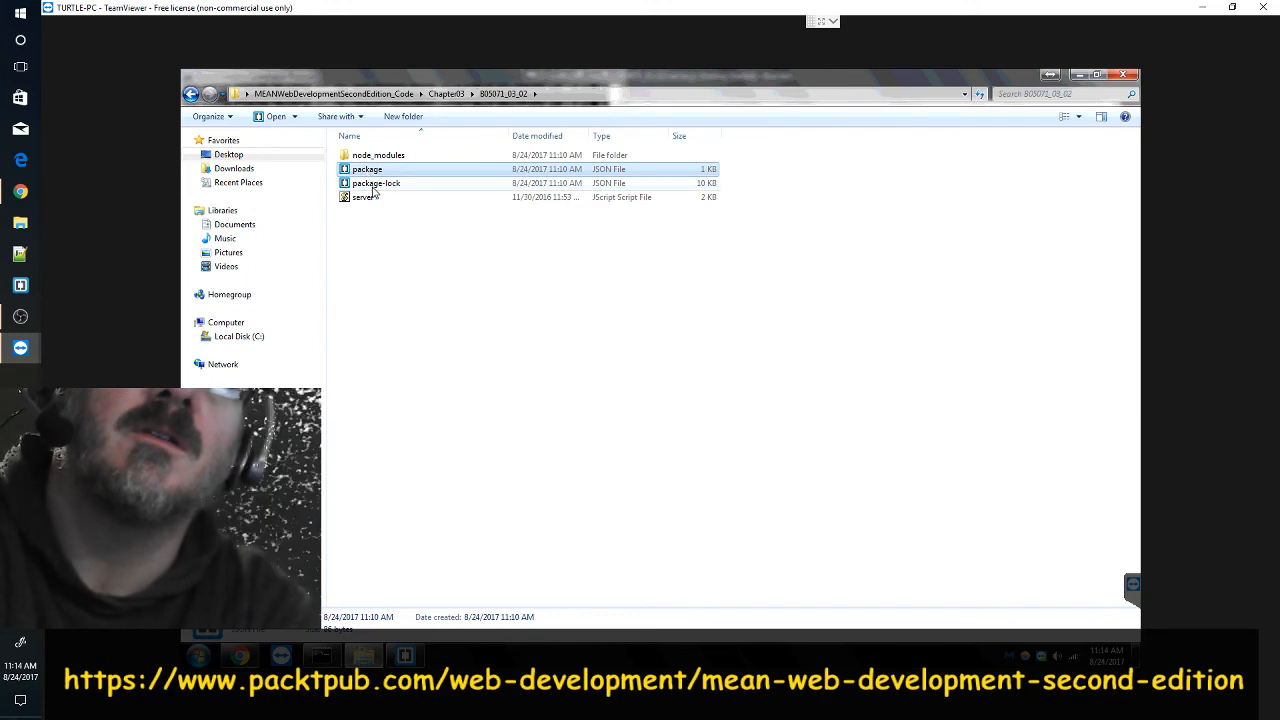
click(376, 184)
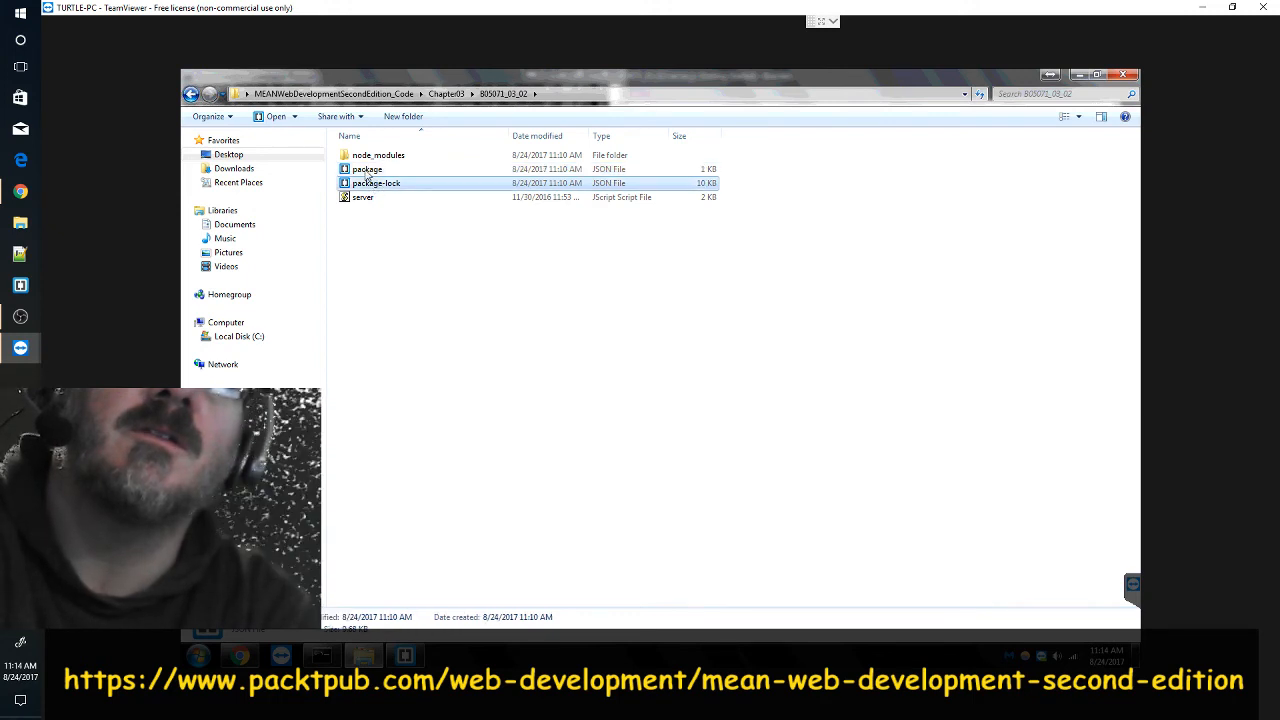
click(376, 156)
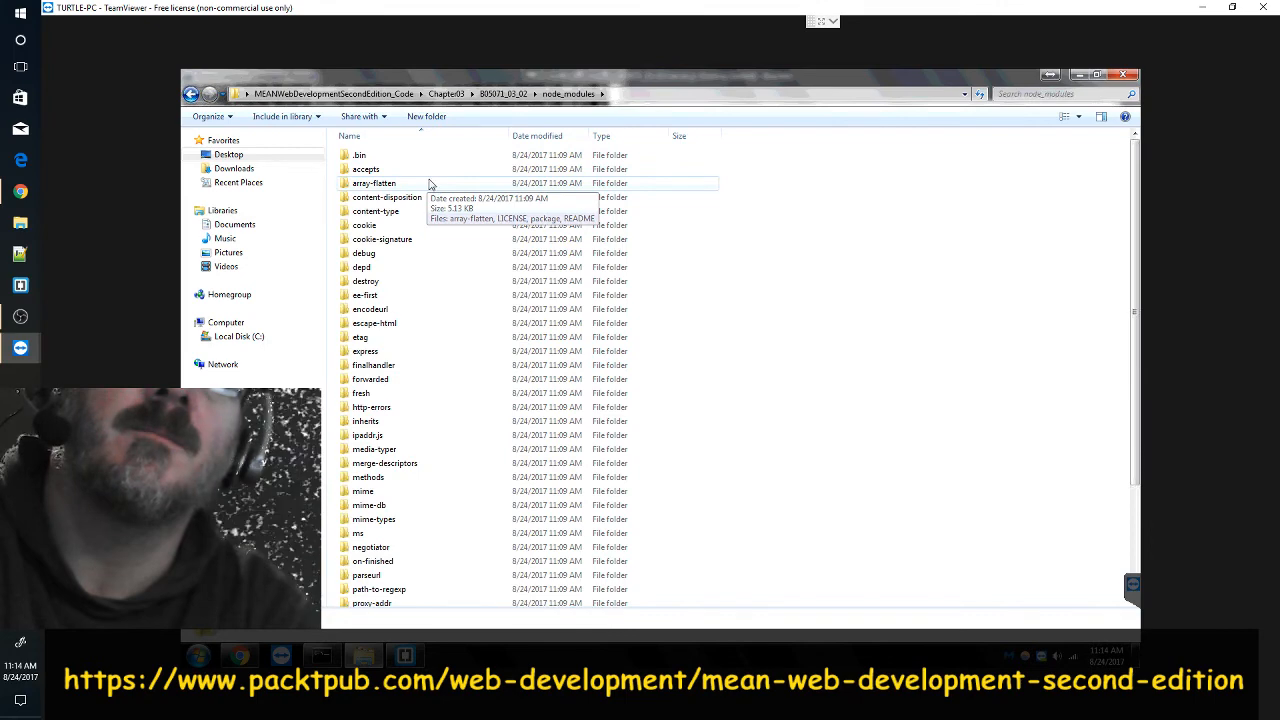
scroll(down, 3)
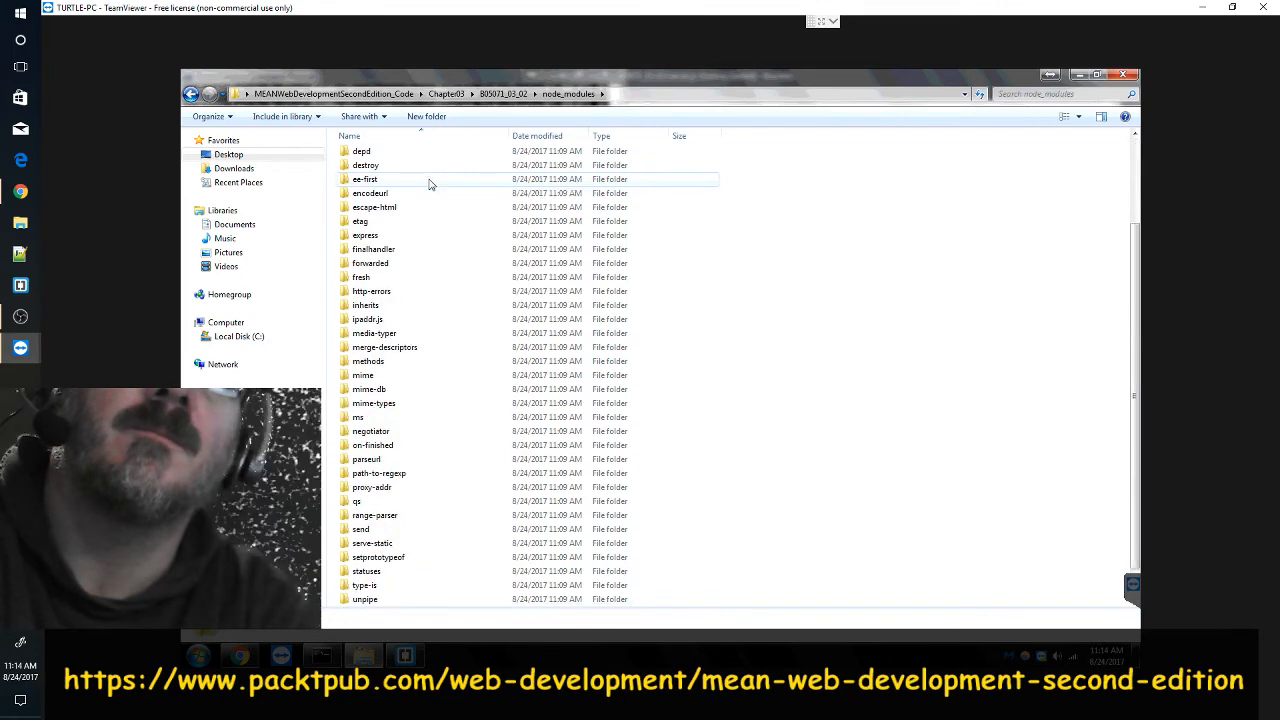
scroll(down, 3)
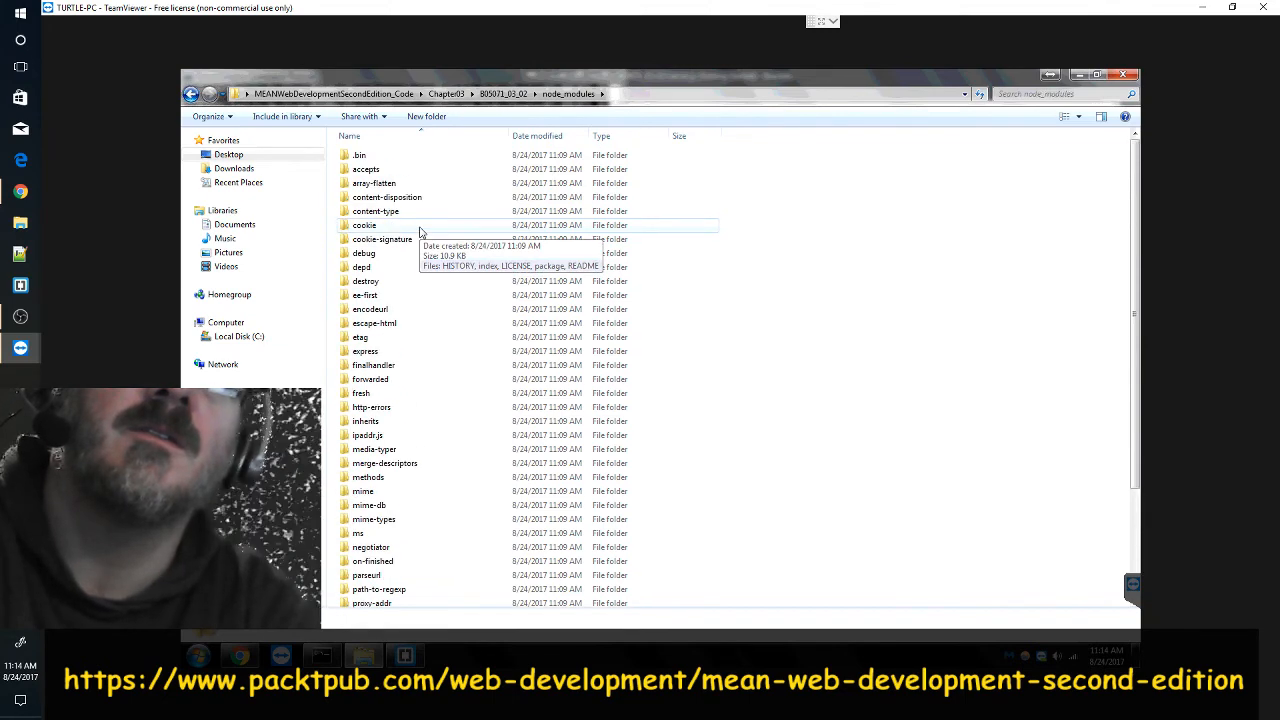
mouse_move(412, 202)
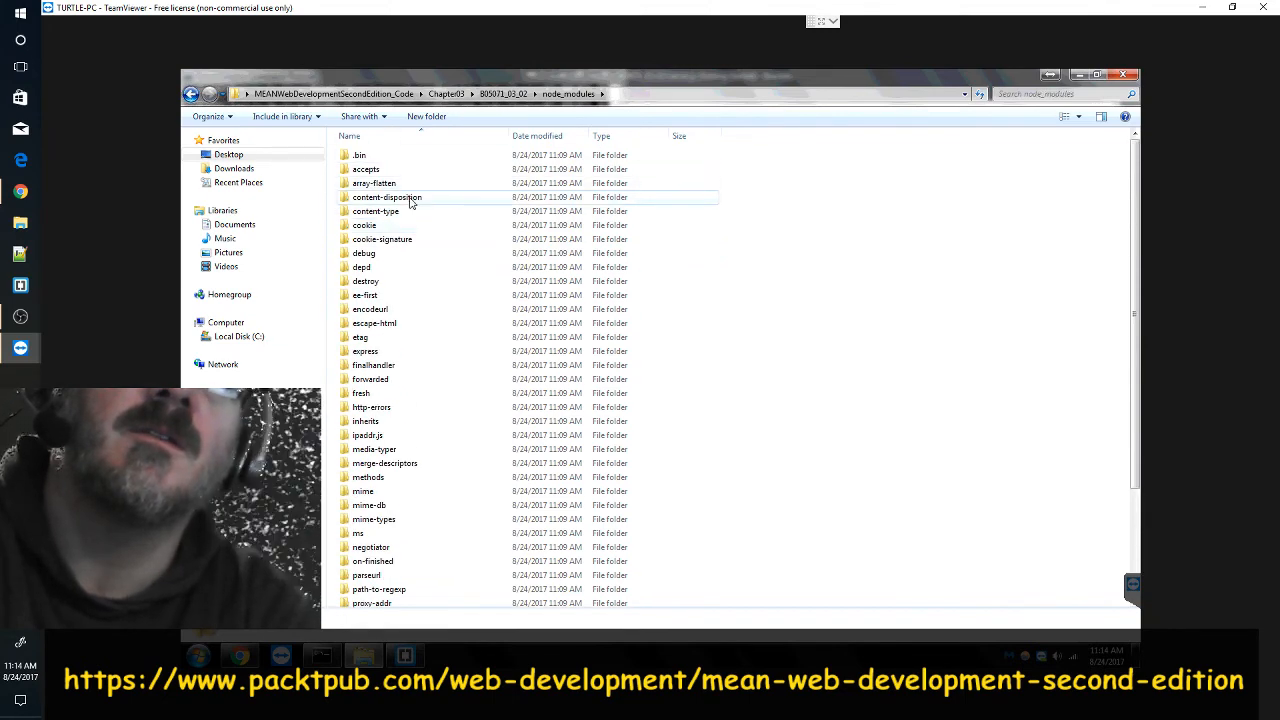
mouse_move(410, 192)
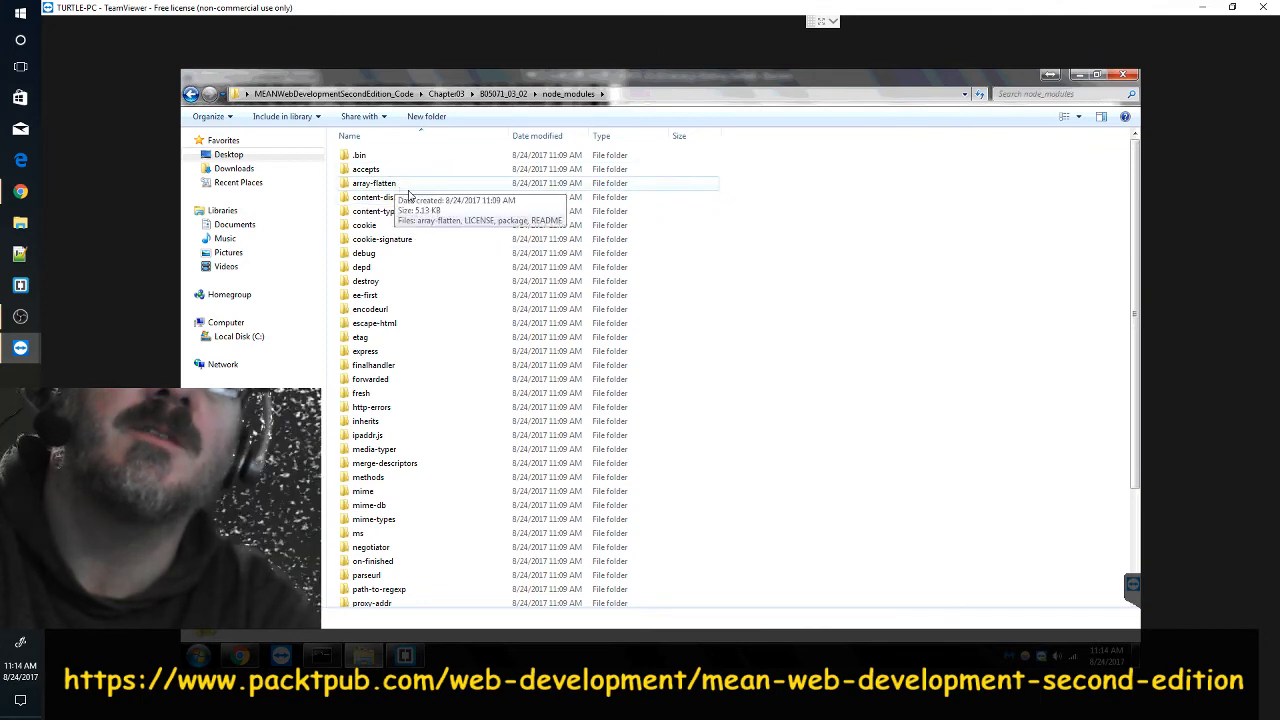
mouse_move(424, 210)
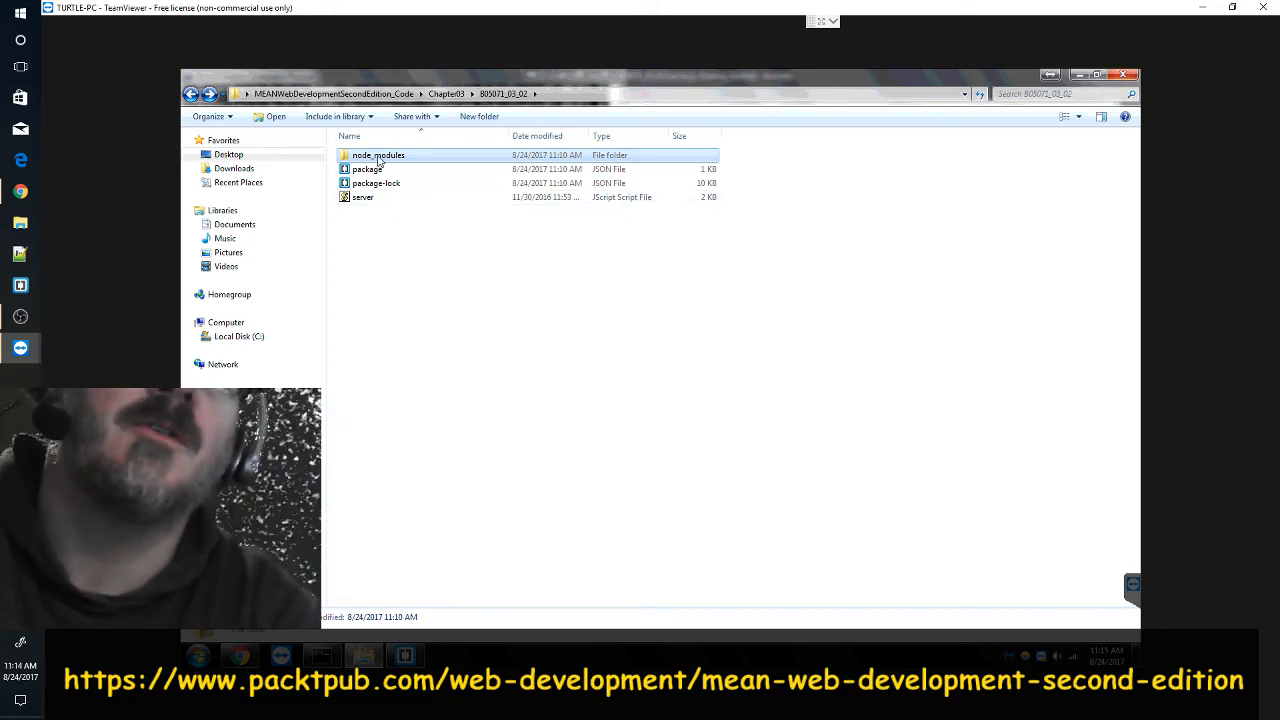
mouse_move(388, 166)
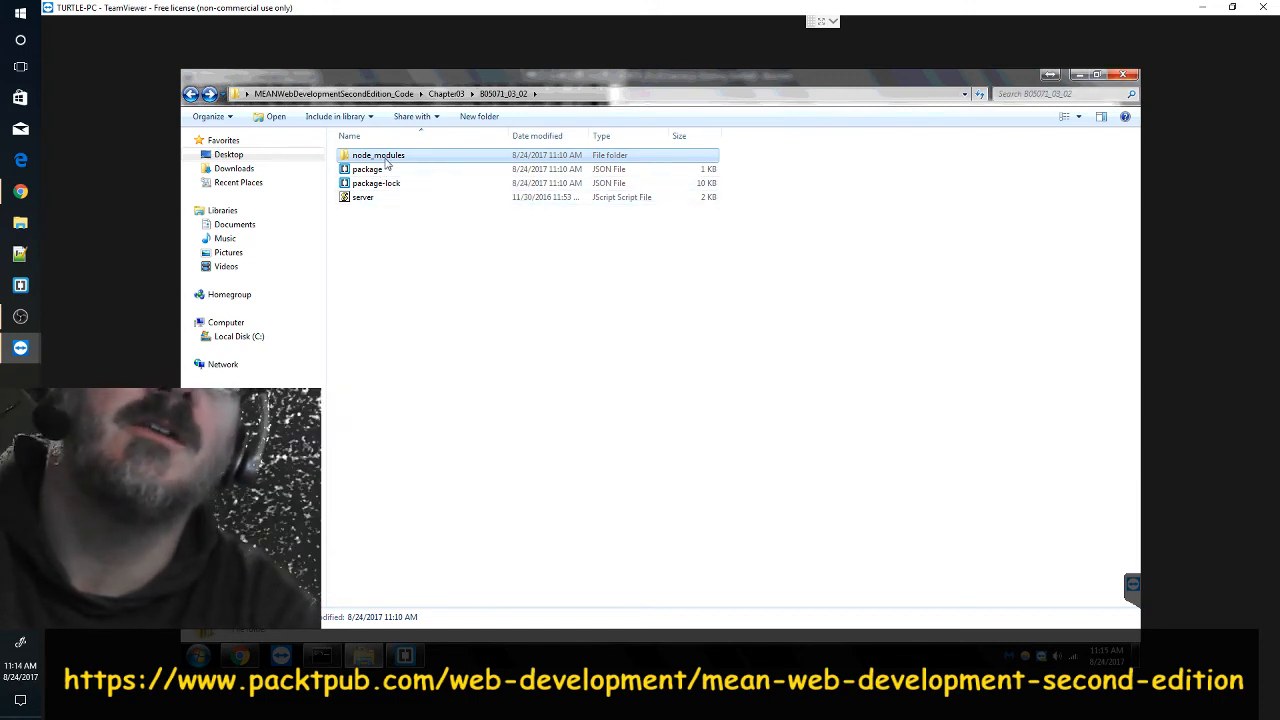
- Close server.js in Brackets and bring up the Open File dialog on the 03_02 folder
click(364, 198)
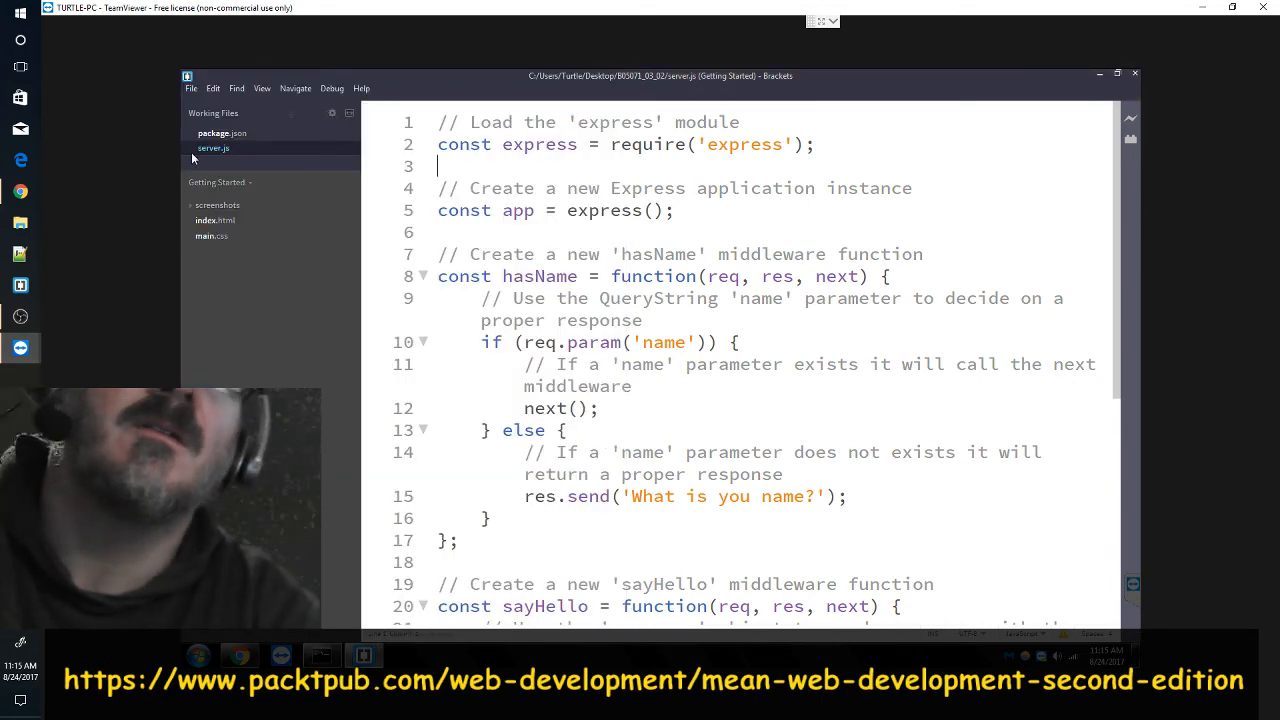
click(222, 132)
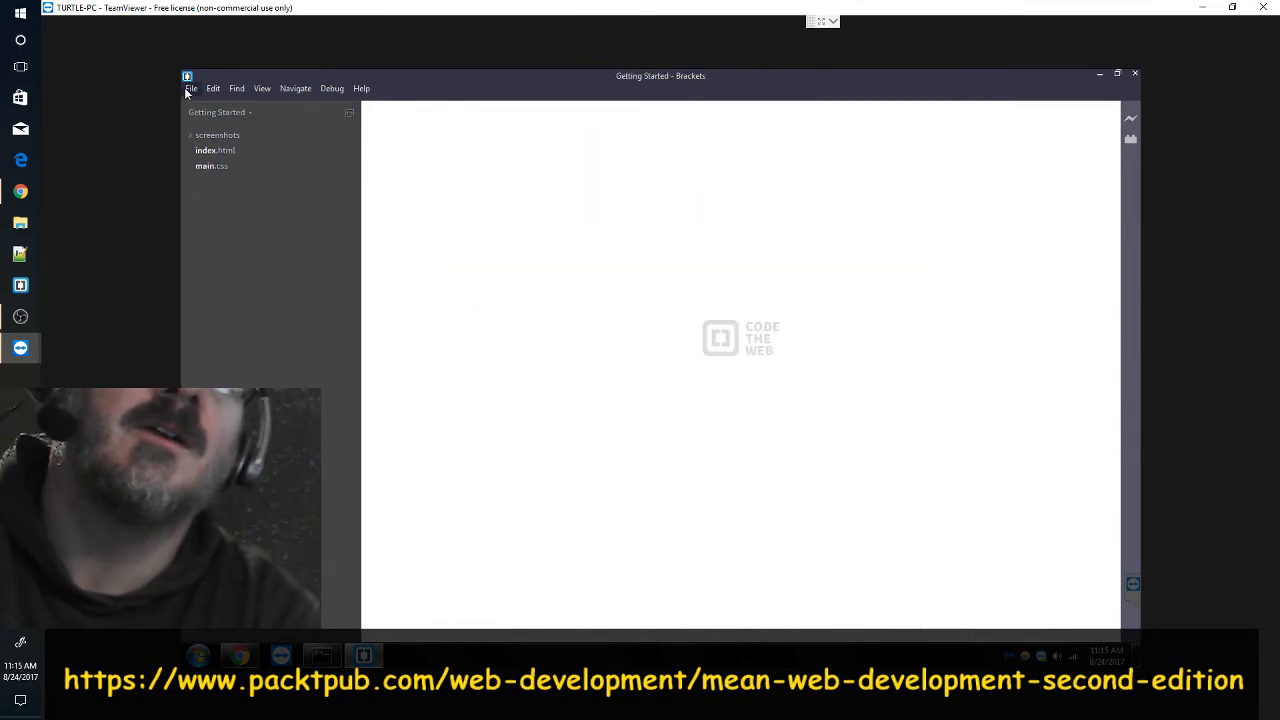
click(190, 88)
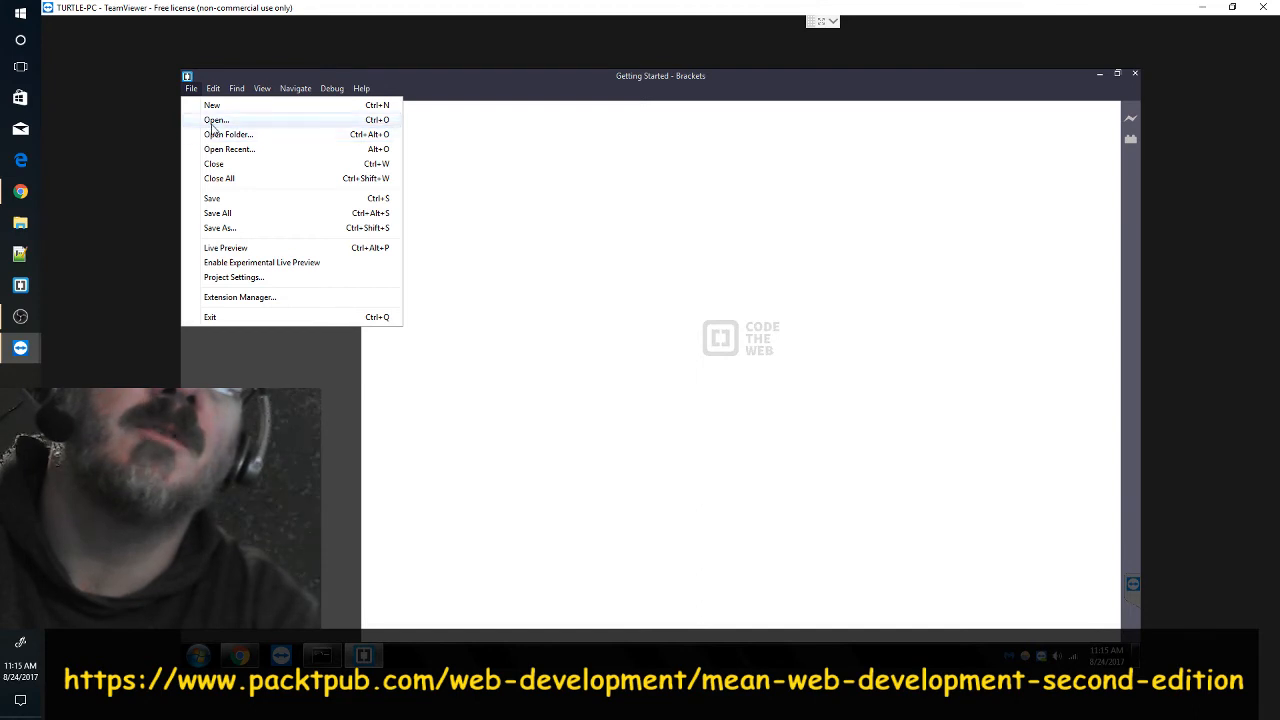
click(214, 120)
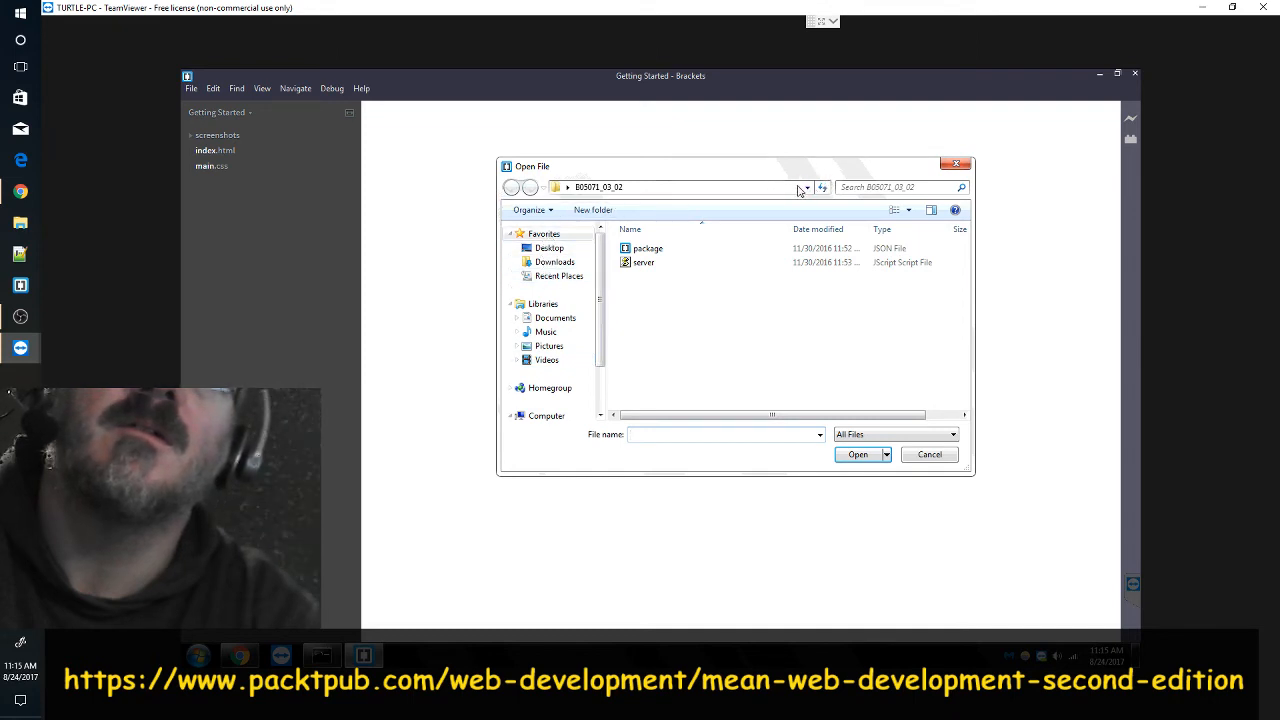
- Navigate to Desktop > B05071_03_03 and look inside the app folder, then return to the project root
click(808, 188)
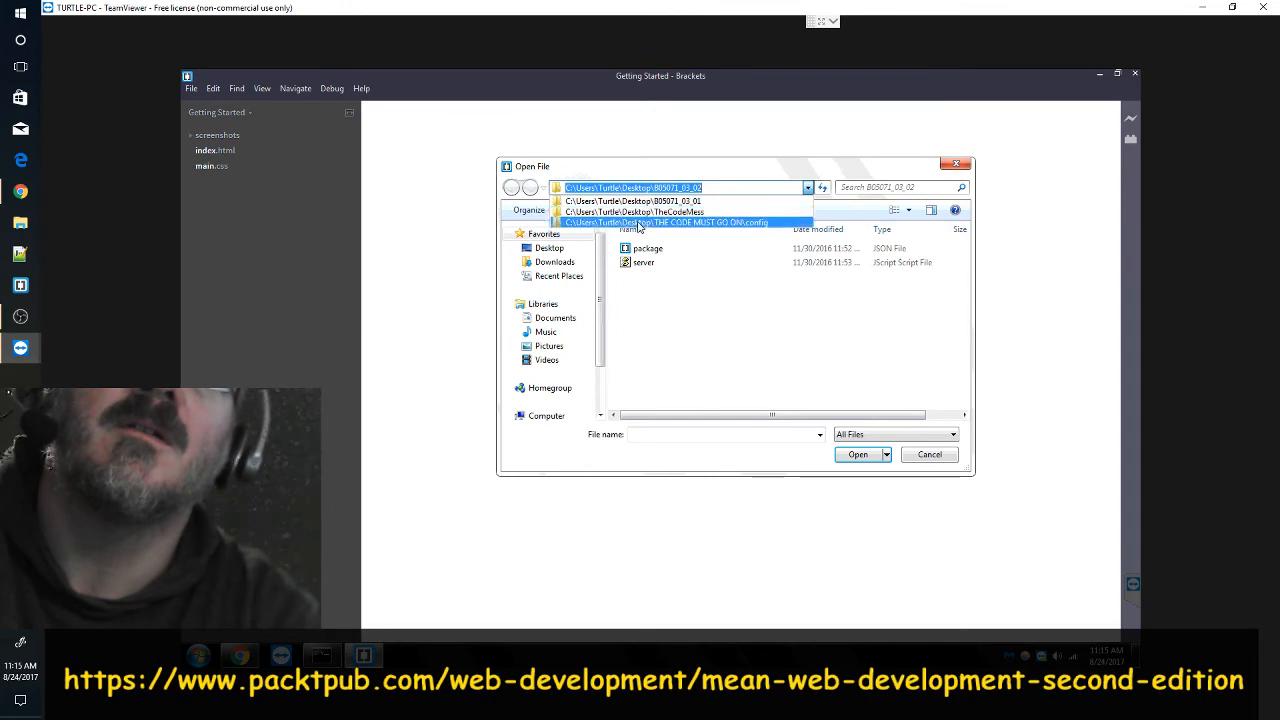
click(700, 188)
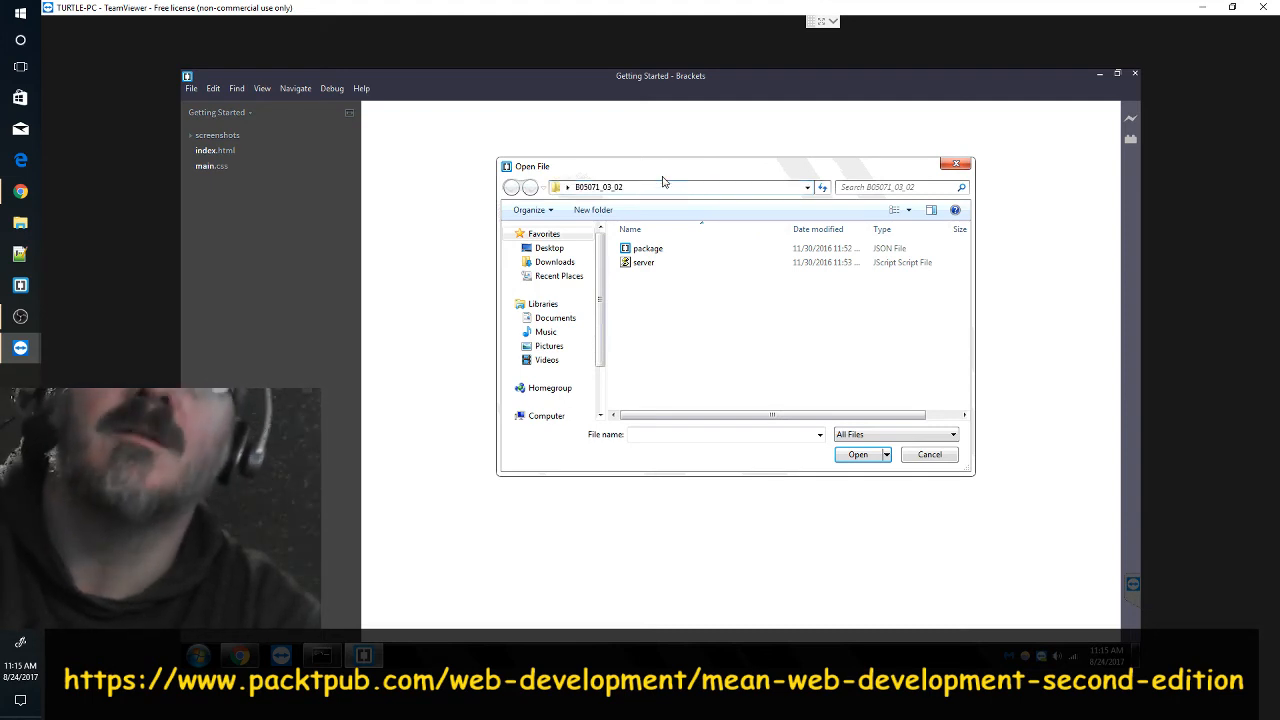
click(548, 248)
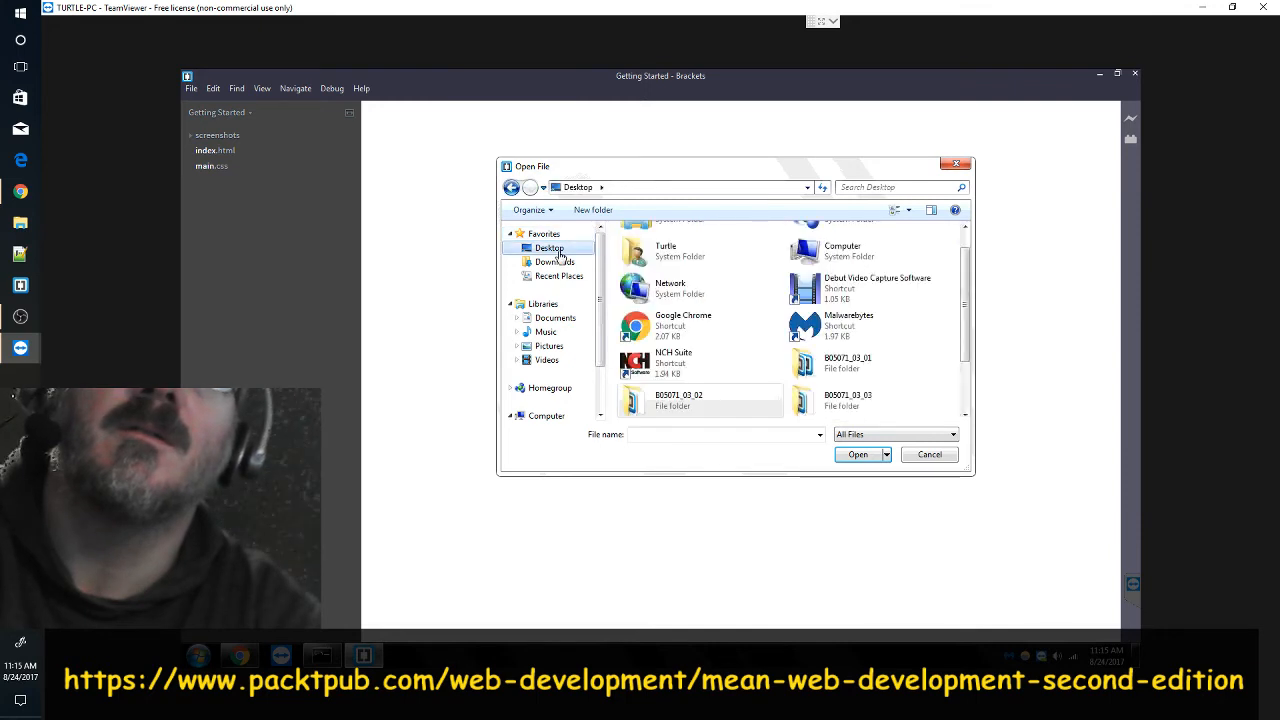
double_click(848, 400)
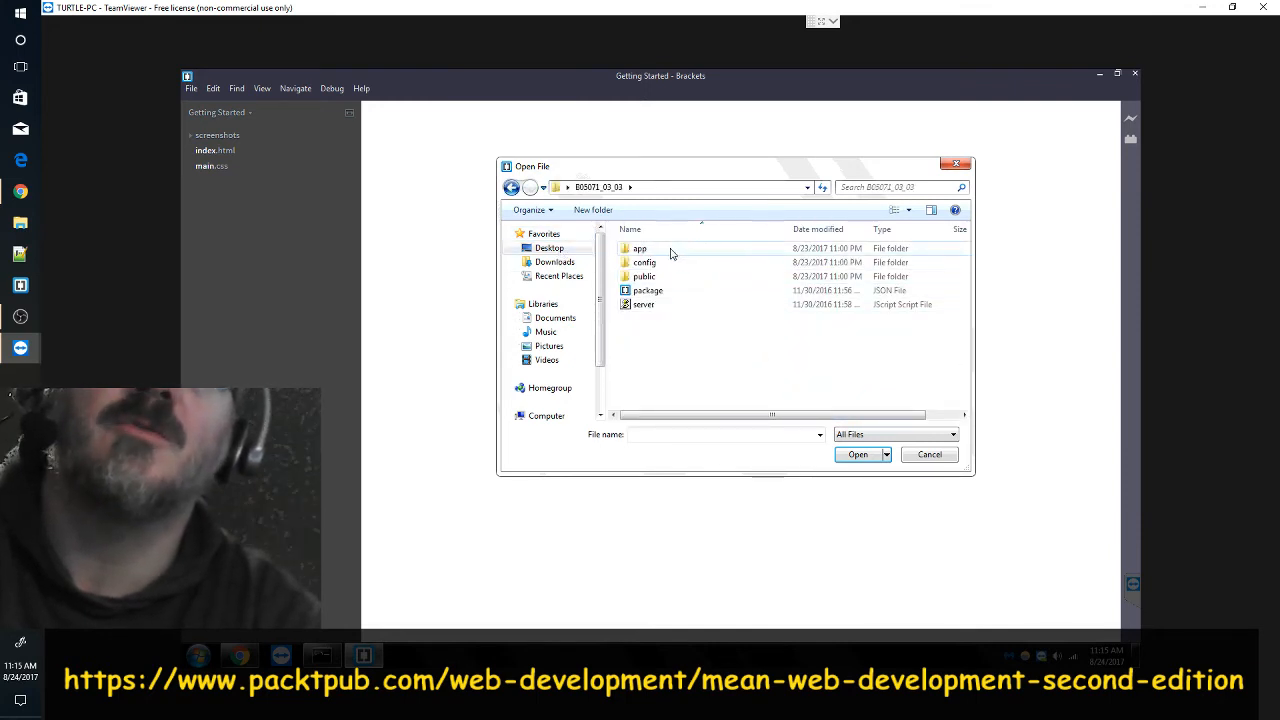
double_click(640, 248)
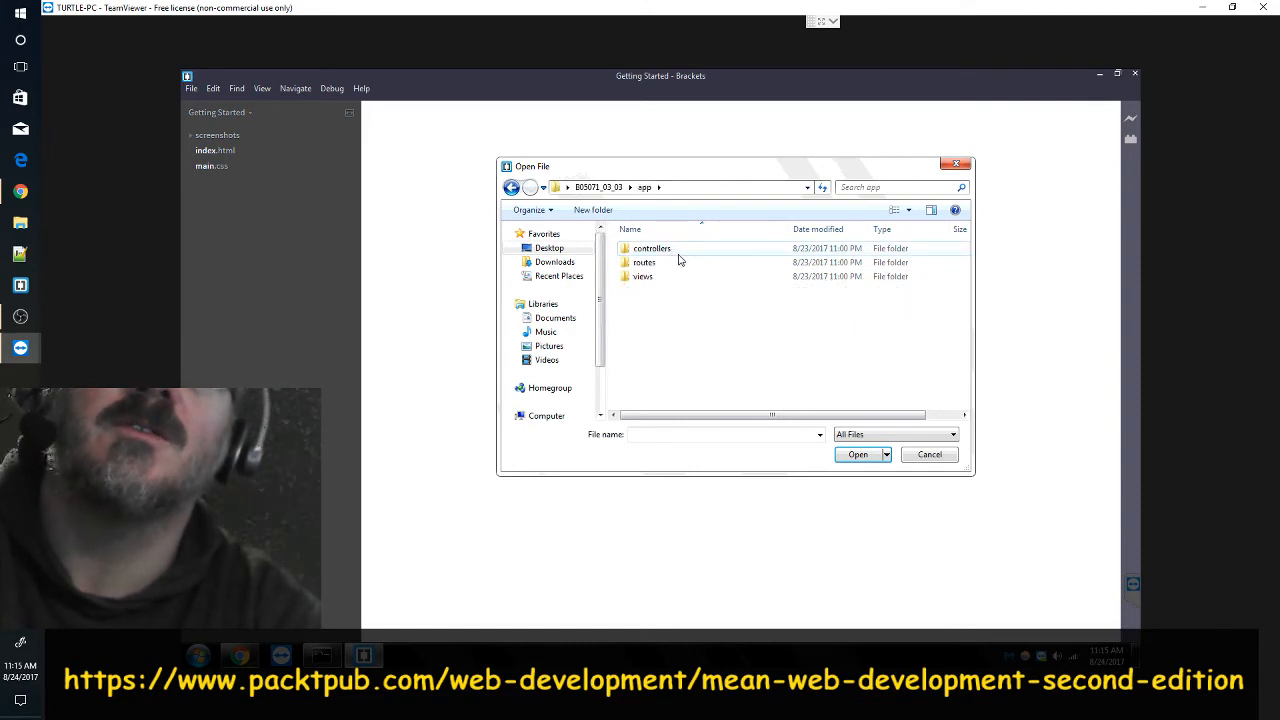
click(510, 188)
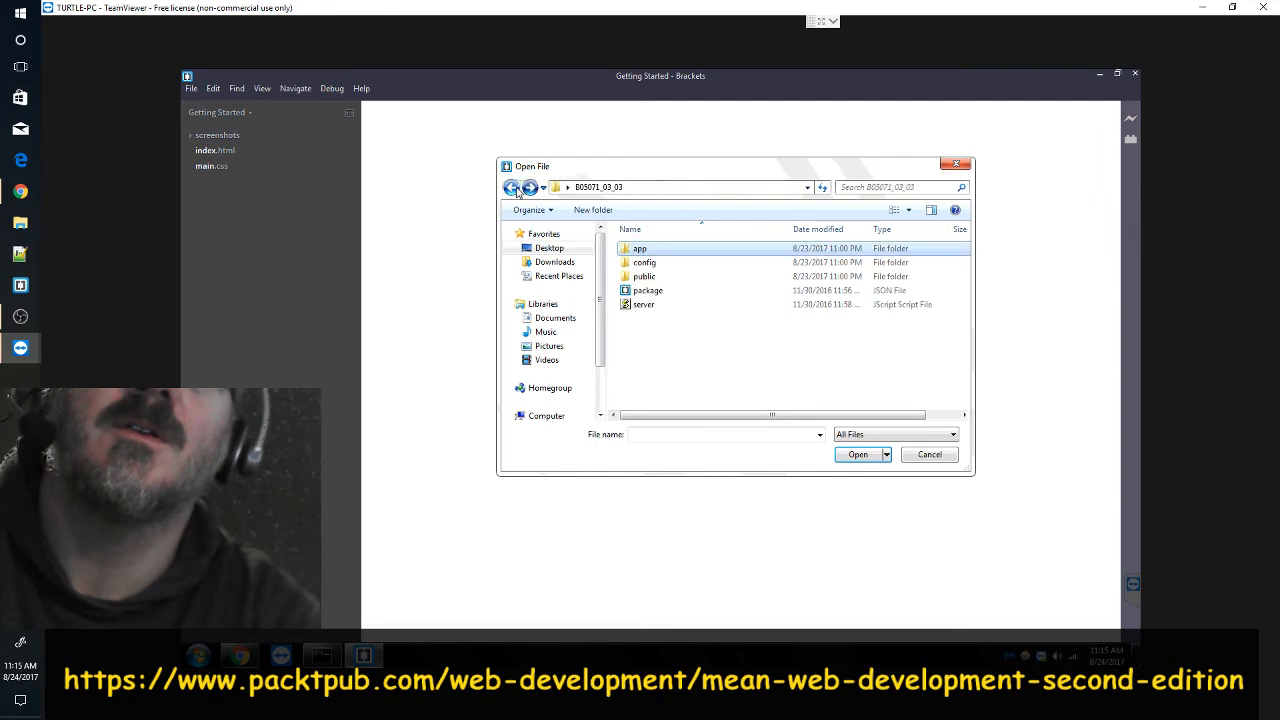
- Browse the config folder and its env subfolder, then return to the project root
double_click(644, 262)
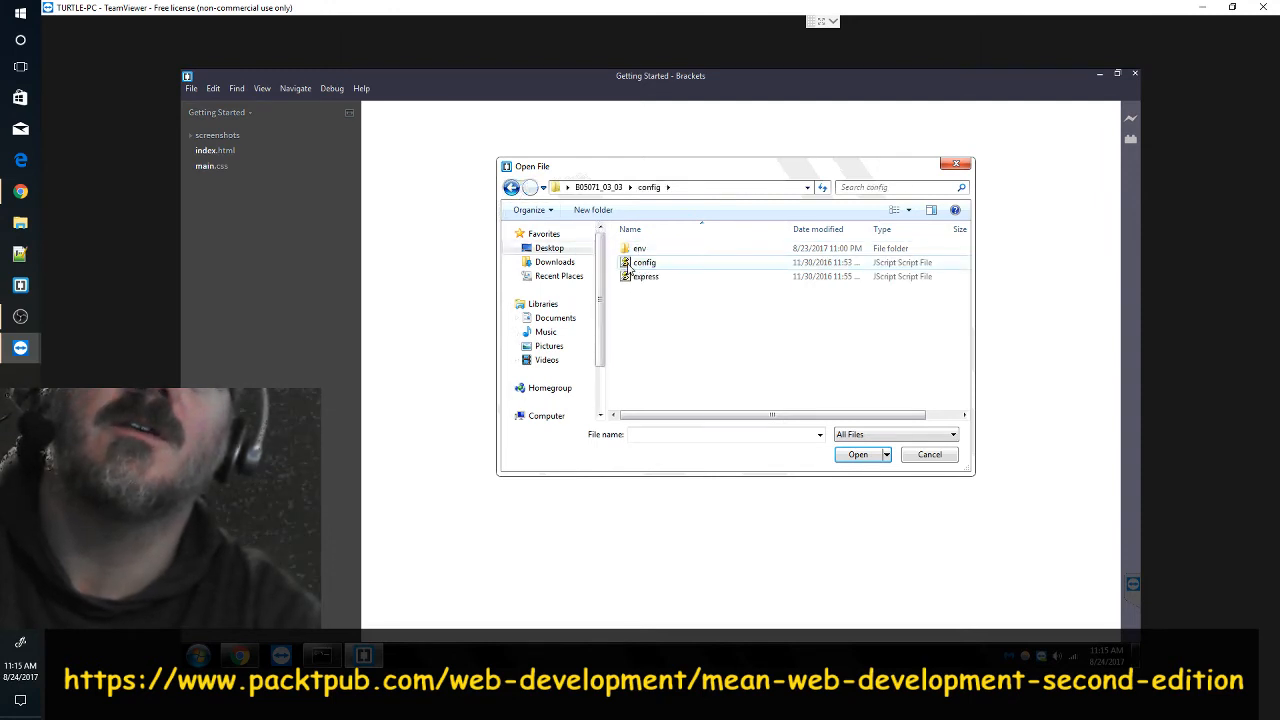
mouse_move(656, 276)
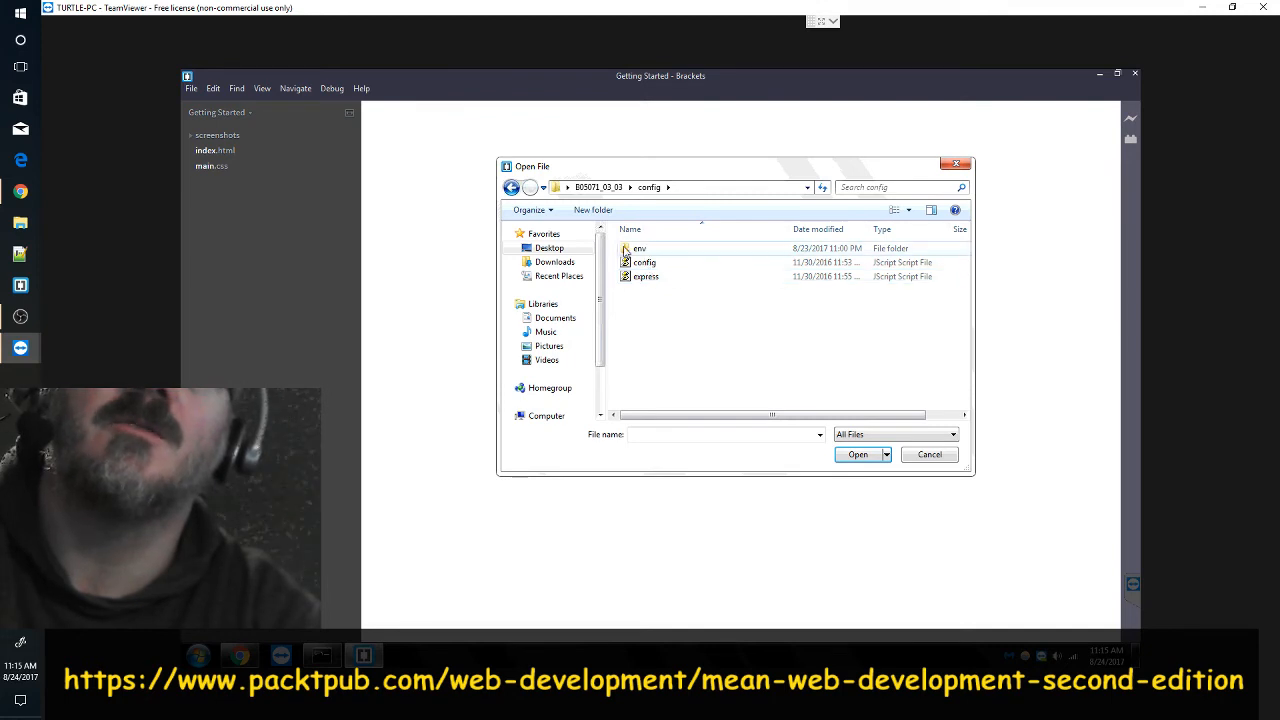
double_click(638, 248)
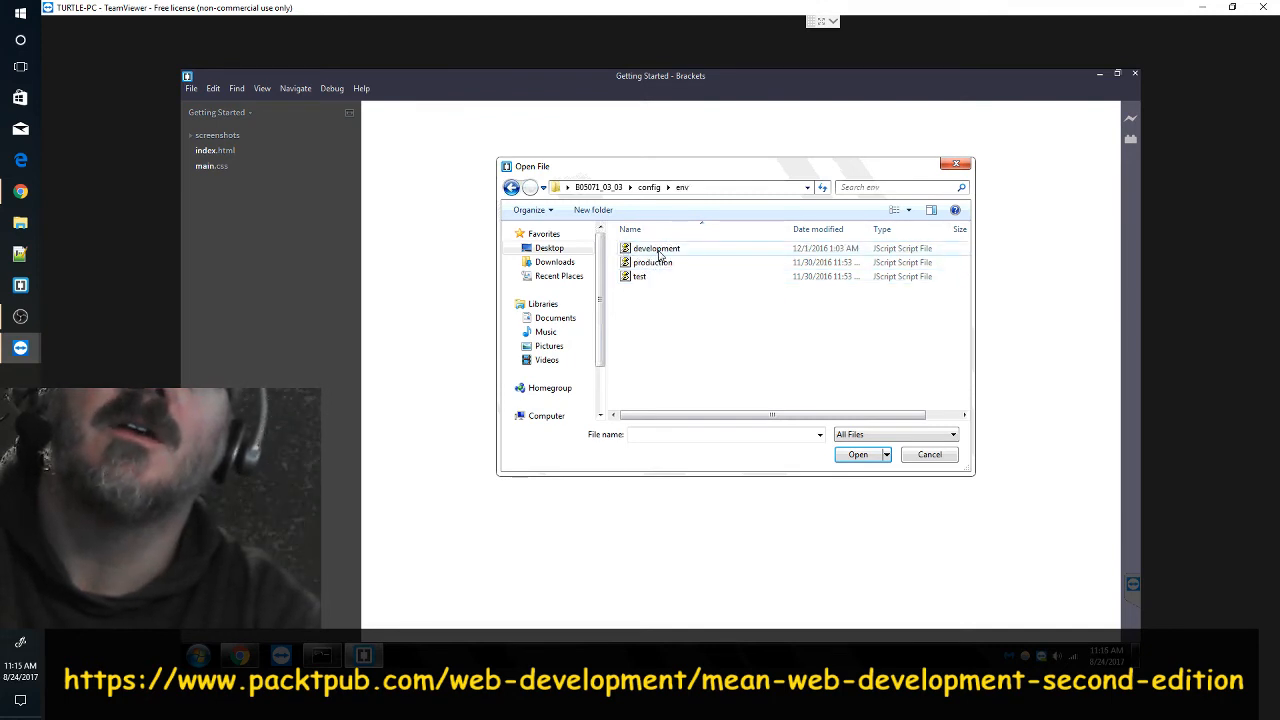
mouse_move(658, 248)
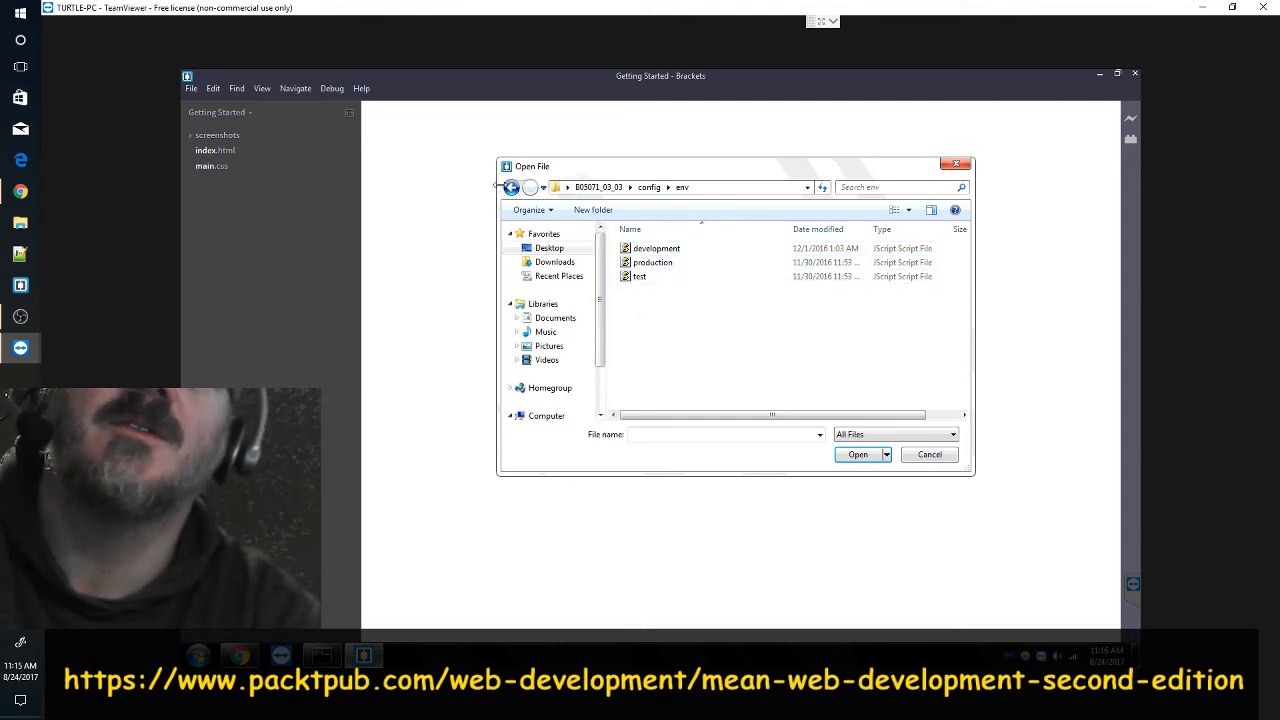
click(508, 188)
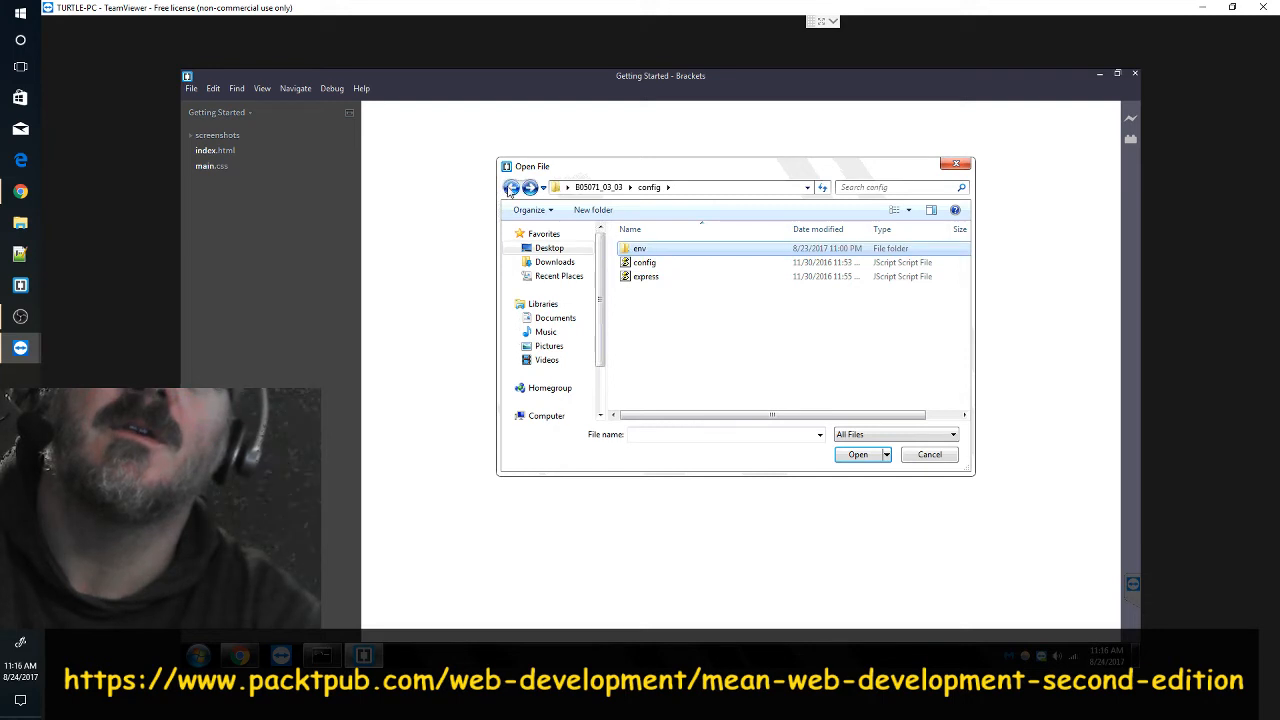
click(512, 188)
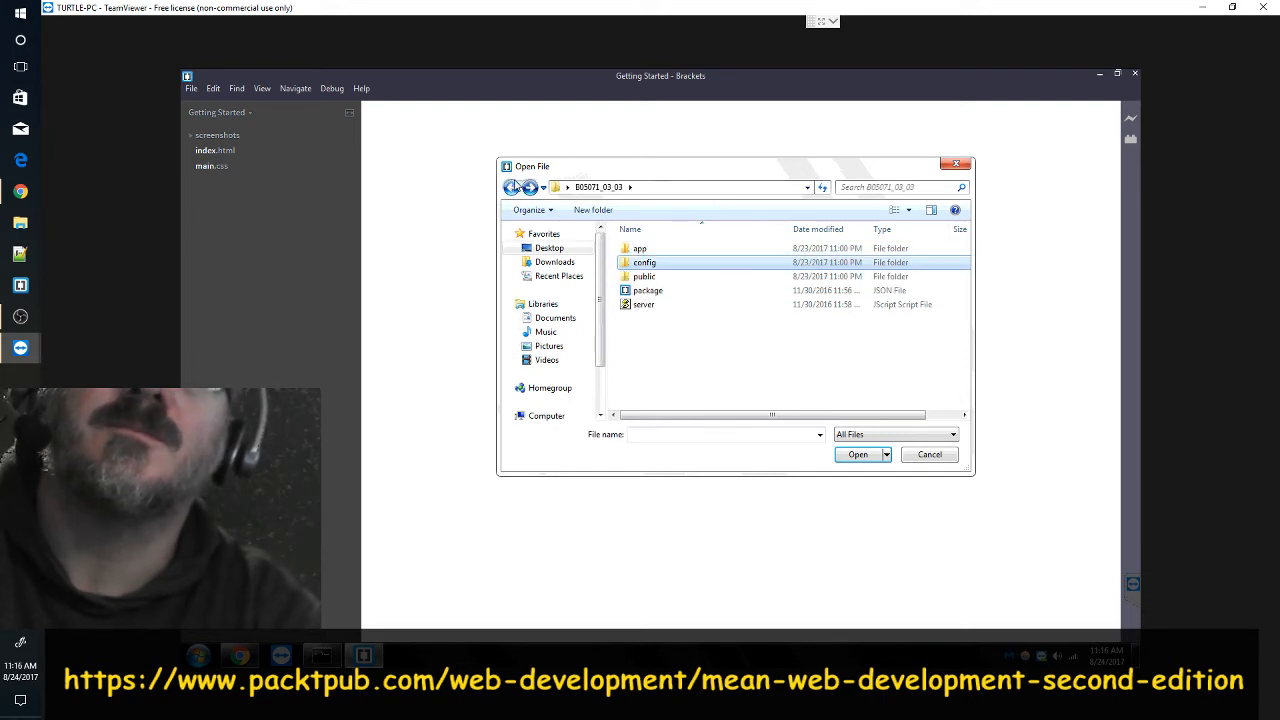
- Browse public/img and select the logo image, then return to the project root
click(644, 276)
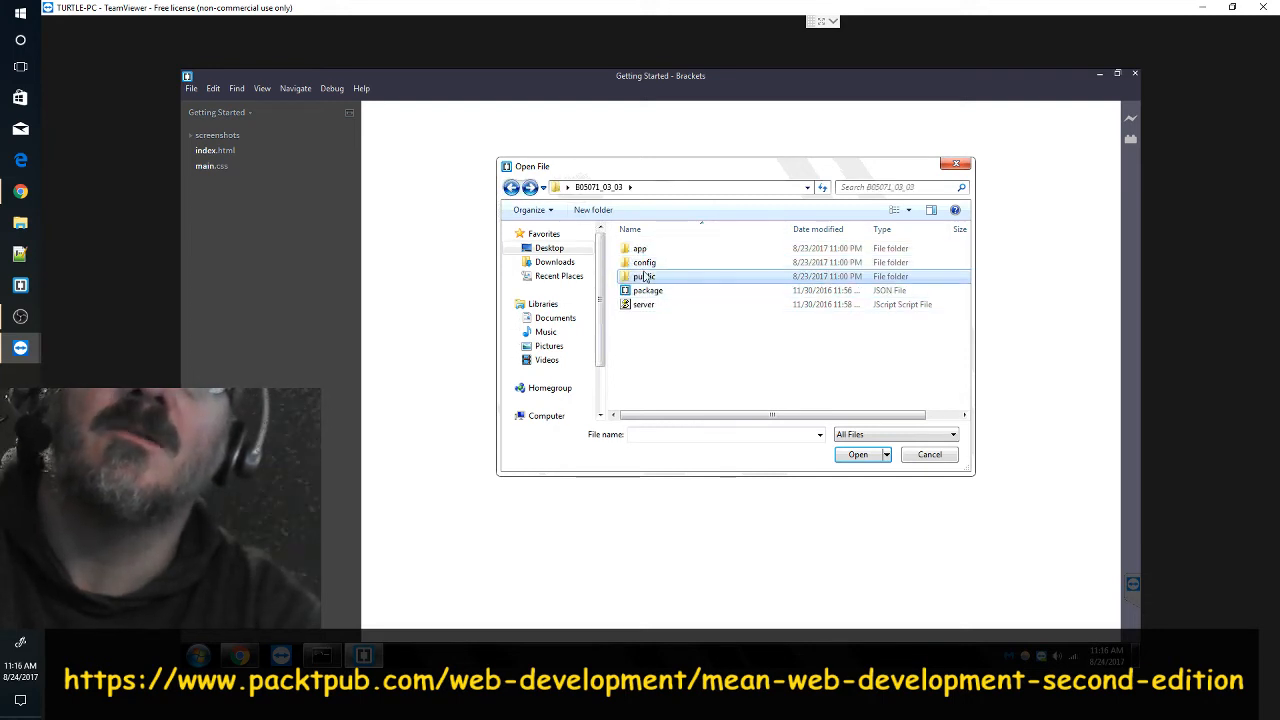
double_click(642, 276)
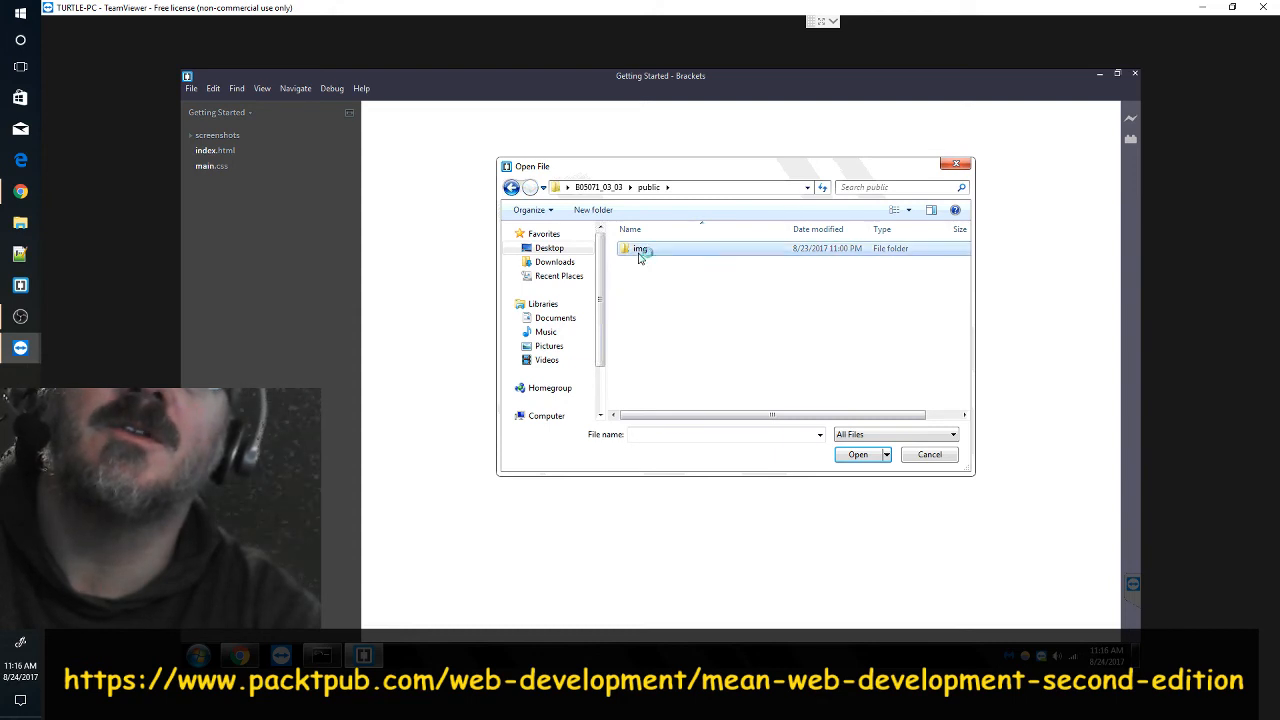
double_click(640, 248)
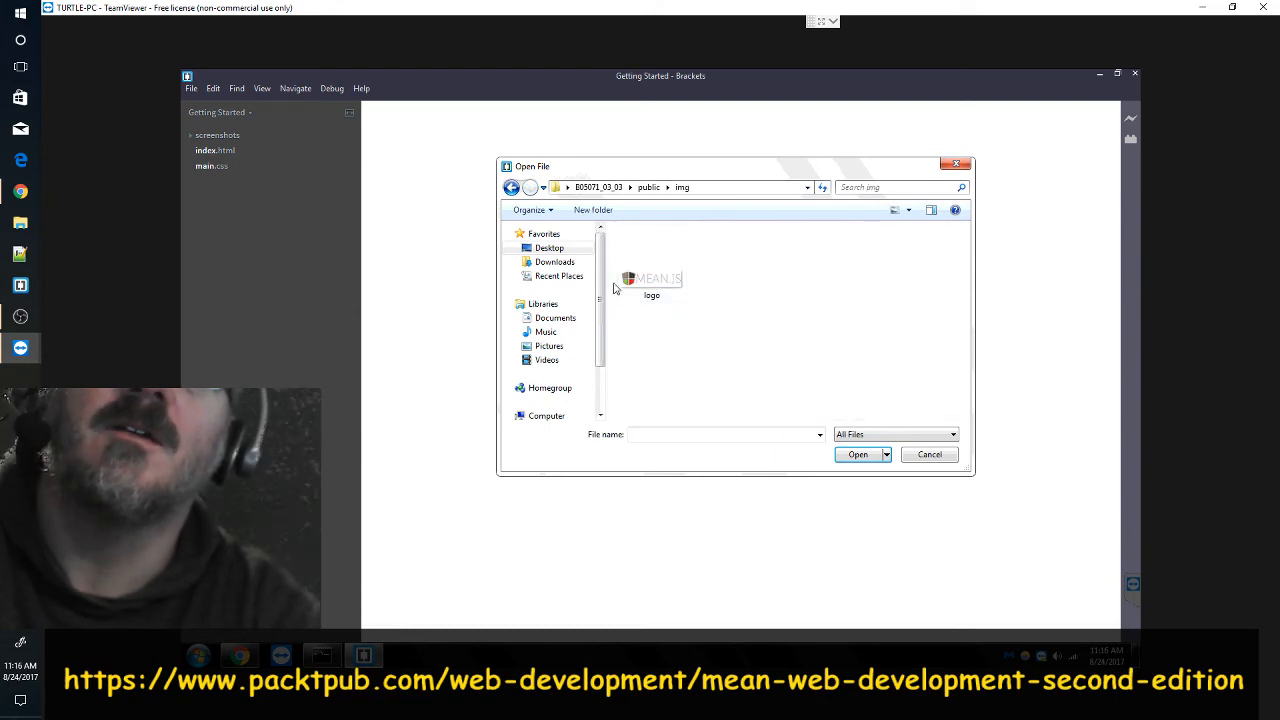
click(652, 278)
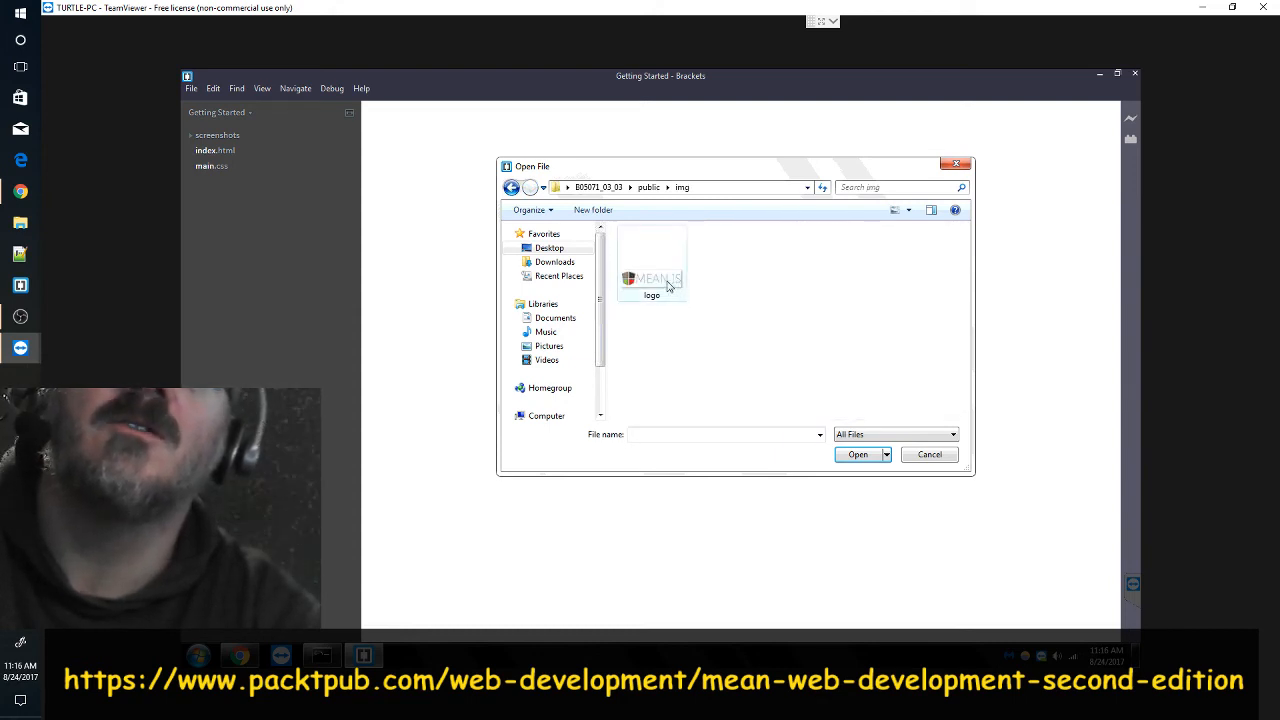
click(512, 188)
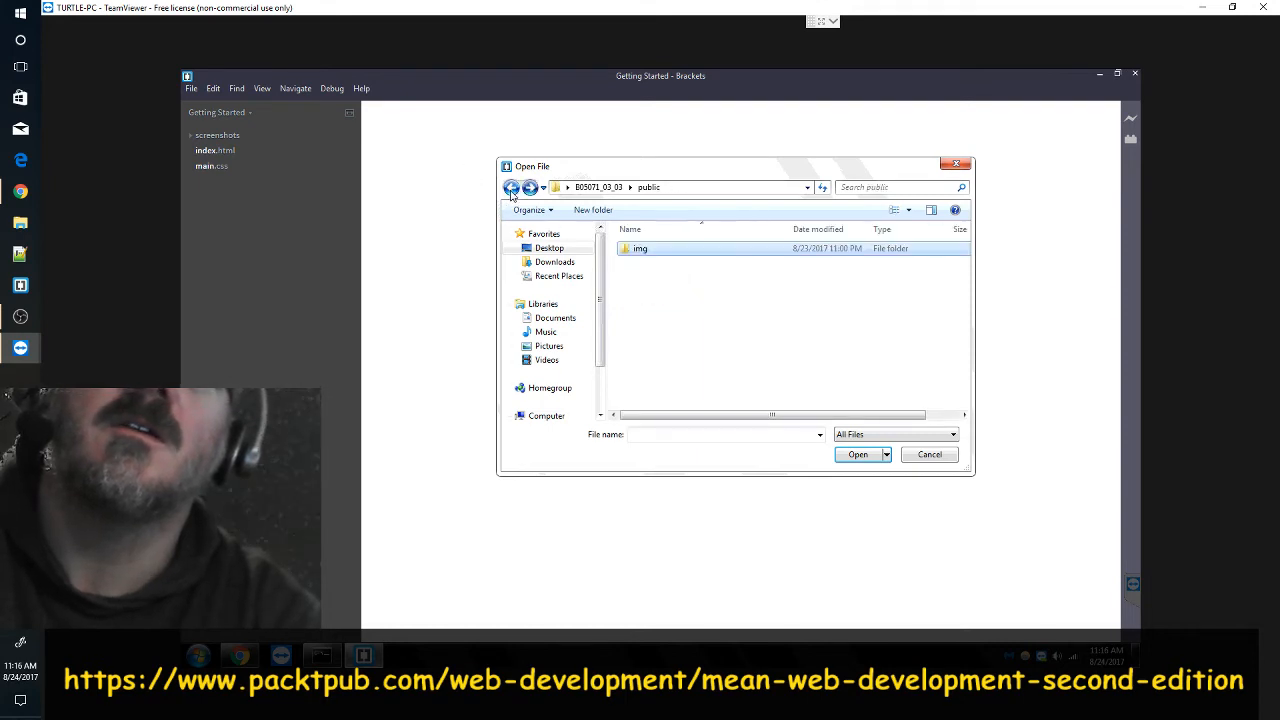
click(512, 188)
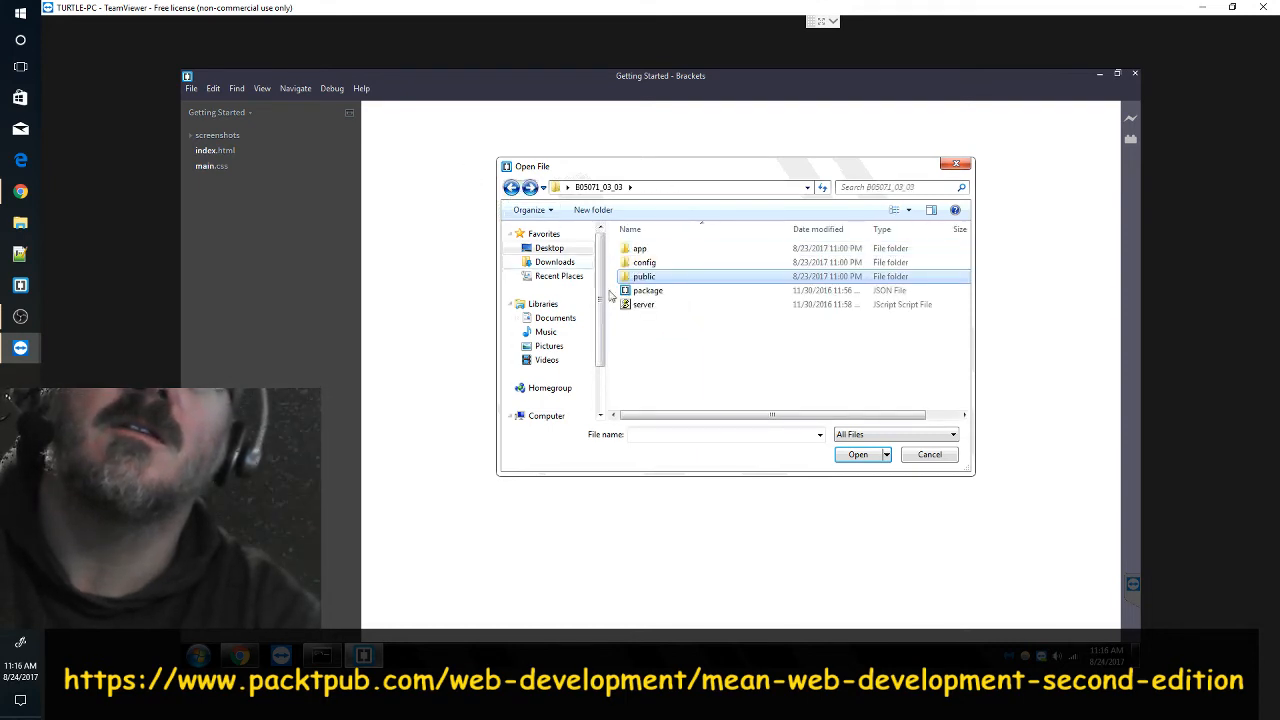
- Select the server and package files, then cancel the dialog without opening anything
click(640, 304)
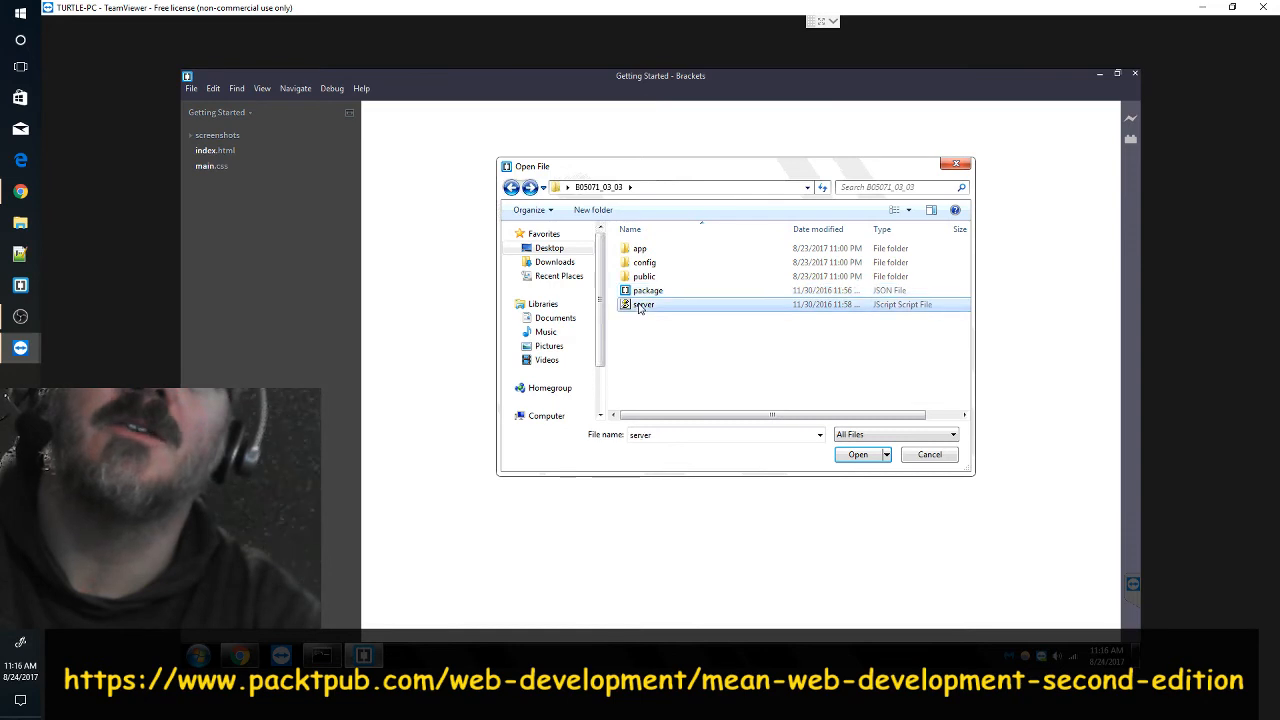
click(648, 290)
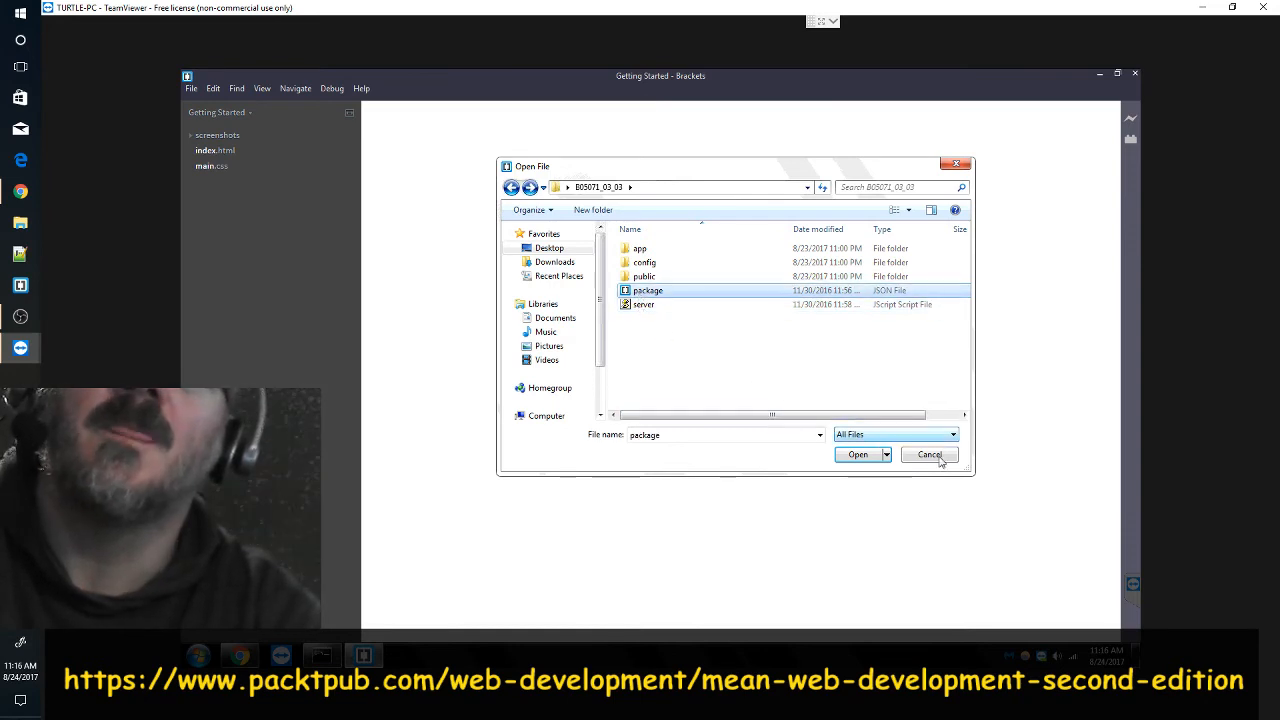
click(928, 454)
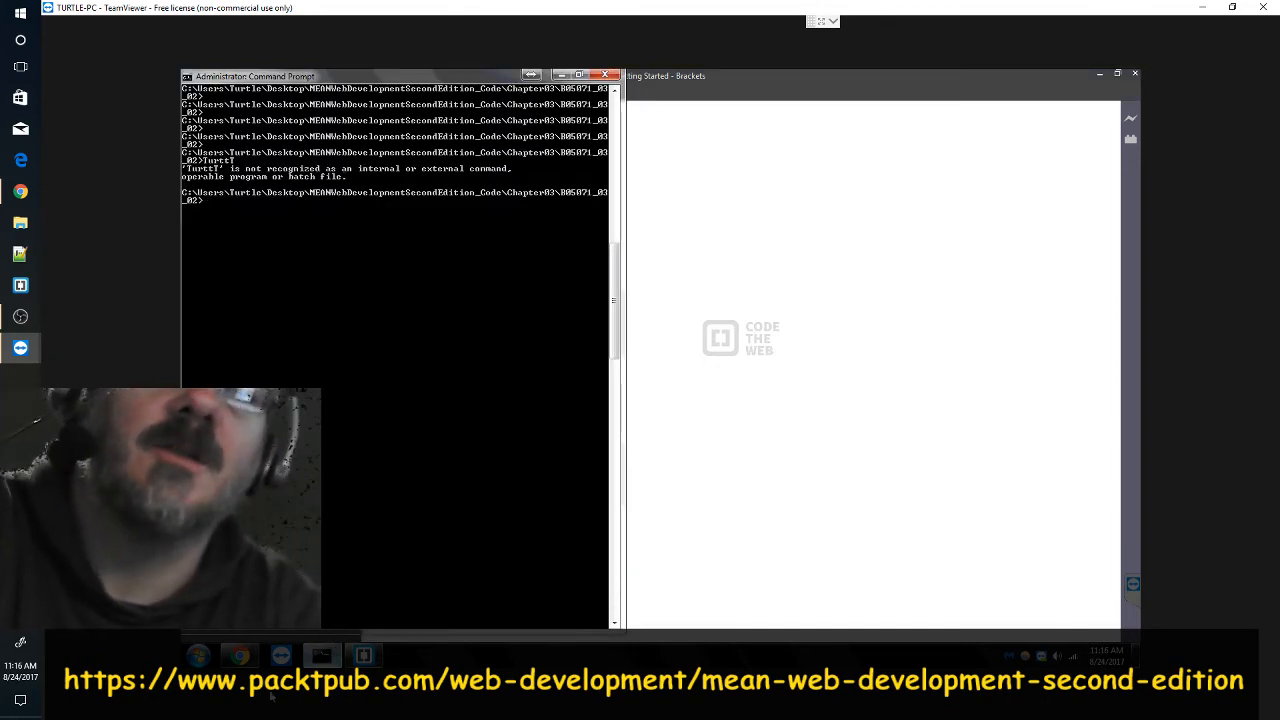
- Reopen the Open File dialog on Desktop > B05071_03_03 and copy the folder's address as text
click(364, 656)
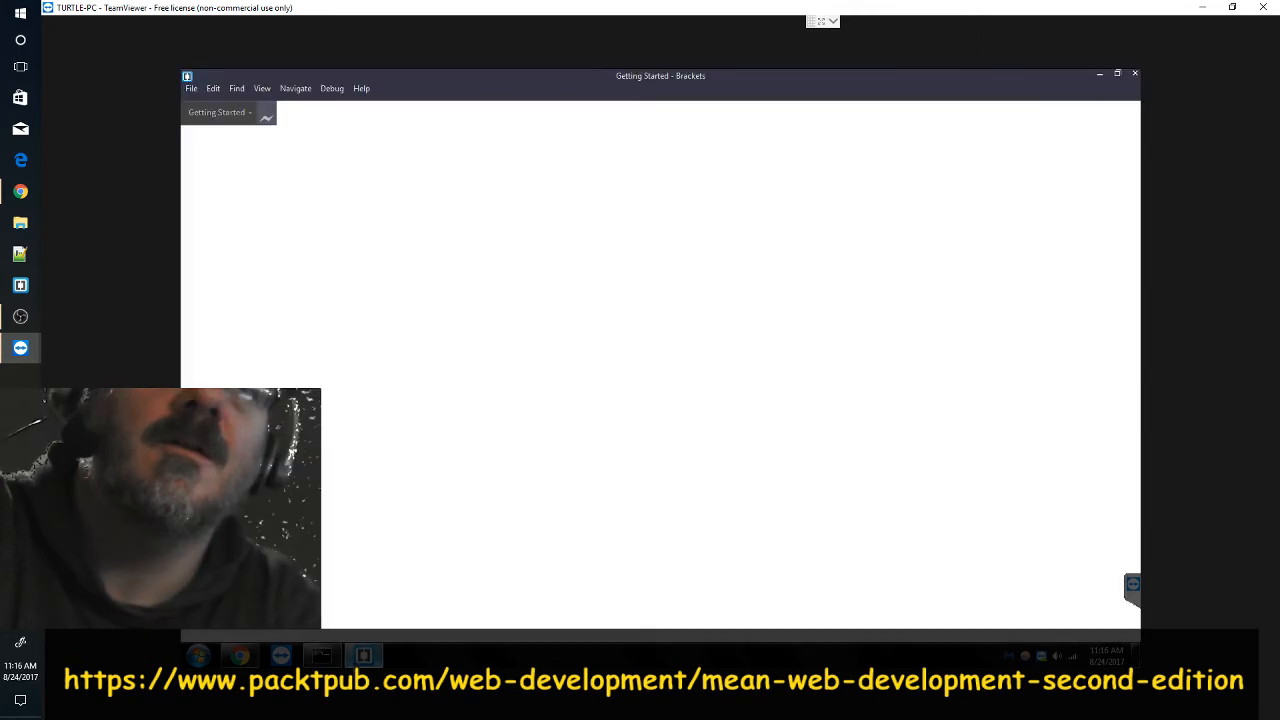
click(190, 88)
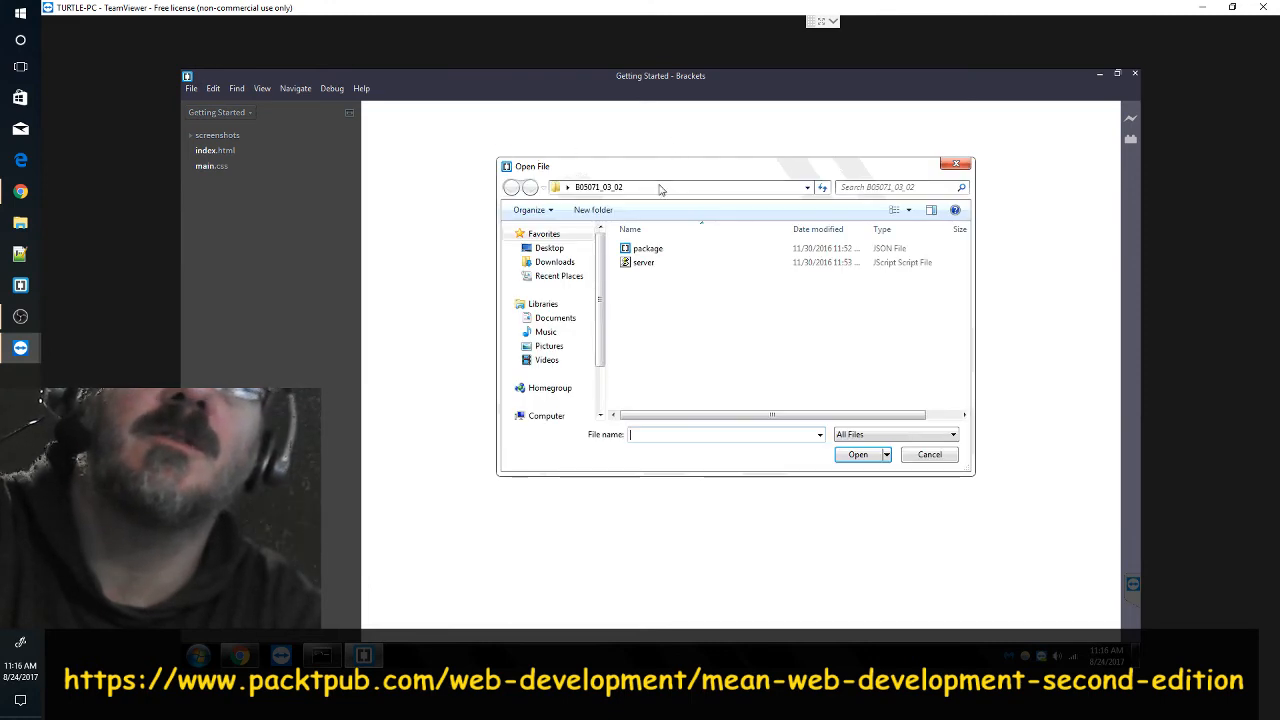
click(548, 248)
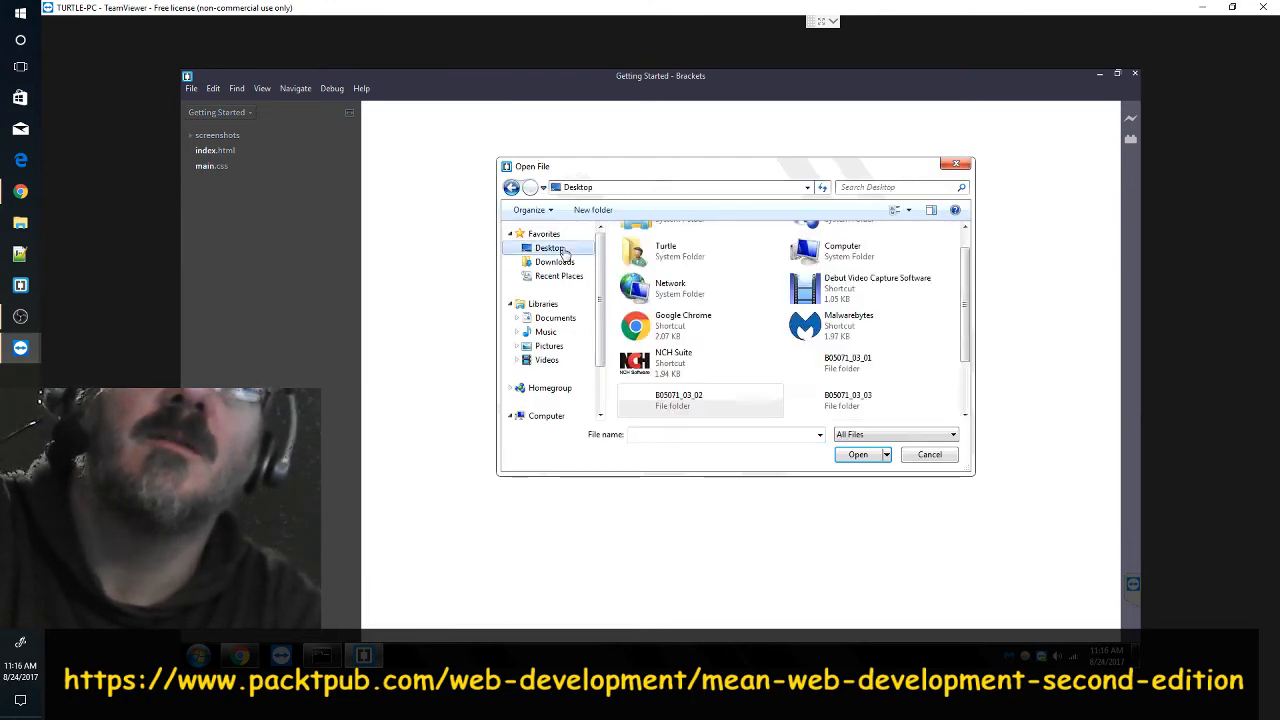
click(848, 400)
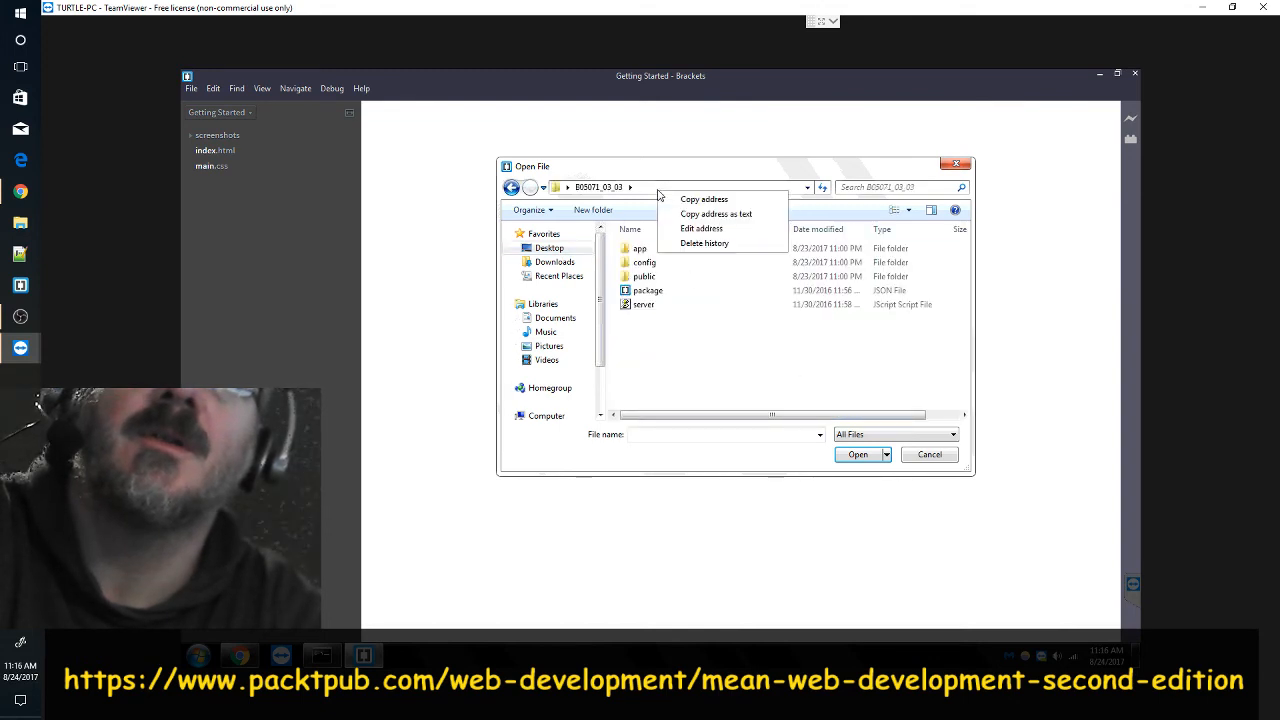
click(458, 408)
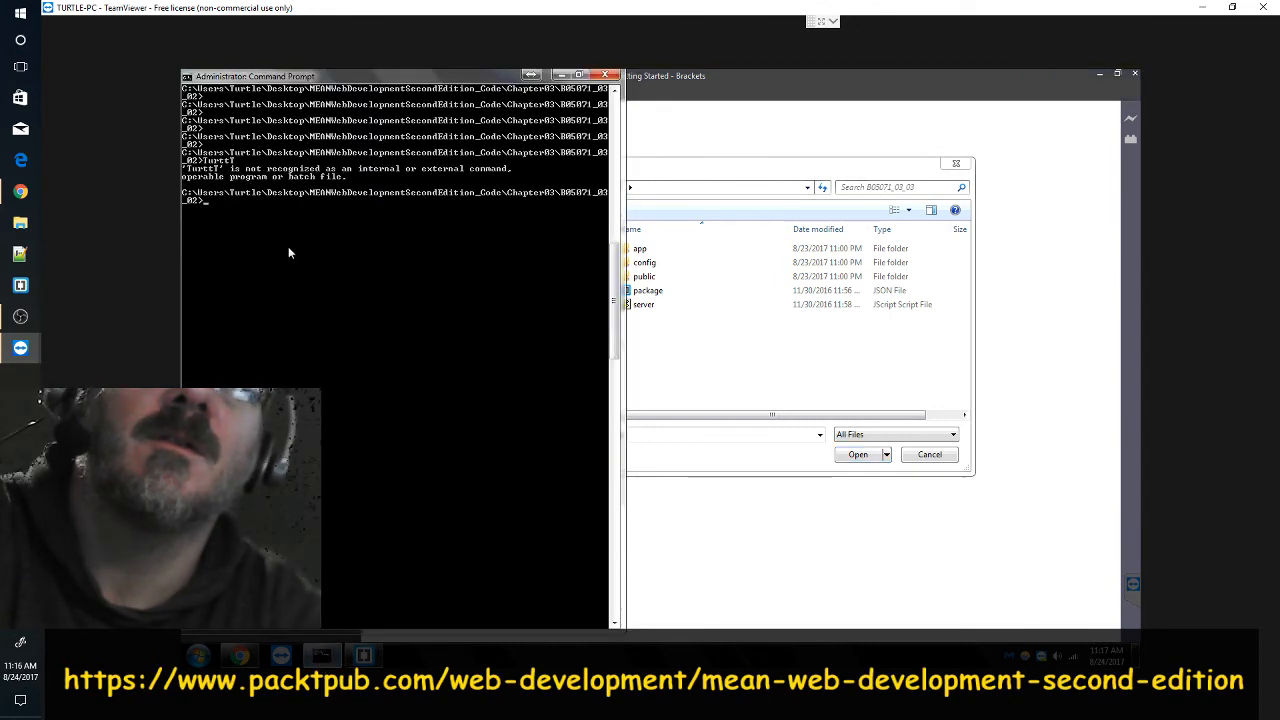
- cd into the pasted B05071_03_03 path and run npm install to add the dependencies
text(cd)
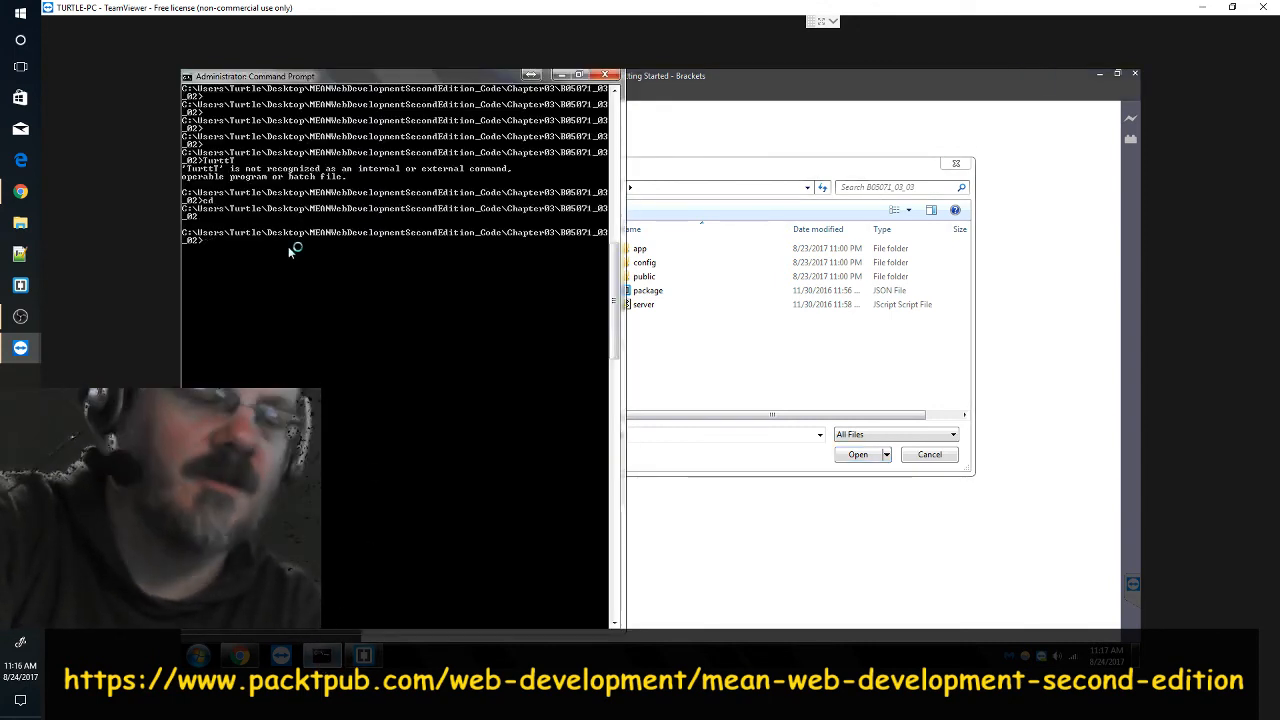
text(cd)
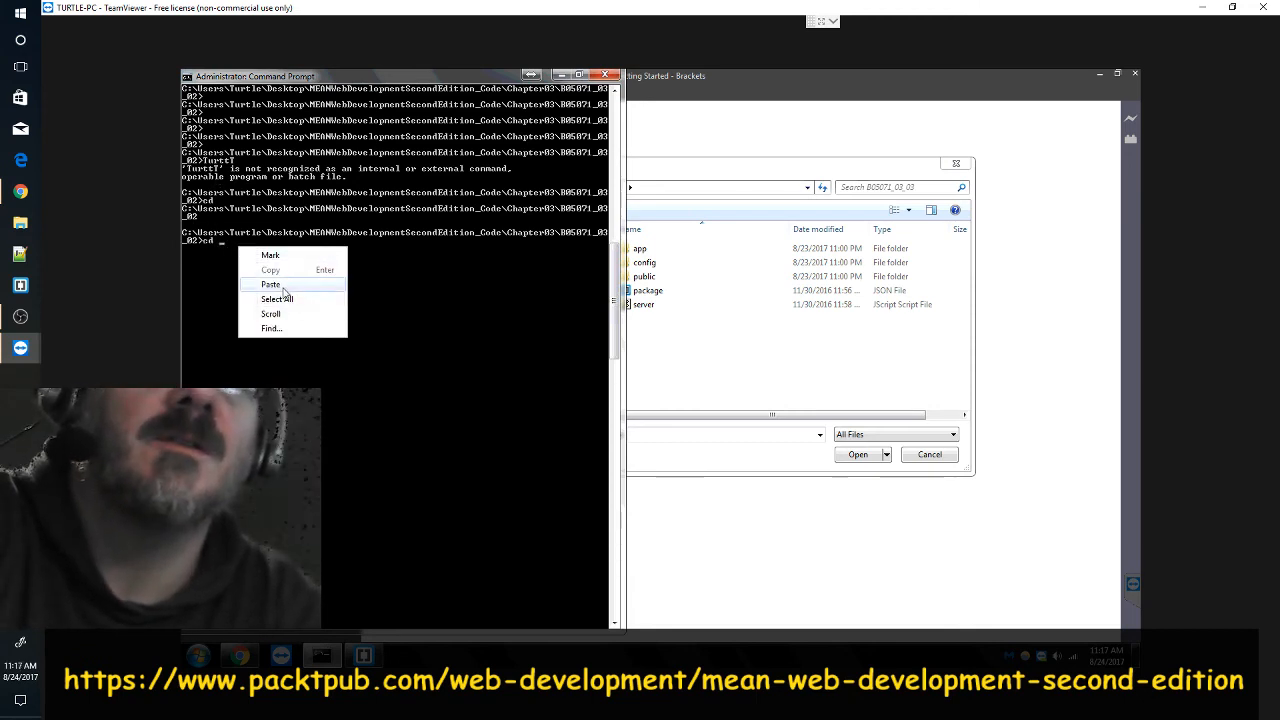
click(270, 284)
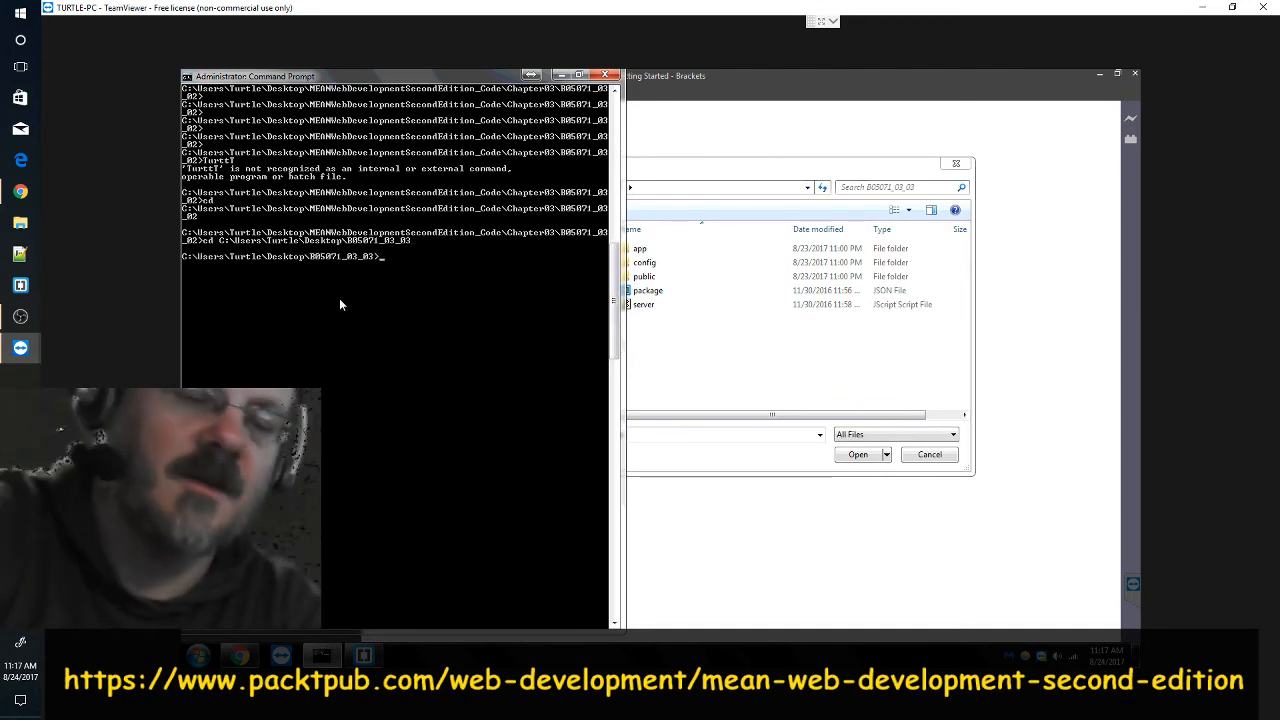
text(npm install)
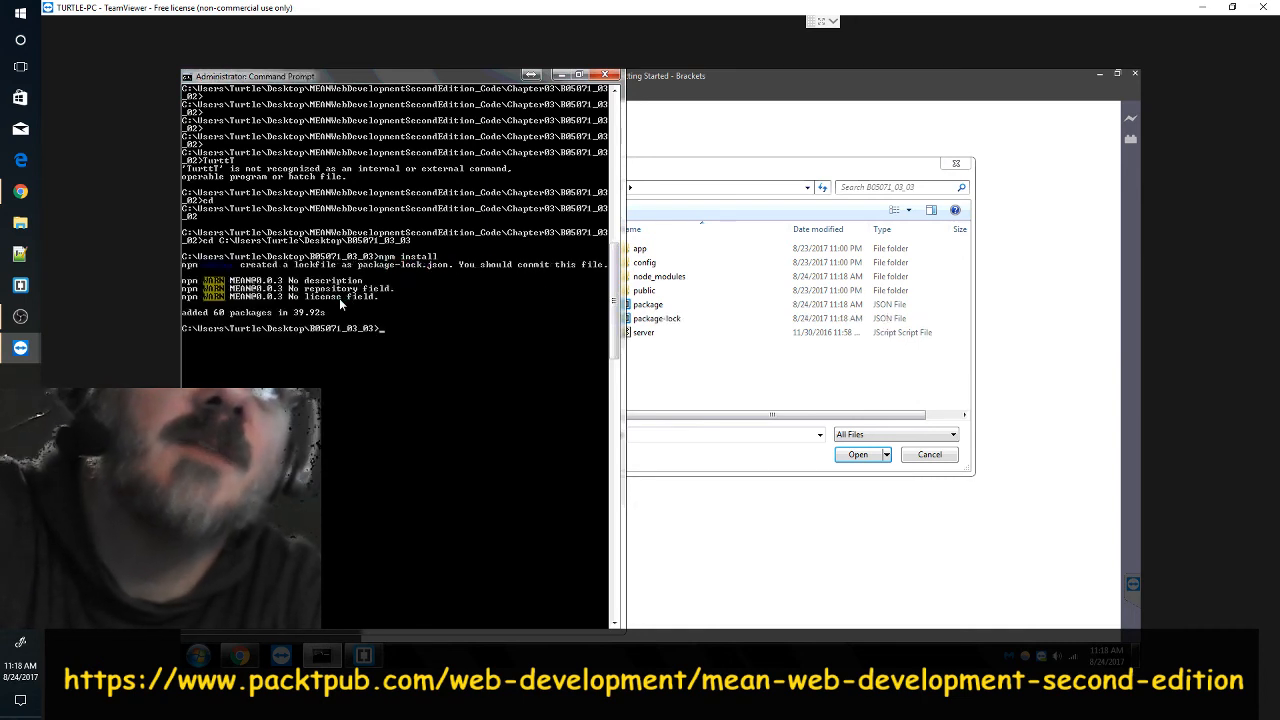
mouse_move(704, 298)
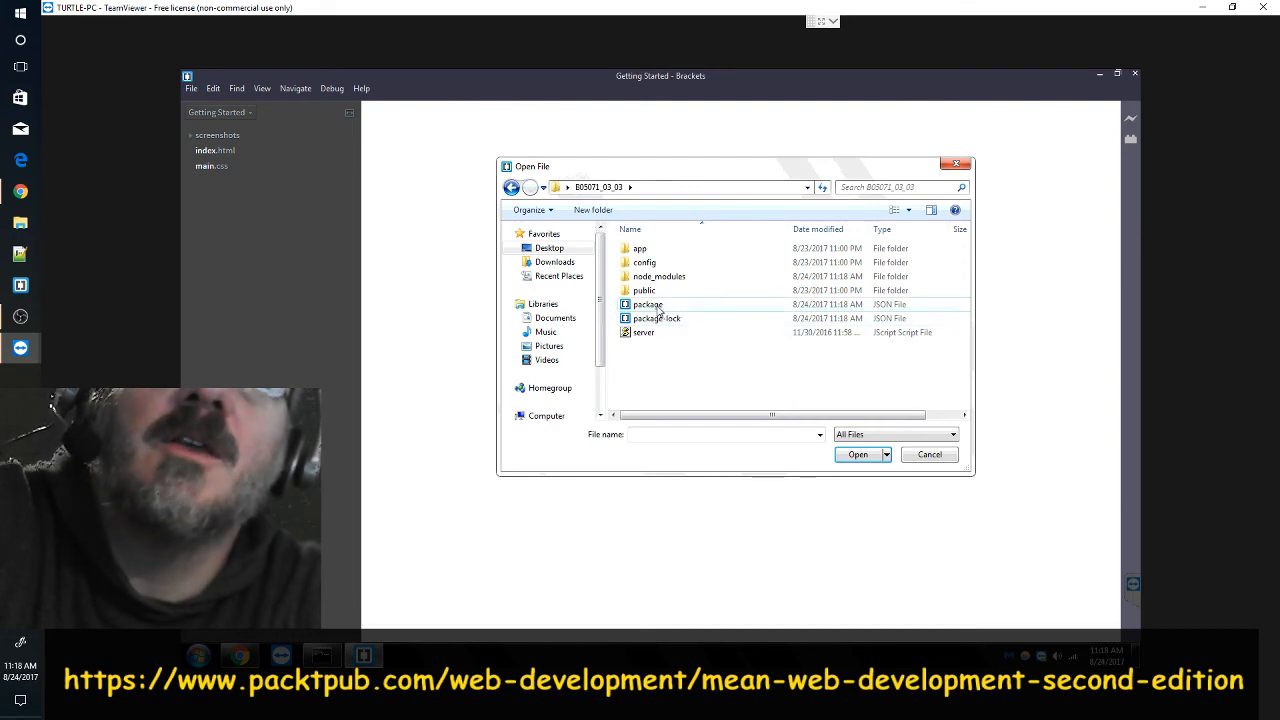
mouse_move(672, 332)
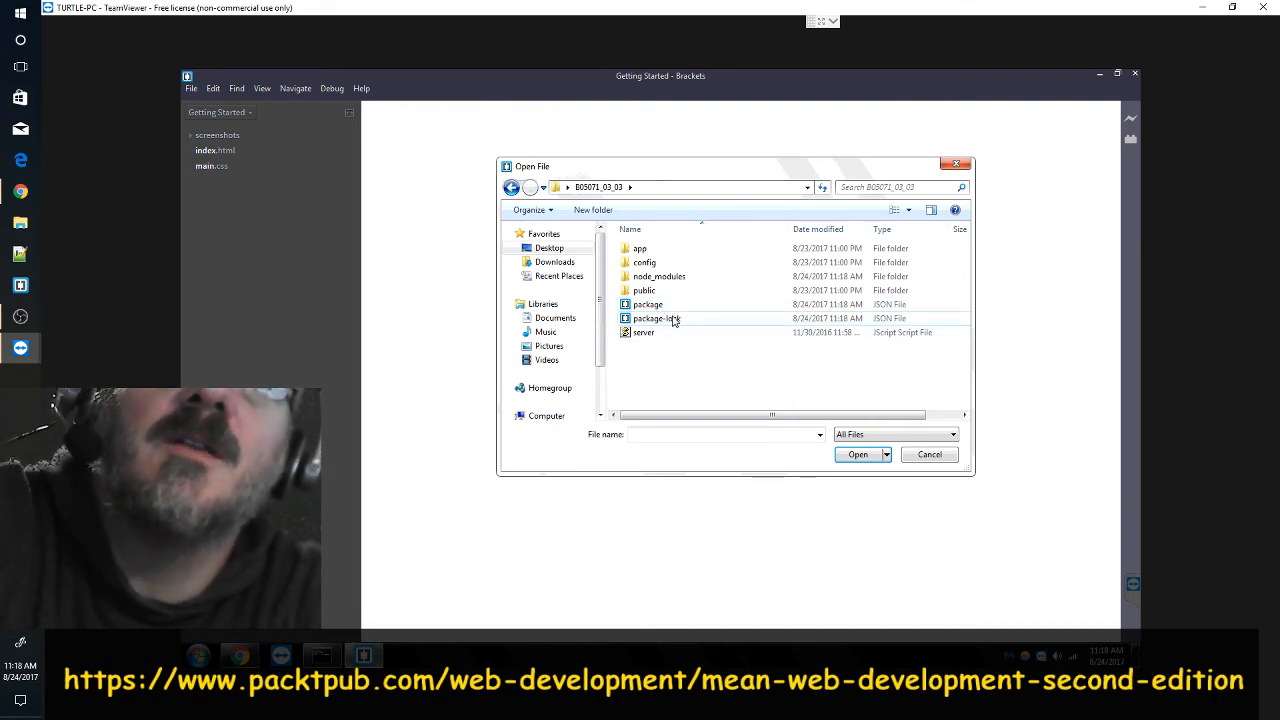
mouse_move(672, 304)
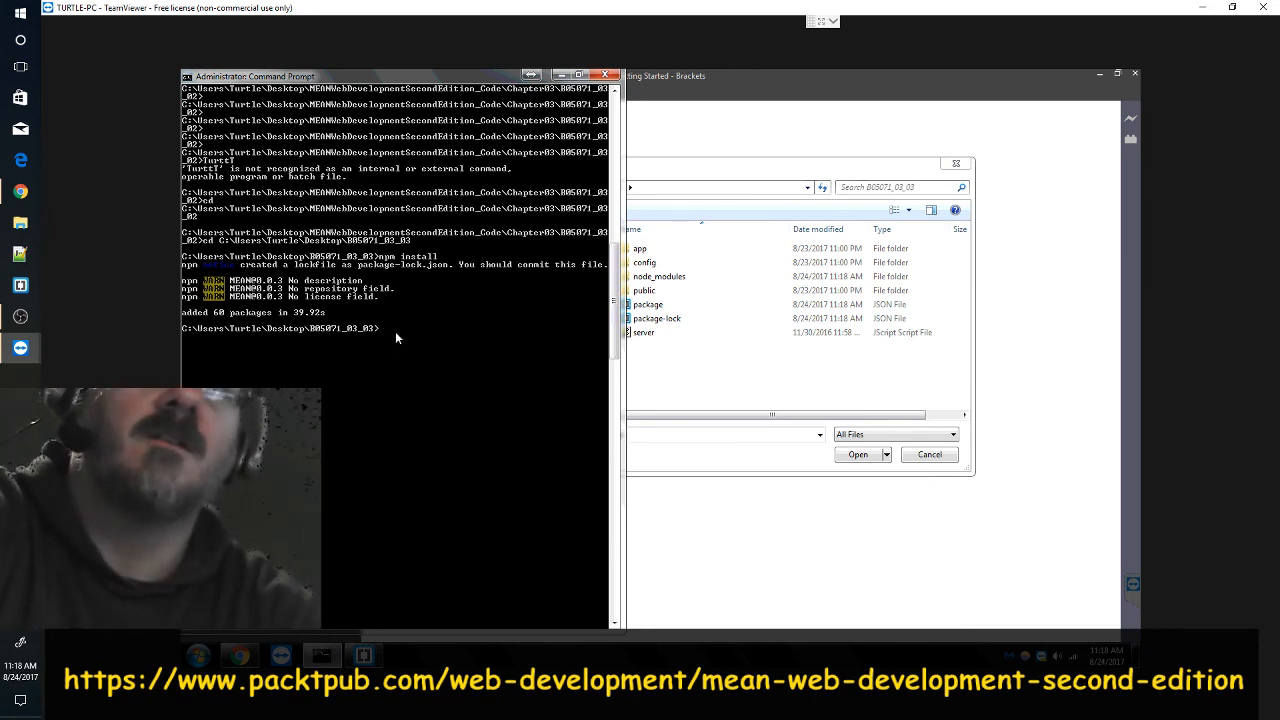
text(node)
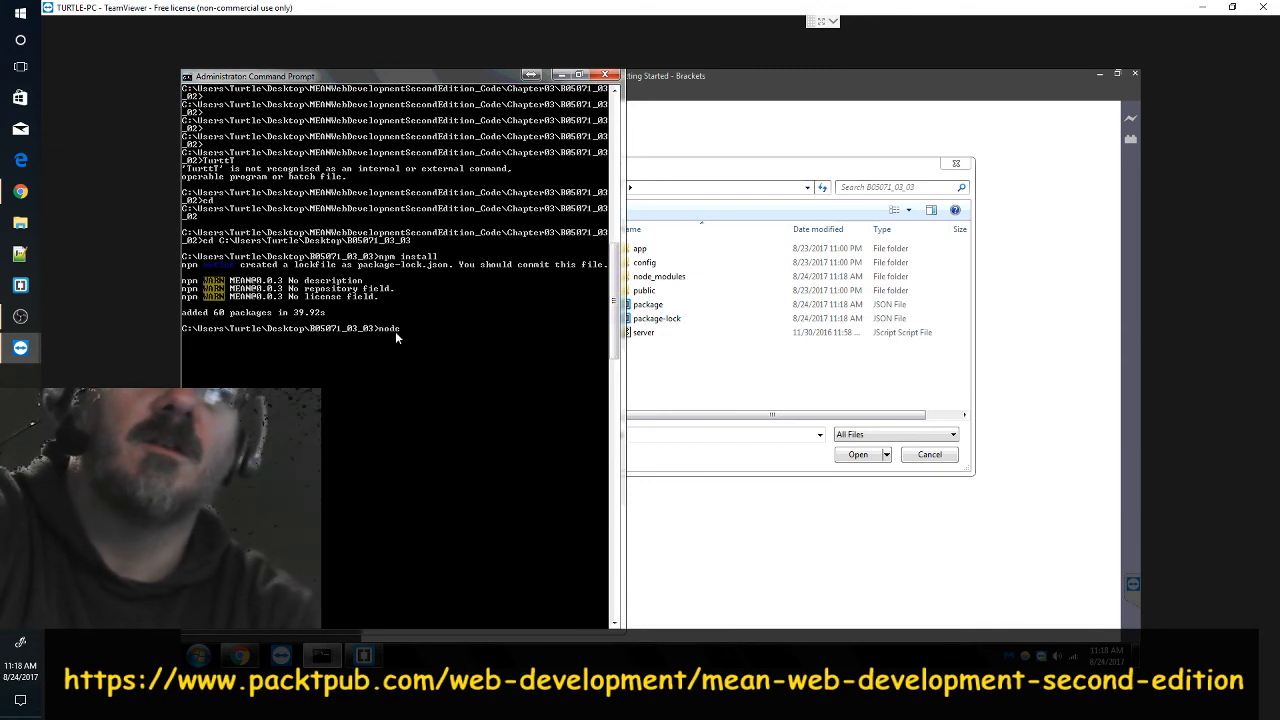
text(server)
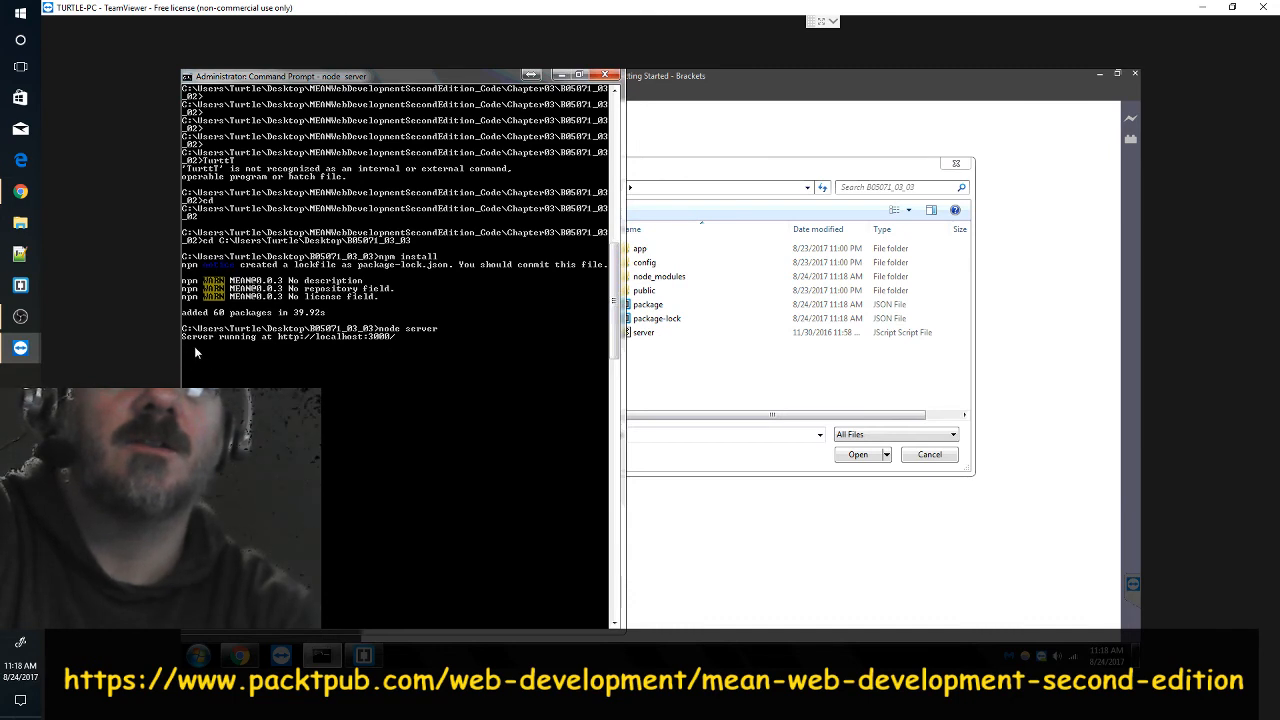
mouse_move(328, 360)
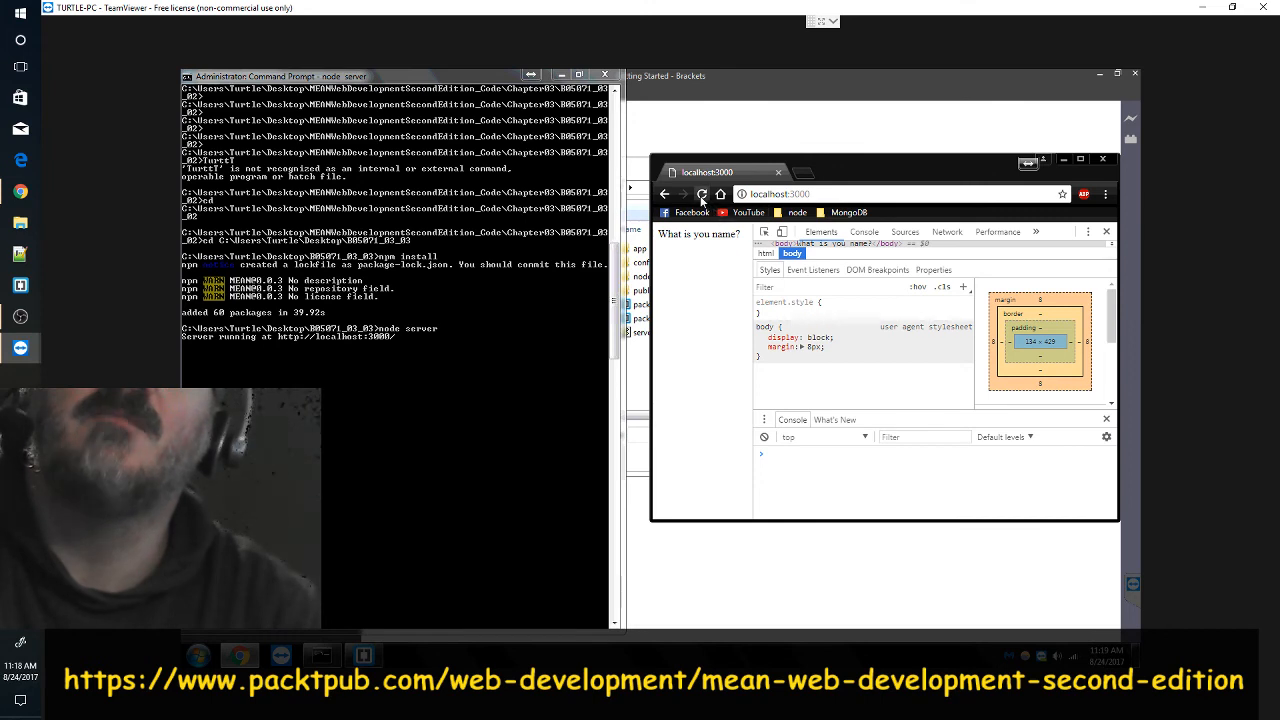
- Reload the localhost:3000 tab to show the MEAN.JS logo and Hello World
click(702, 194)
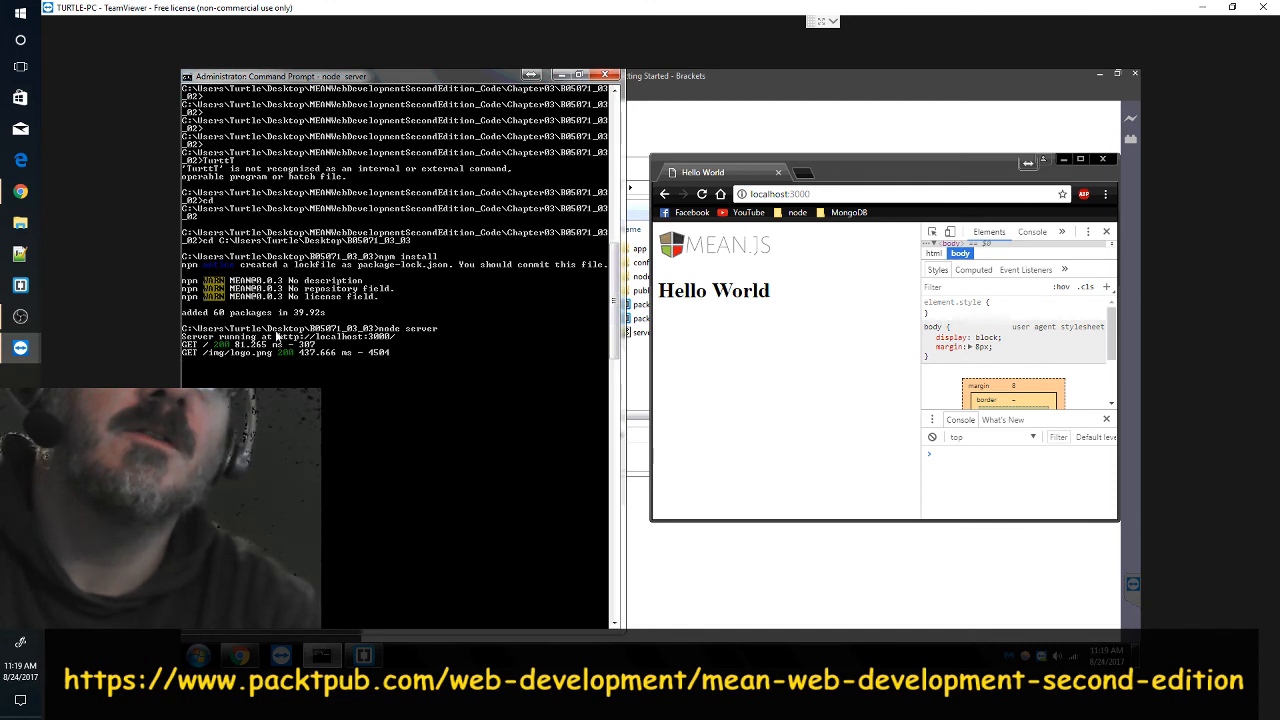
mouse_move(402, 340)
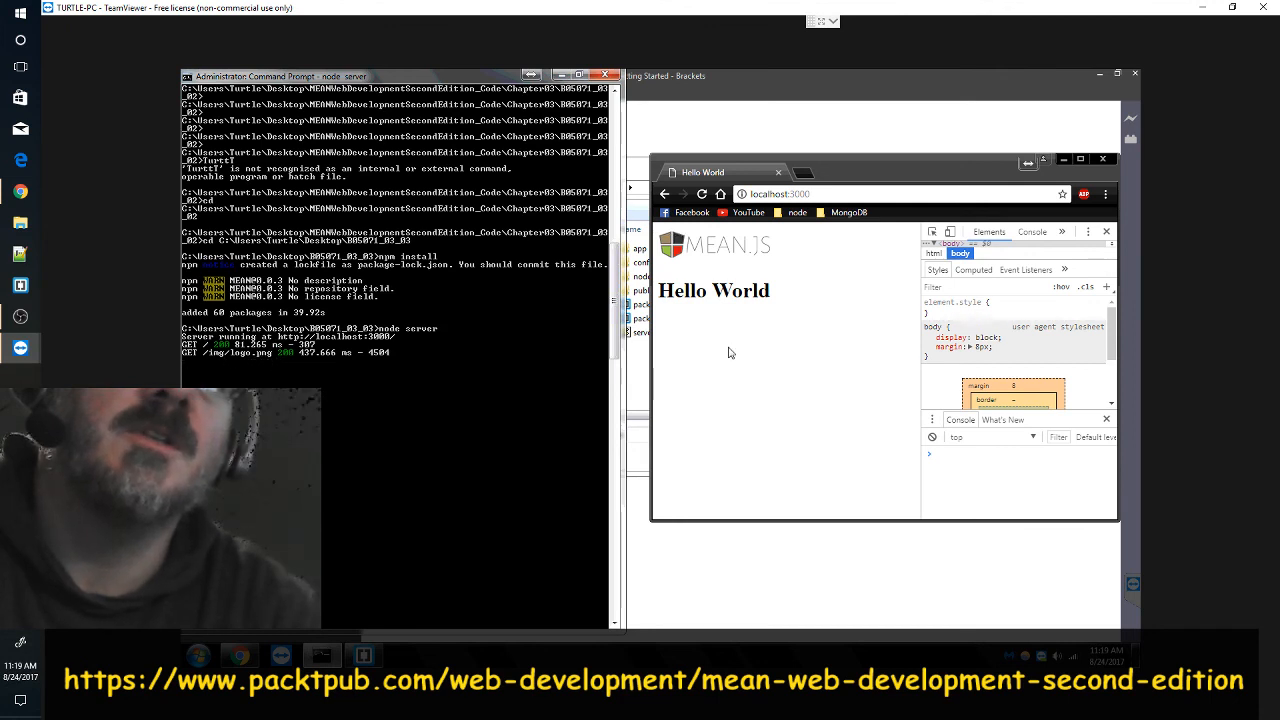
- Inspect the MEAN.JS logo element in developer tools
right_click(684, 244)
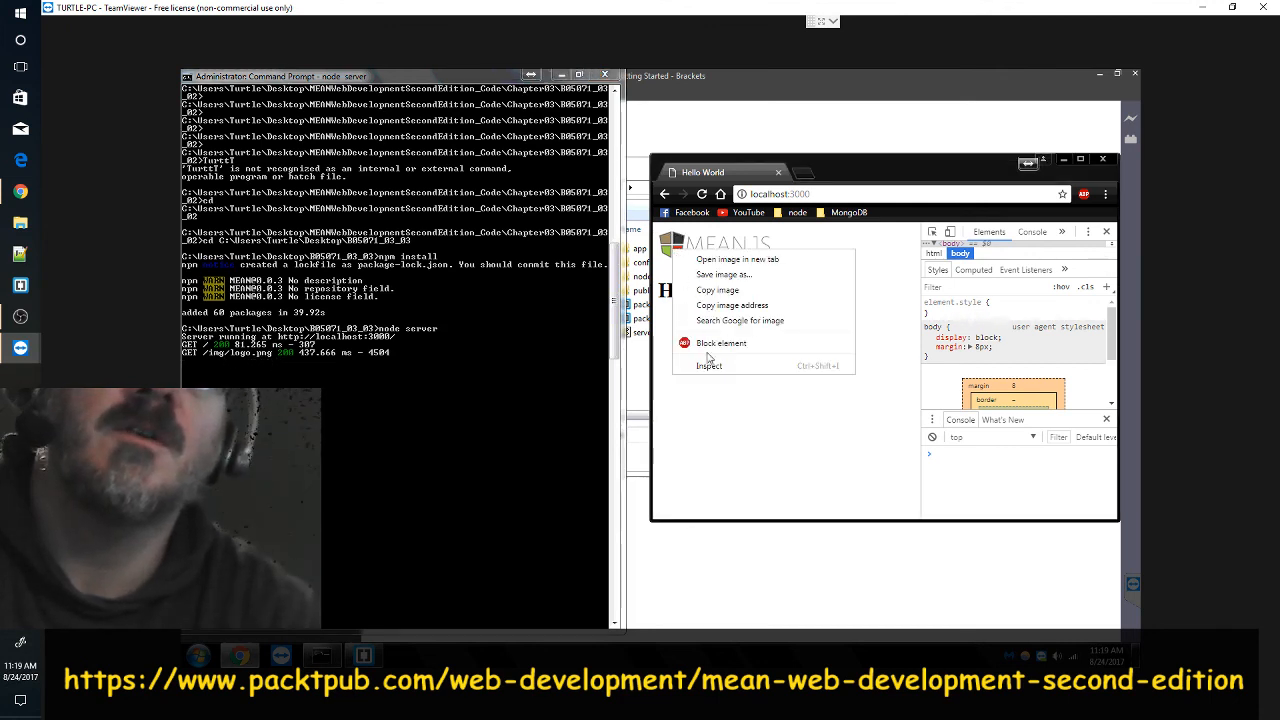
click(704, 364)
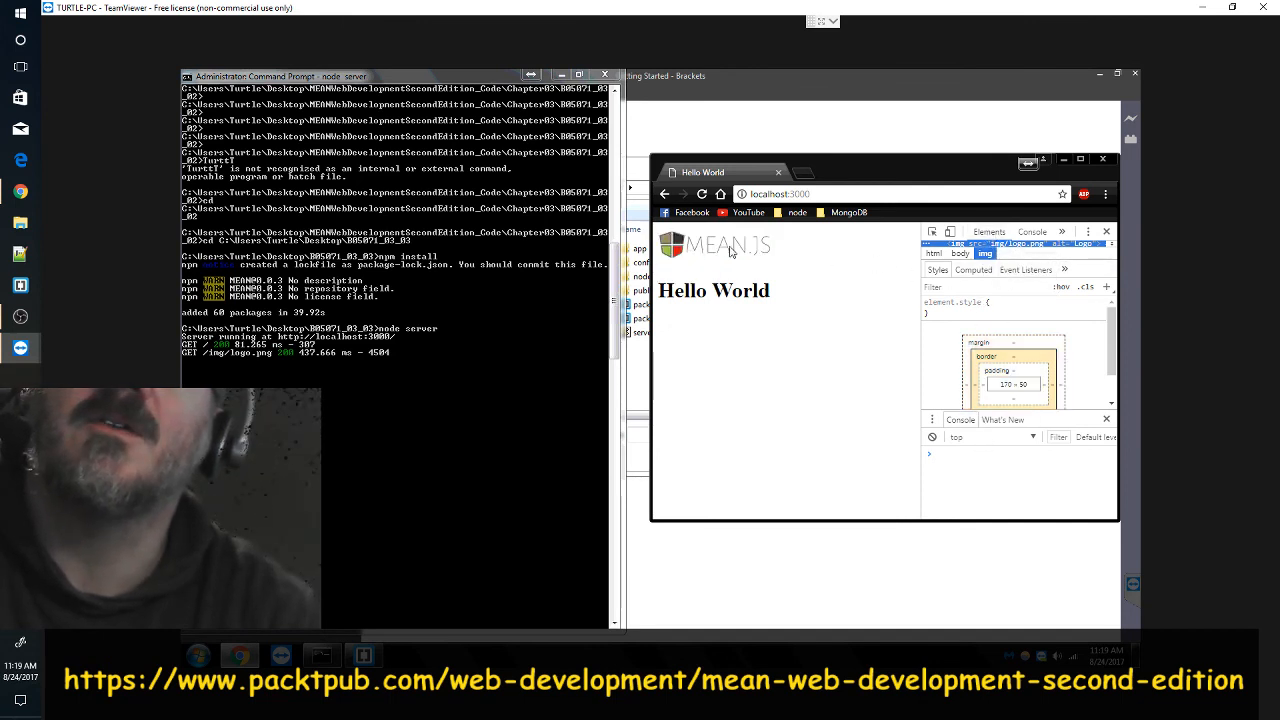
- View the logo at /img/logo.png in a new tab, then close that tab
right_click(712, 248)
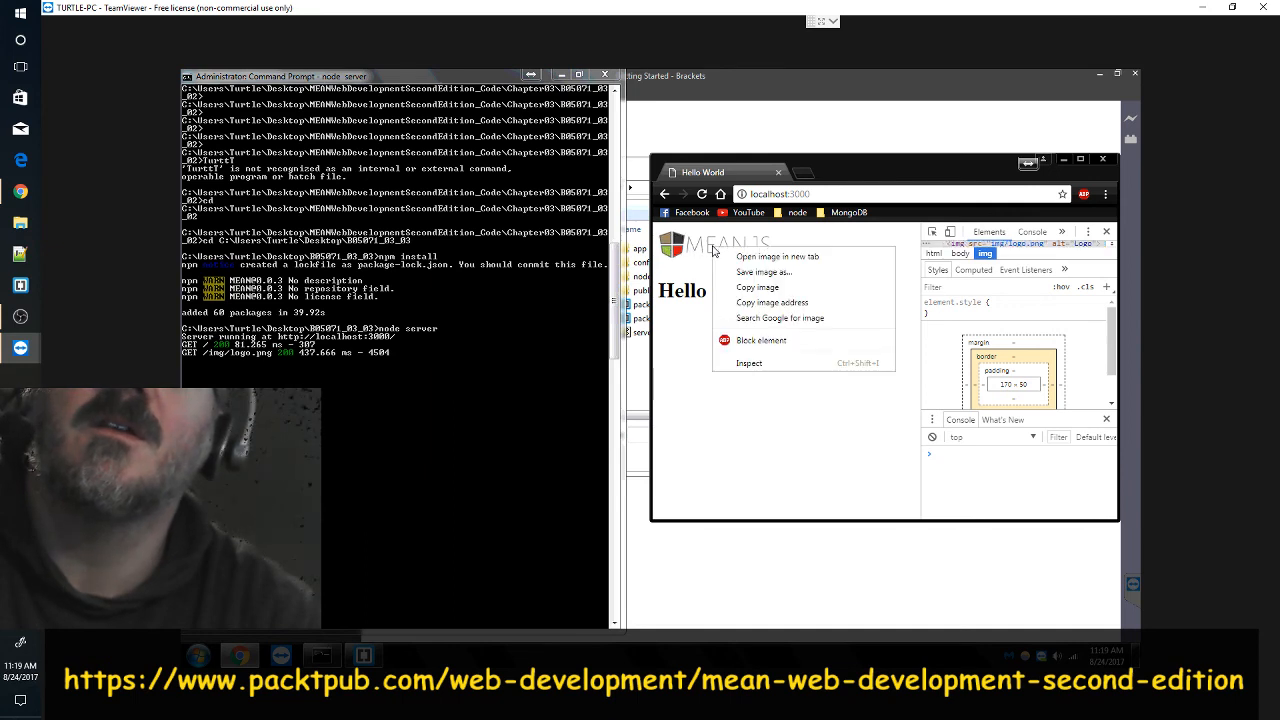
mouse_move(764, 272)
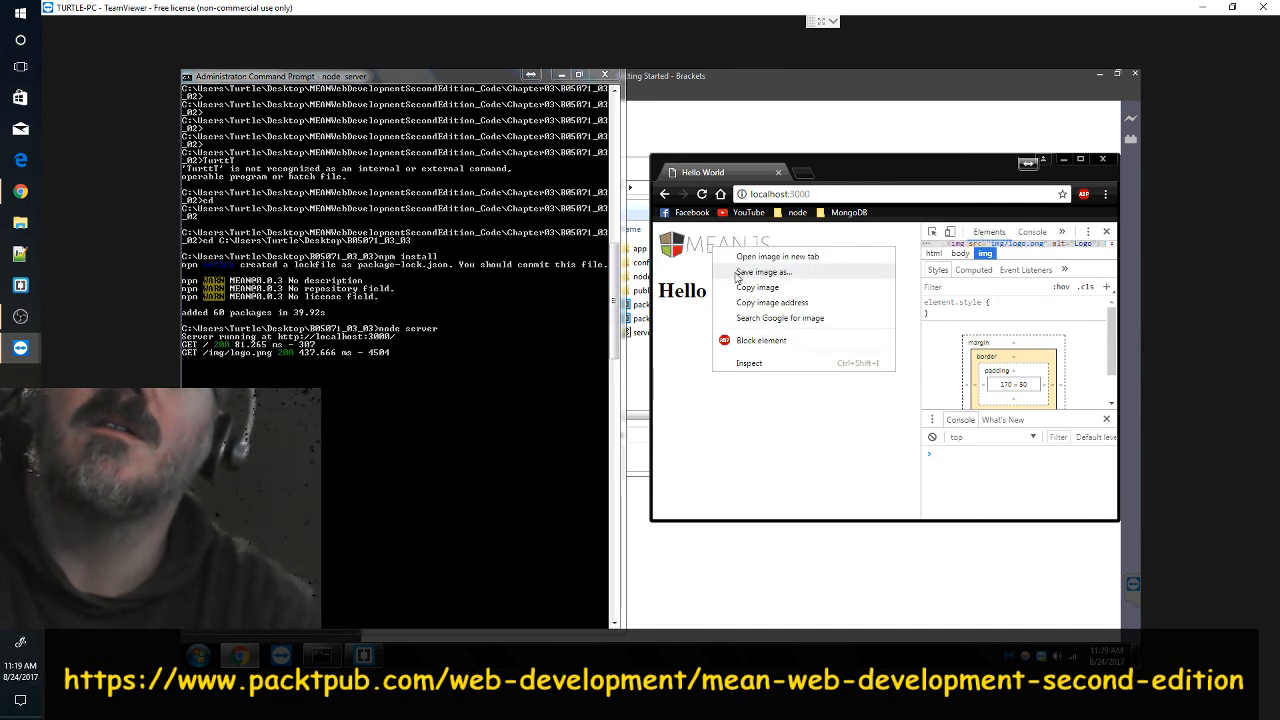
mouse_move(772, 302)
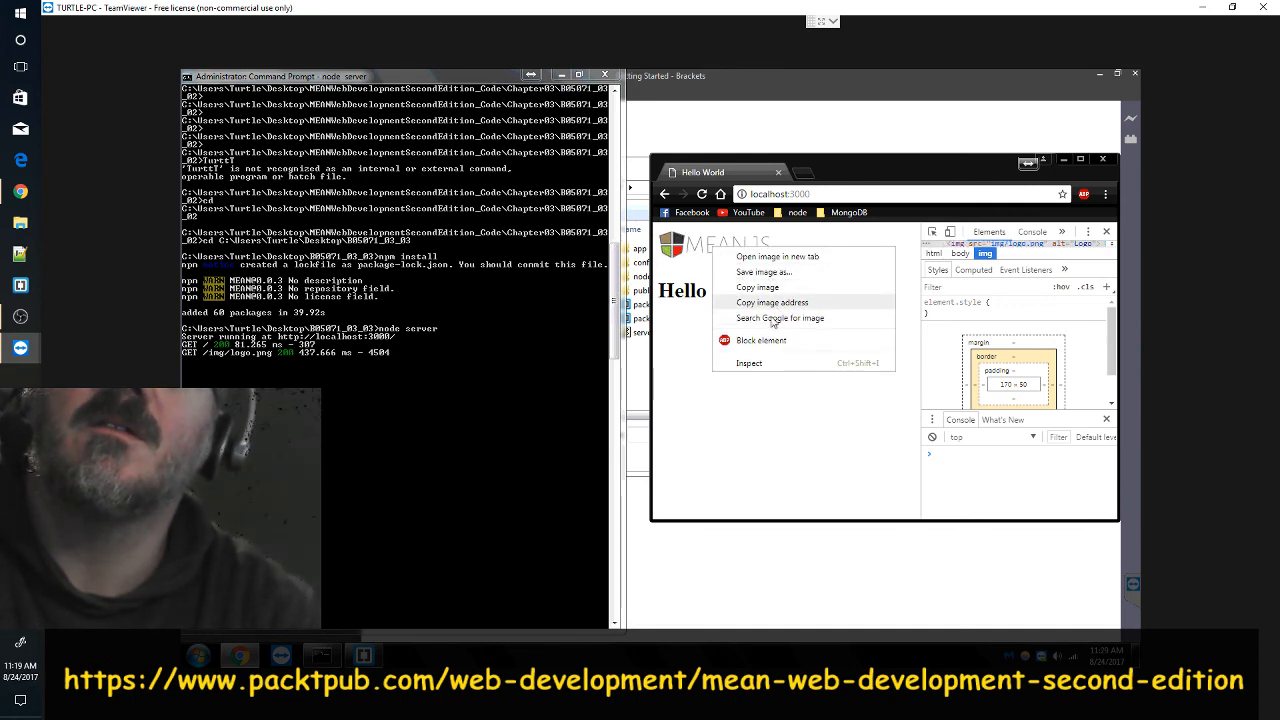
mouse_move(776, 256)
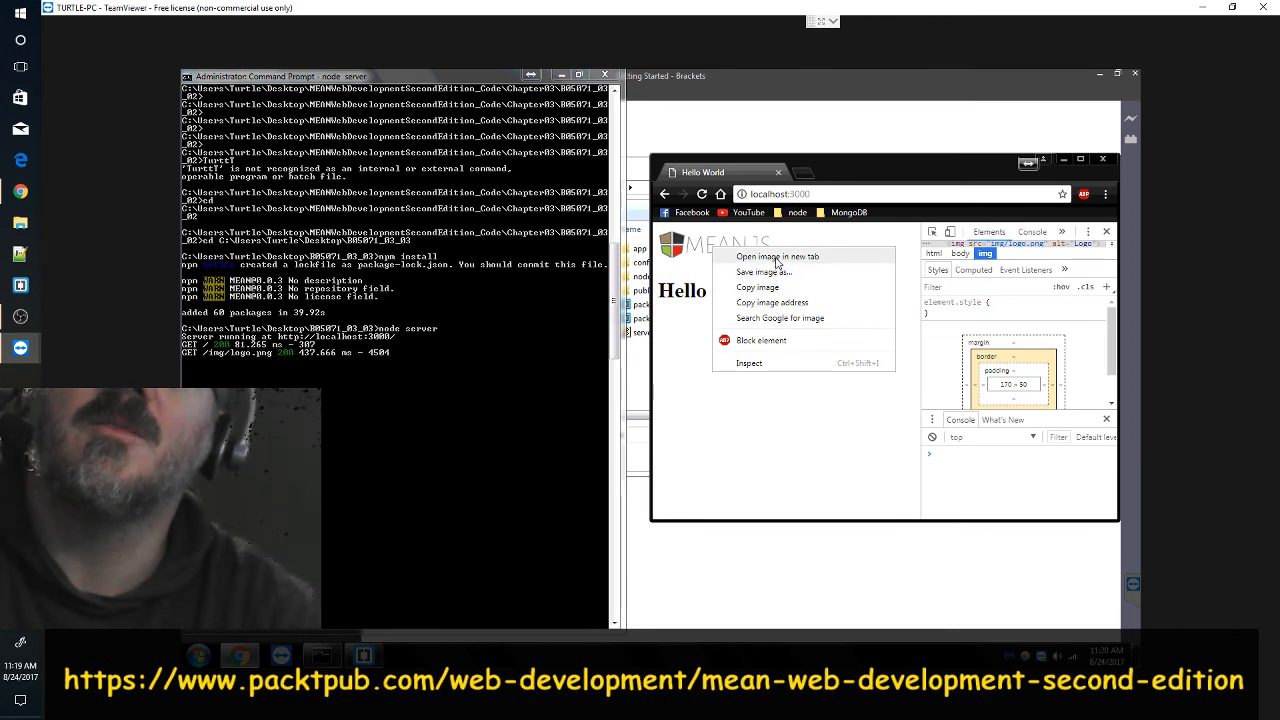
click(774, 256)
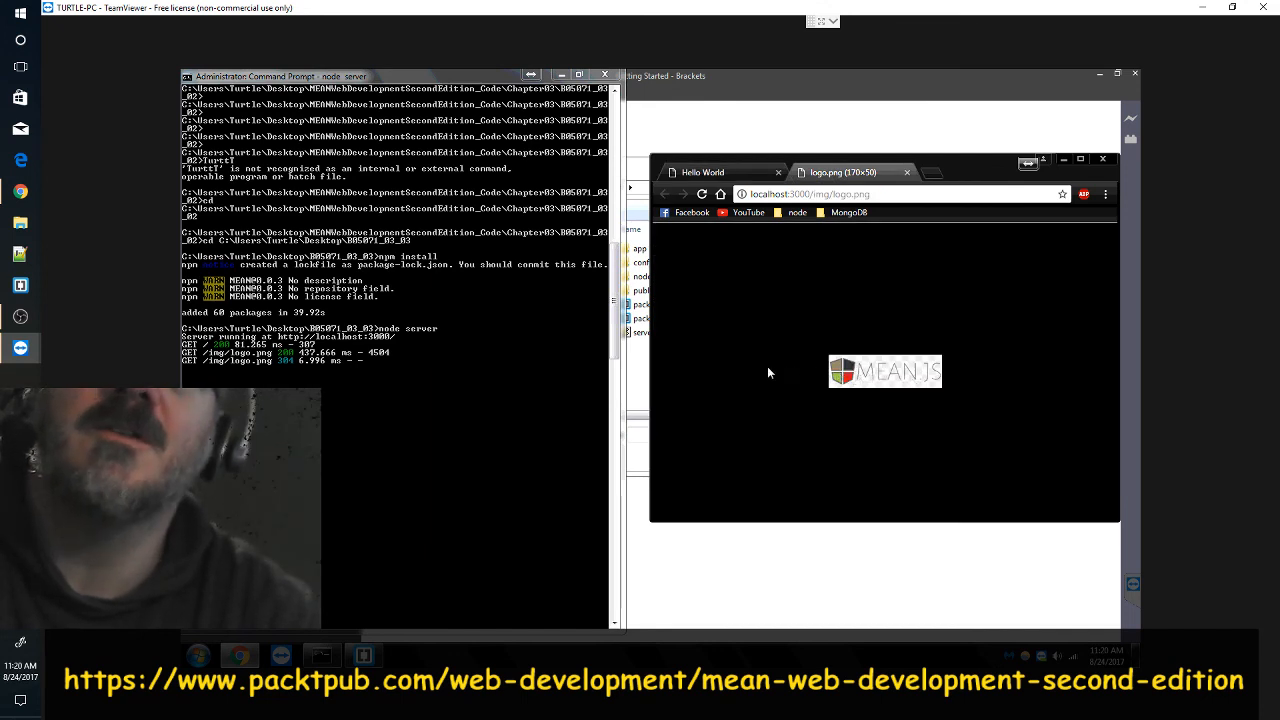
mouse_move(290, 374)
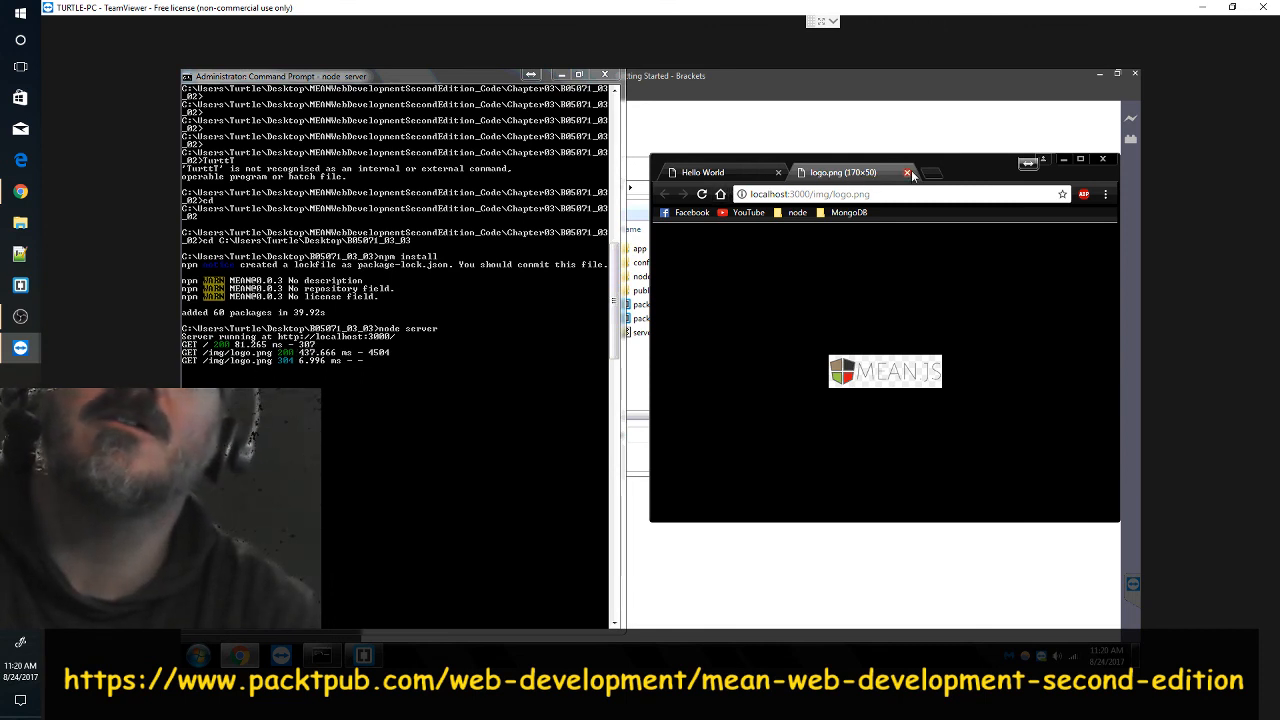
click(906, 172)
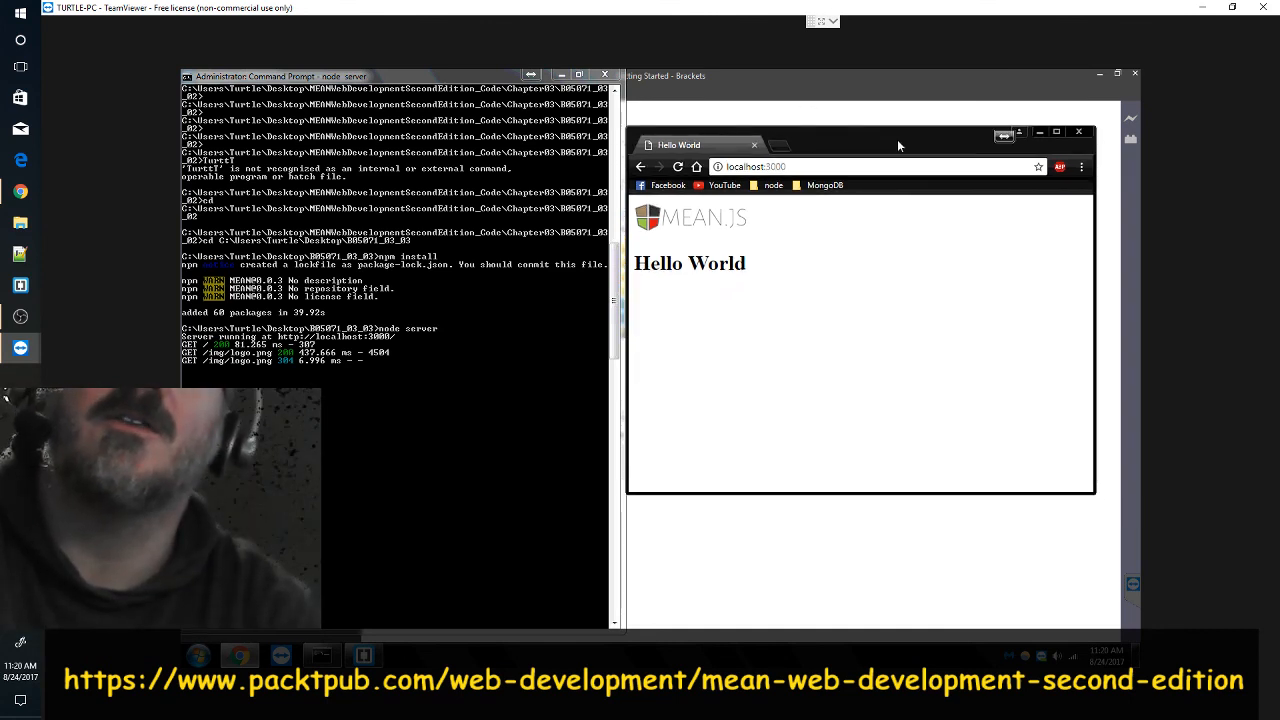
mouse_move(876, 136)
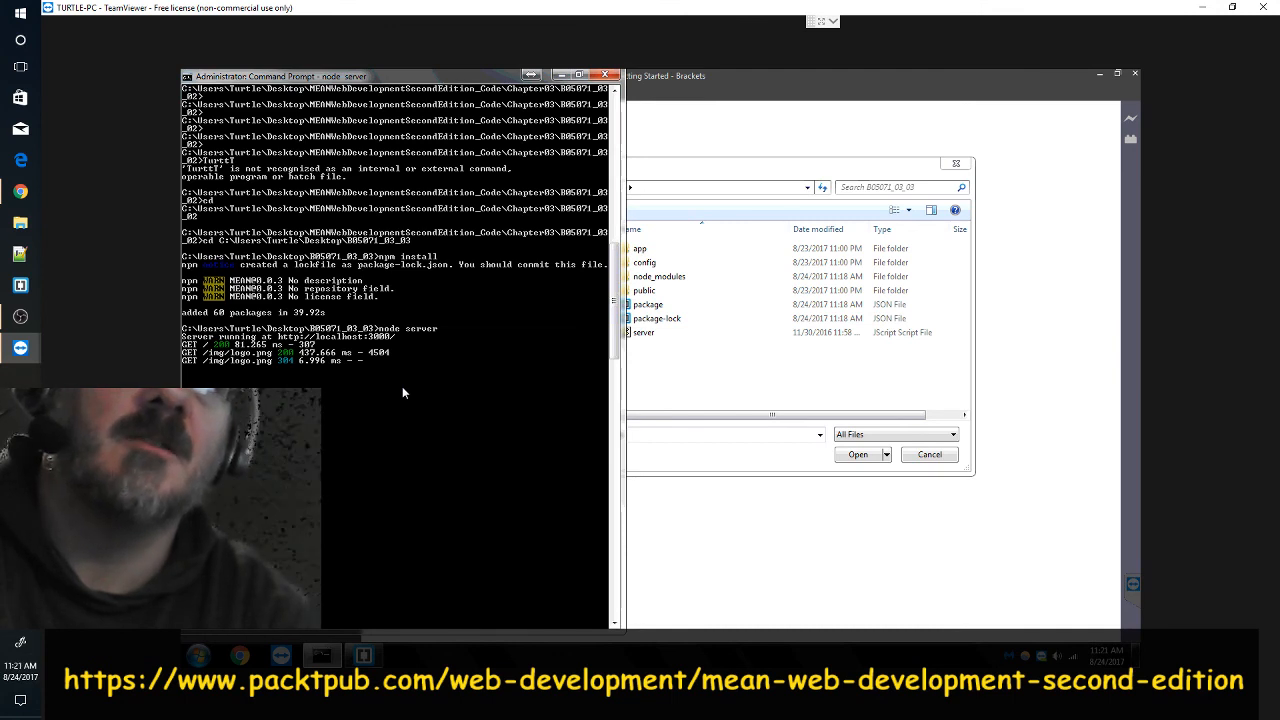
mouse_move(368, 408)
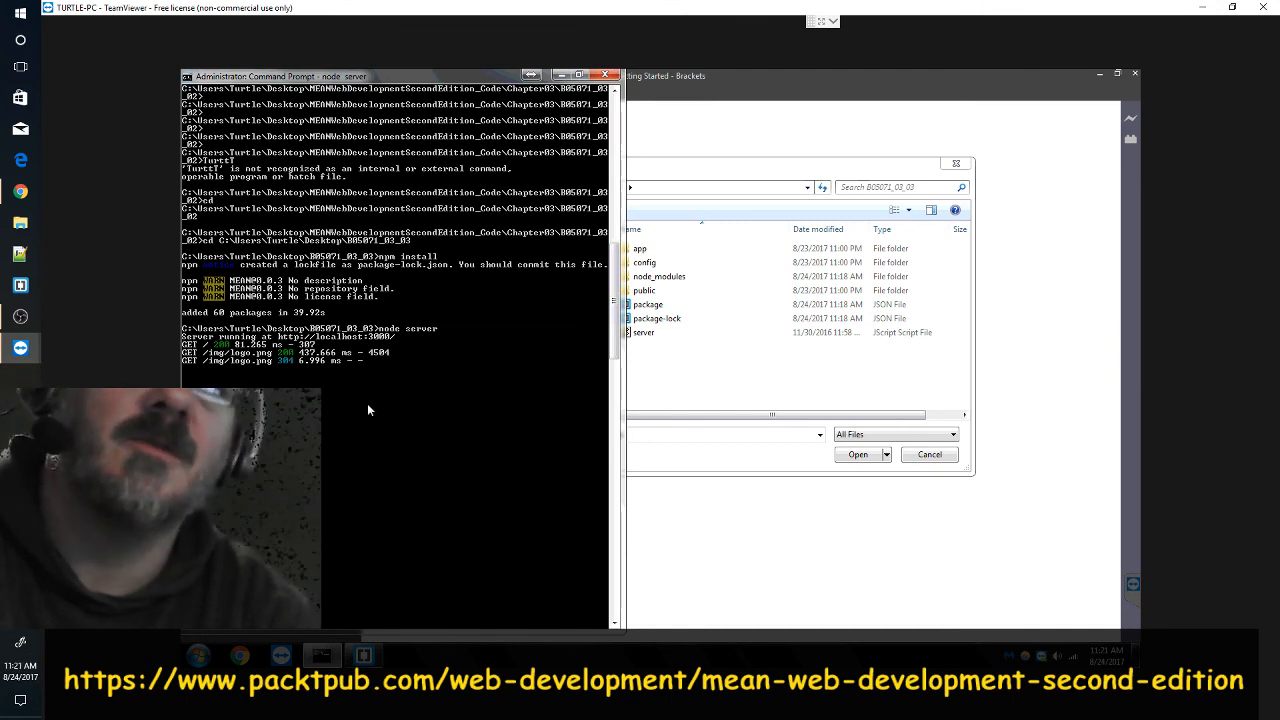
mouse_move(332, 418)
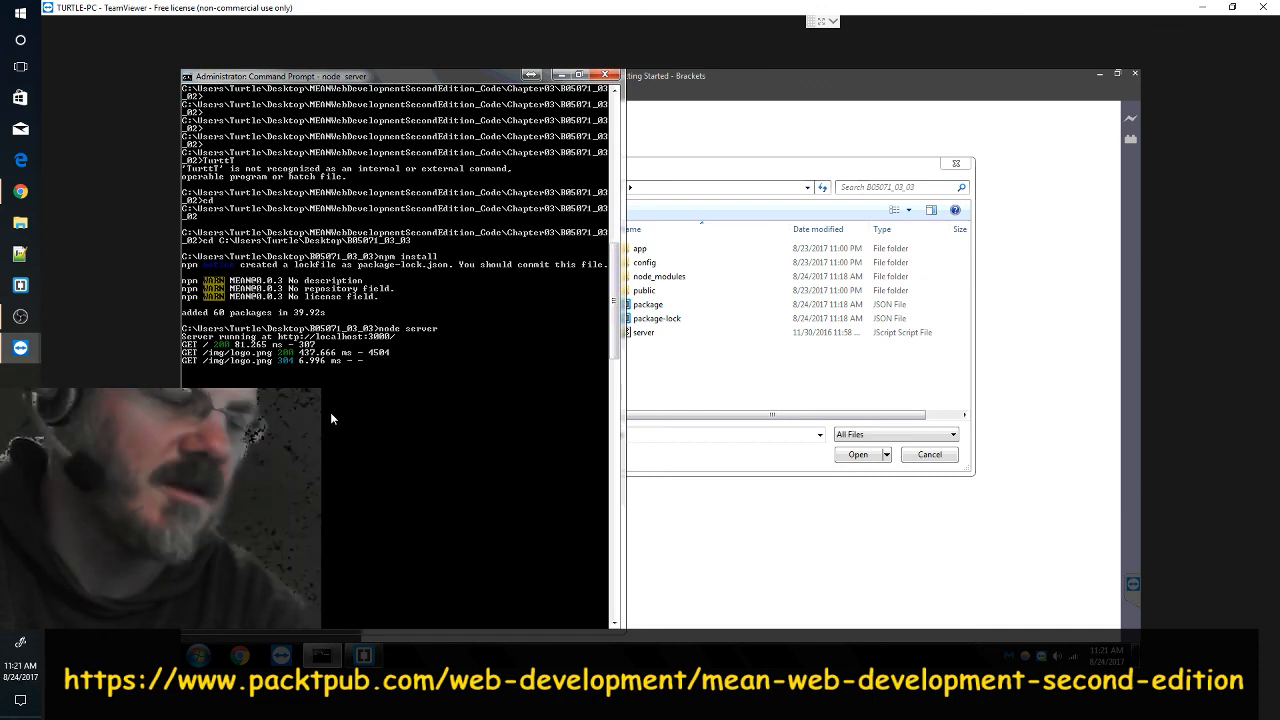
mouse_move(340, 388)
text(^Z^Z)
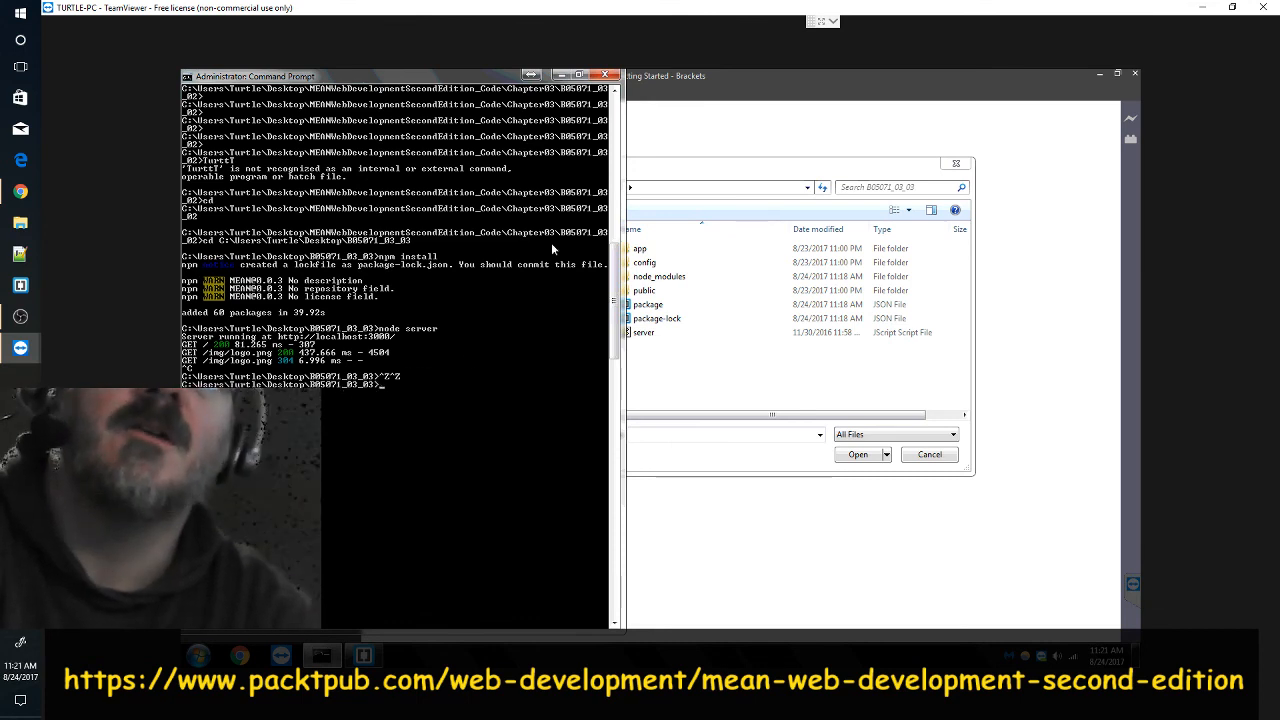
- Bring Brackets' Open File dialog back to the front after stopping the server
click(630, 76)
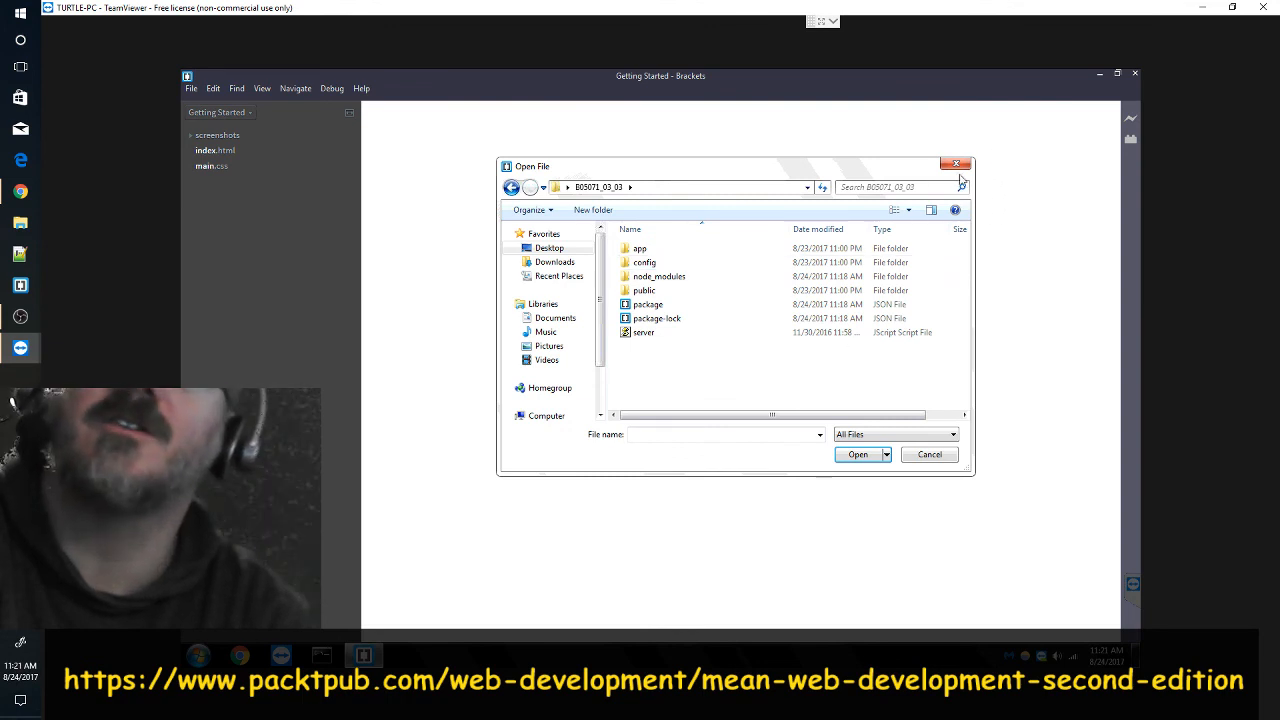
- Cancel the Open File dialog, minimize Brackets, and drag the TheCodeM... folder higher on the desktop
click(928, 454)
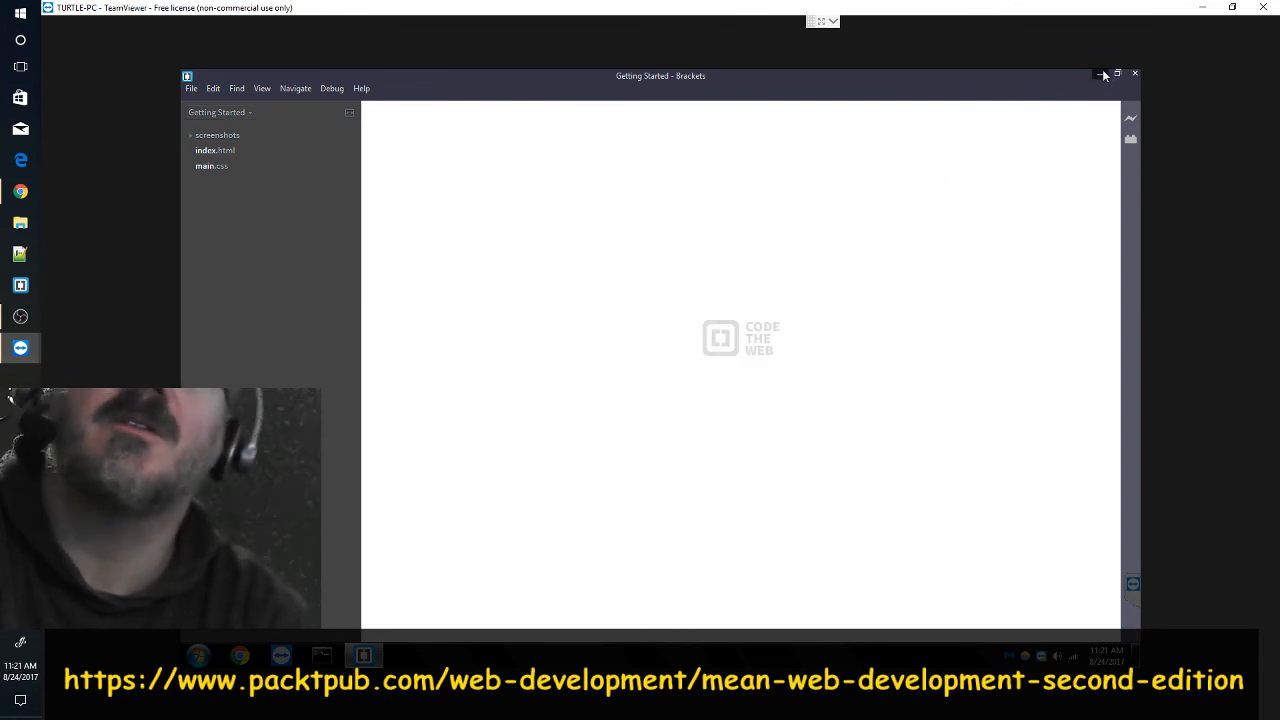
click(1100, 74)
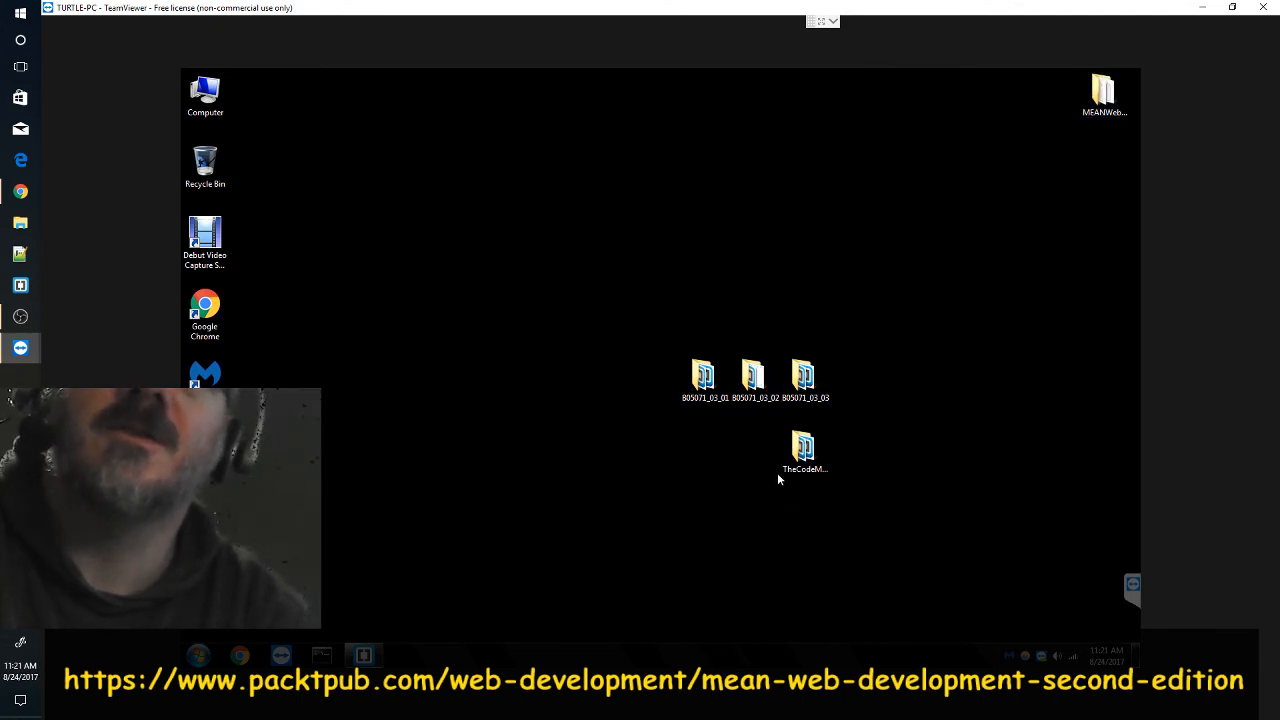
click(804, 448)
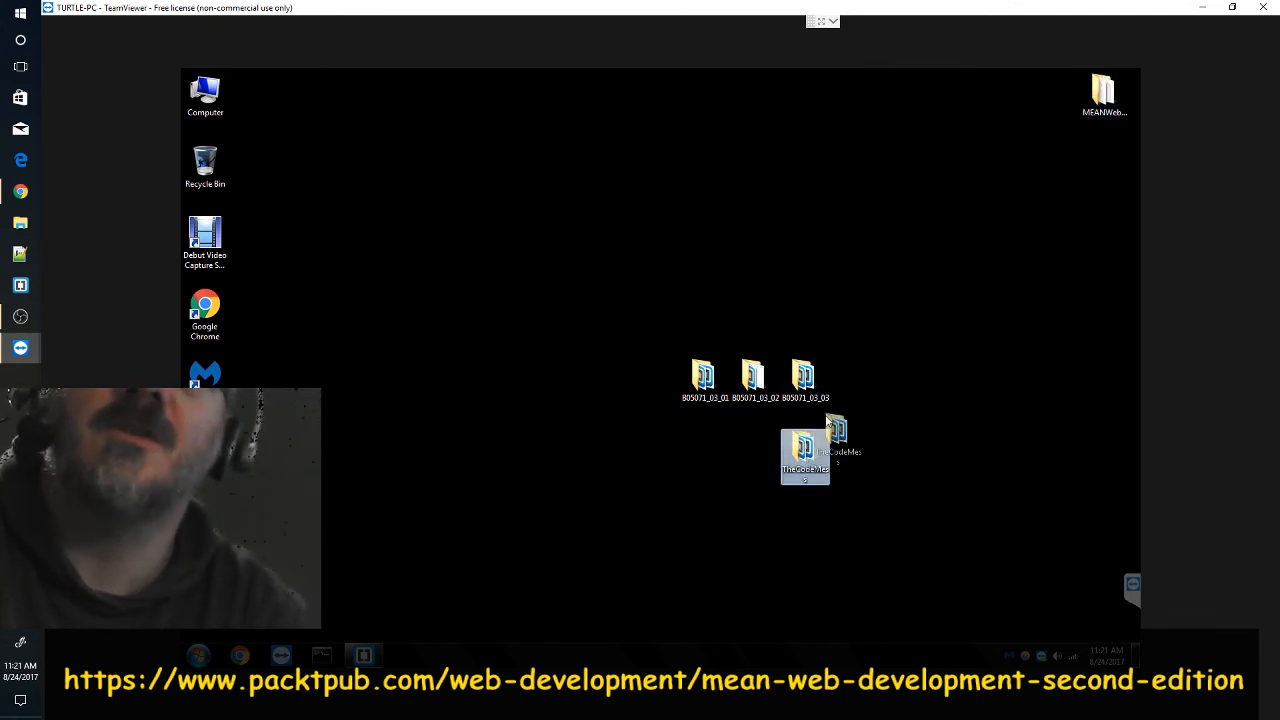
drag(836, 430, 836, 300)
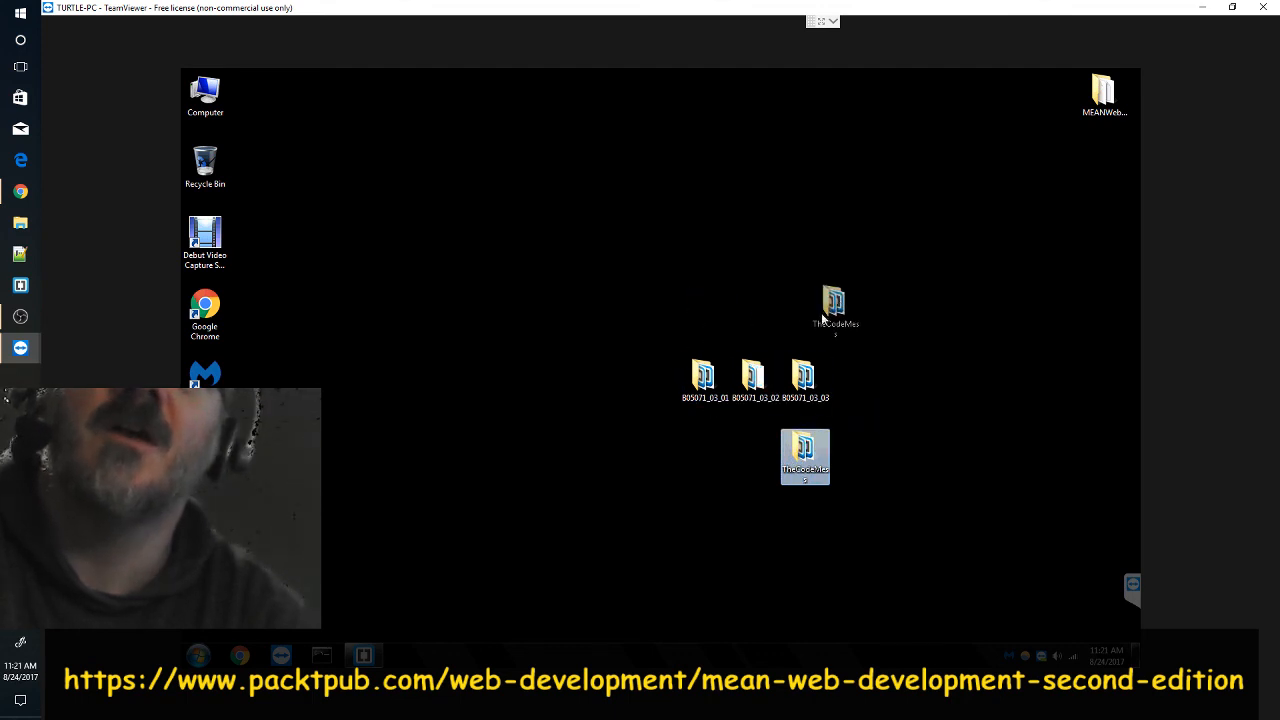